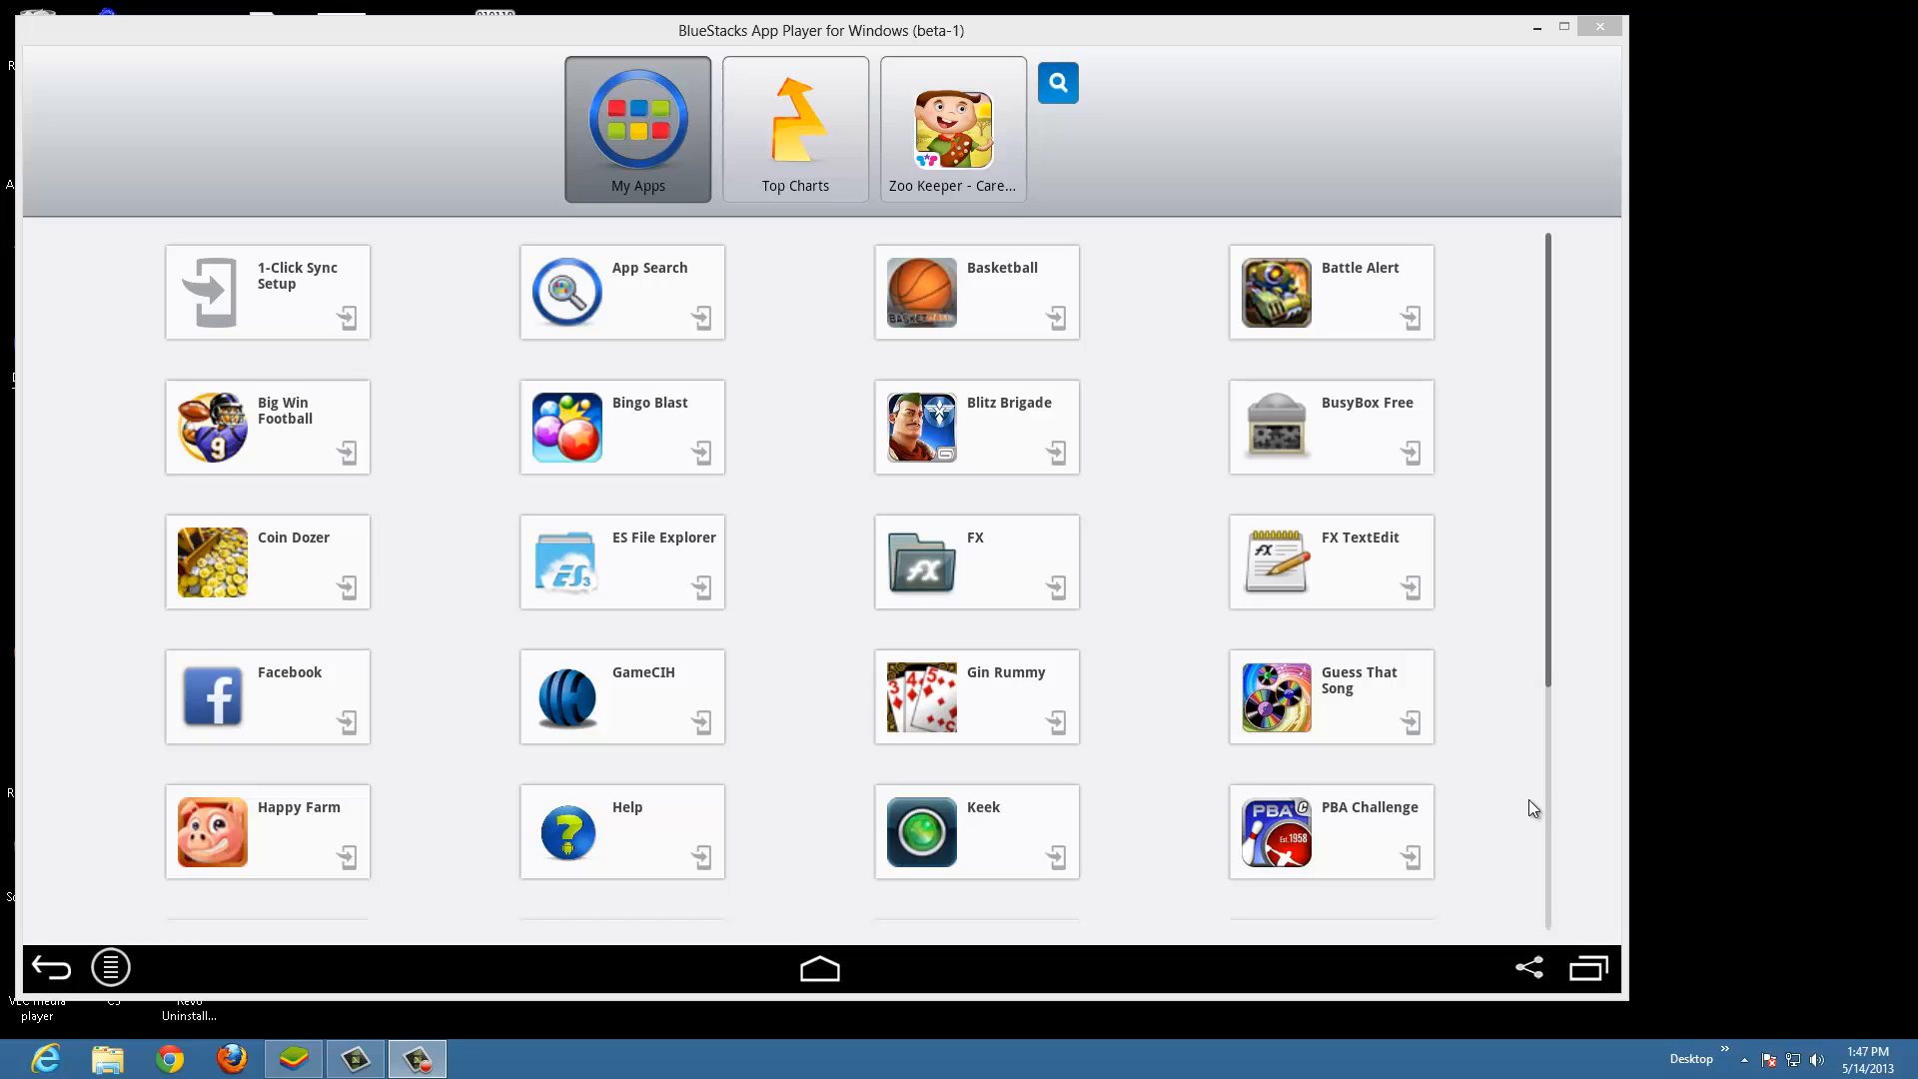
mouse_move(794, 428)
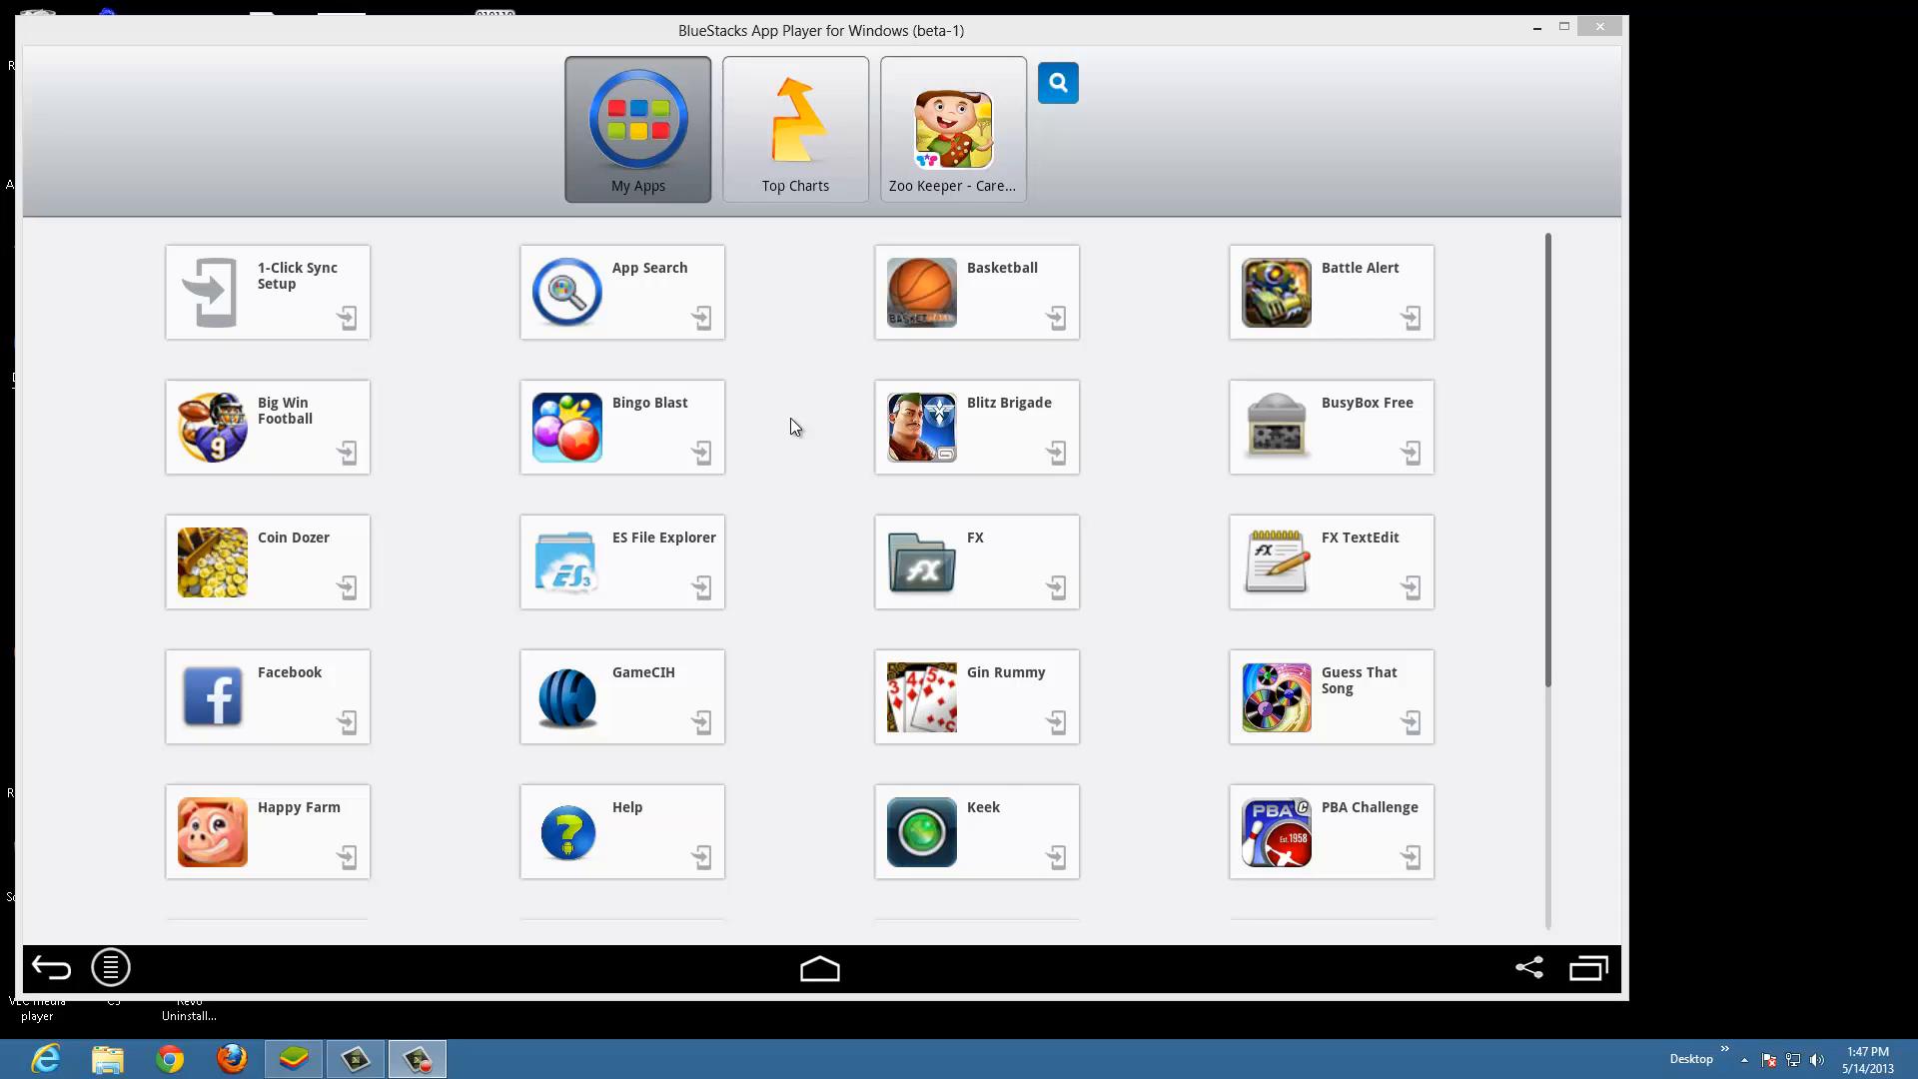
mouse_move(412, 745)
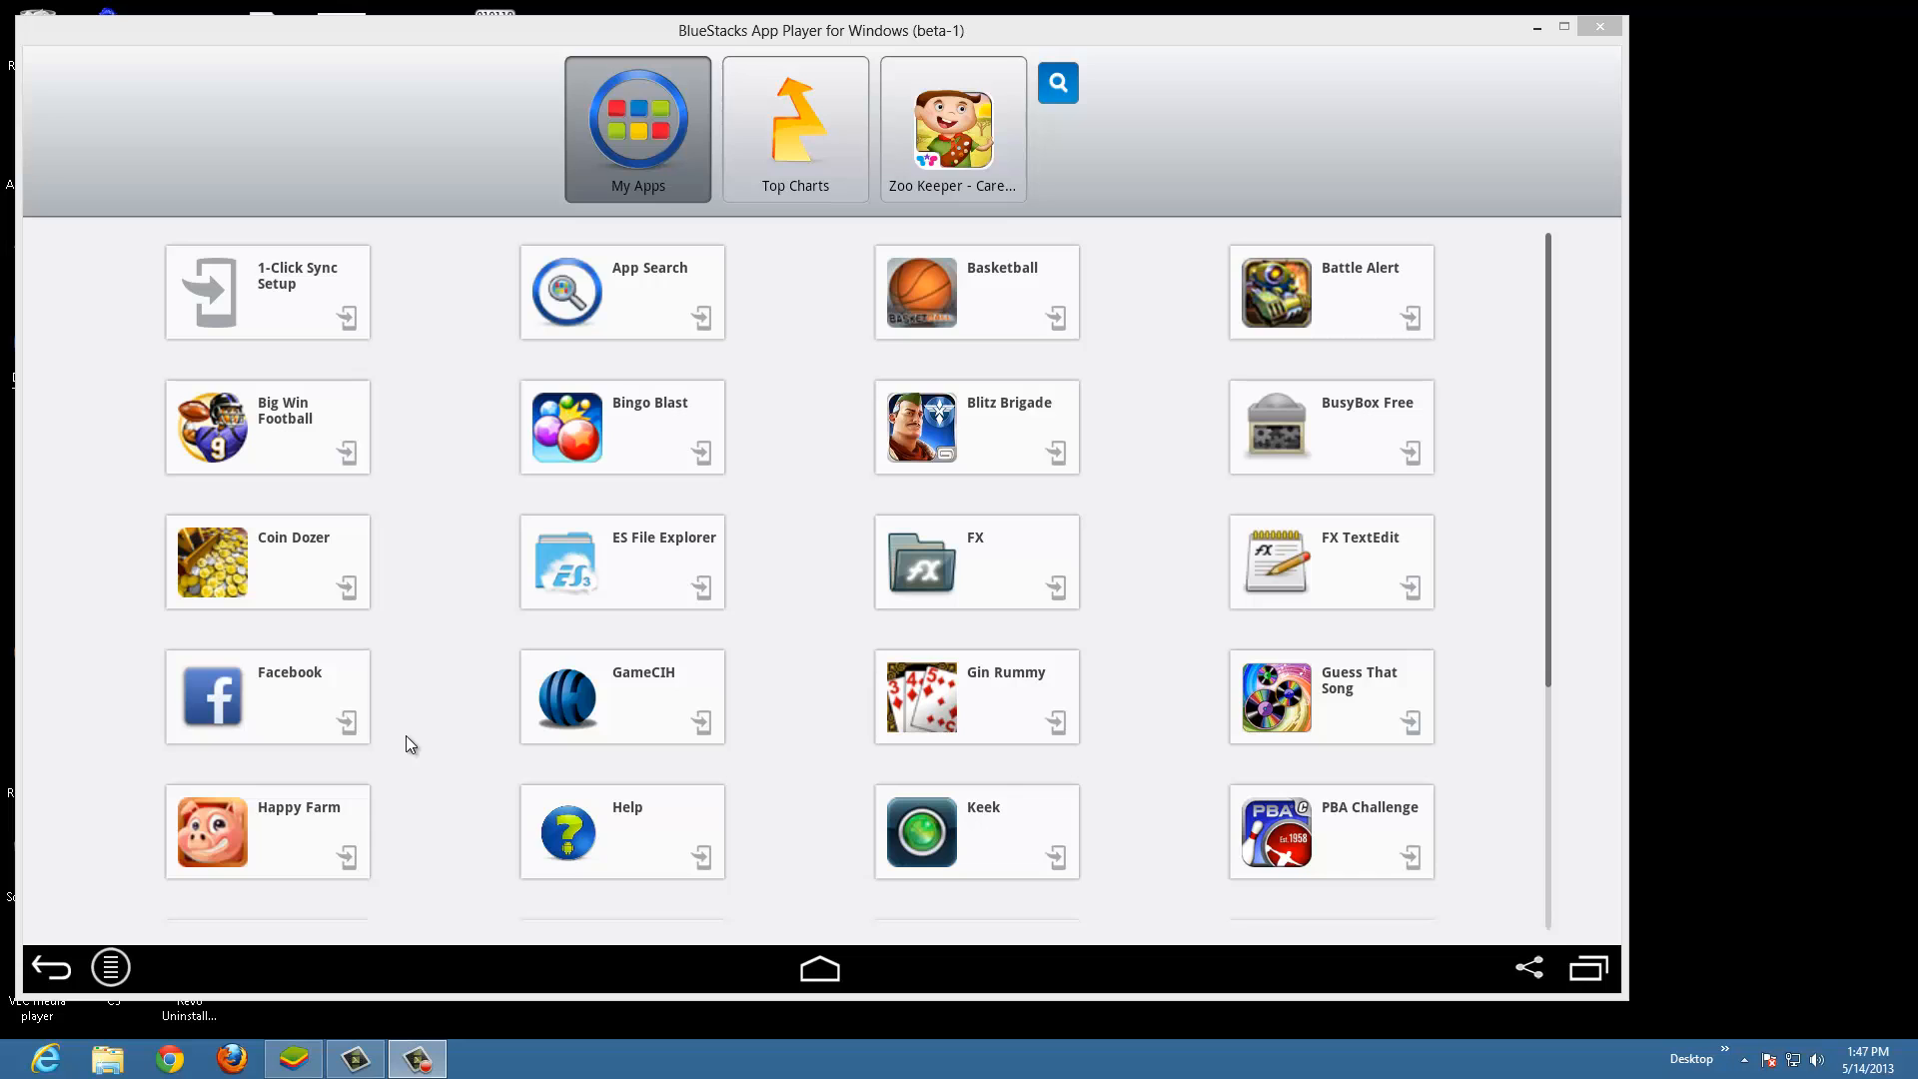
Step: Hand the ChartBoost.cb file to Root Explorer from the Open with dialog
scroll(down, 3)
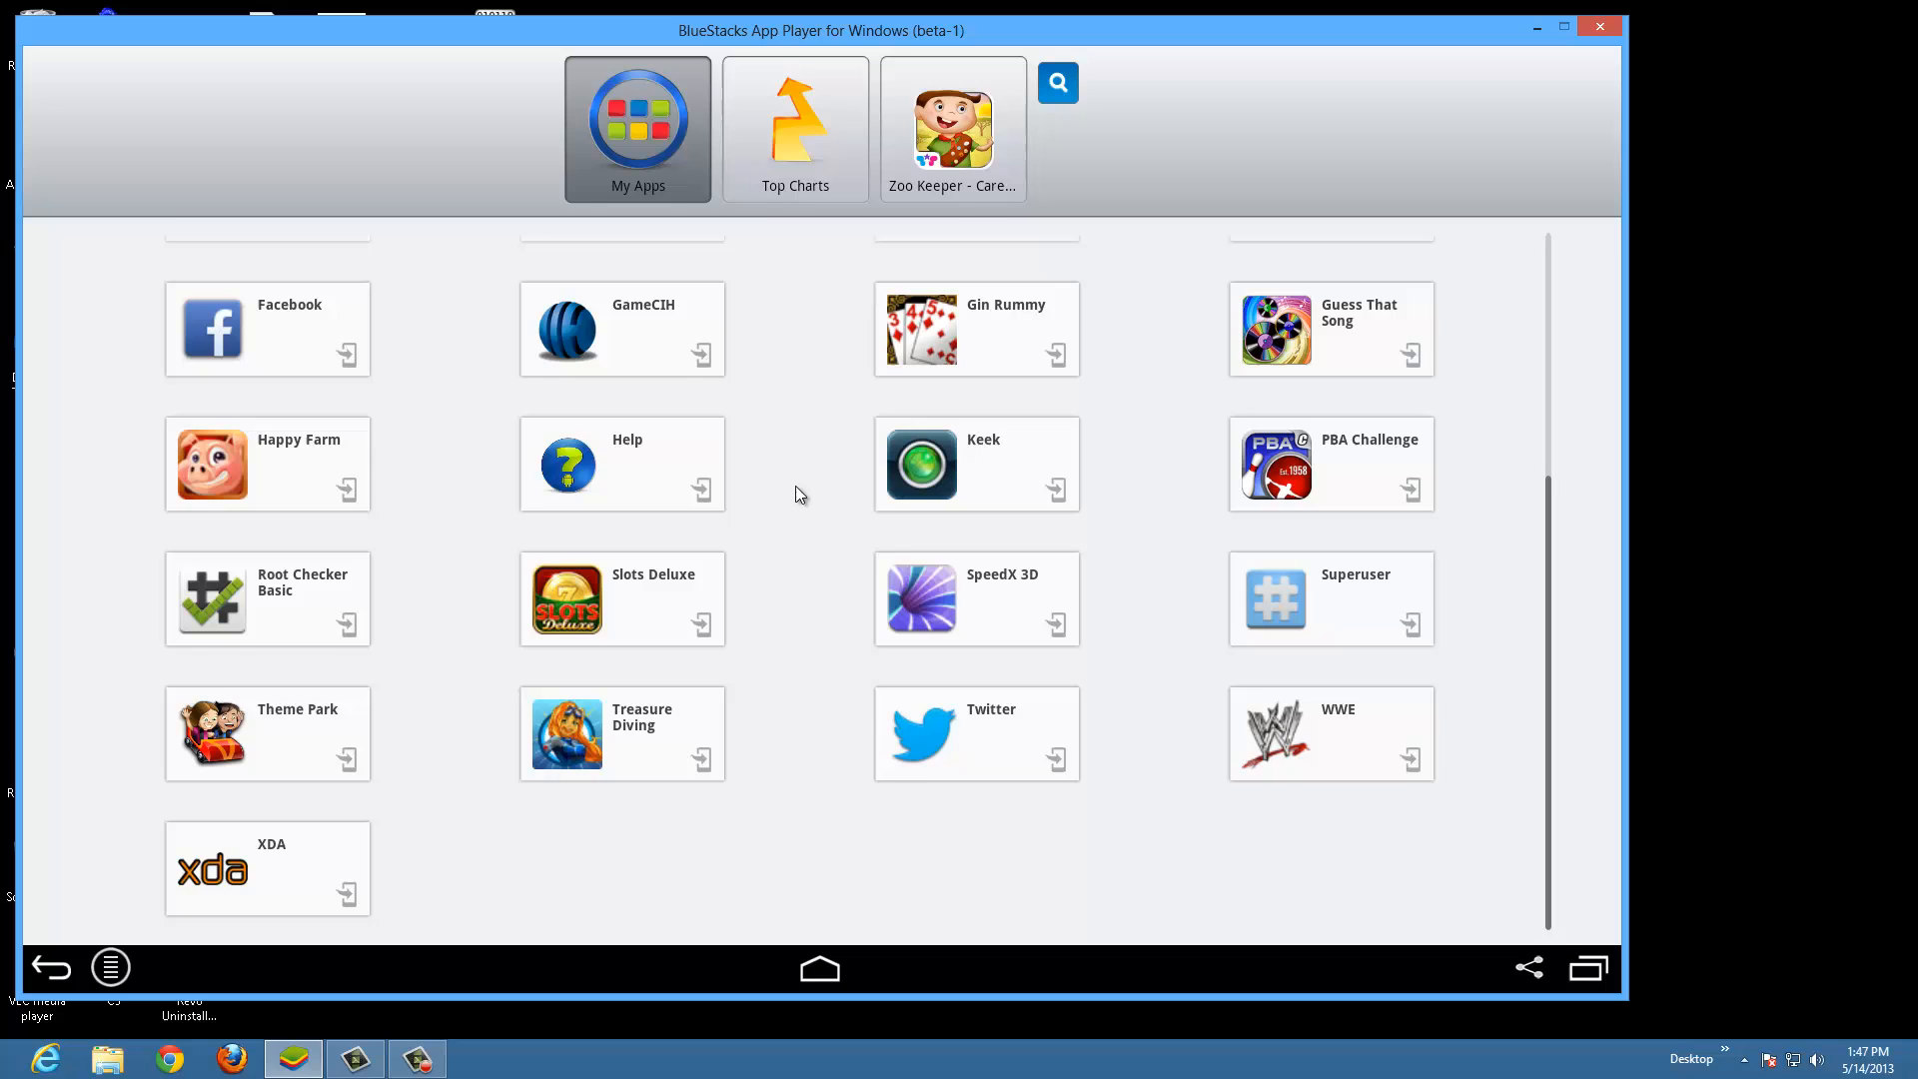
scroll(up, 3)
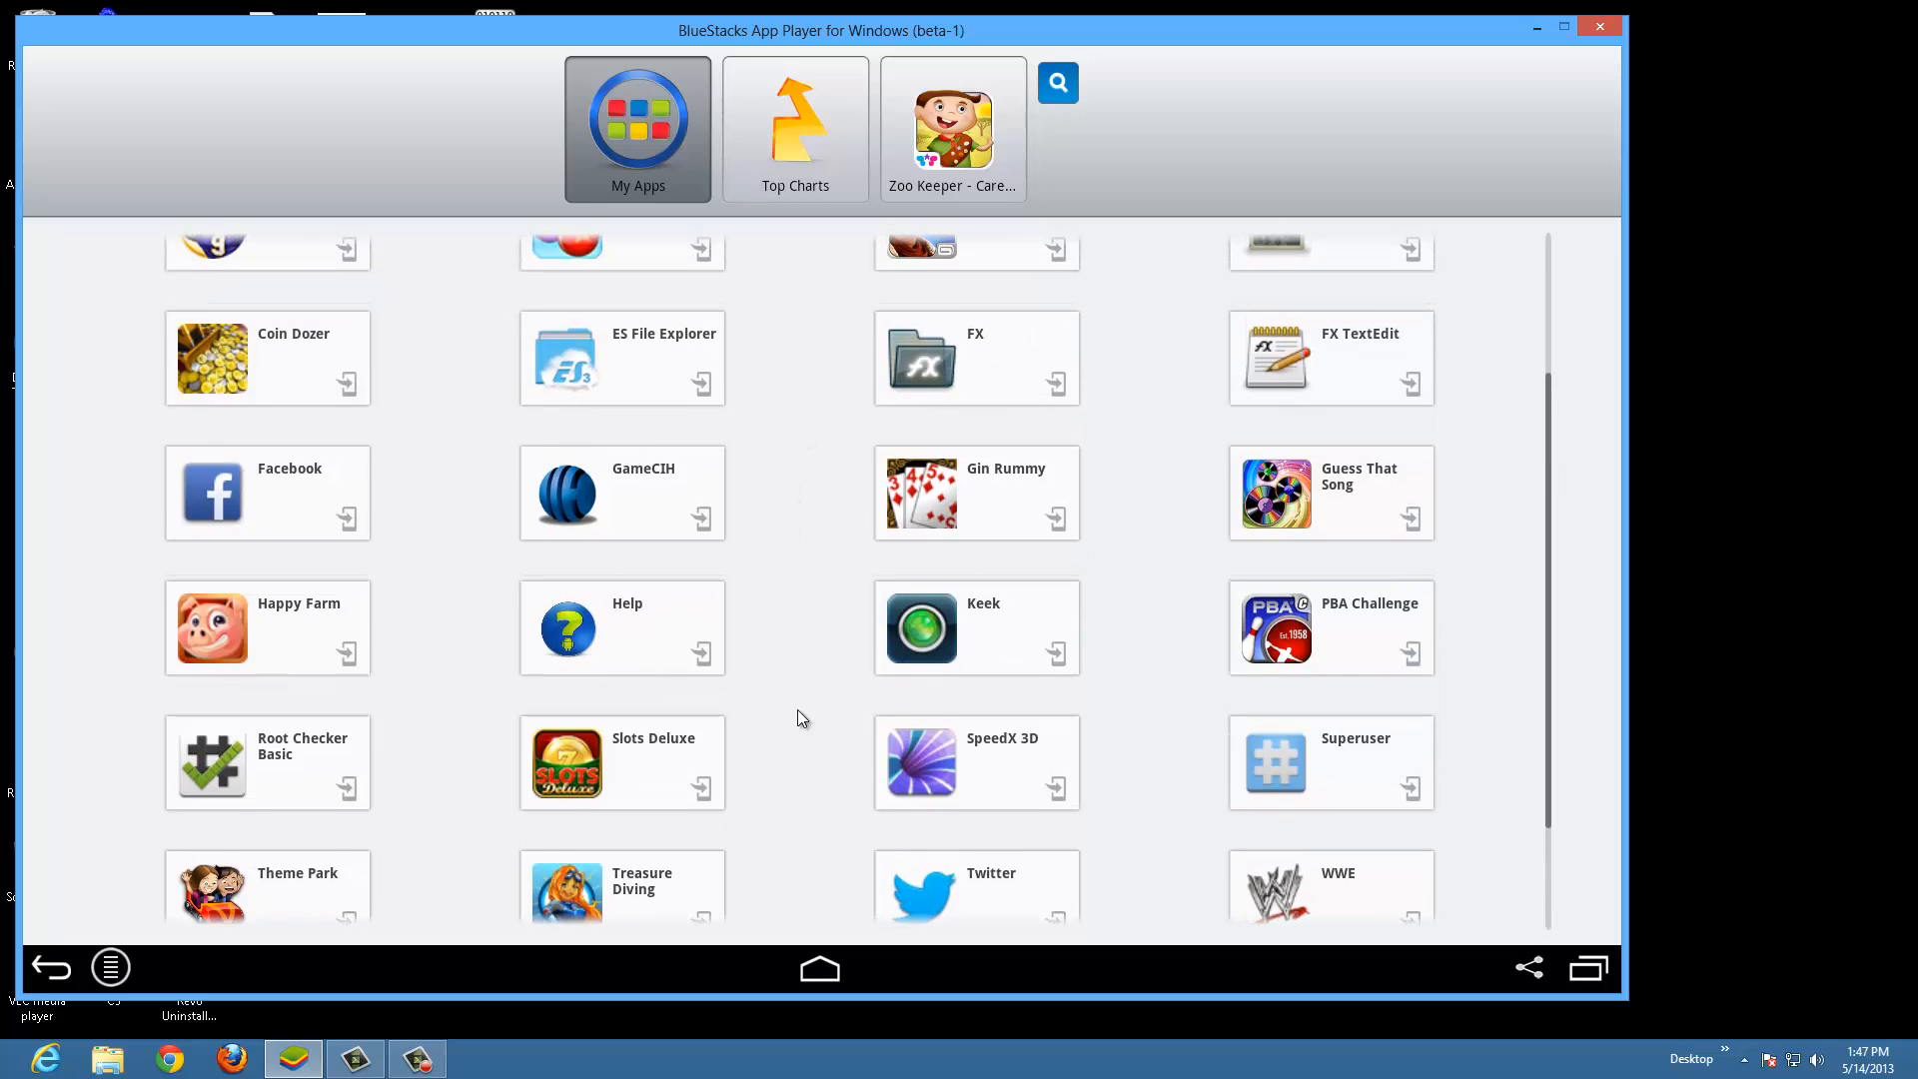
scroll(down, 3)
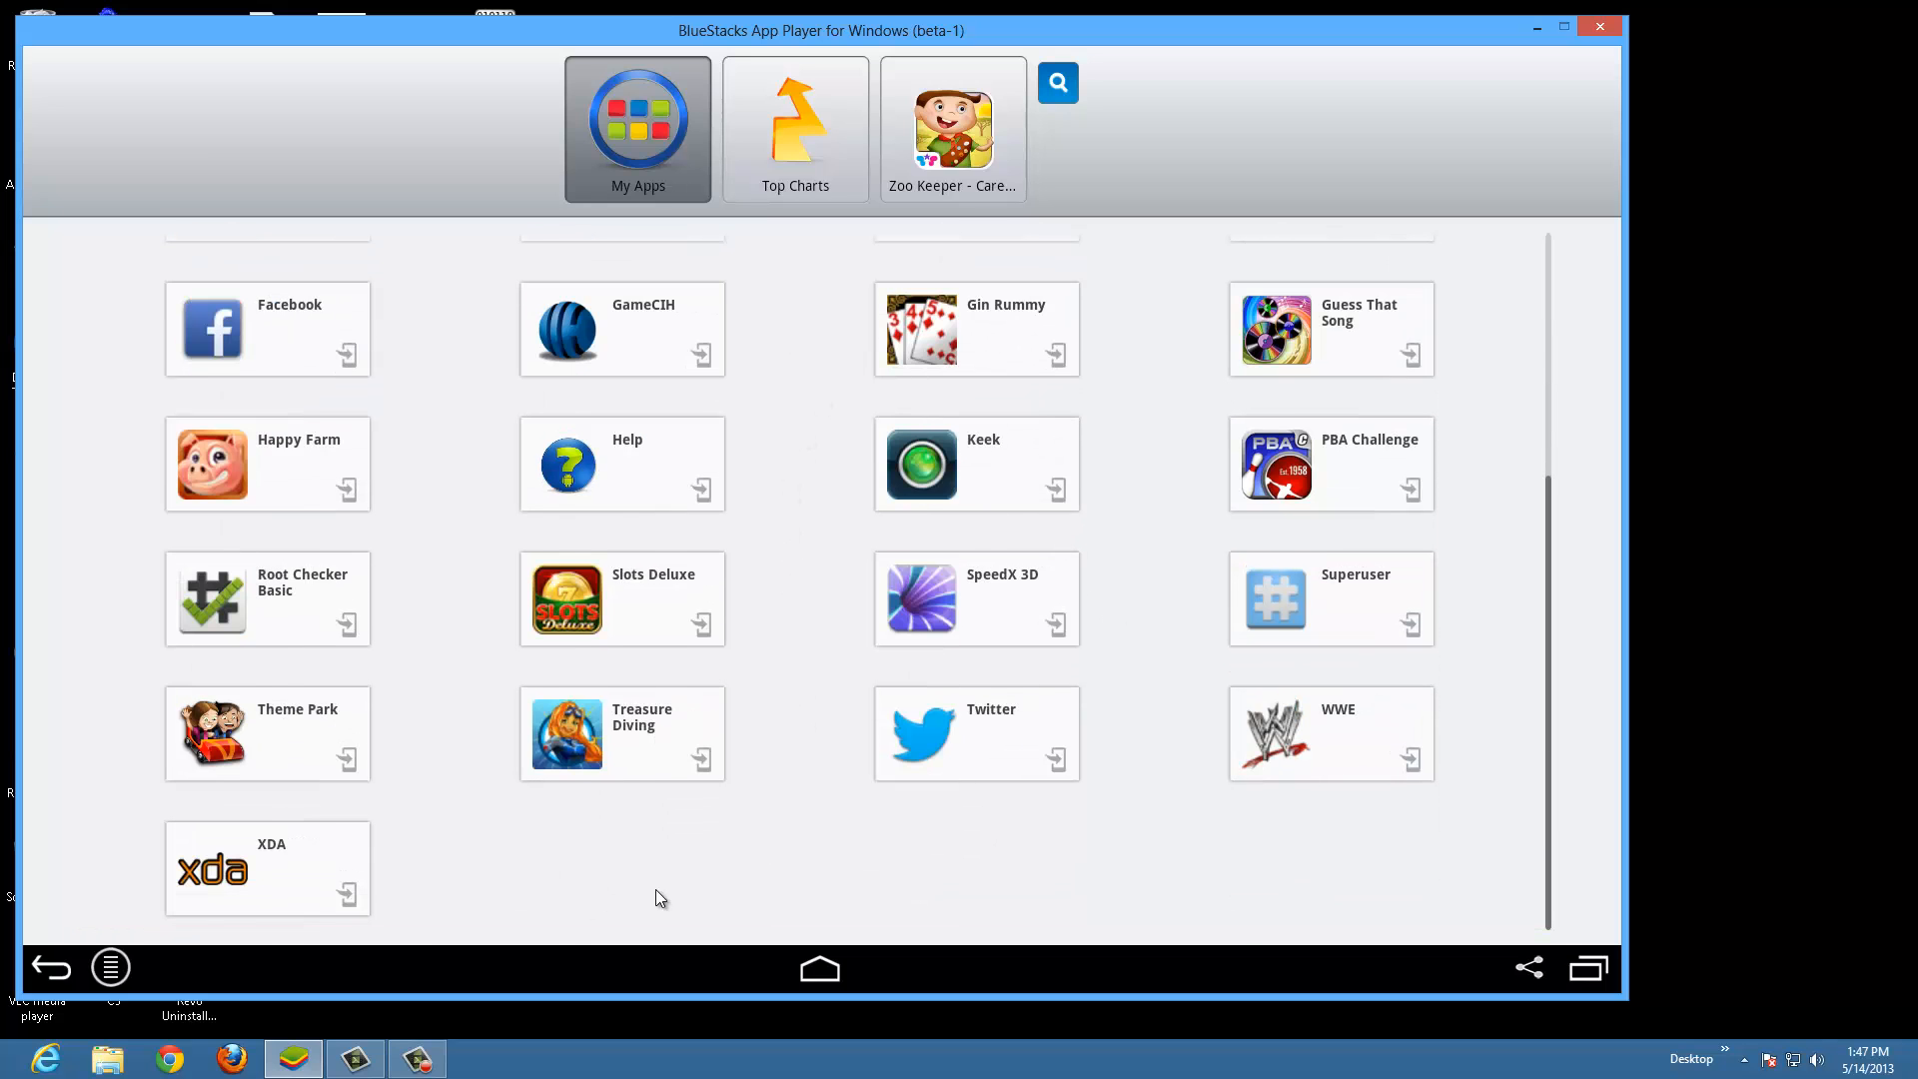
mouse_move(380, 583)
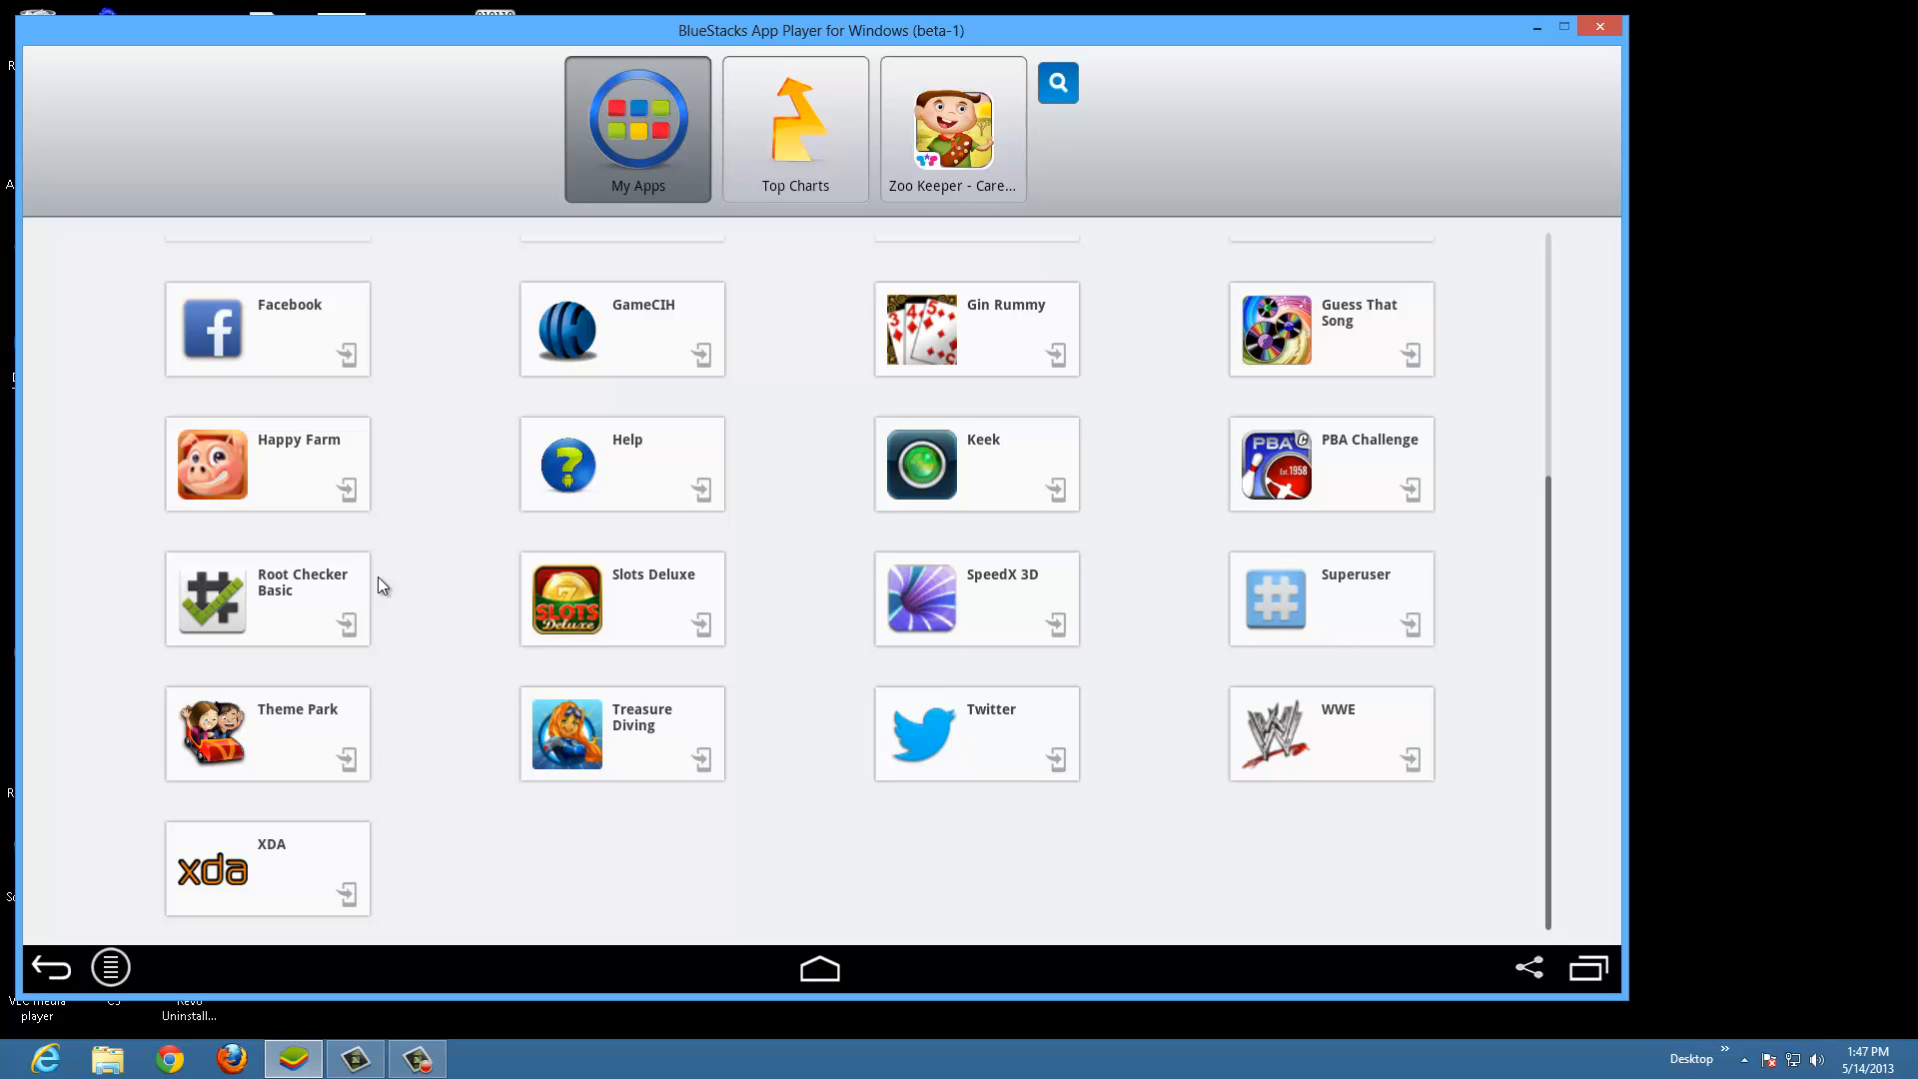
mouse_move(423, 351)
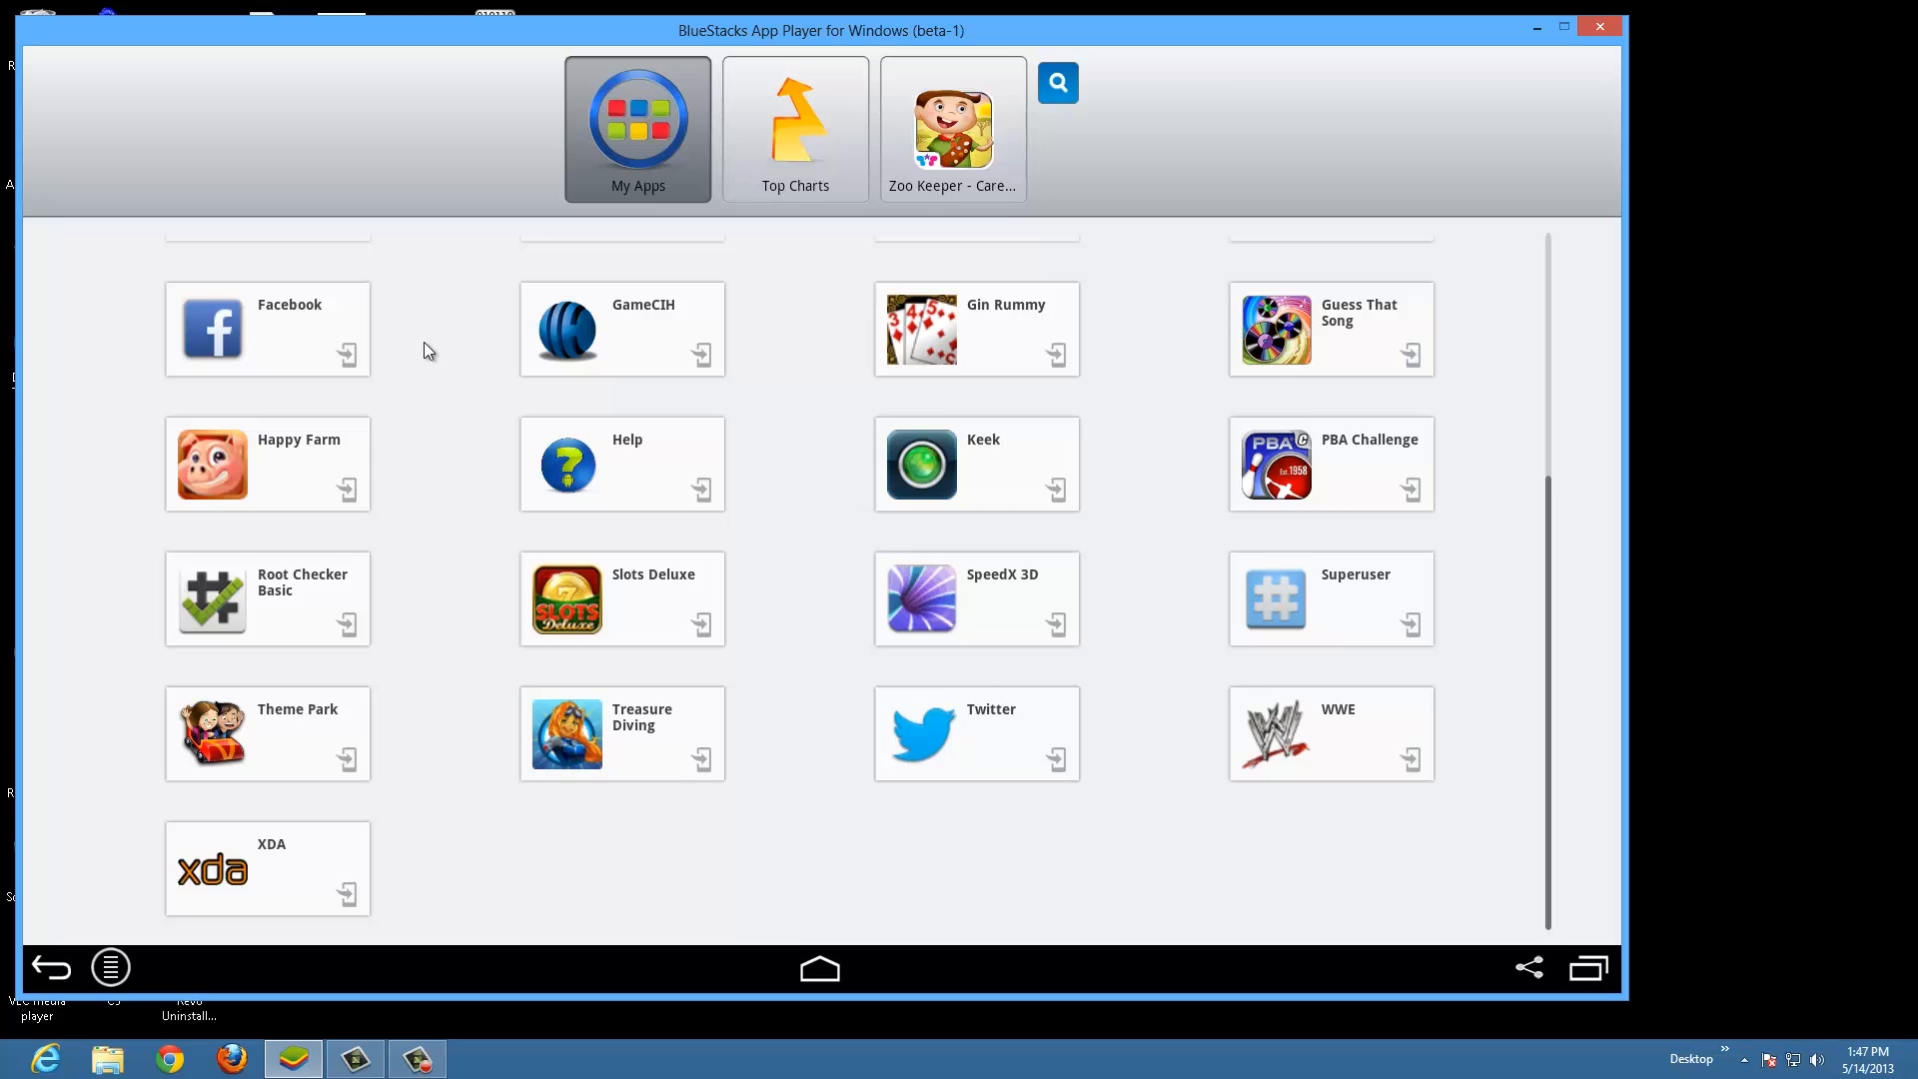
scroll(up, 3)
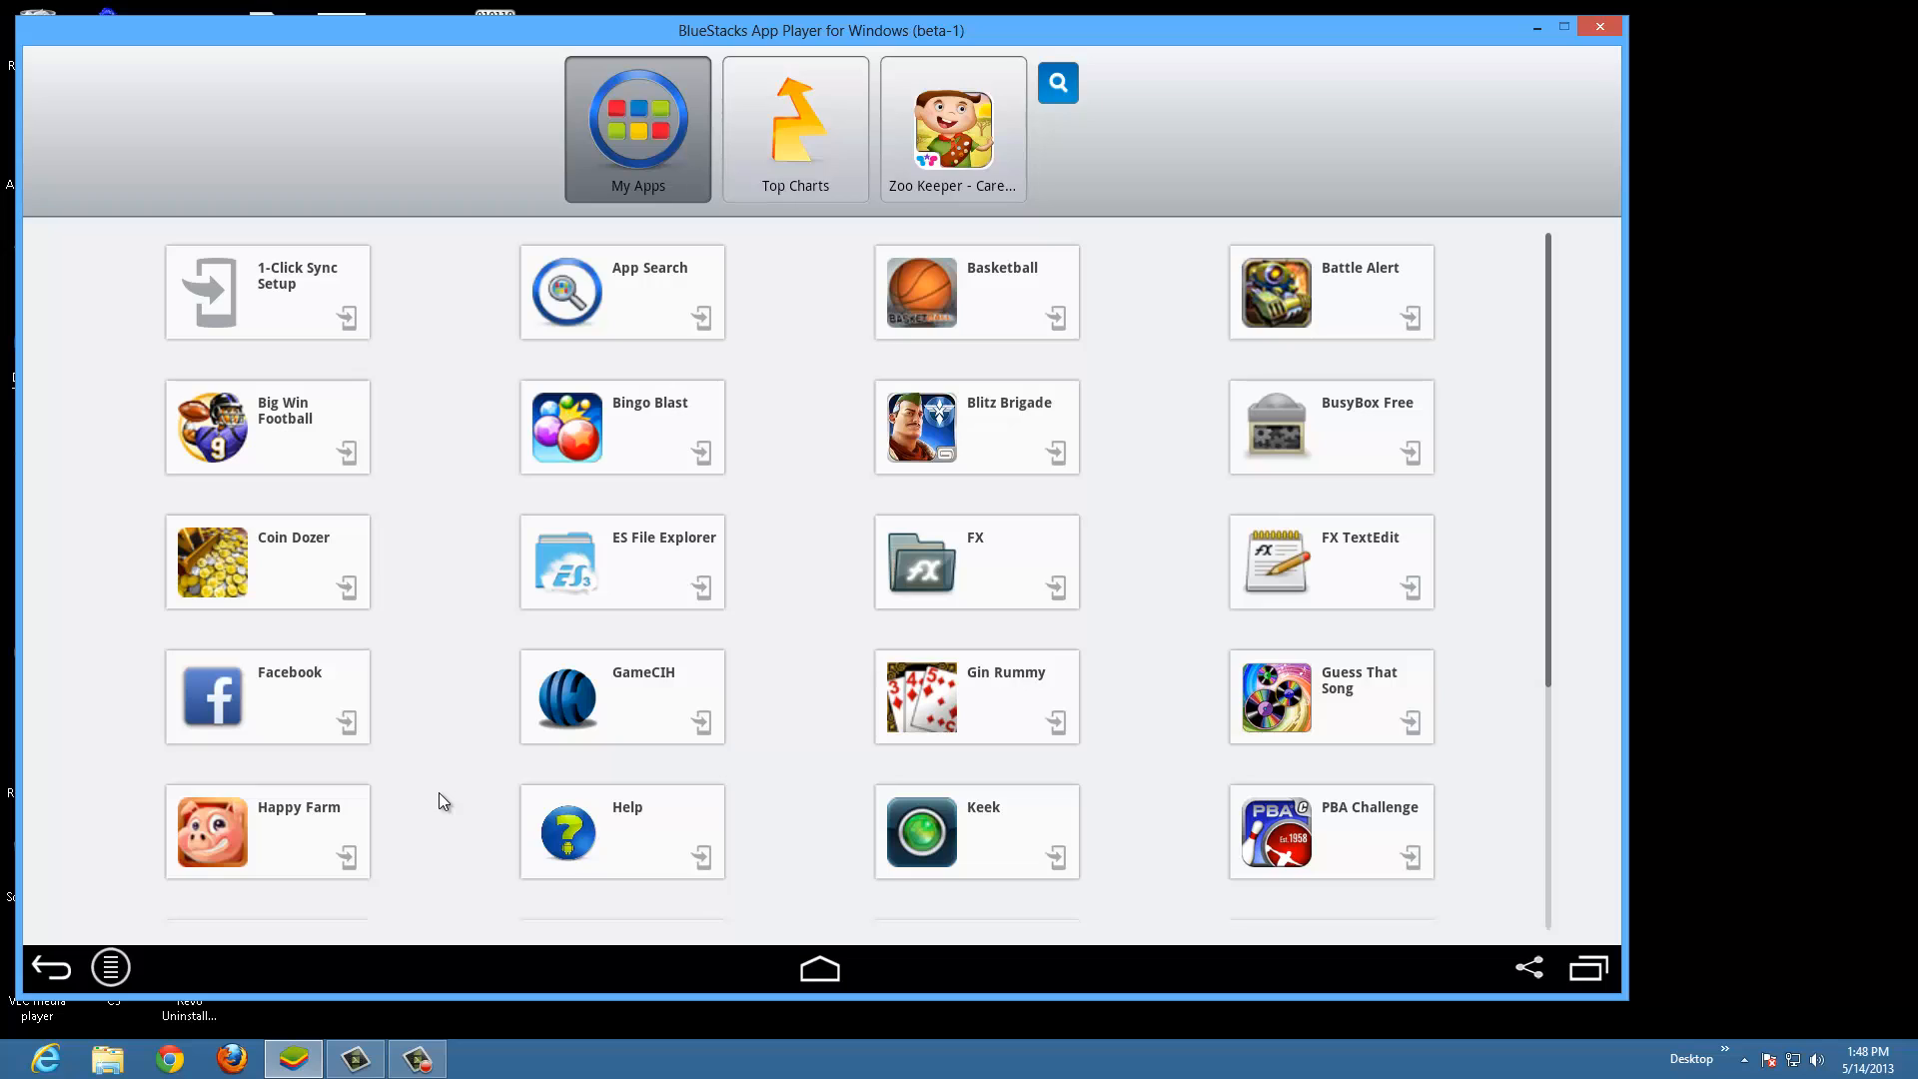
mouse_move(450, 806)
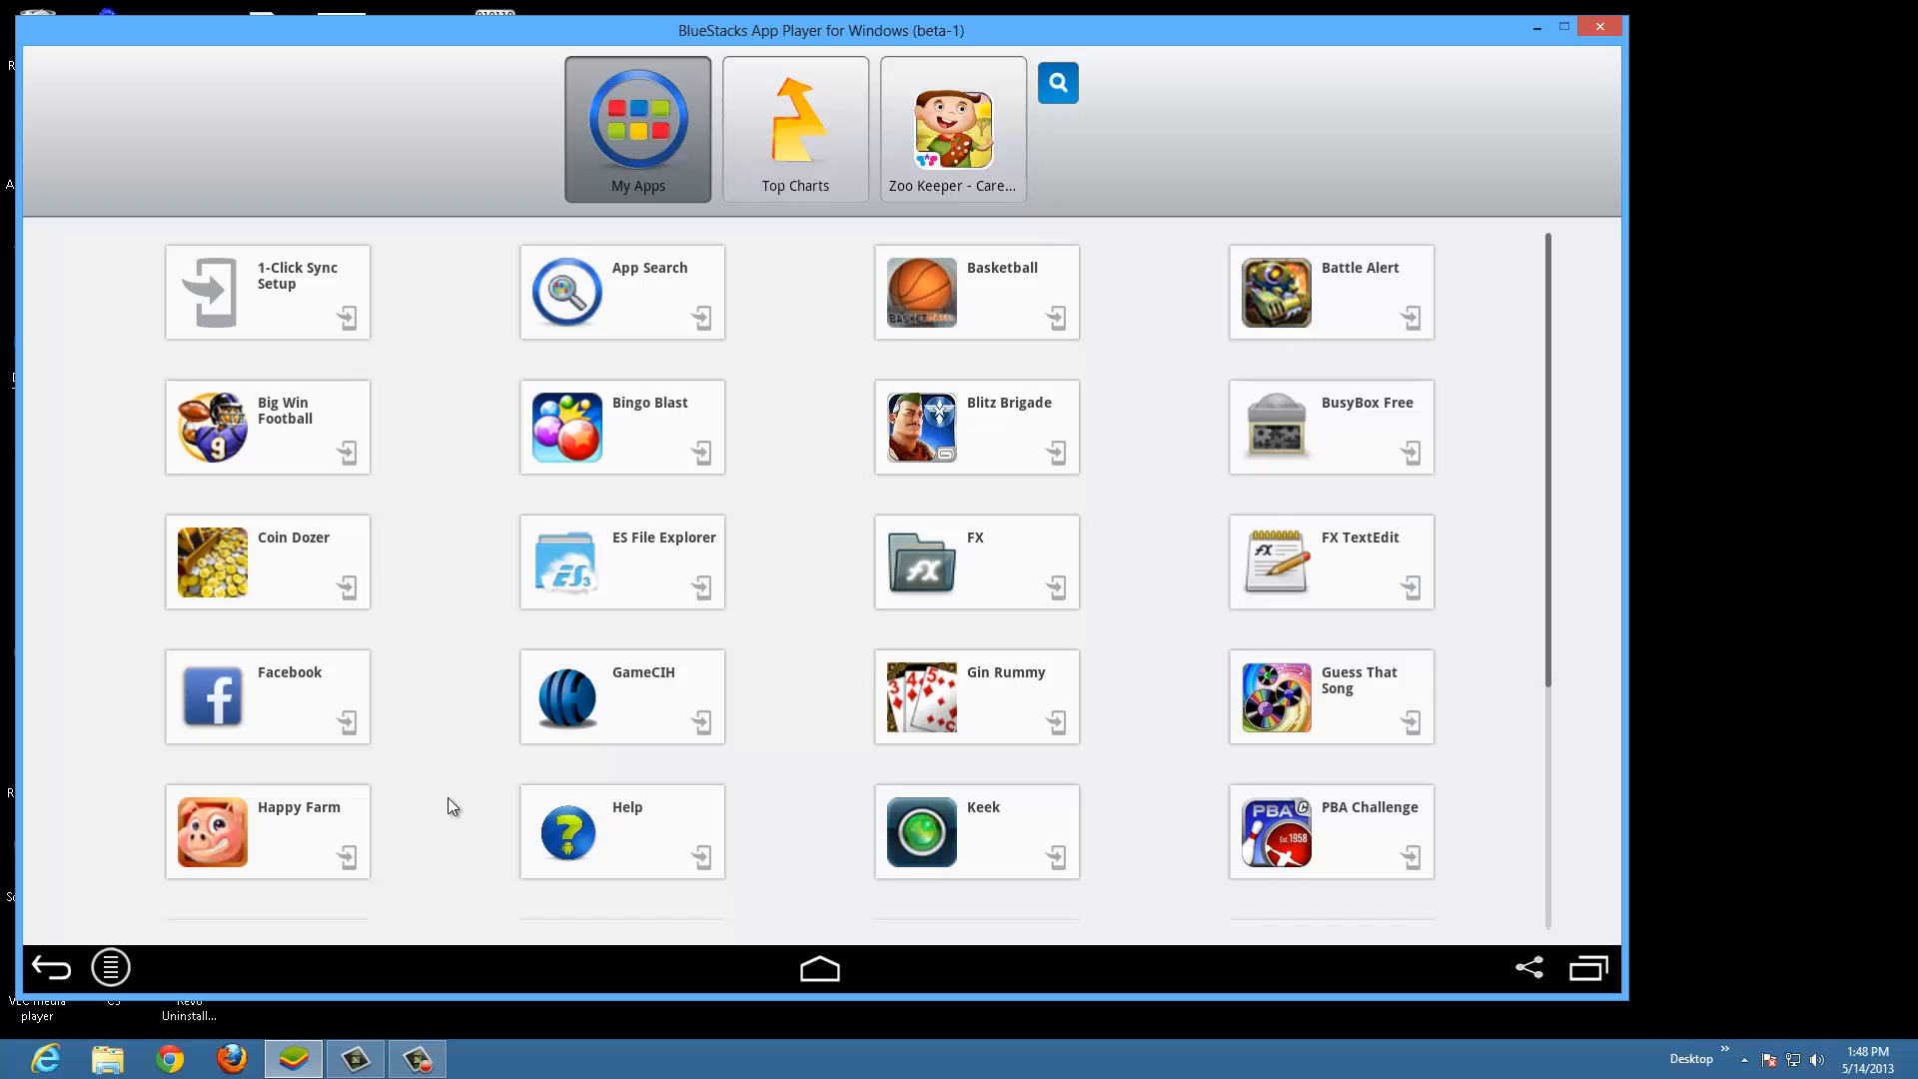
mouse_move(443, 662)
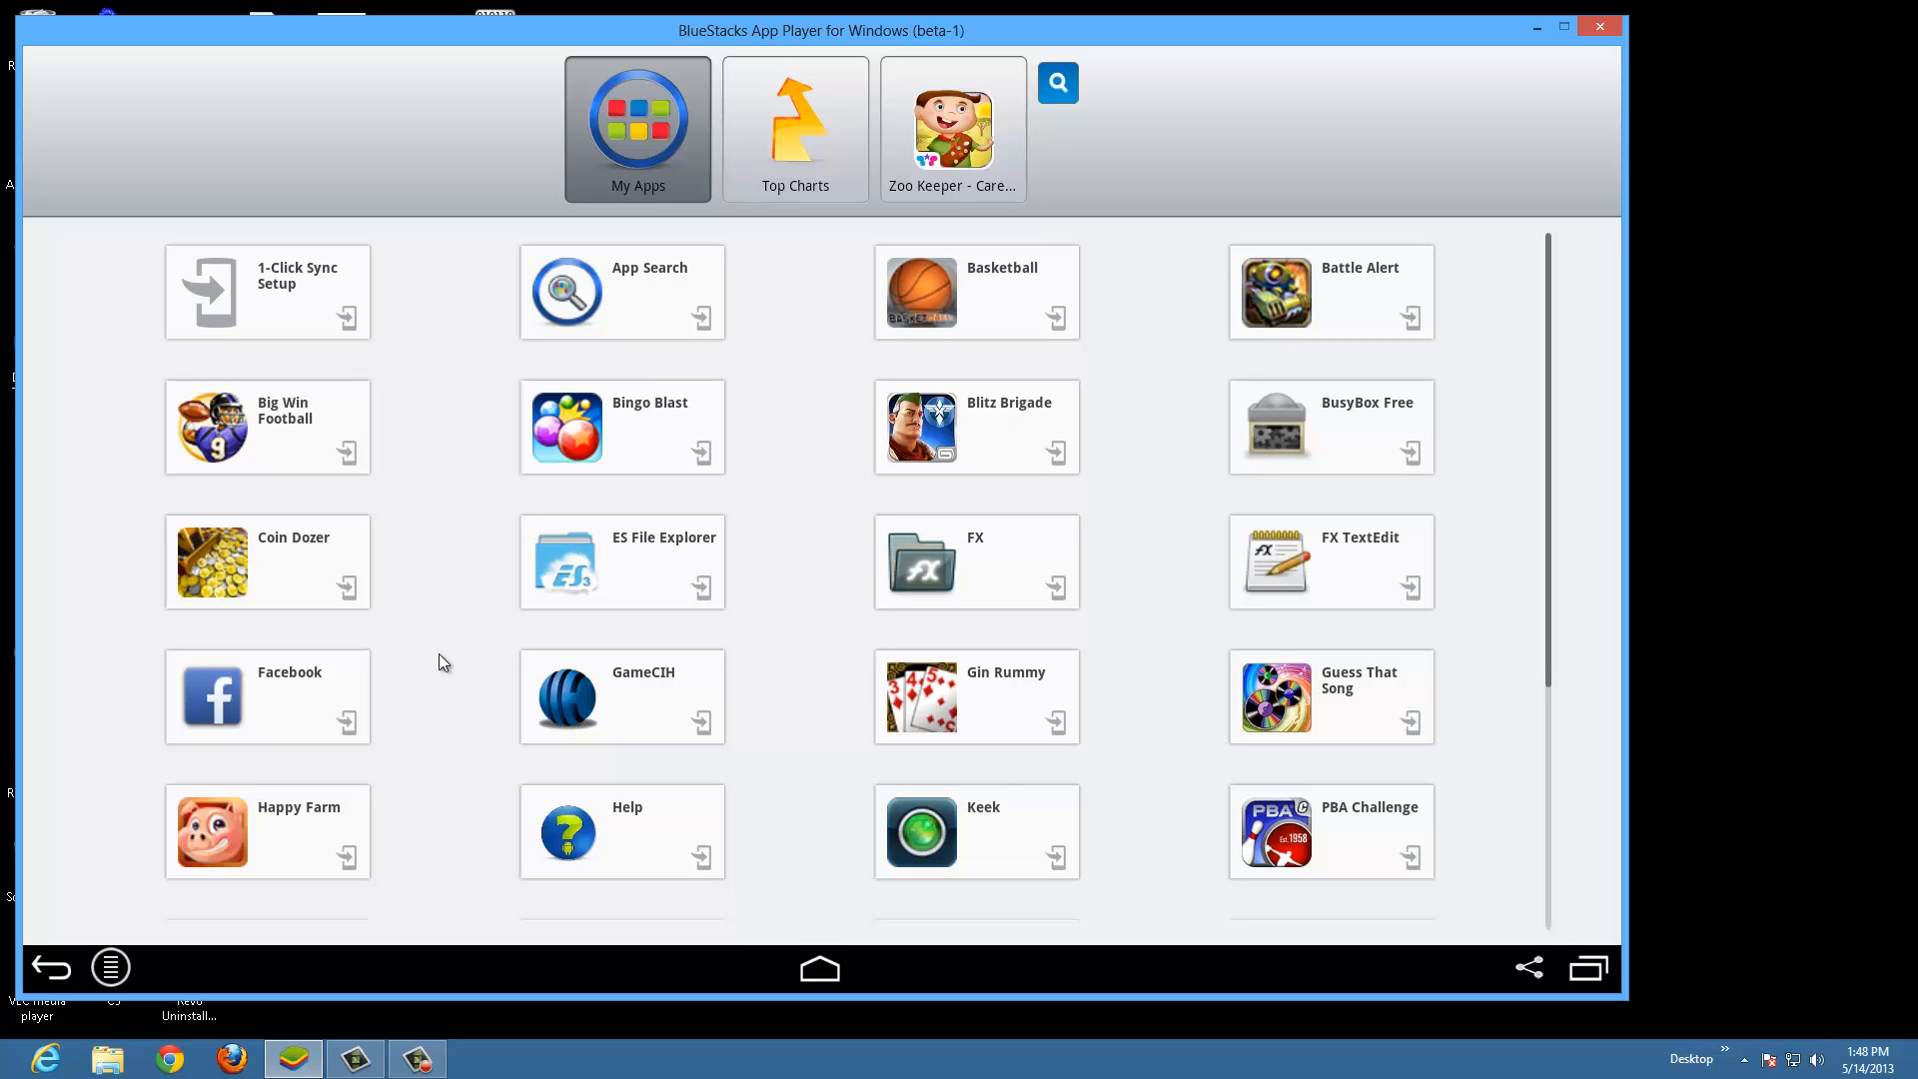
mouse_move(453, 719)
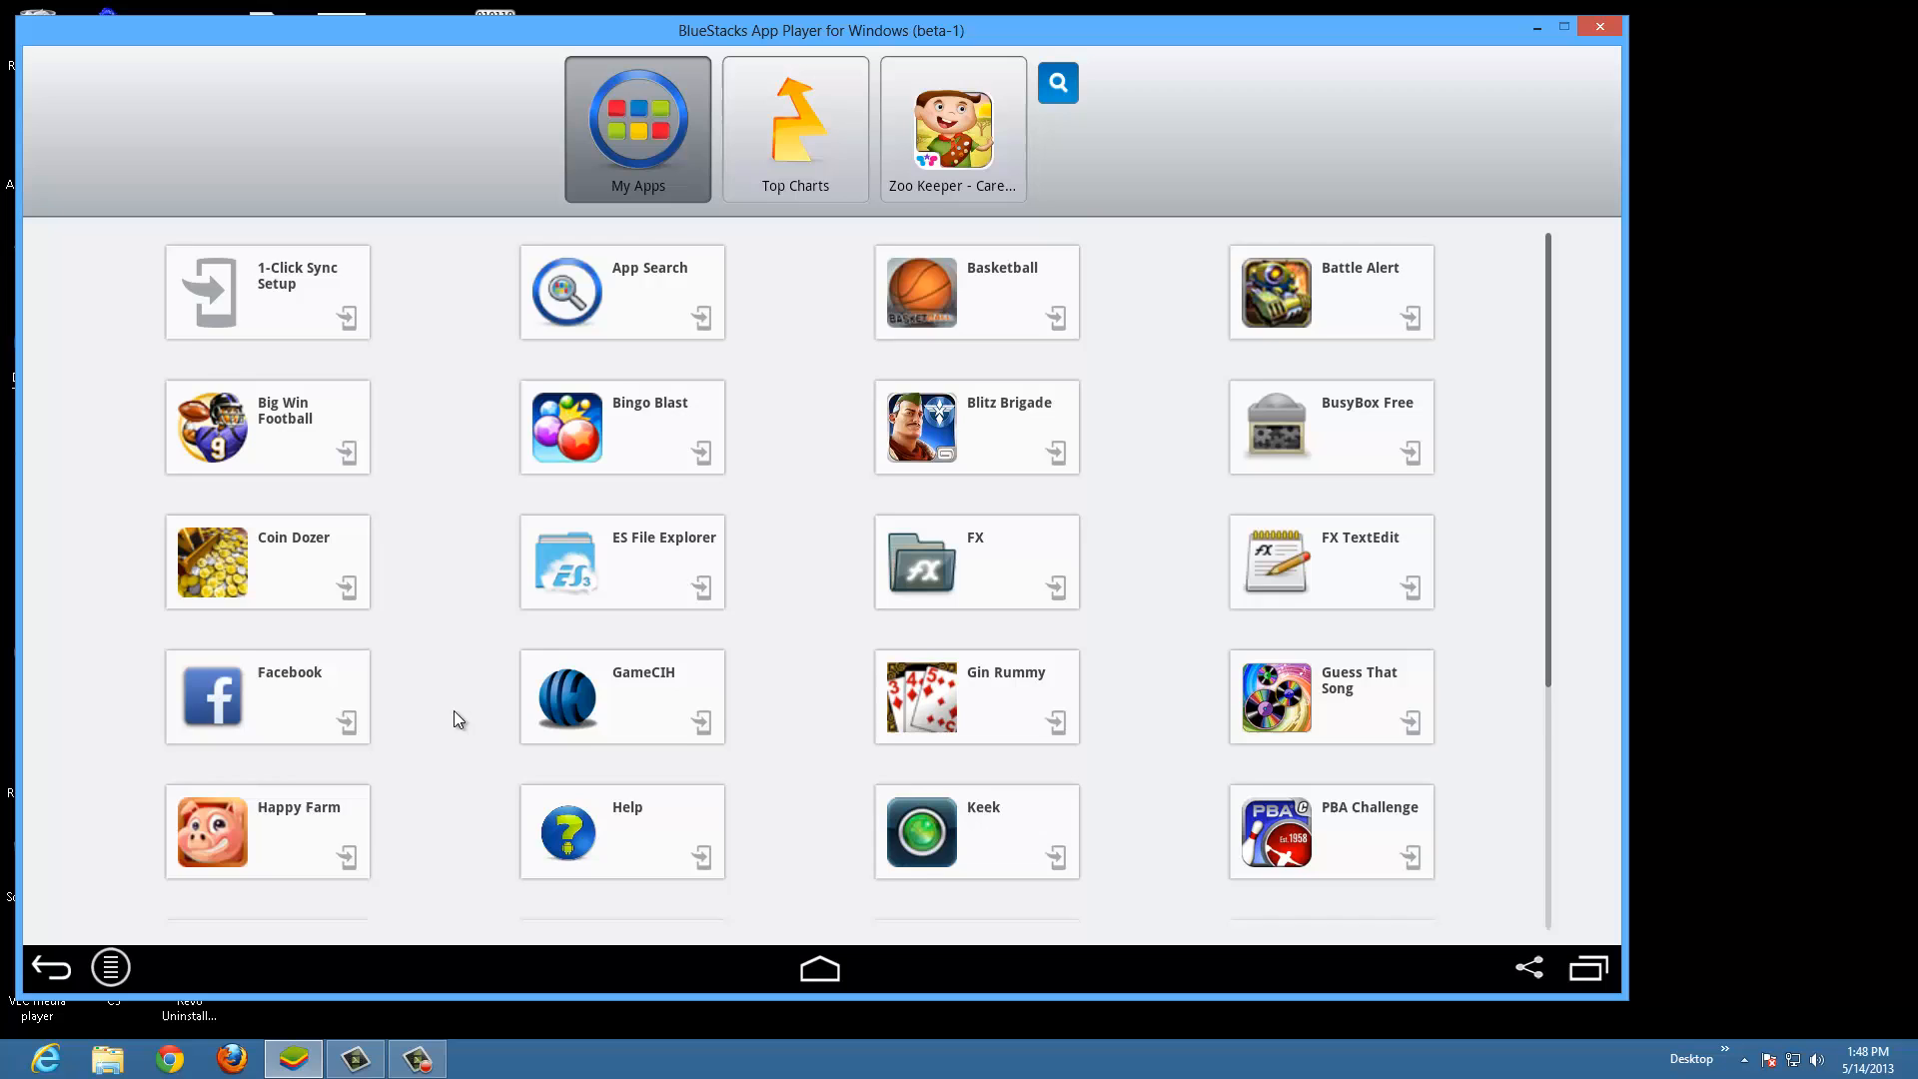
mouse_move(599, 623)
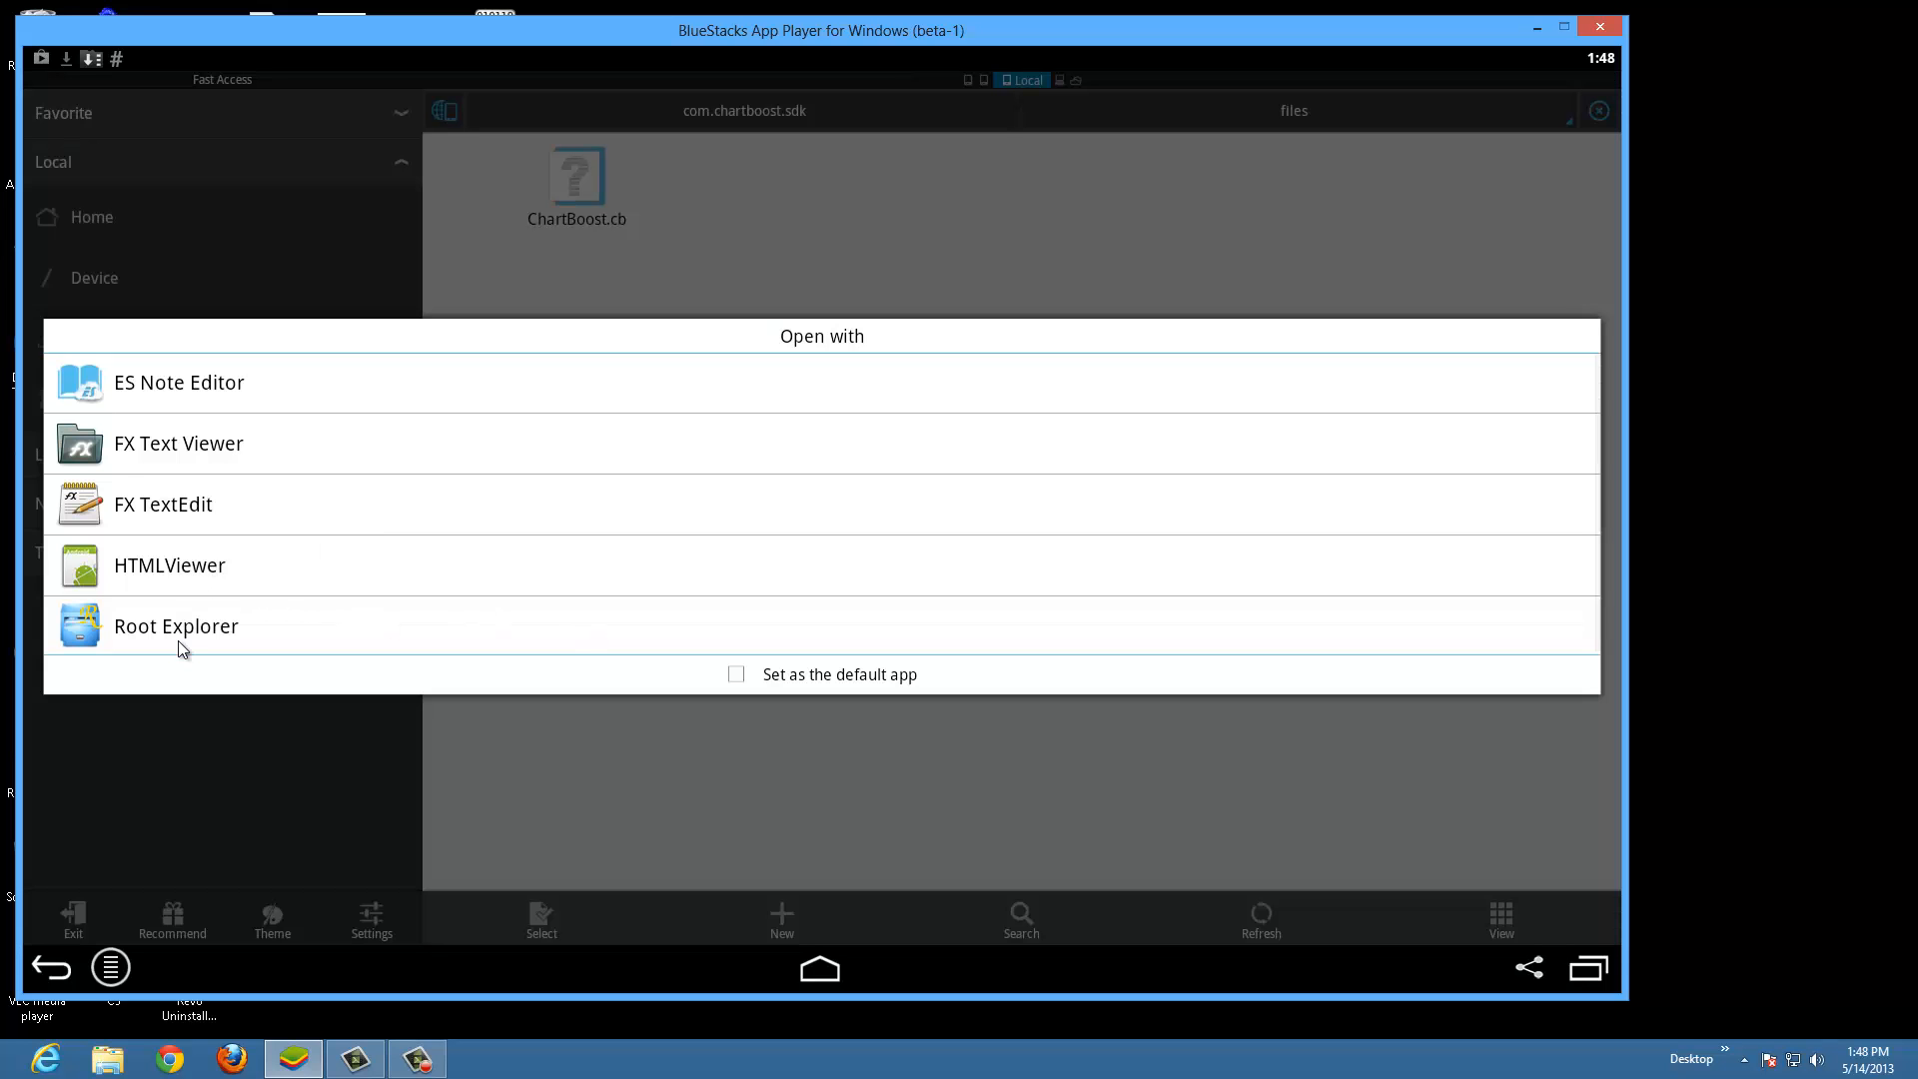
click(176, 626)
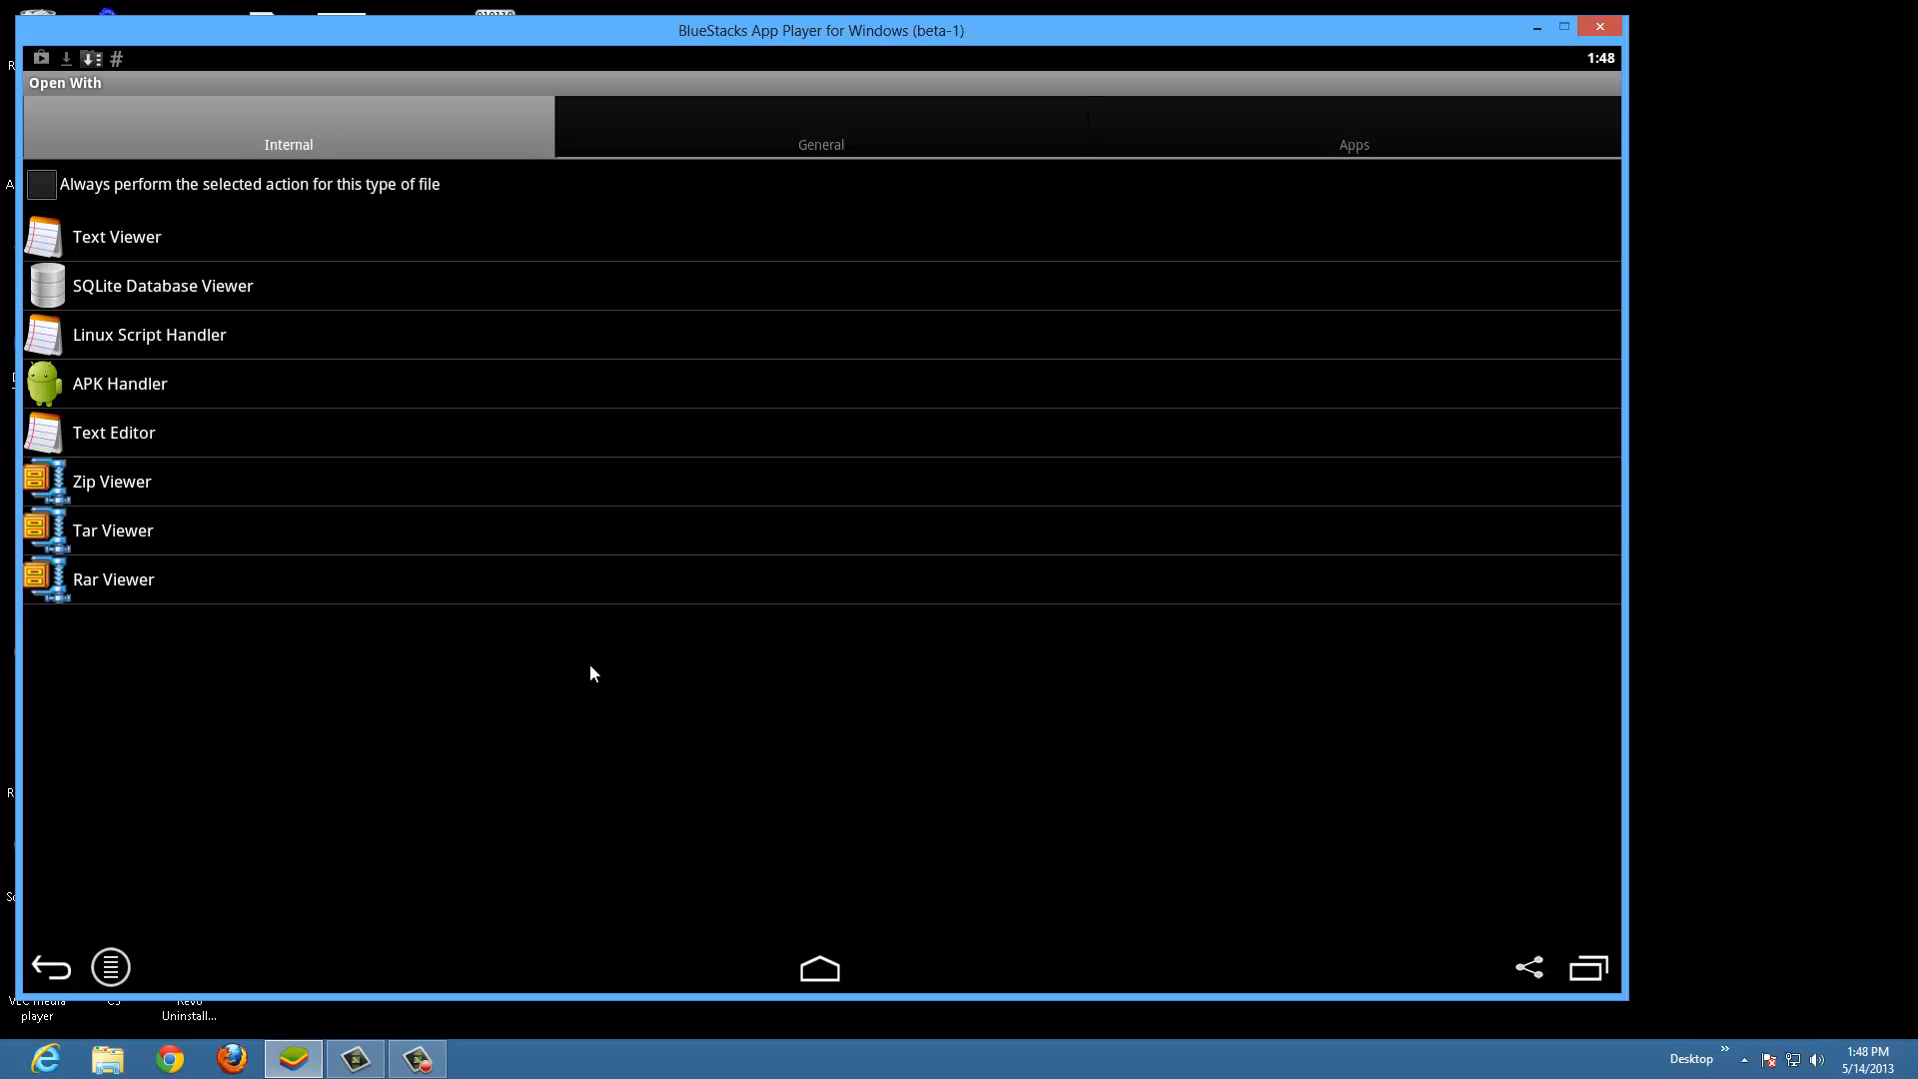
mouse_move(120, 264)
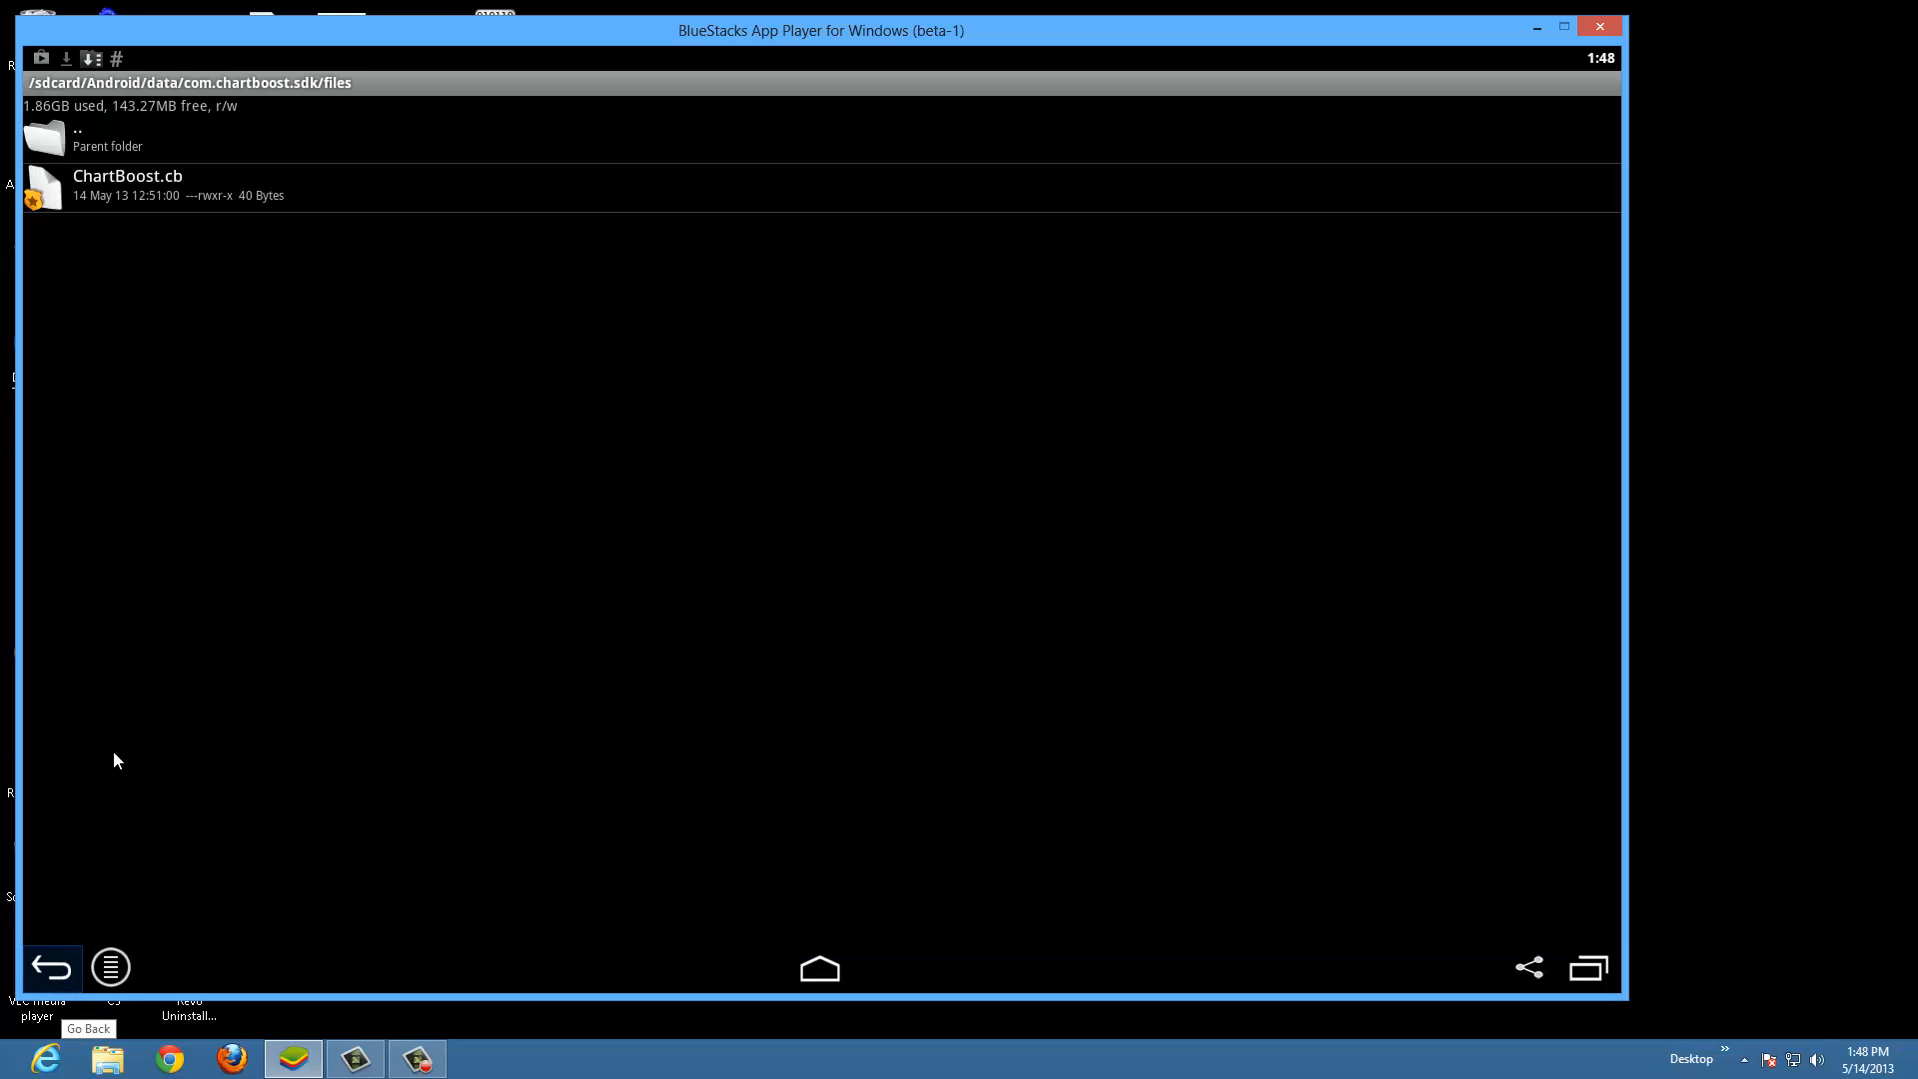
Step: Navigate to com.leftover.CoinDozer/shared_prefs and select com.leftover.CoinDozer.xml
click(107, 133)
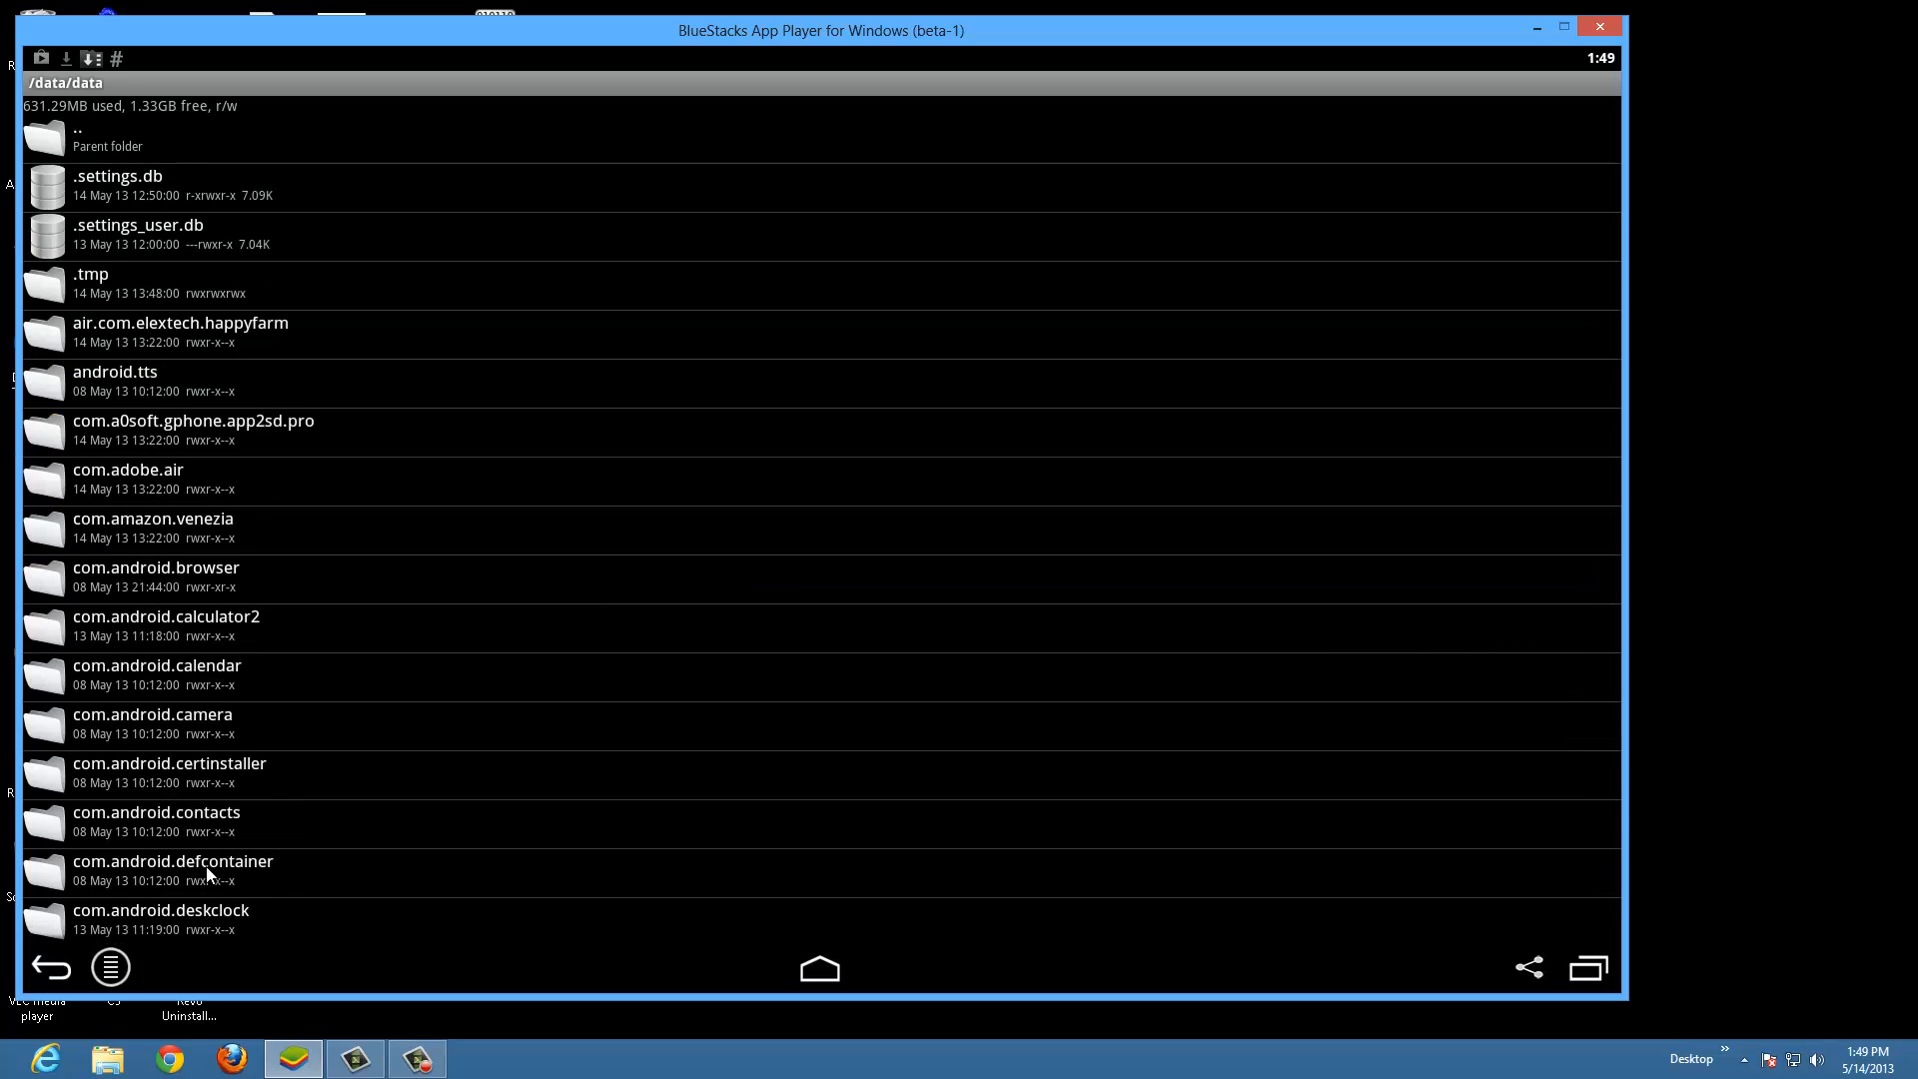
scroll(down, 3)
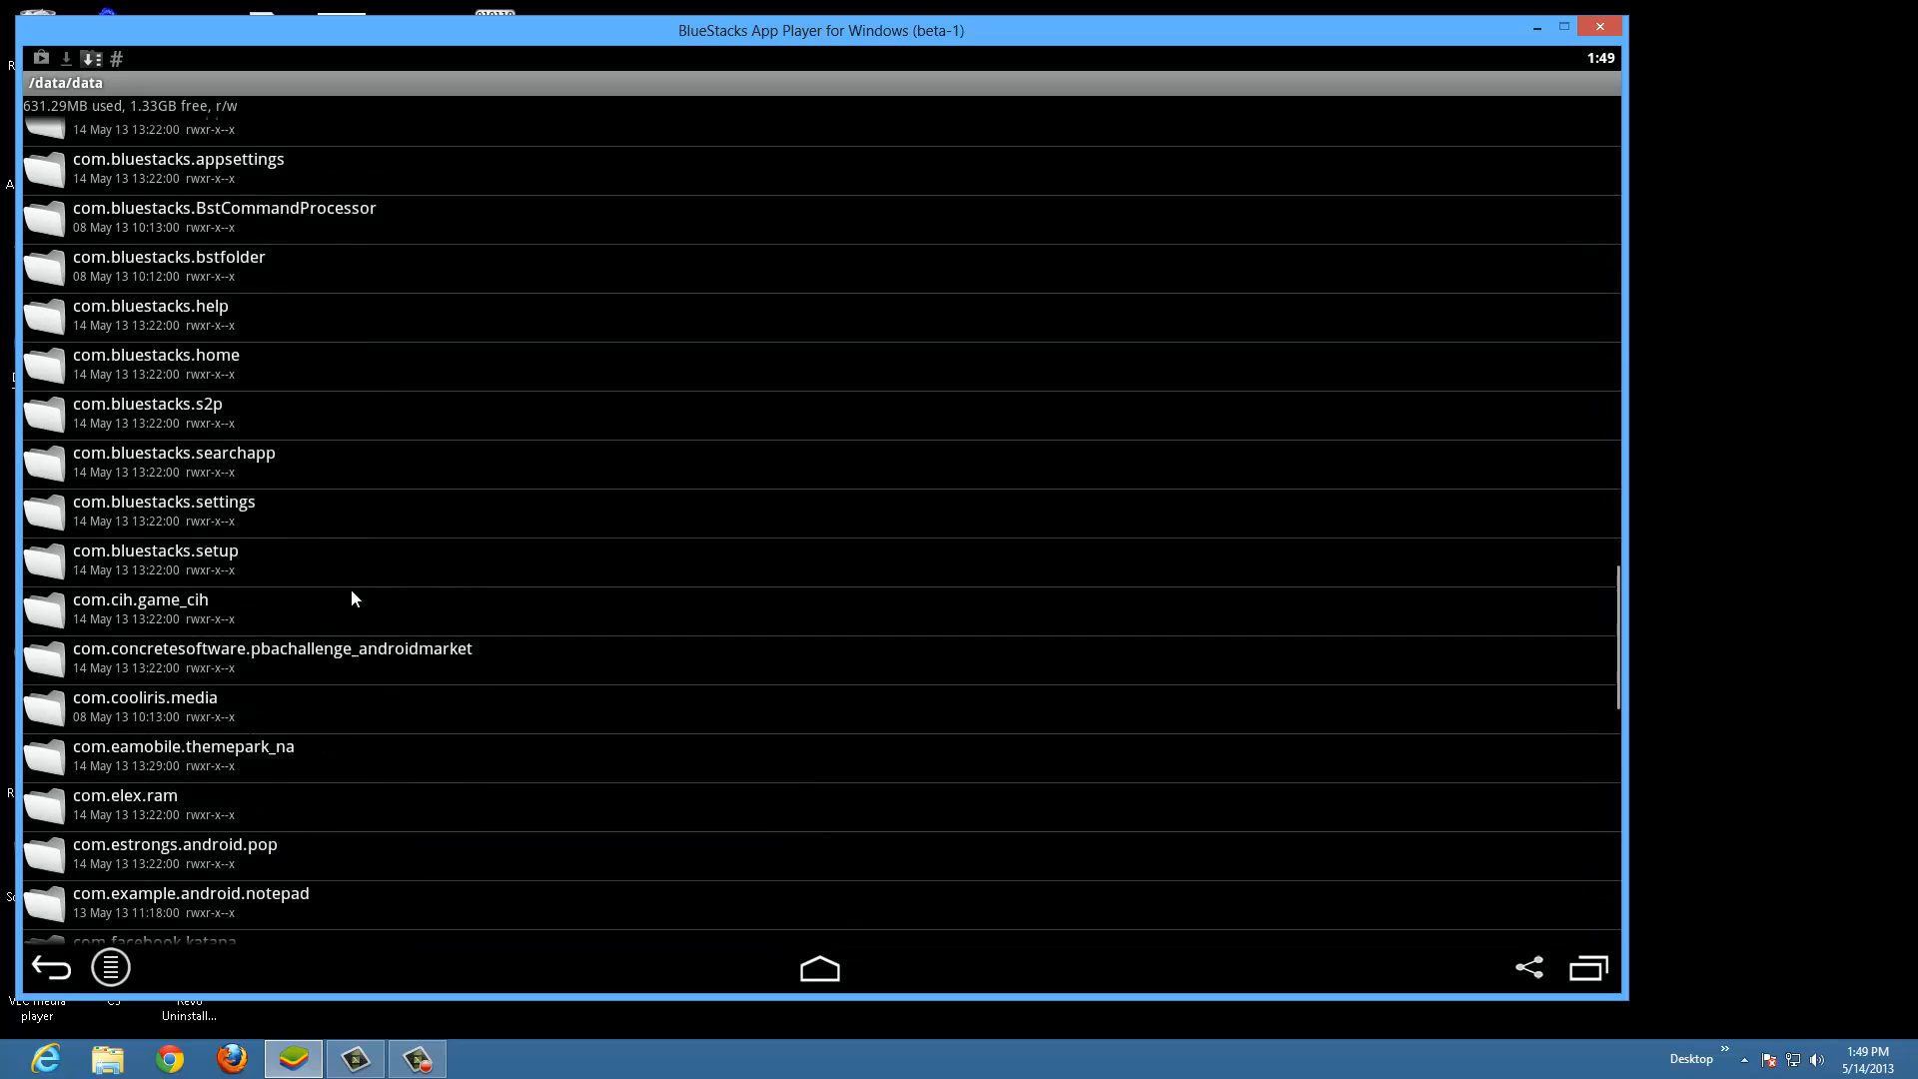
scroll(down, 3)
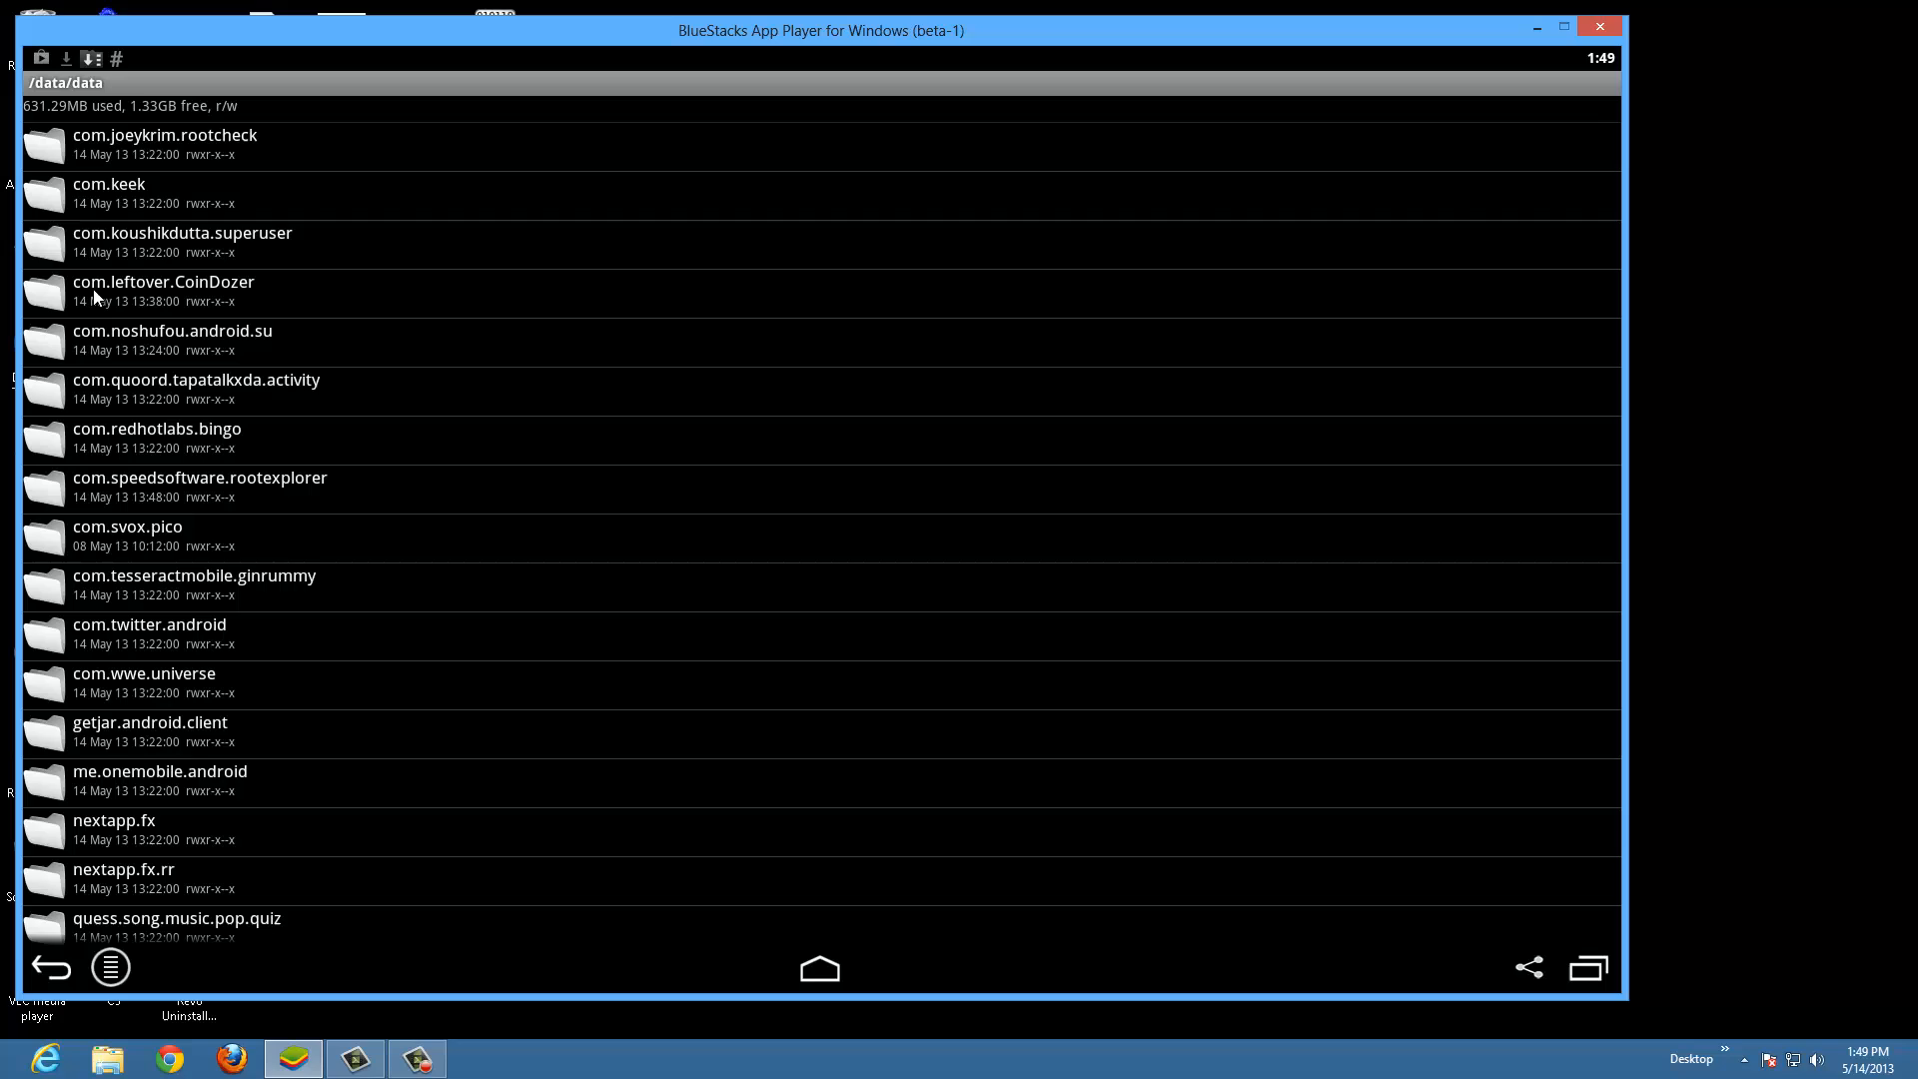
mouse_move(254, 298)
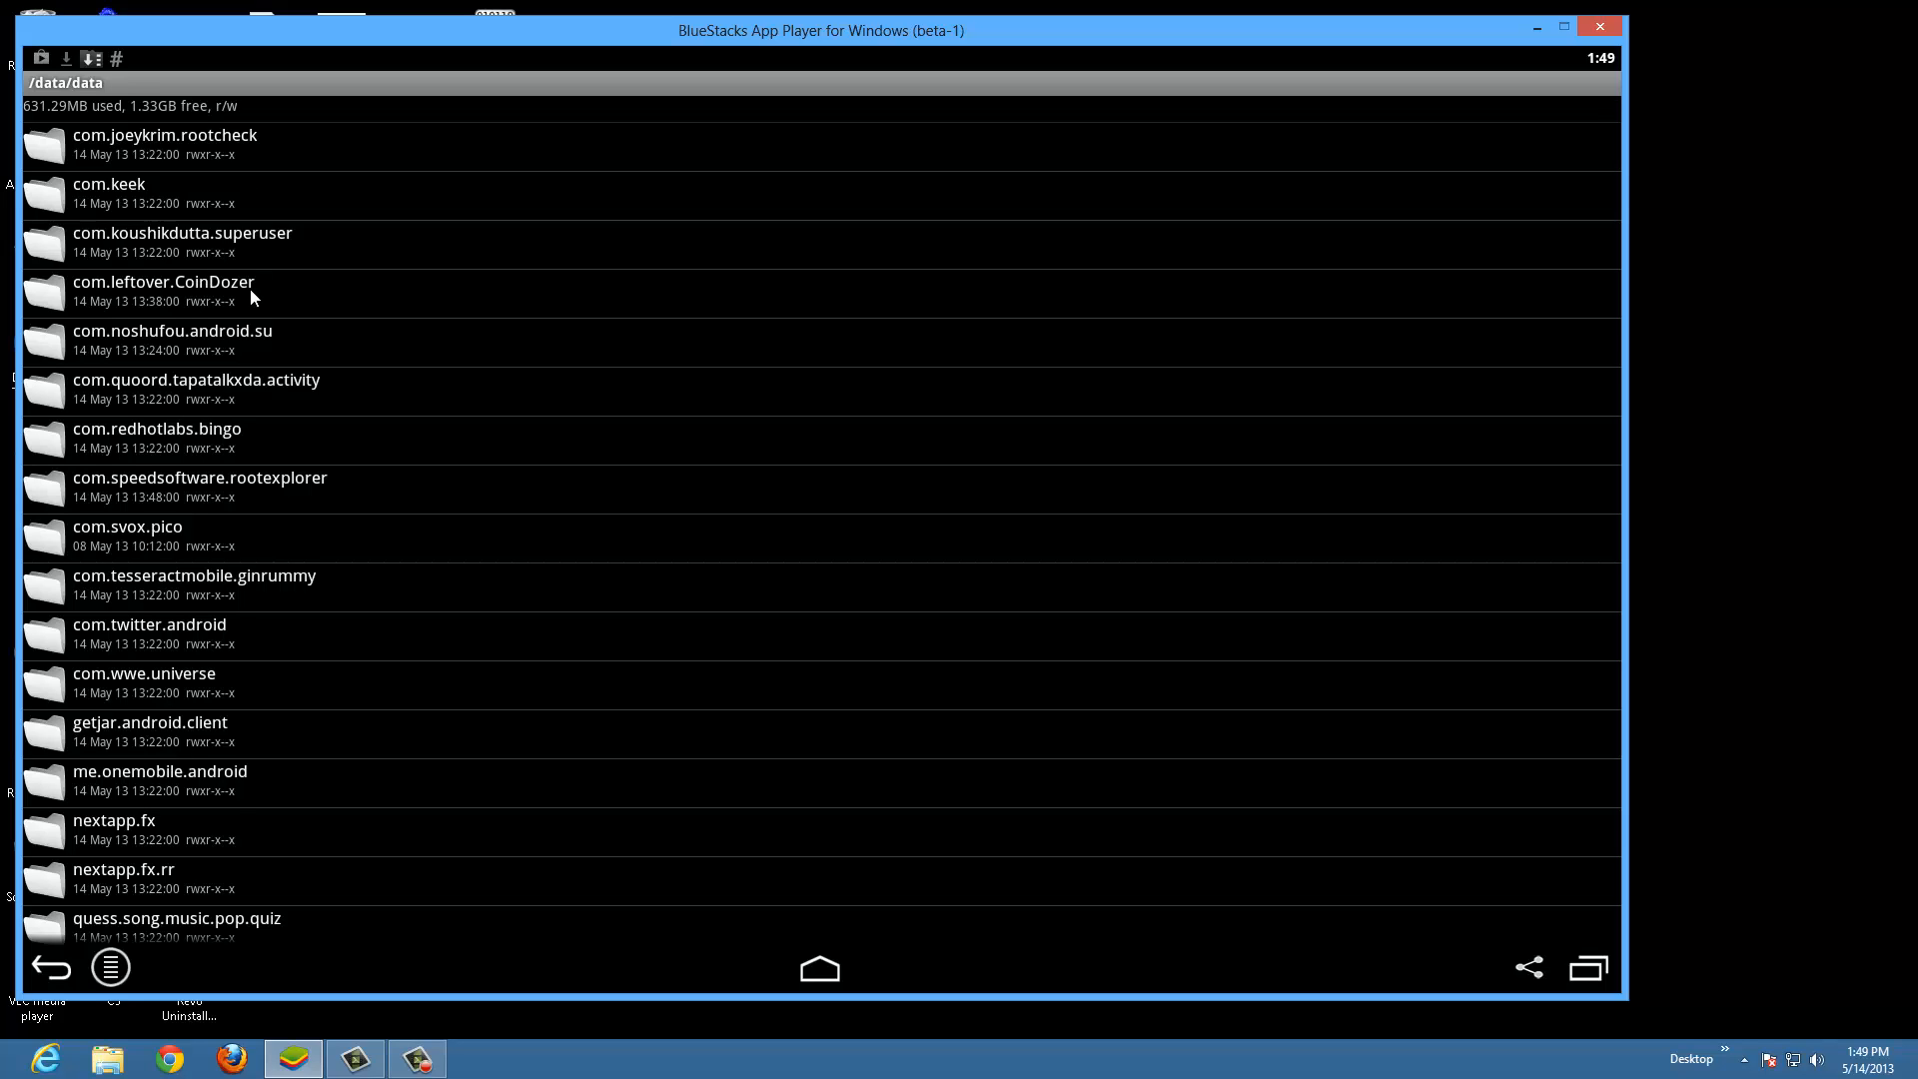
mouse_move(248, 484)
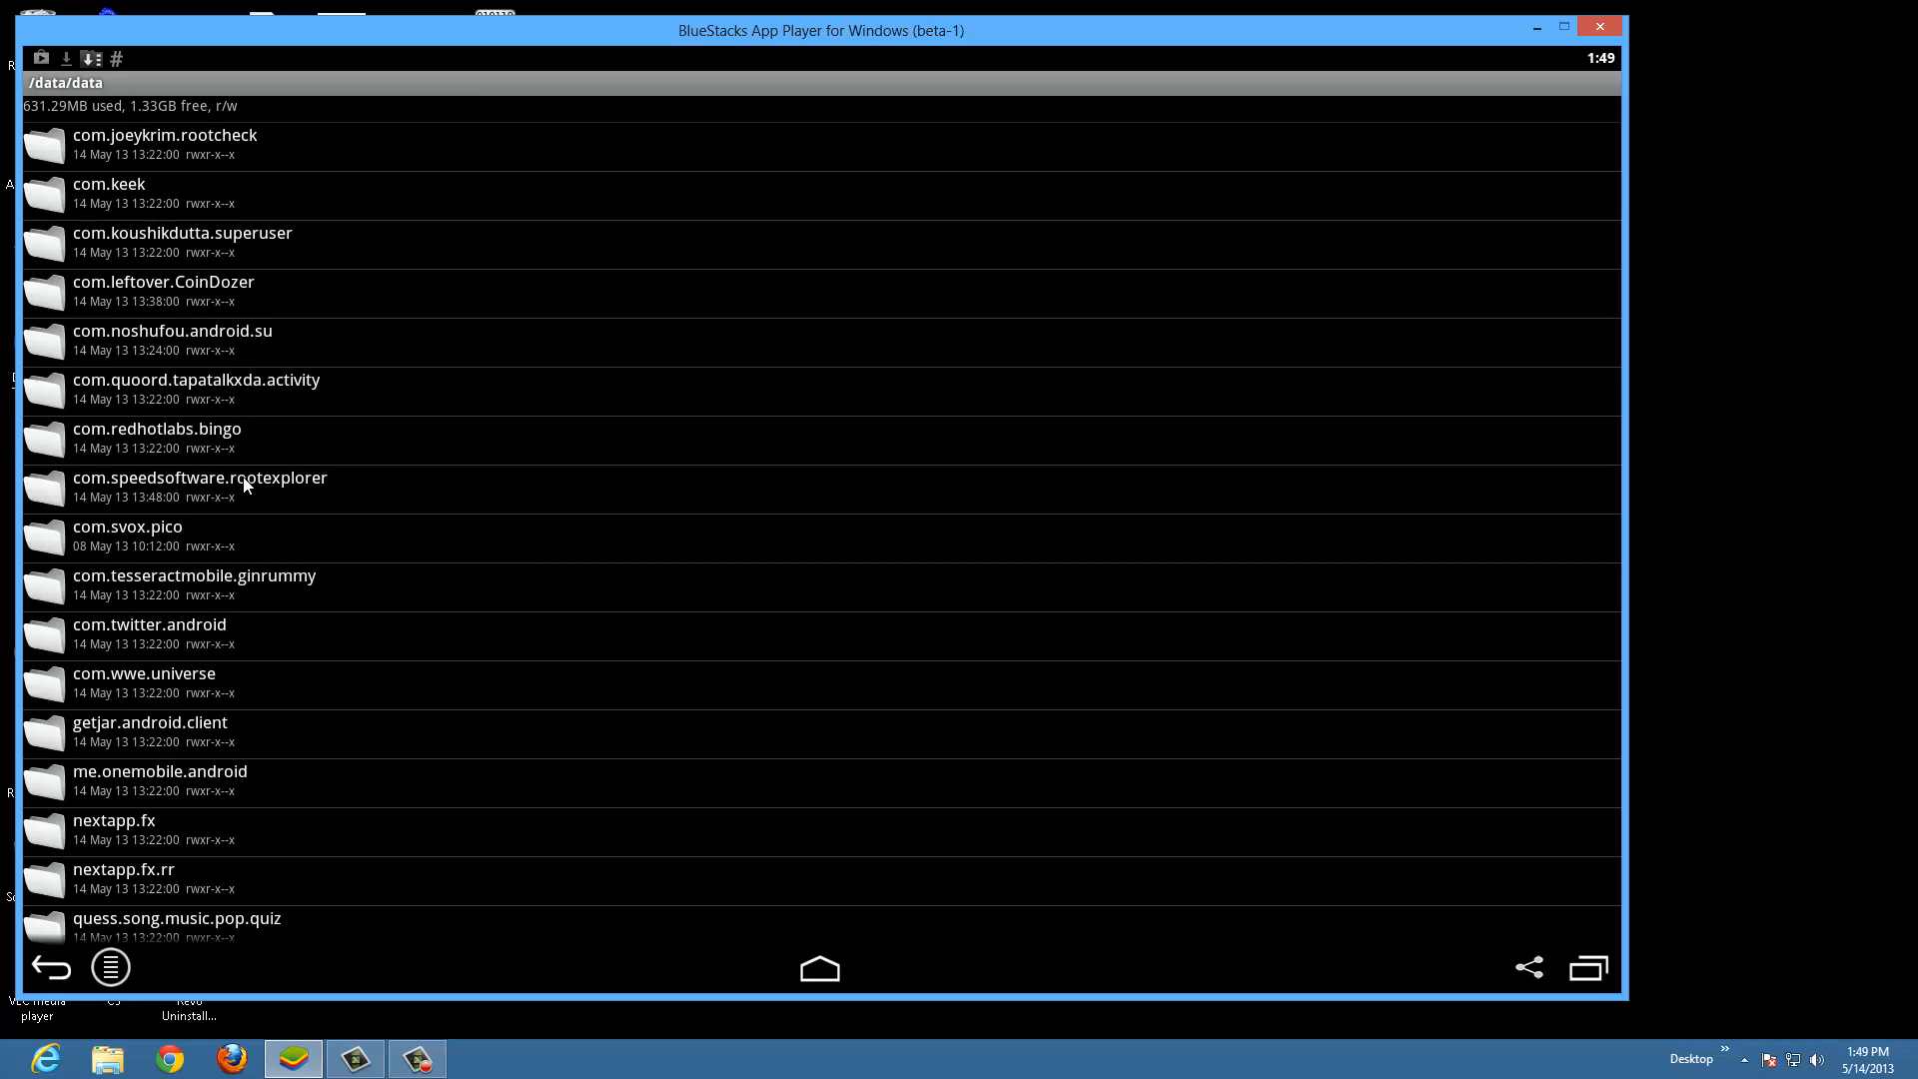
mouse_move(386, 612)
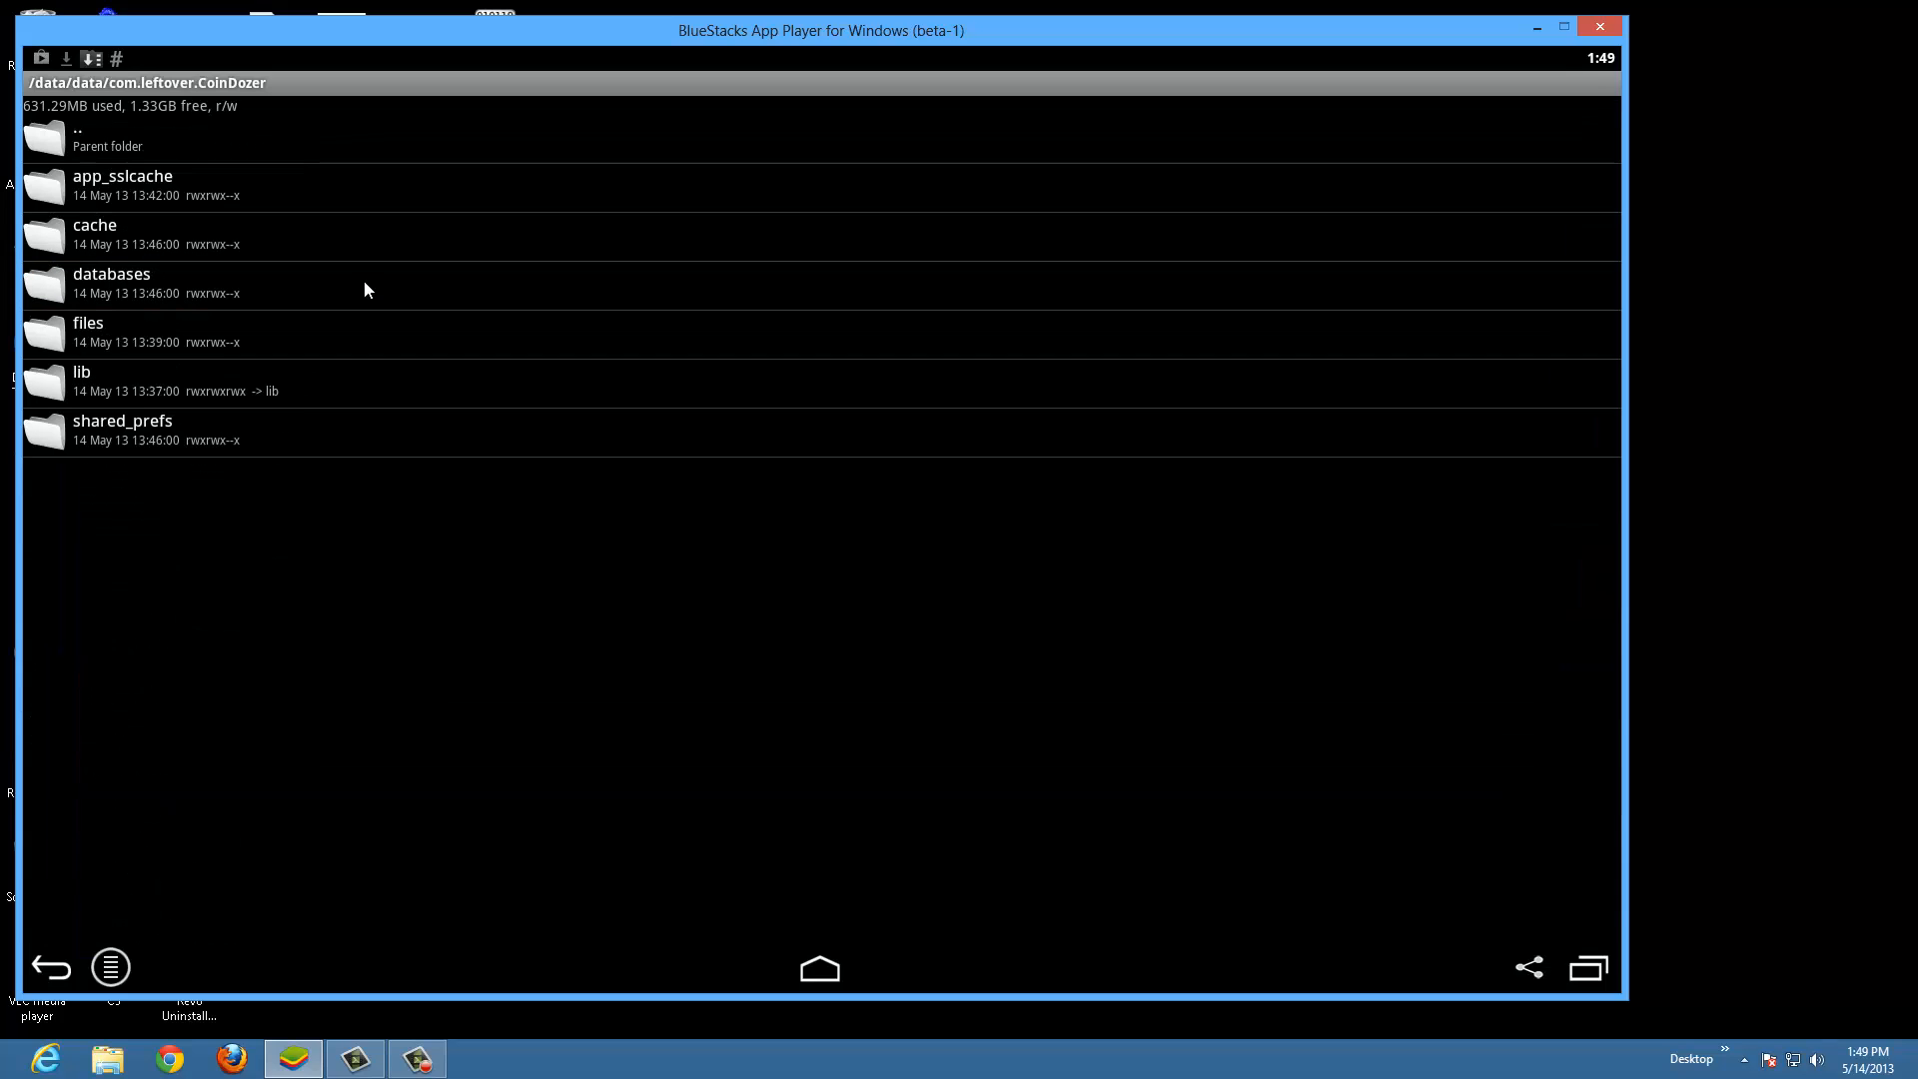
mouse_move(160, 407)
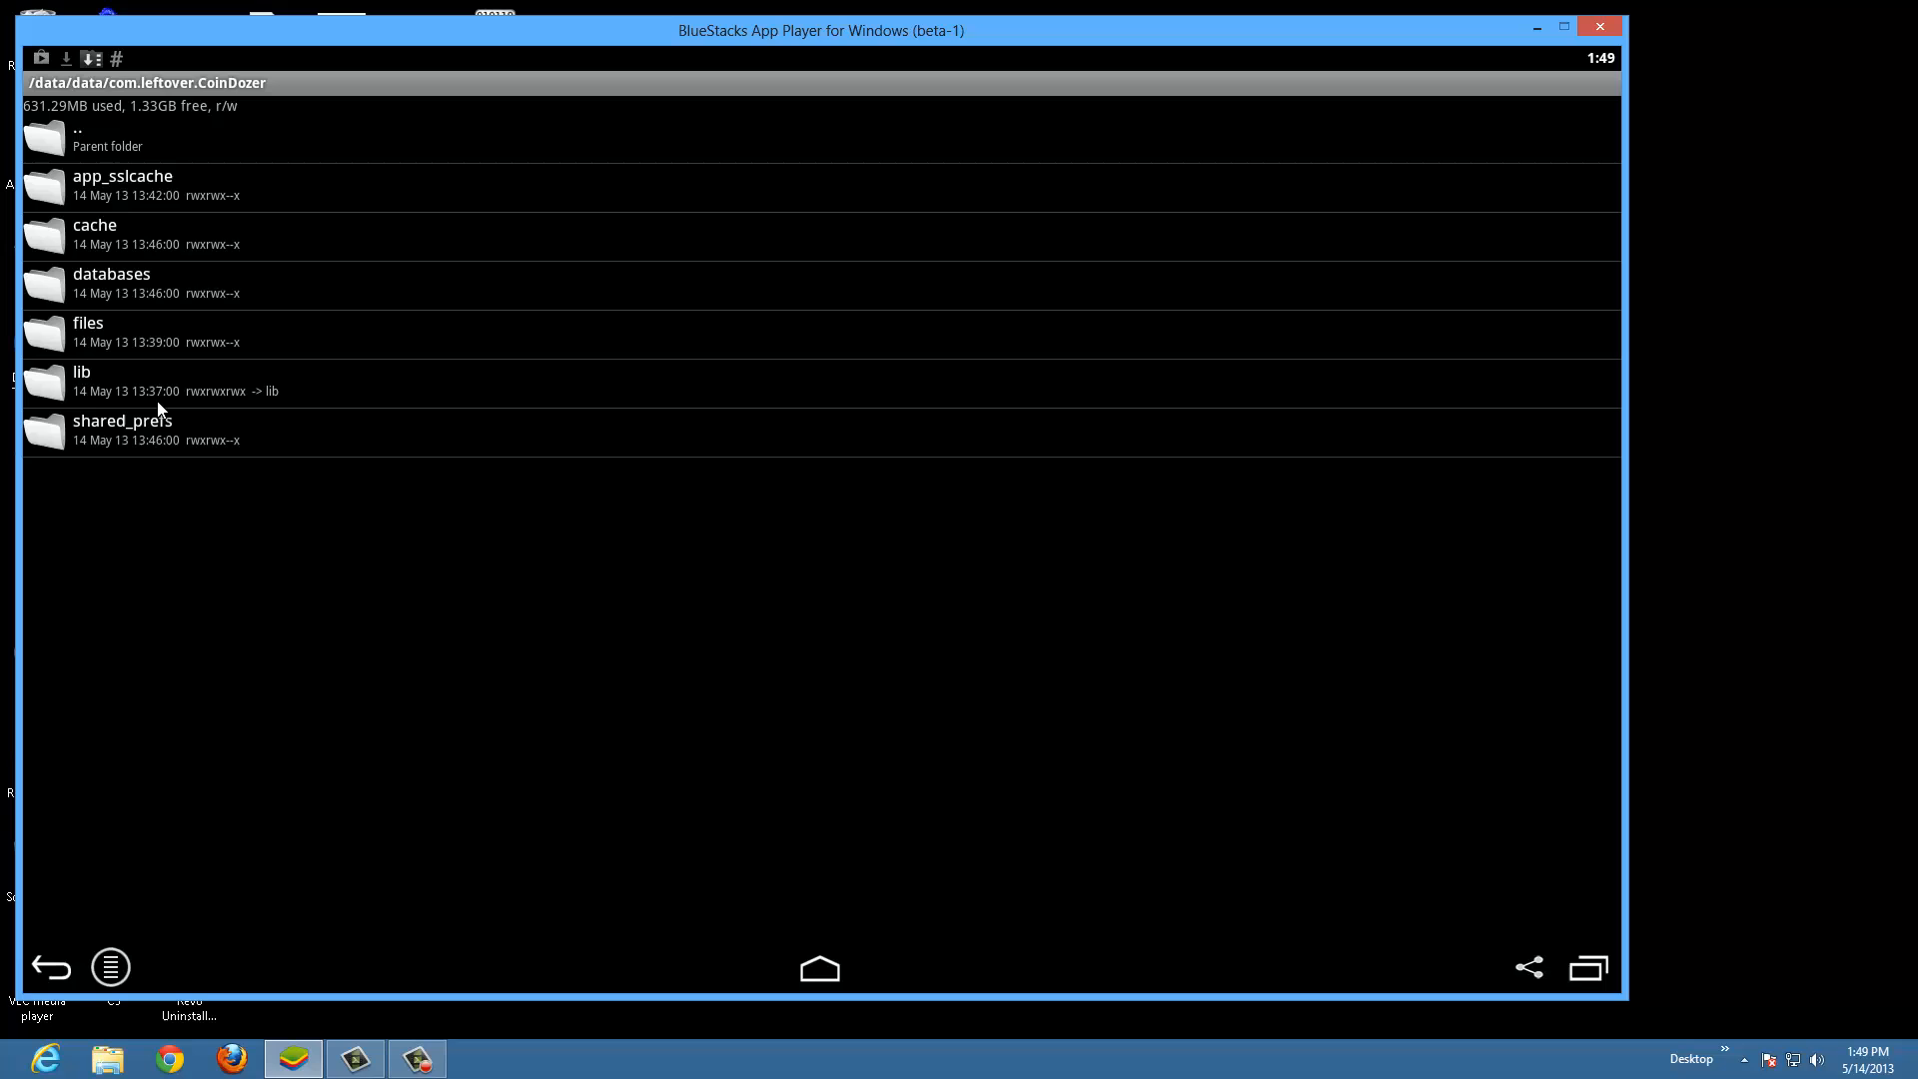
mouse_move(160, 444)
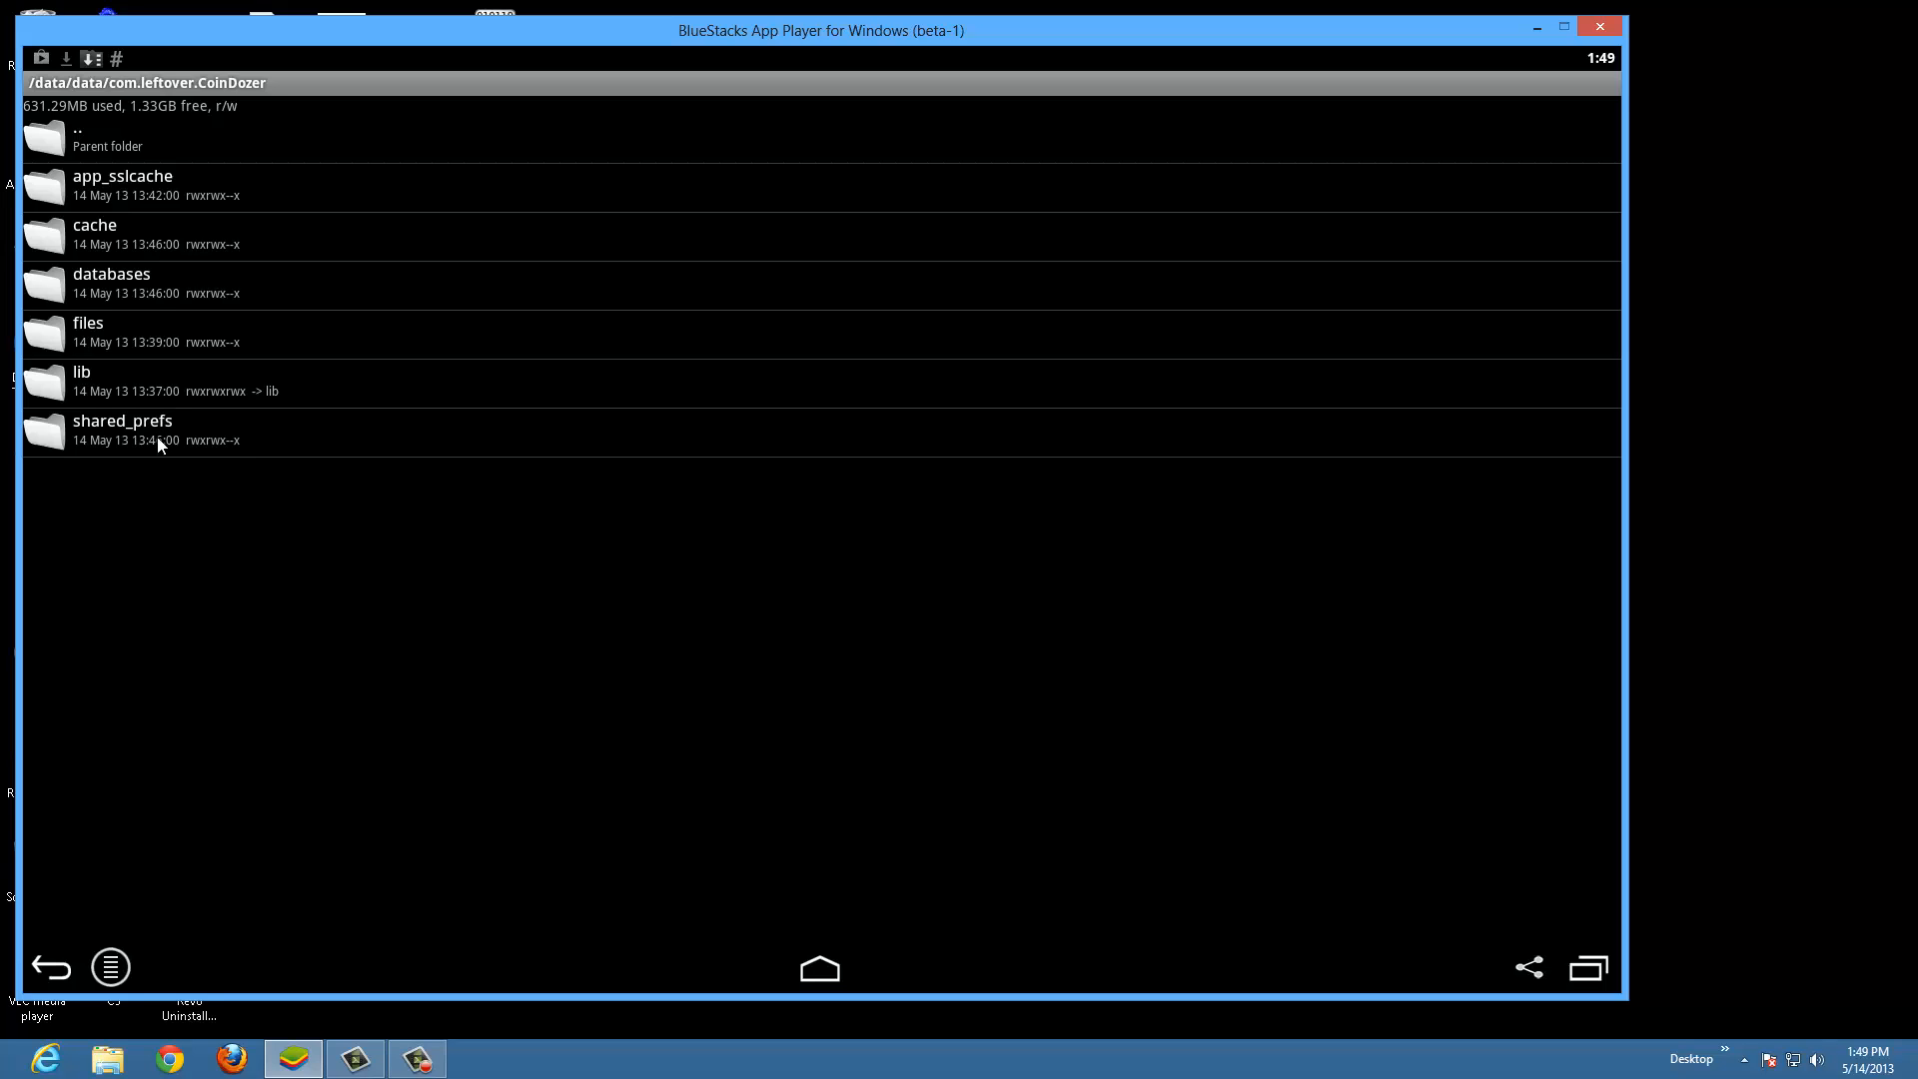
click(122, 420)
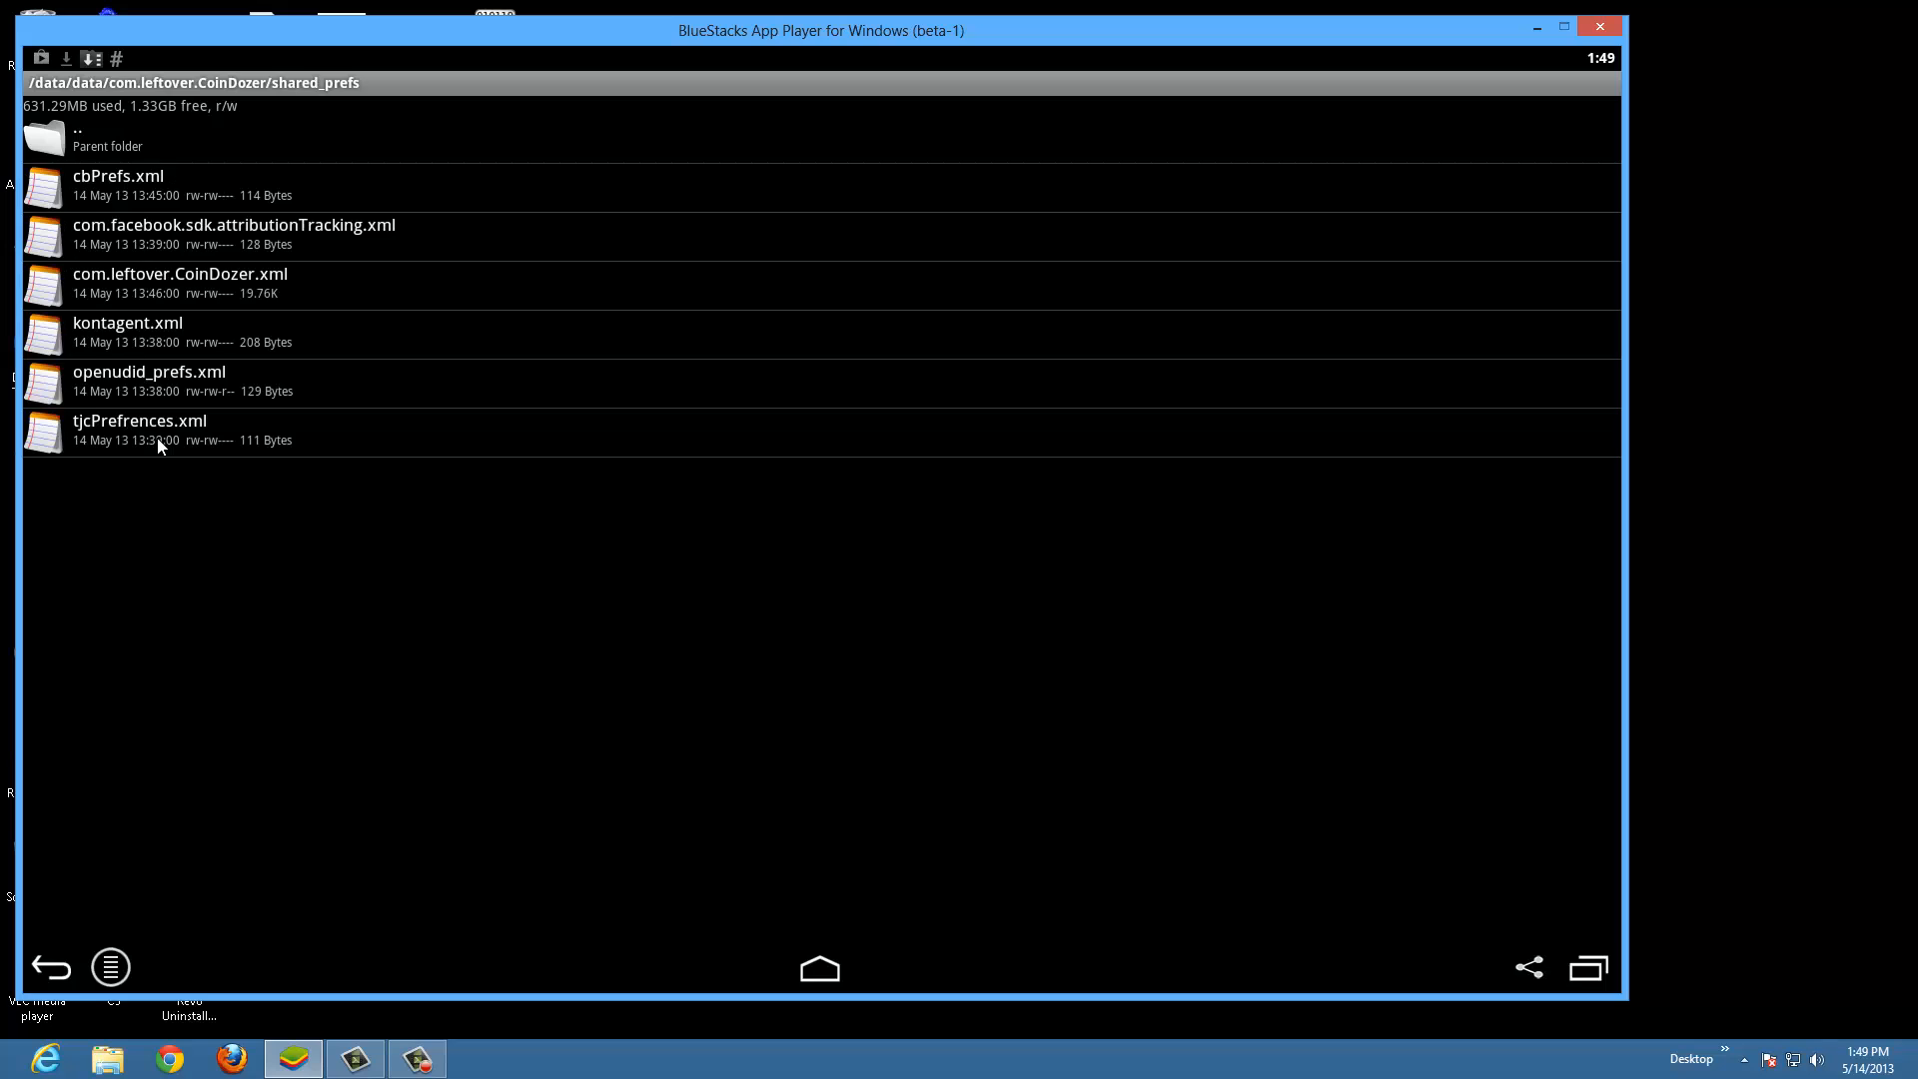
mouse_move(82, 302)
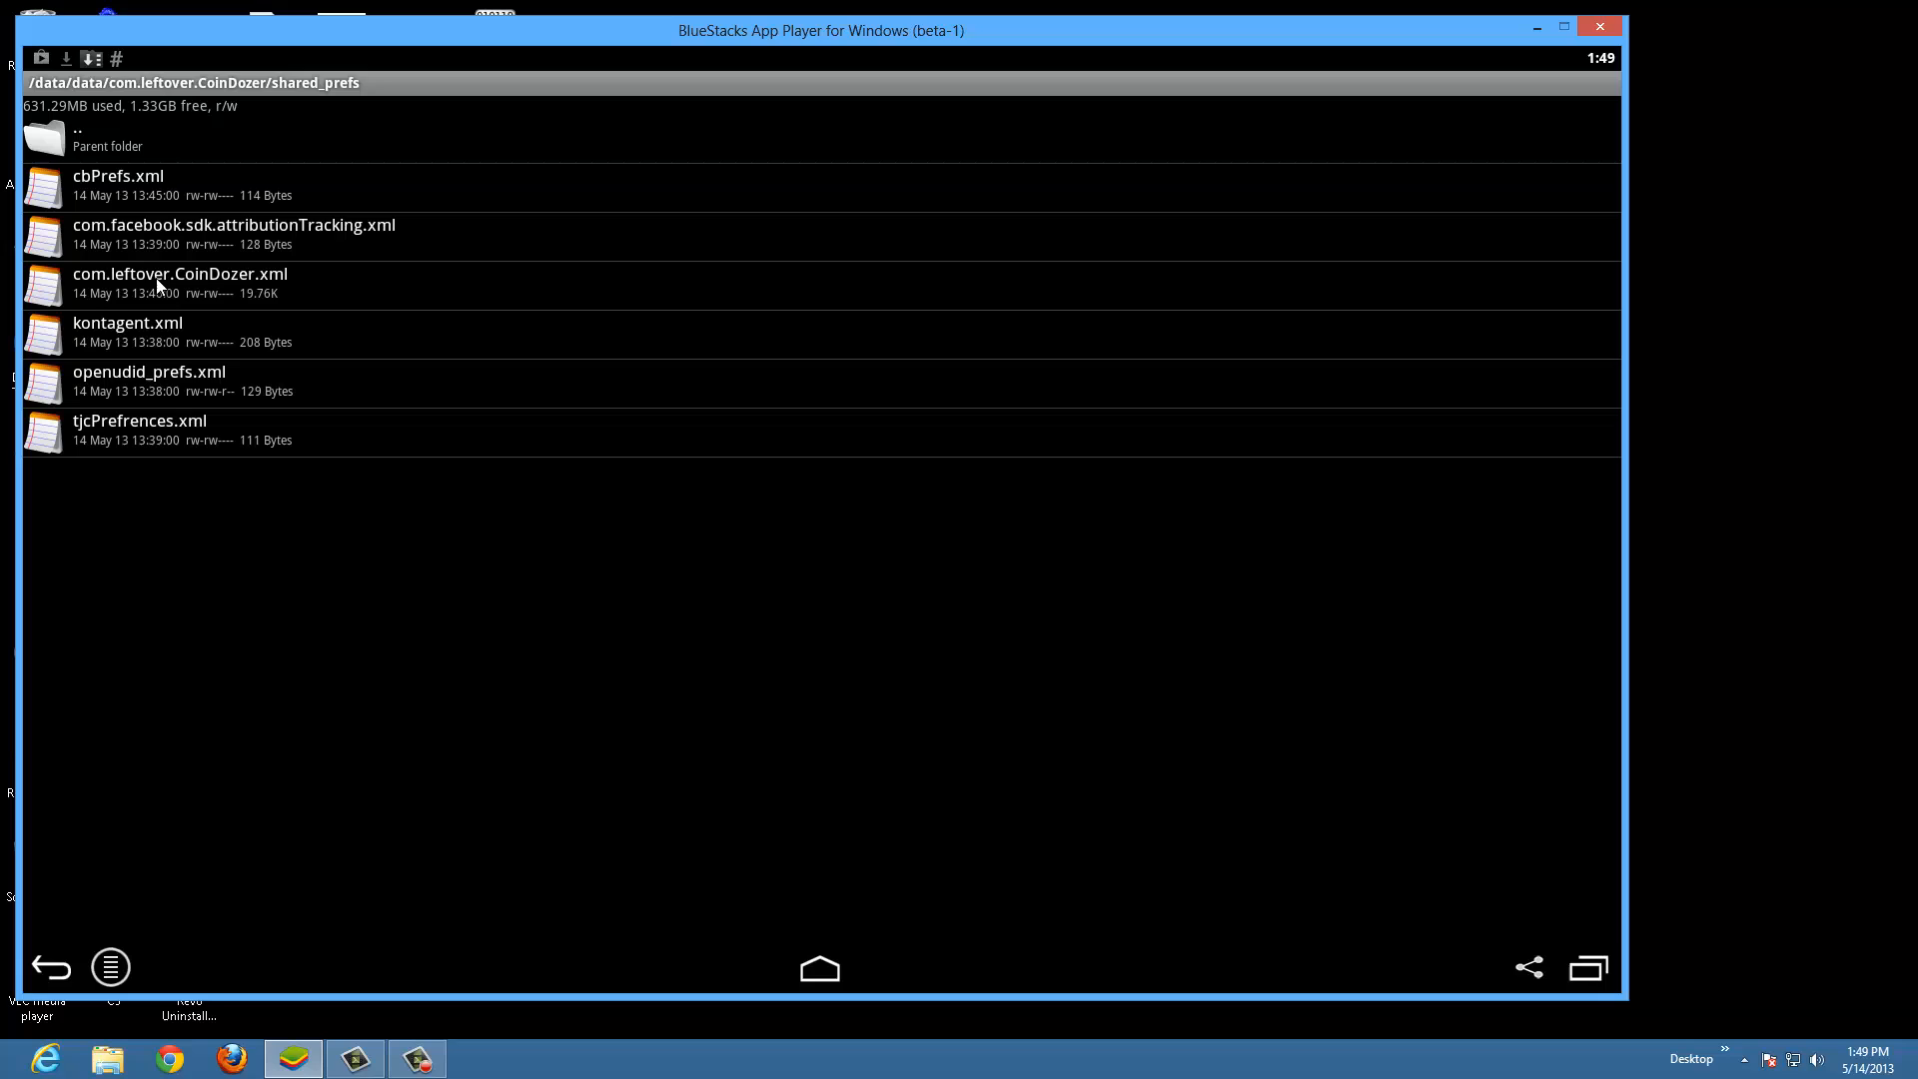
click(178, 282)
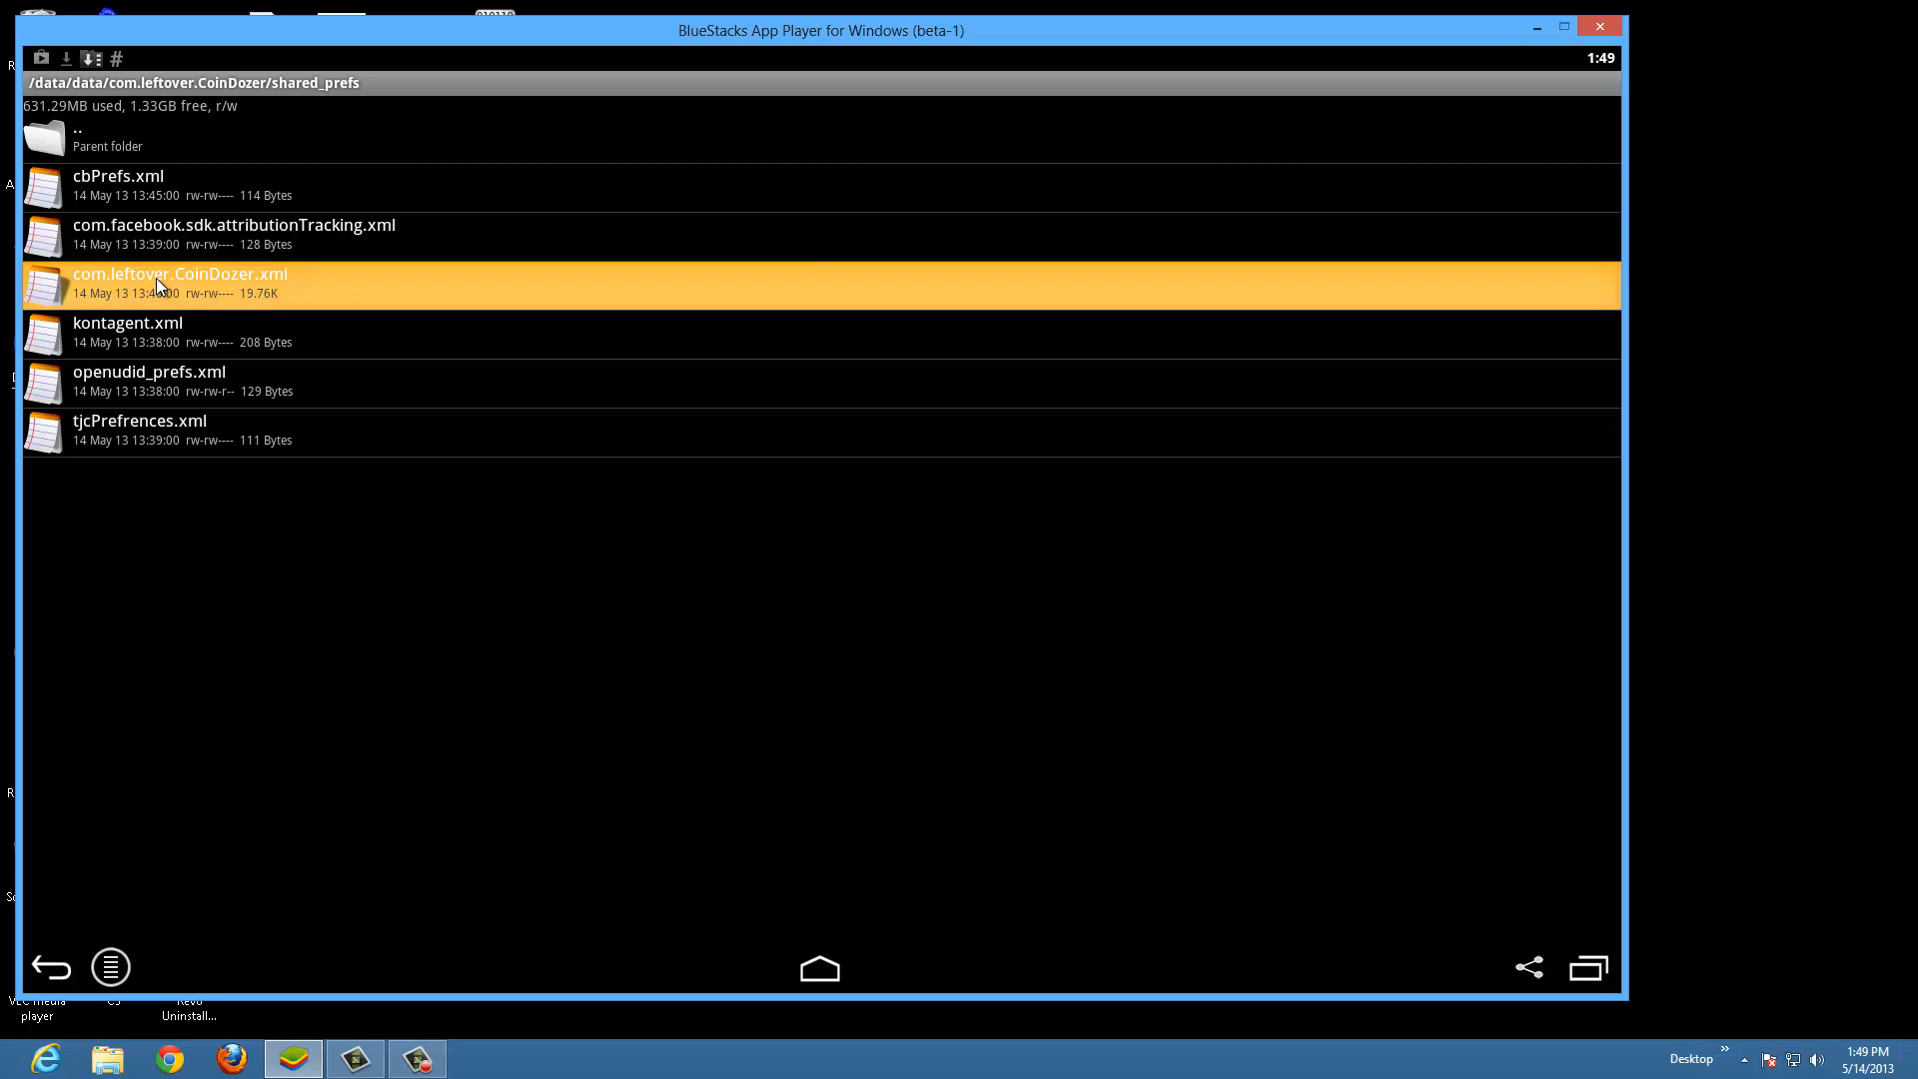
Step: View com.leftover.CoinDozer.xml as editable text from its actions list
click(177, 274)
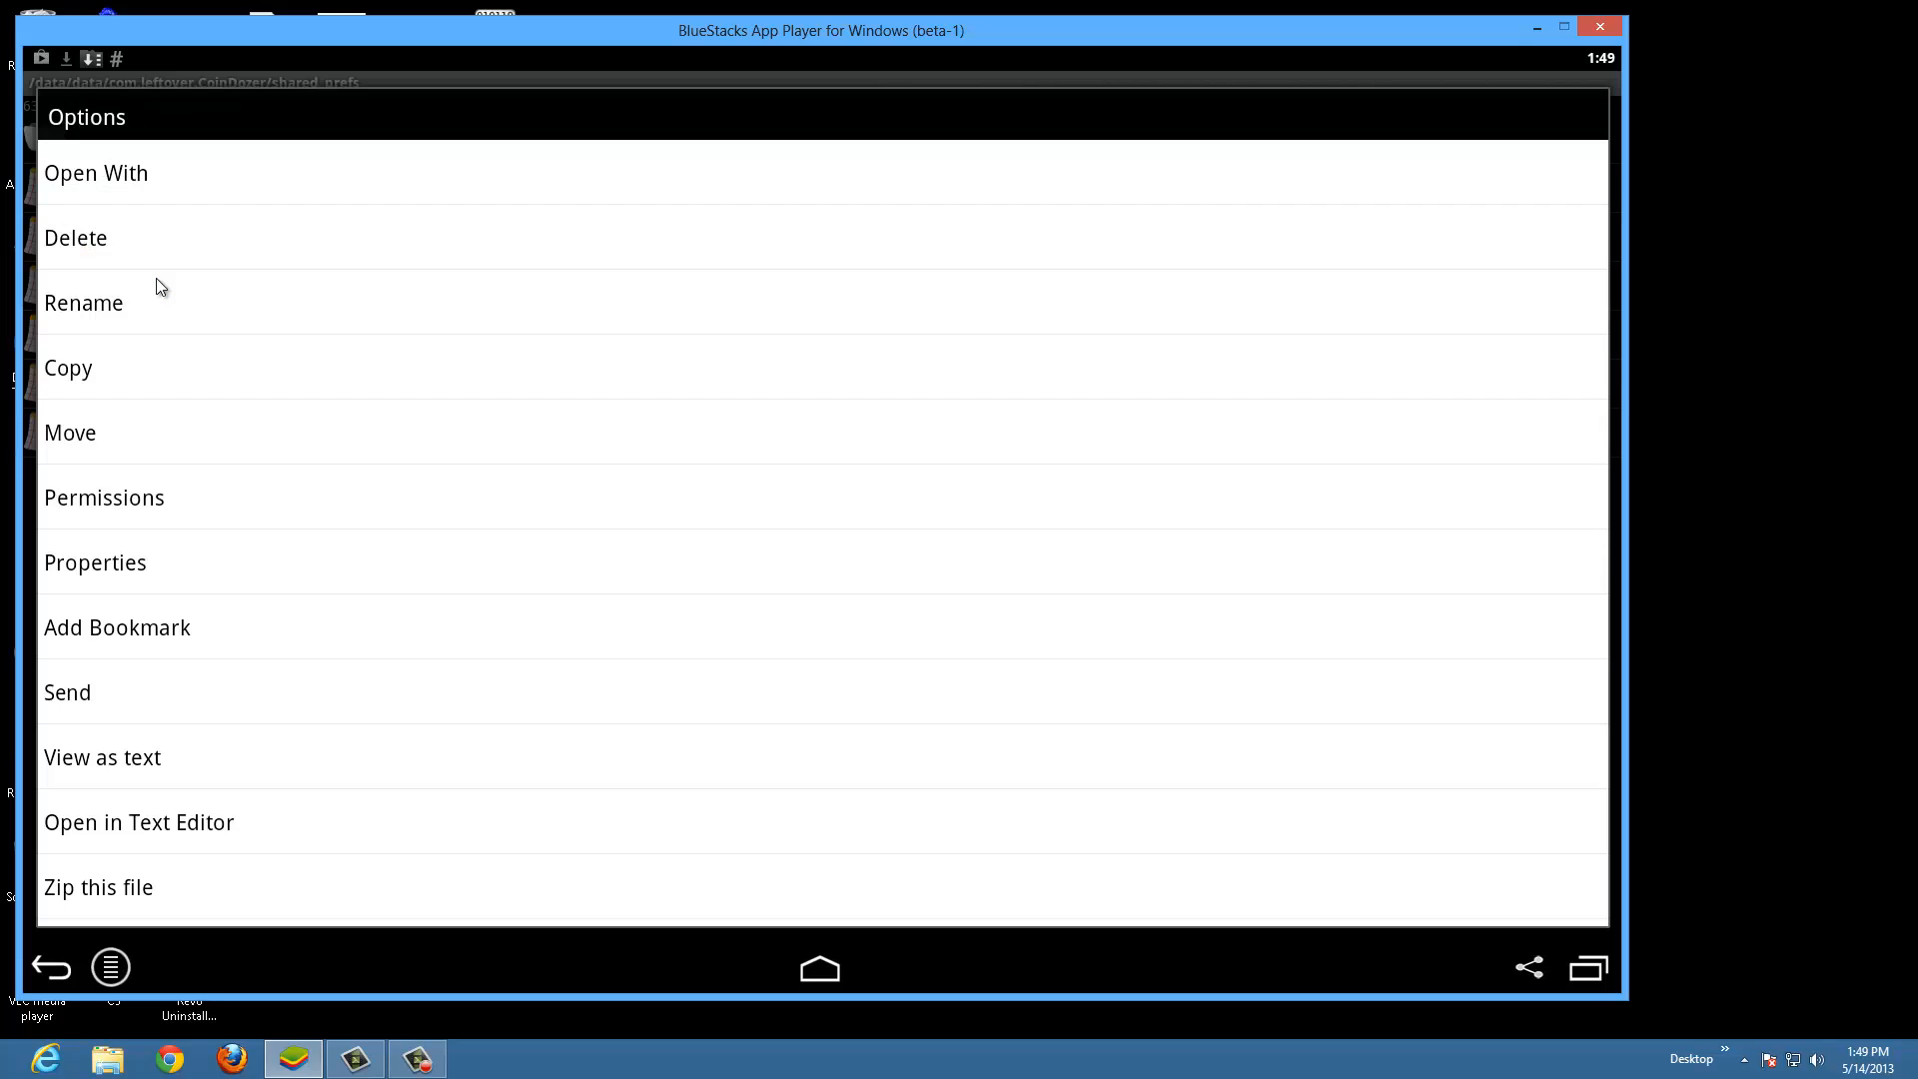
click(102, 758)
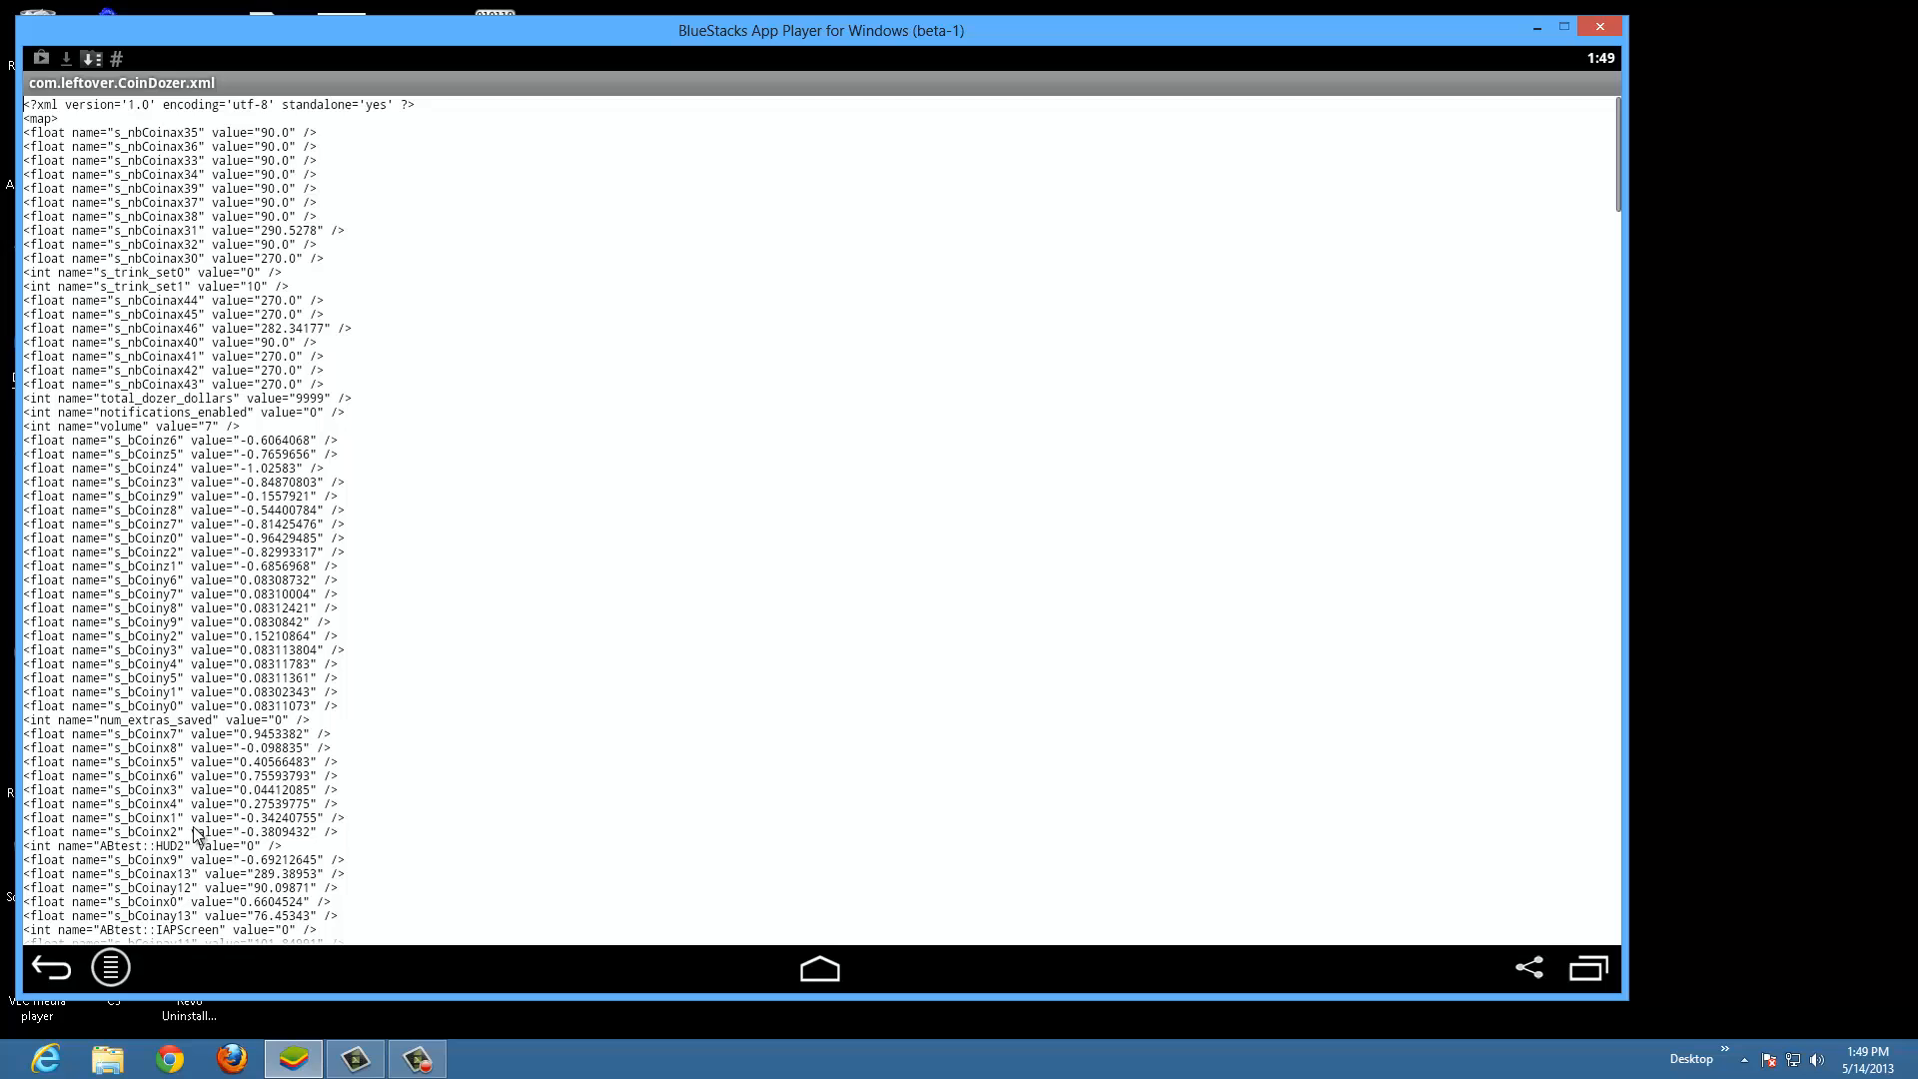
mouse_move(294, 520)
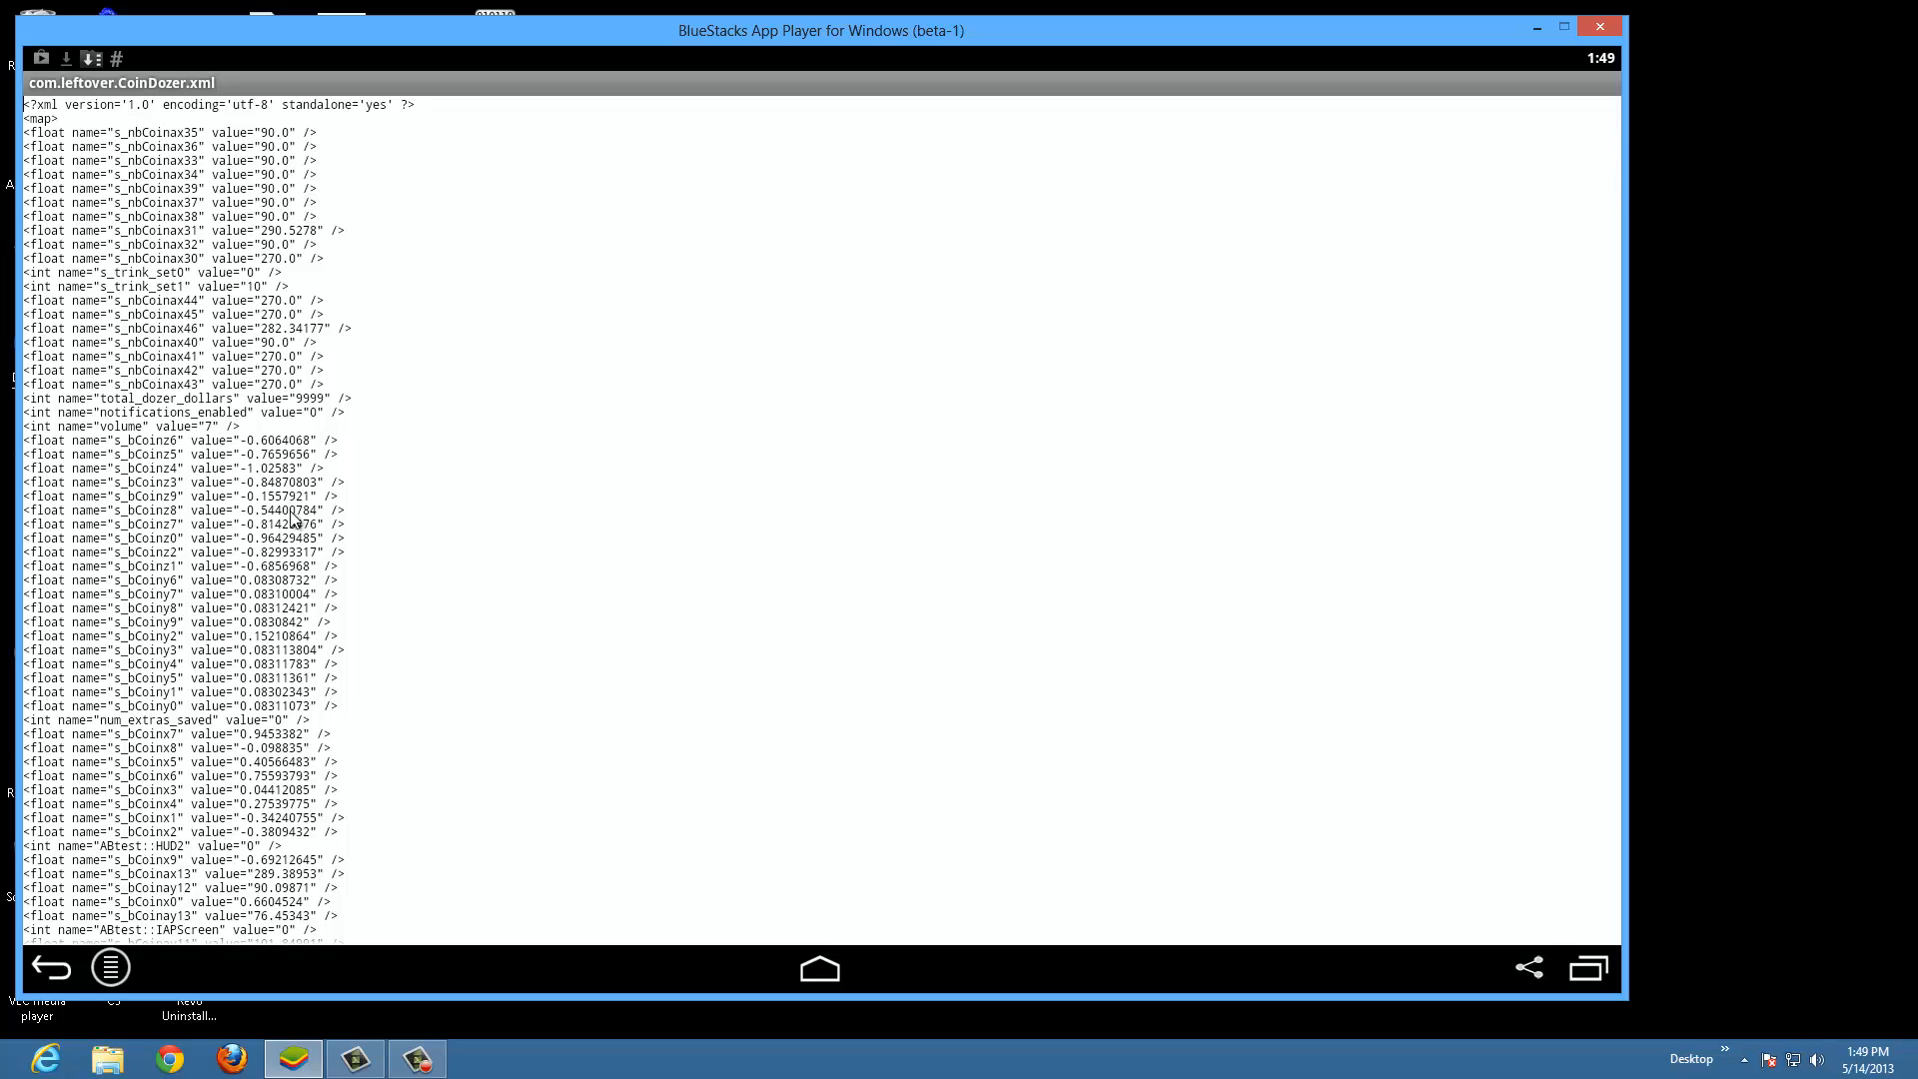
mouse_move(600, 574)
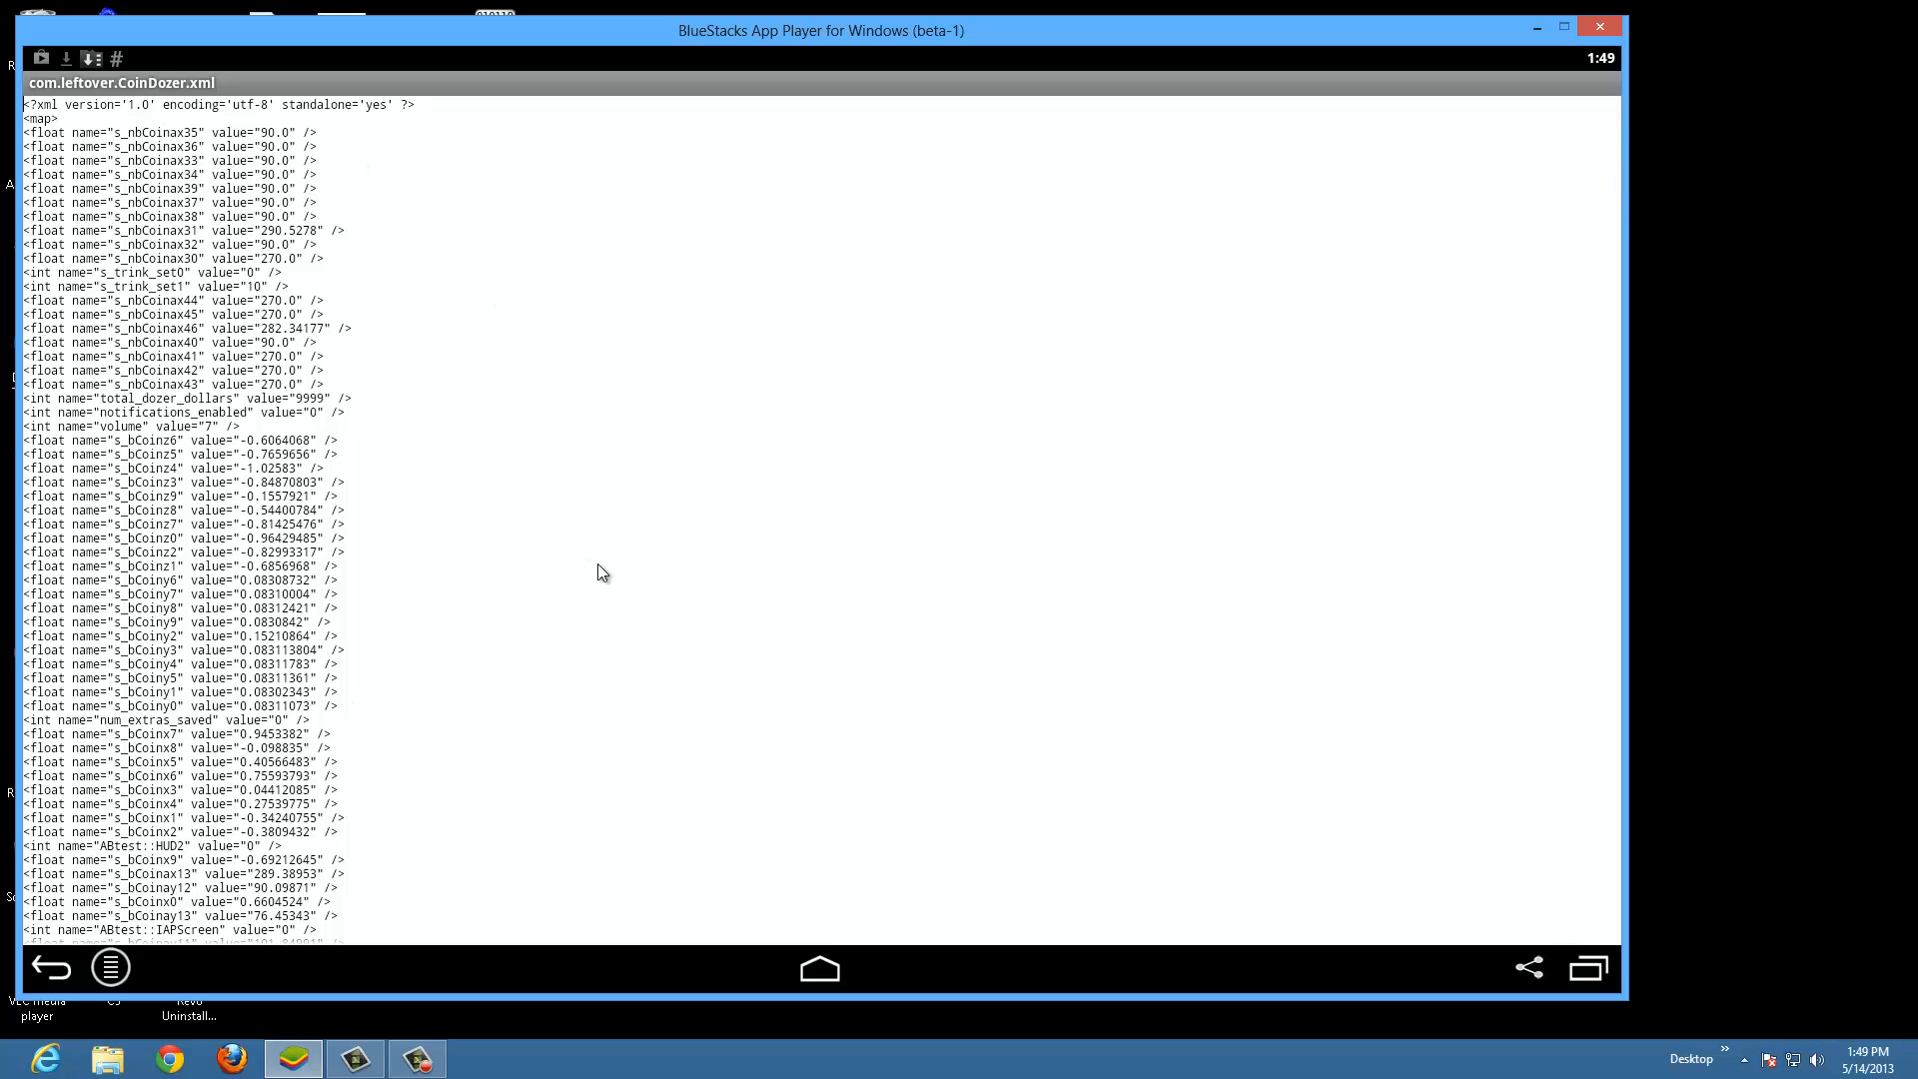
mouse_move(294, 796)
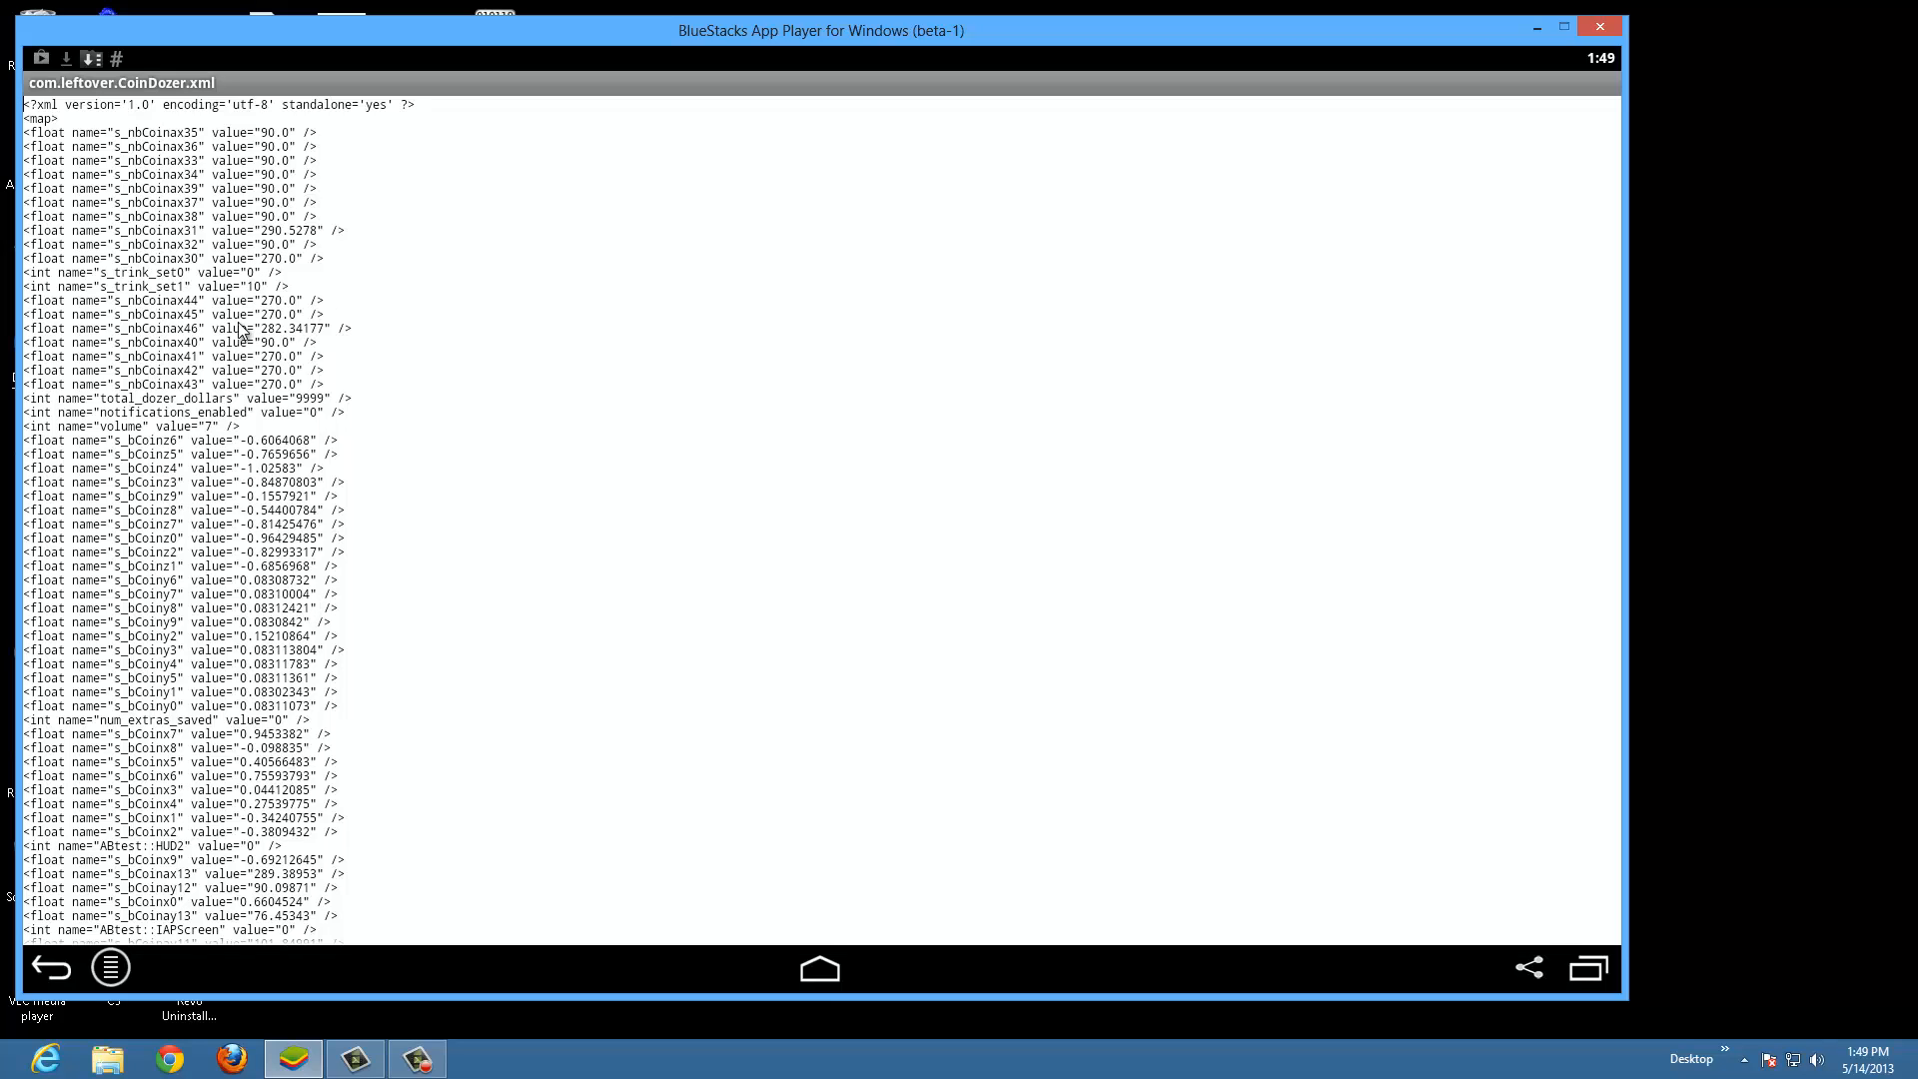
mouse_move(258, 524)
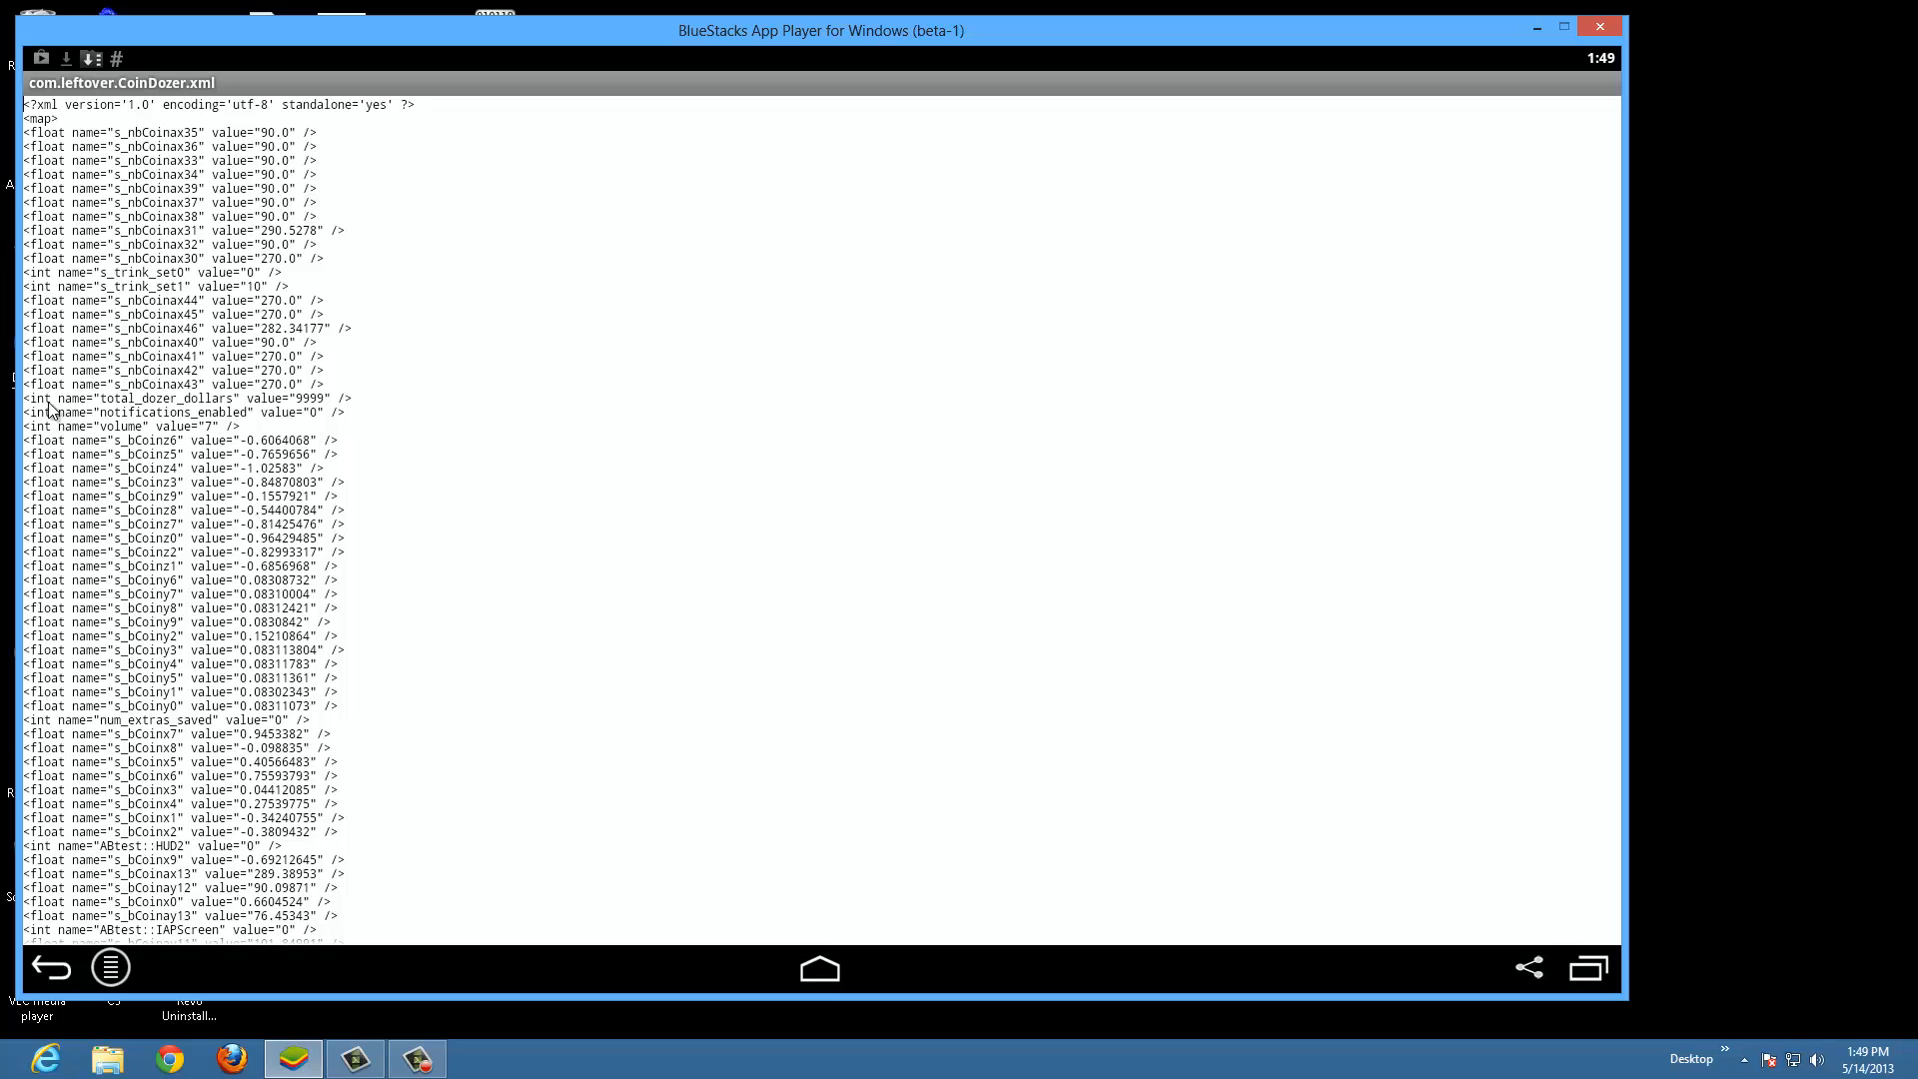
mouse_move(300, 411)
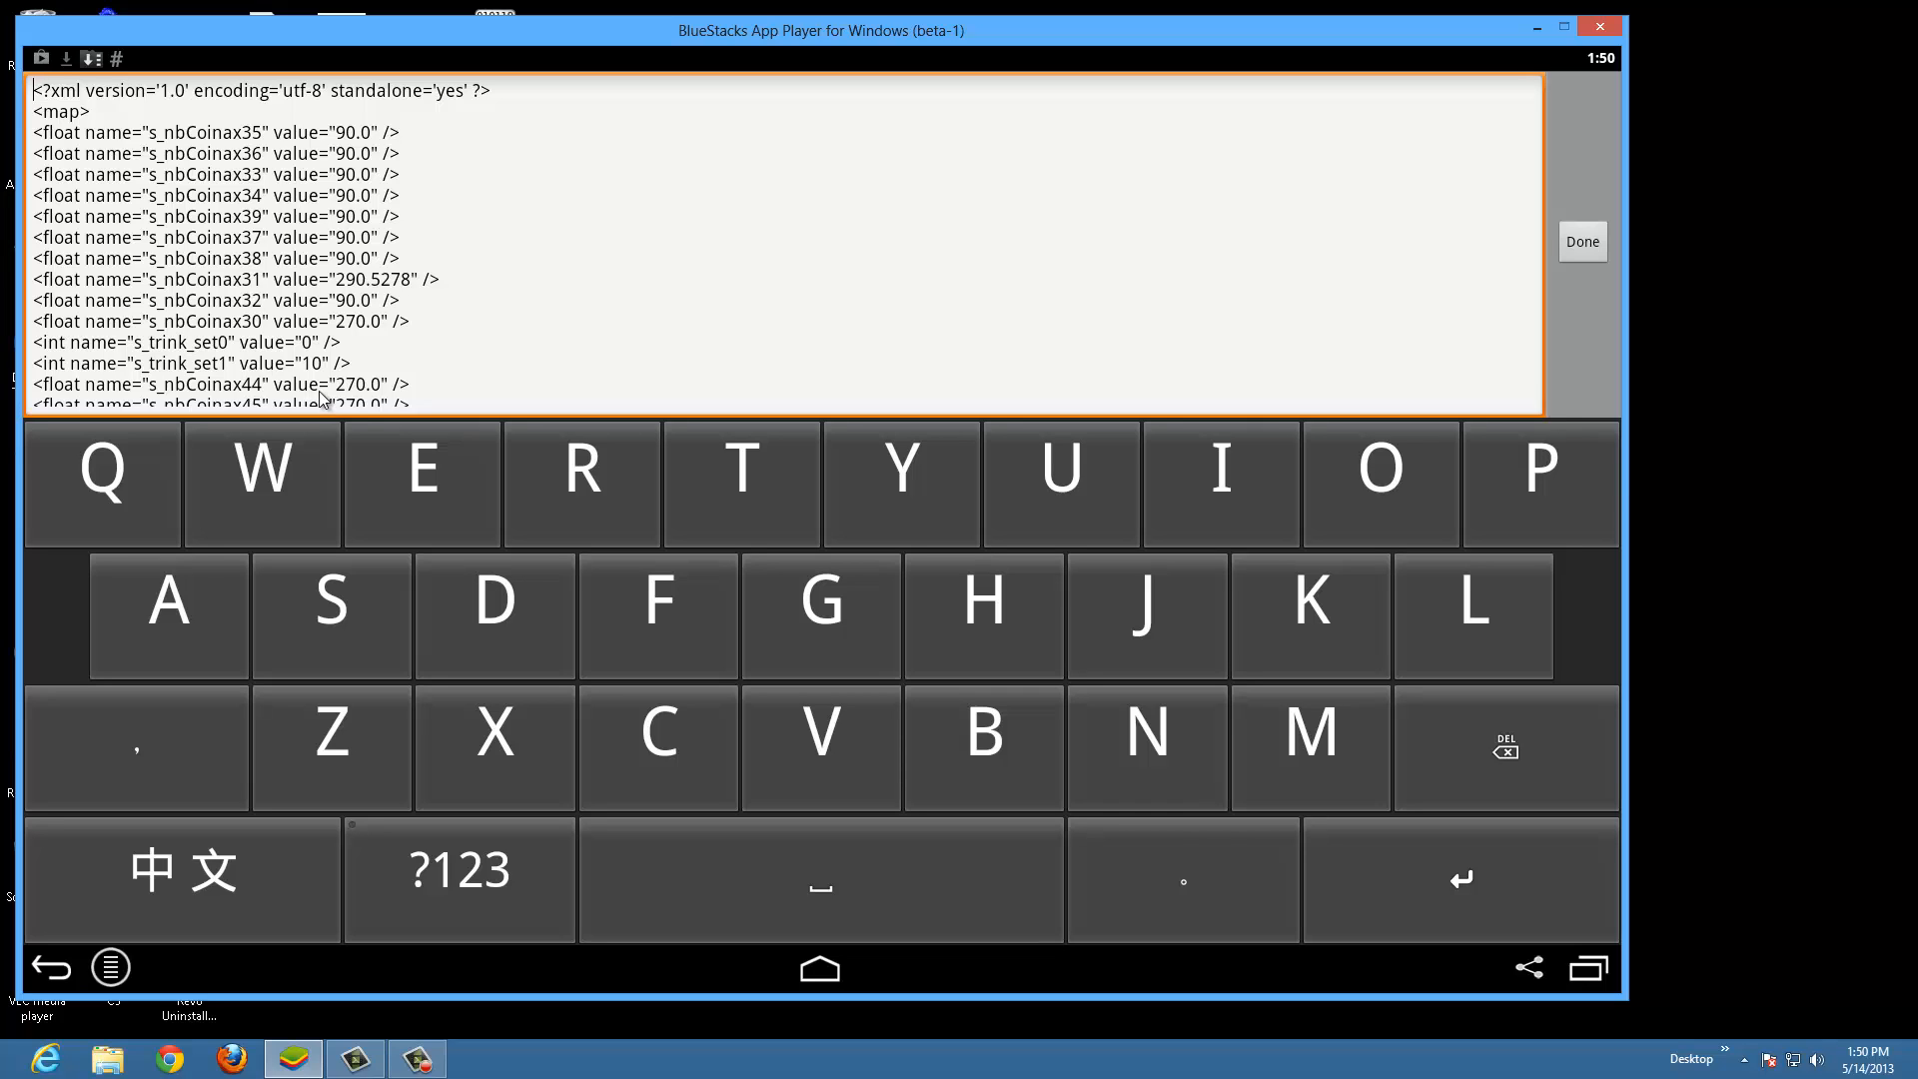
Step: Enter 9999 as total_dozer_dollars and scroll down to the total_coins entry
scroll(down, 3)
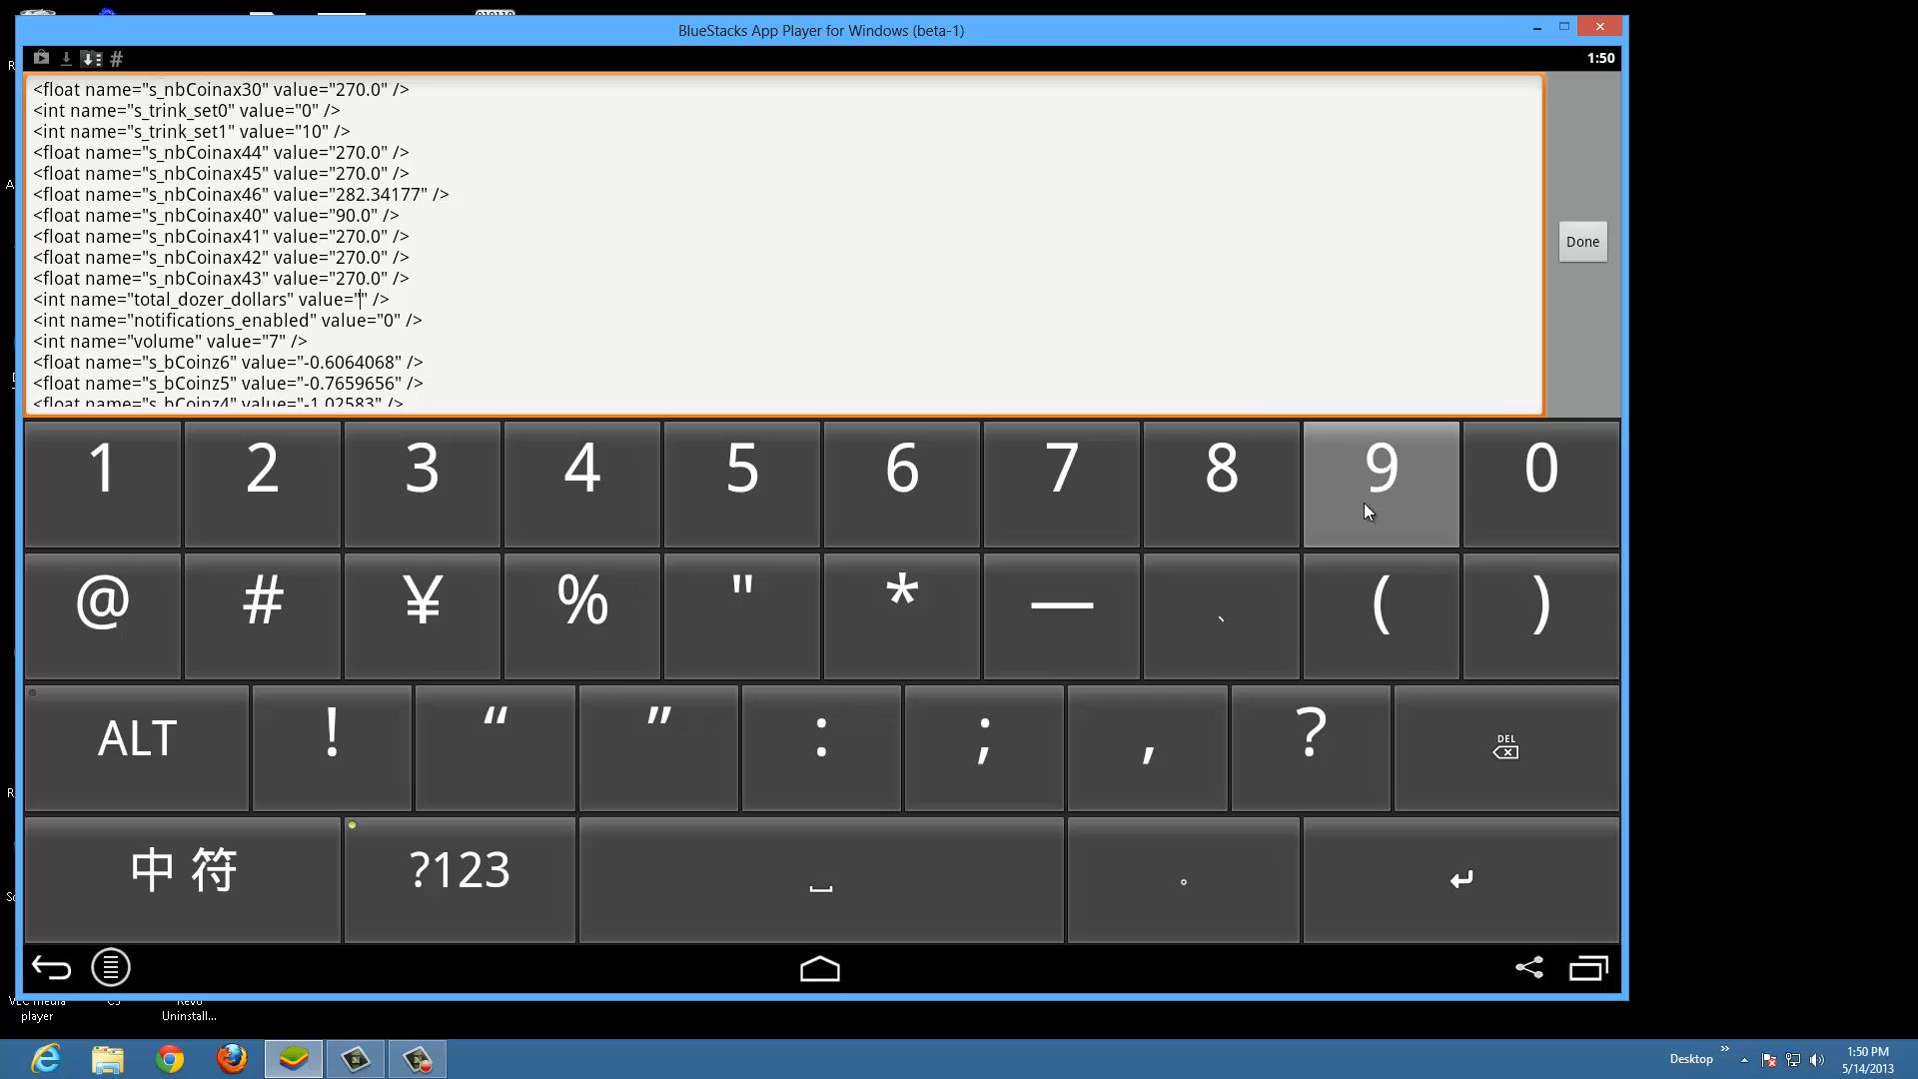
text(9999)
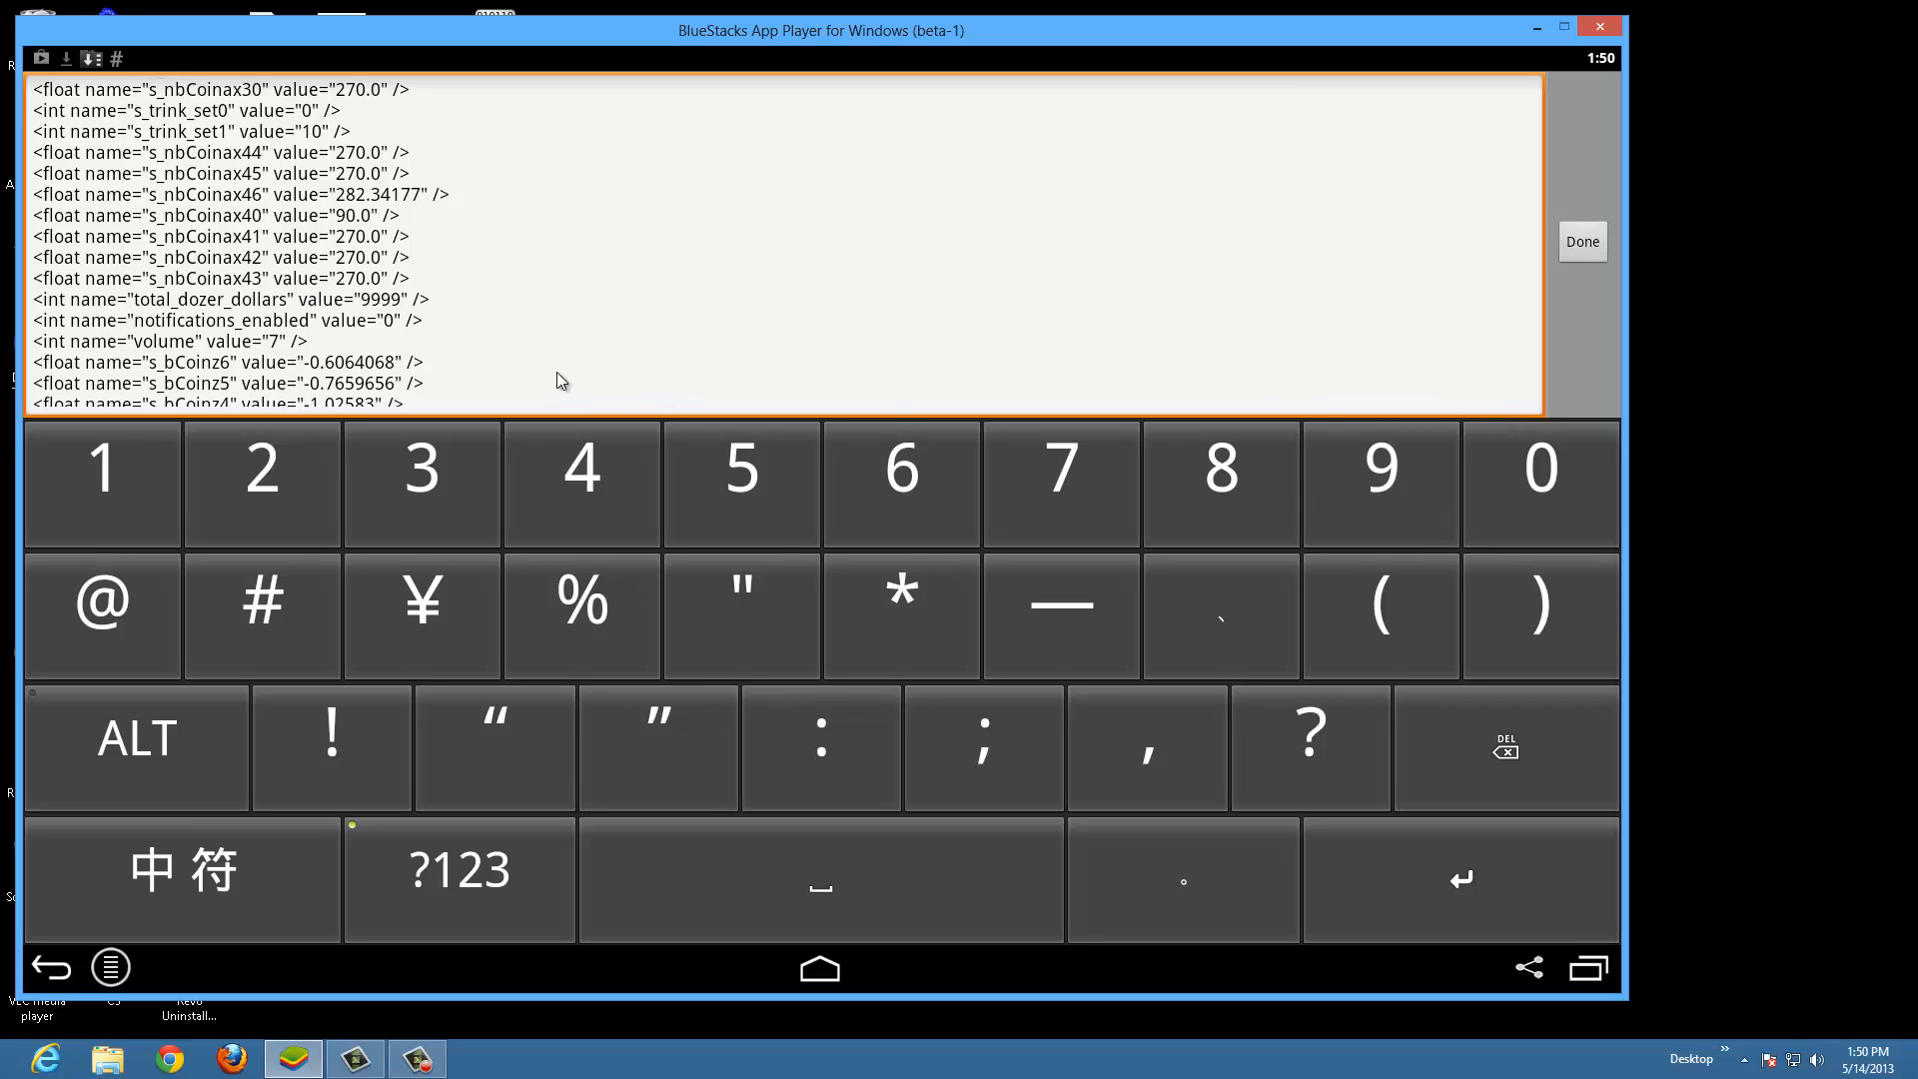
scroll(down, 3)
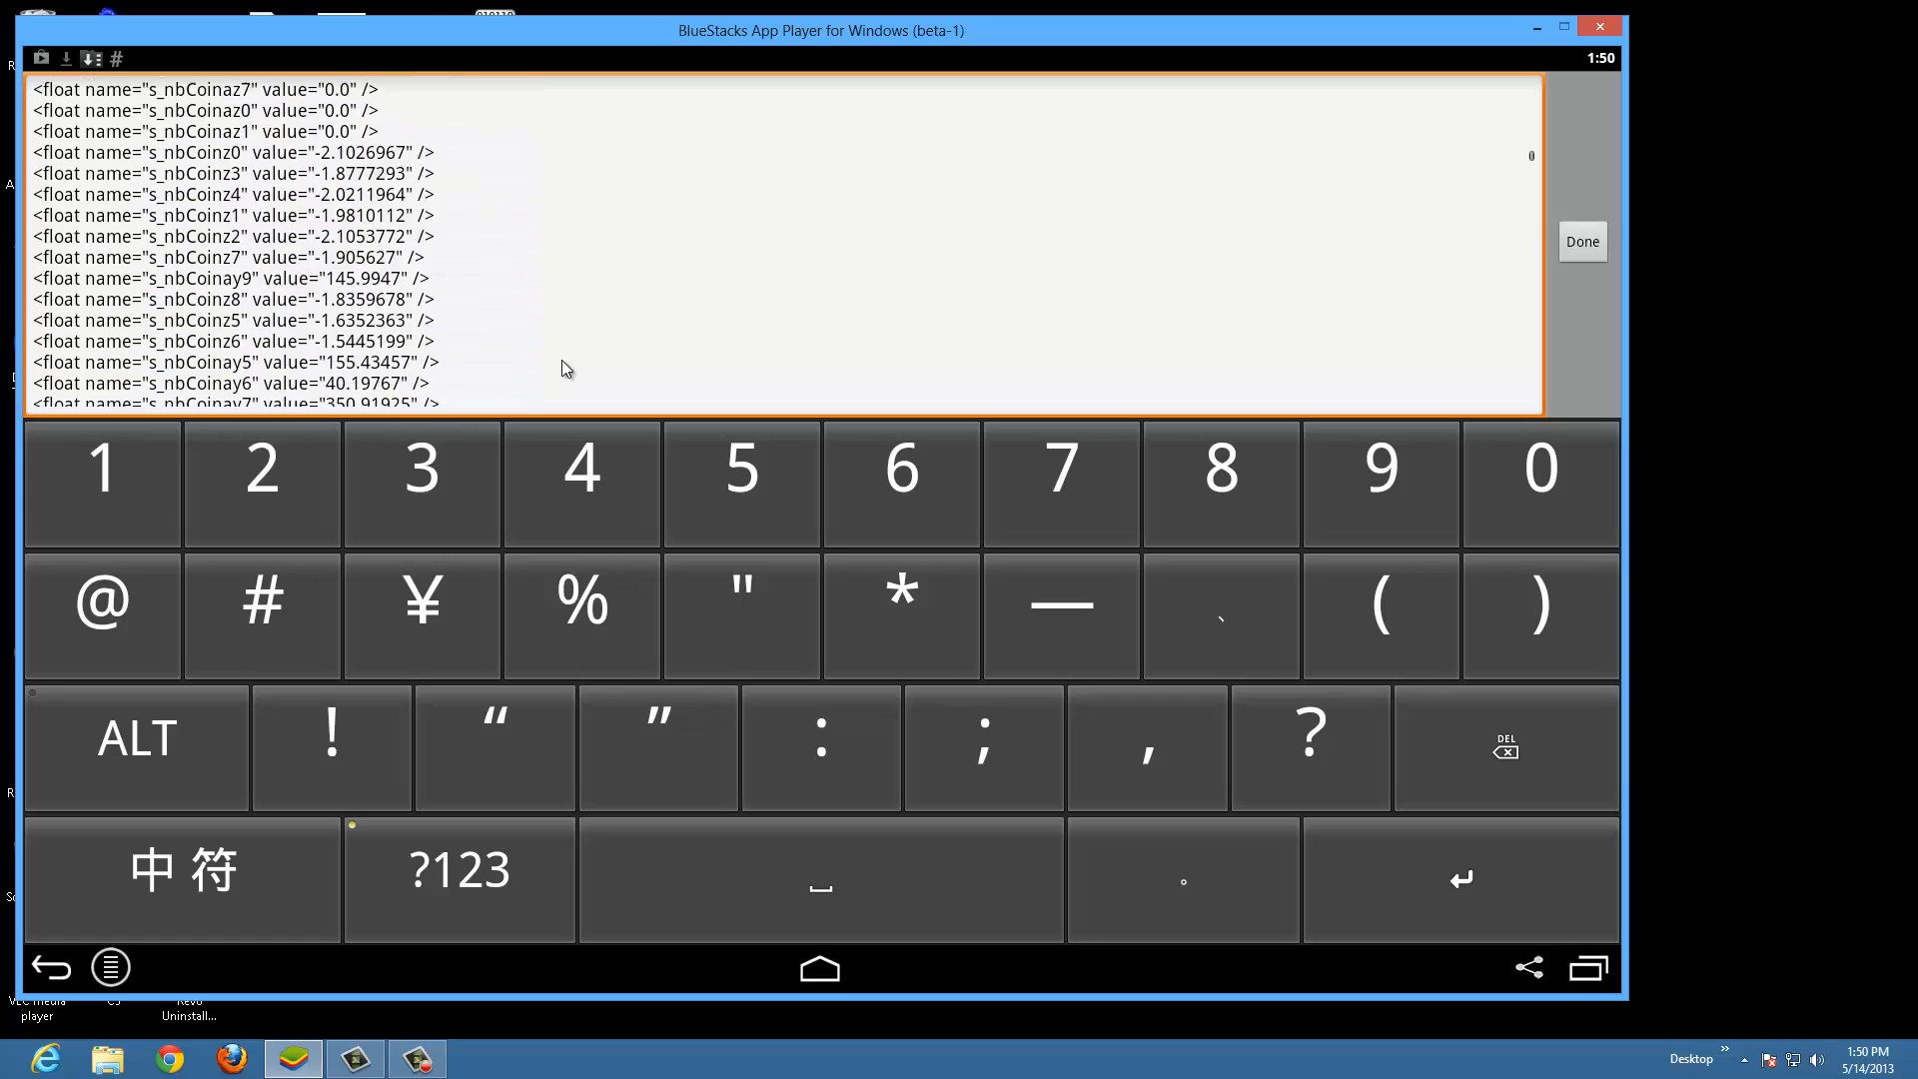
scroll(down, 3)
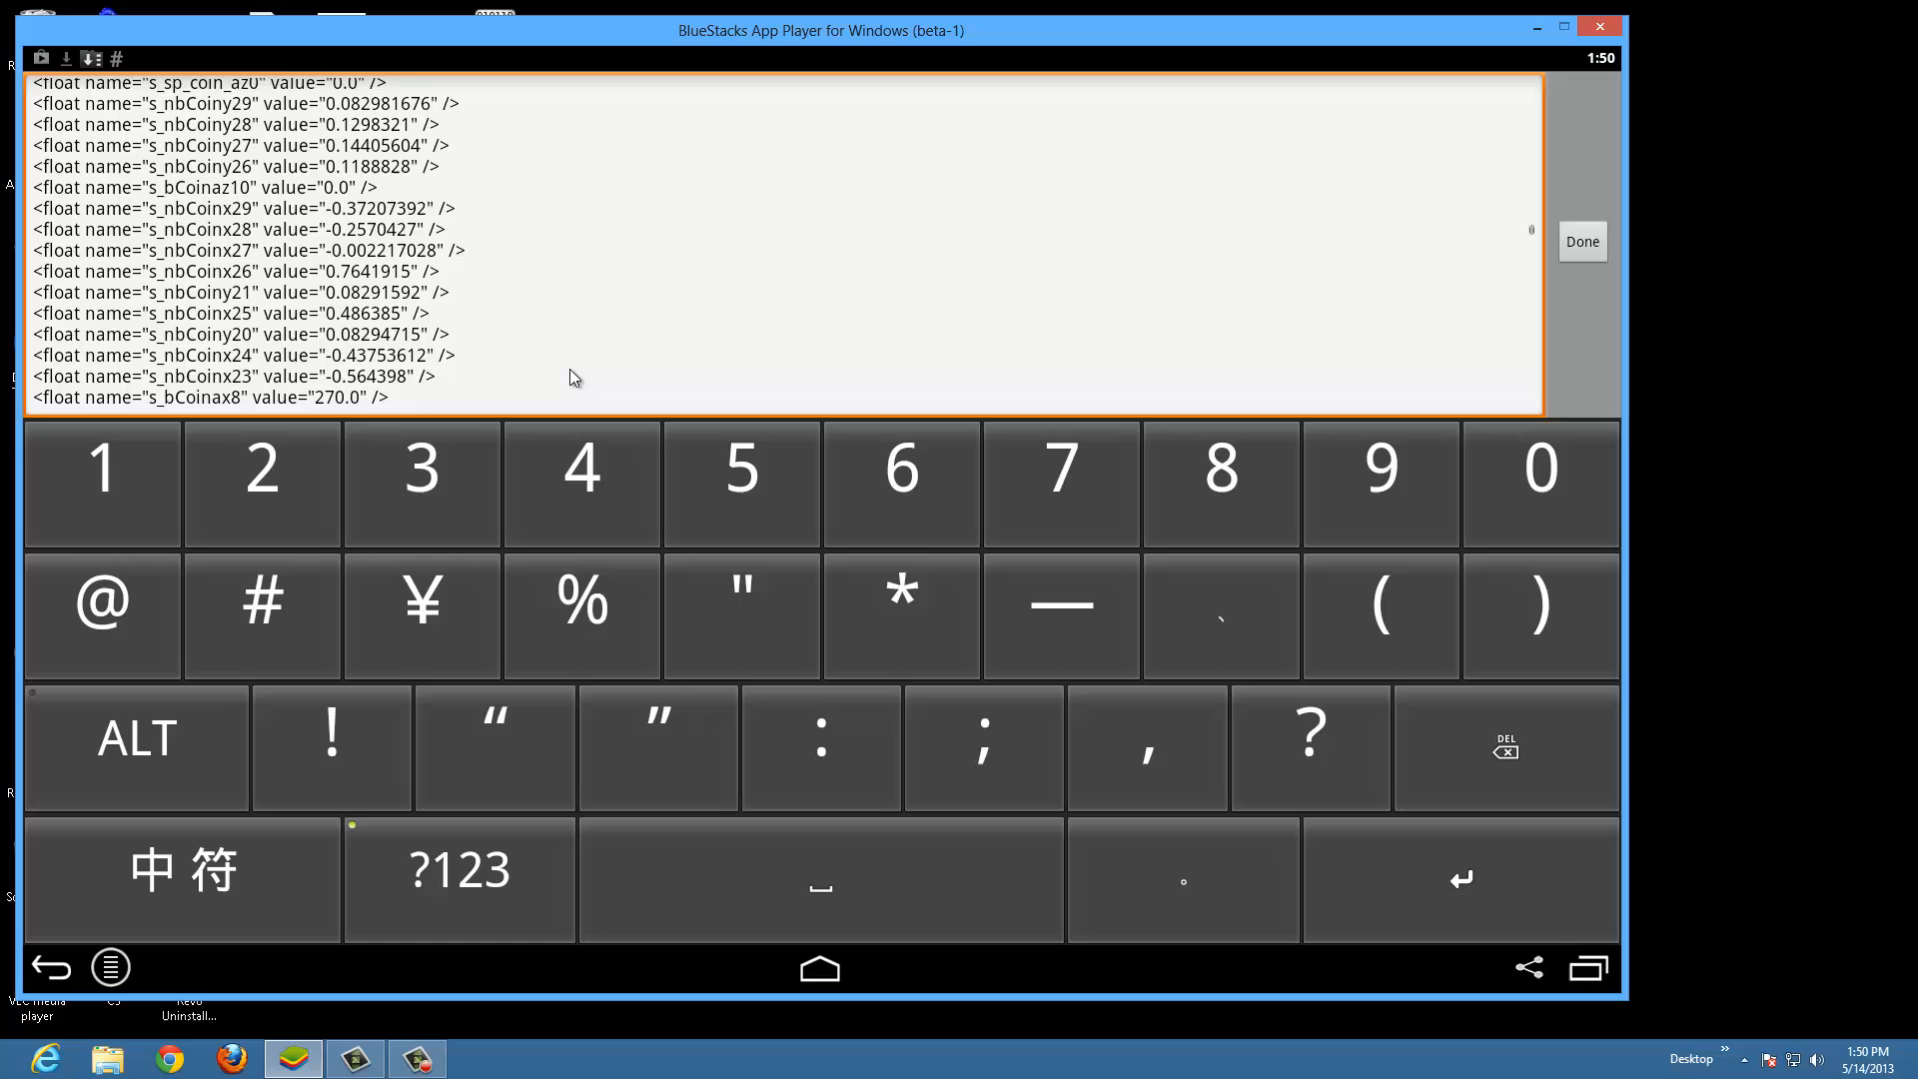
scroll(down, 3)
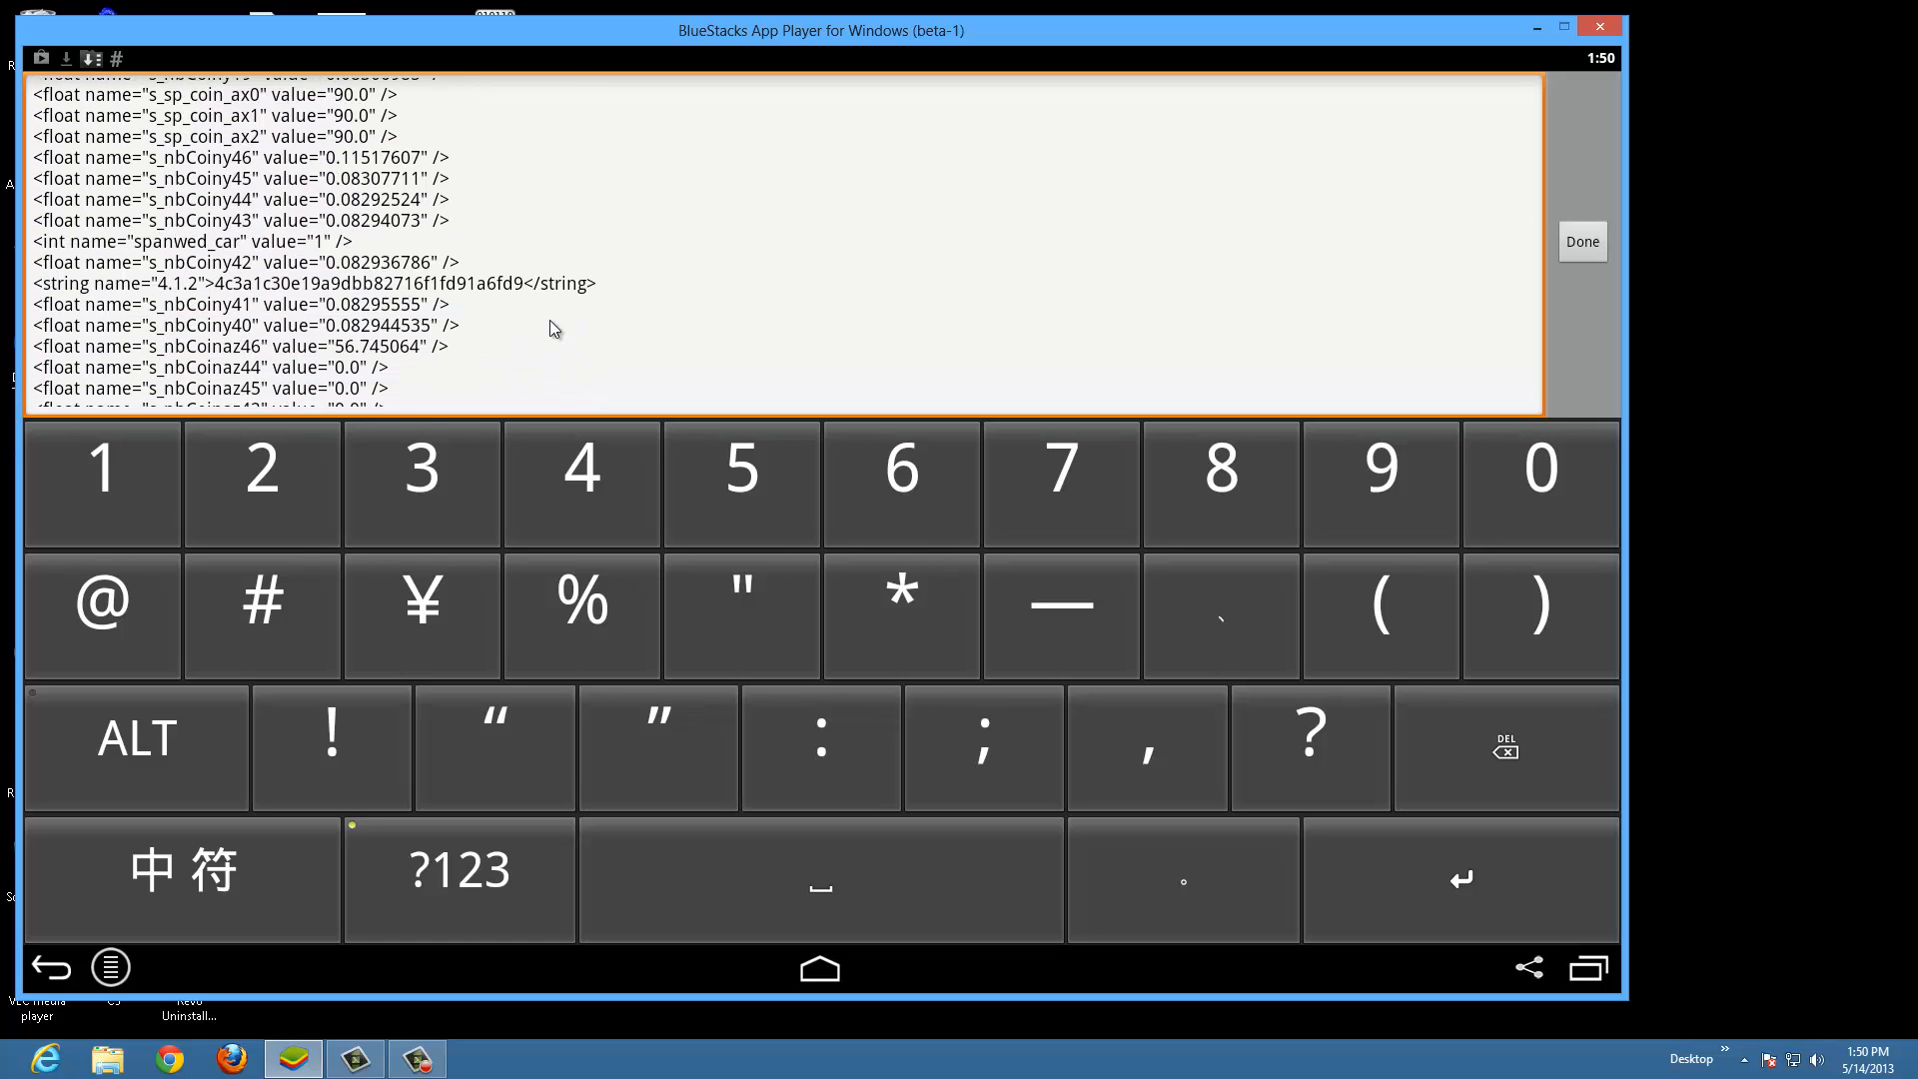
scroll(down, 3)
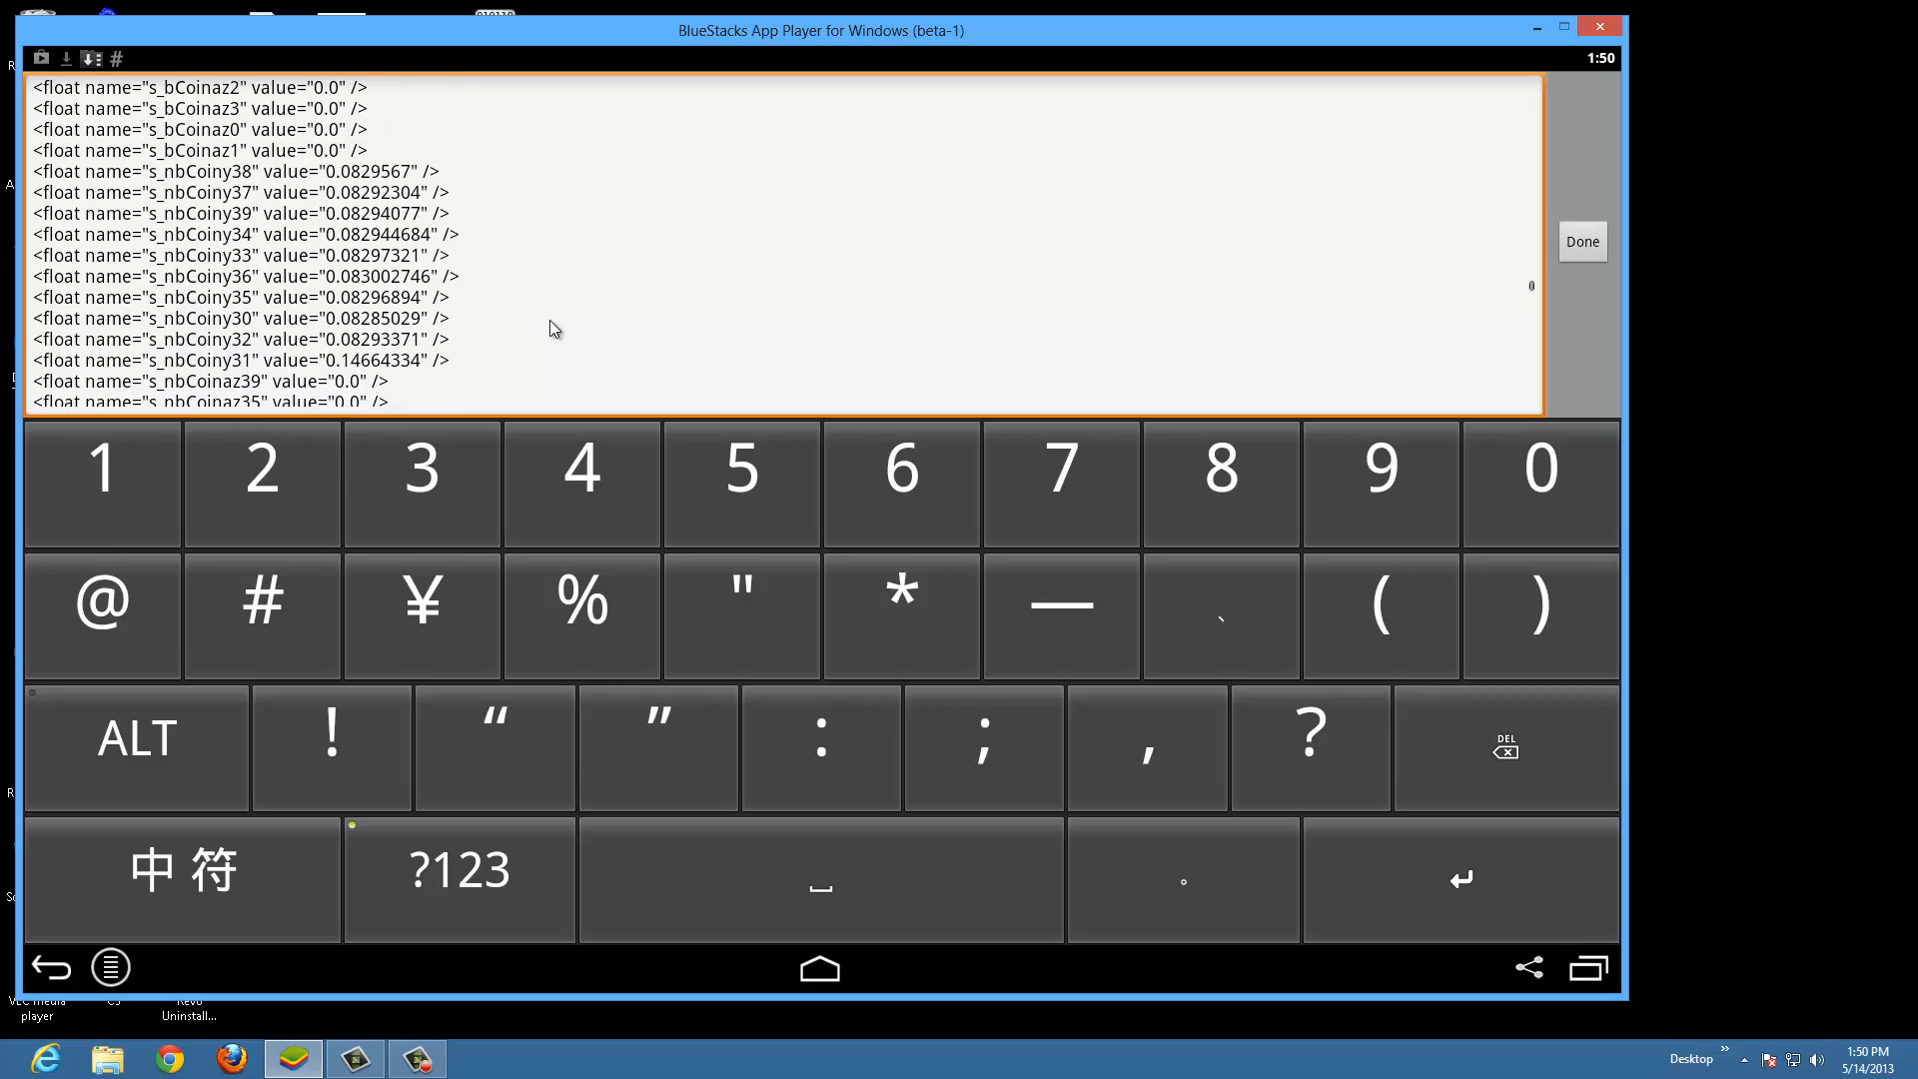
scroll(down, 3)
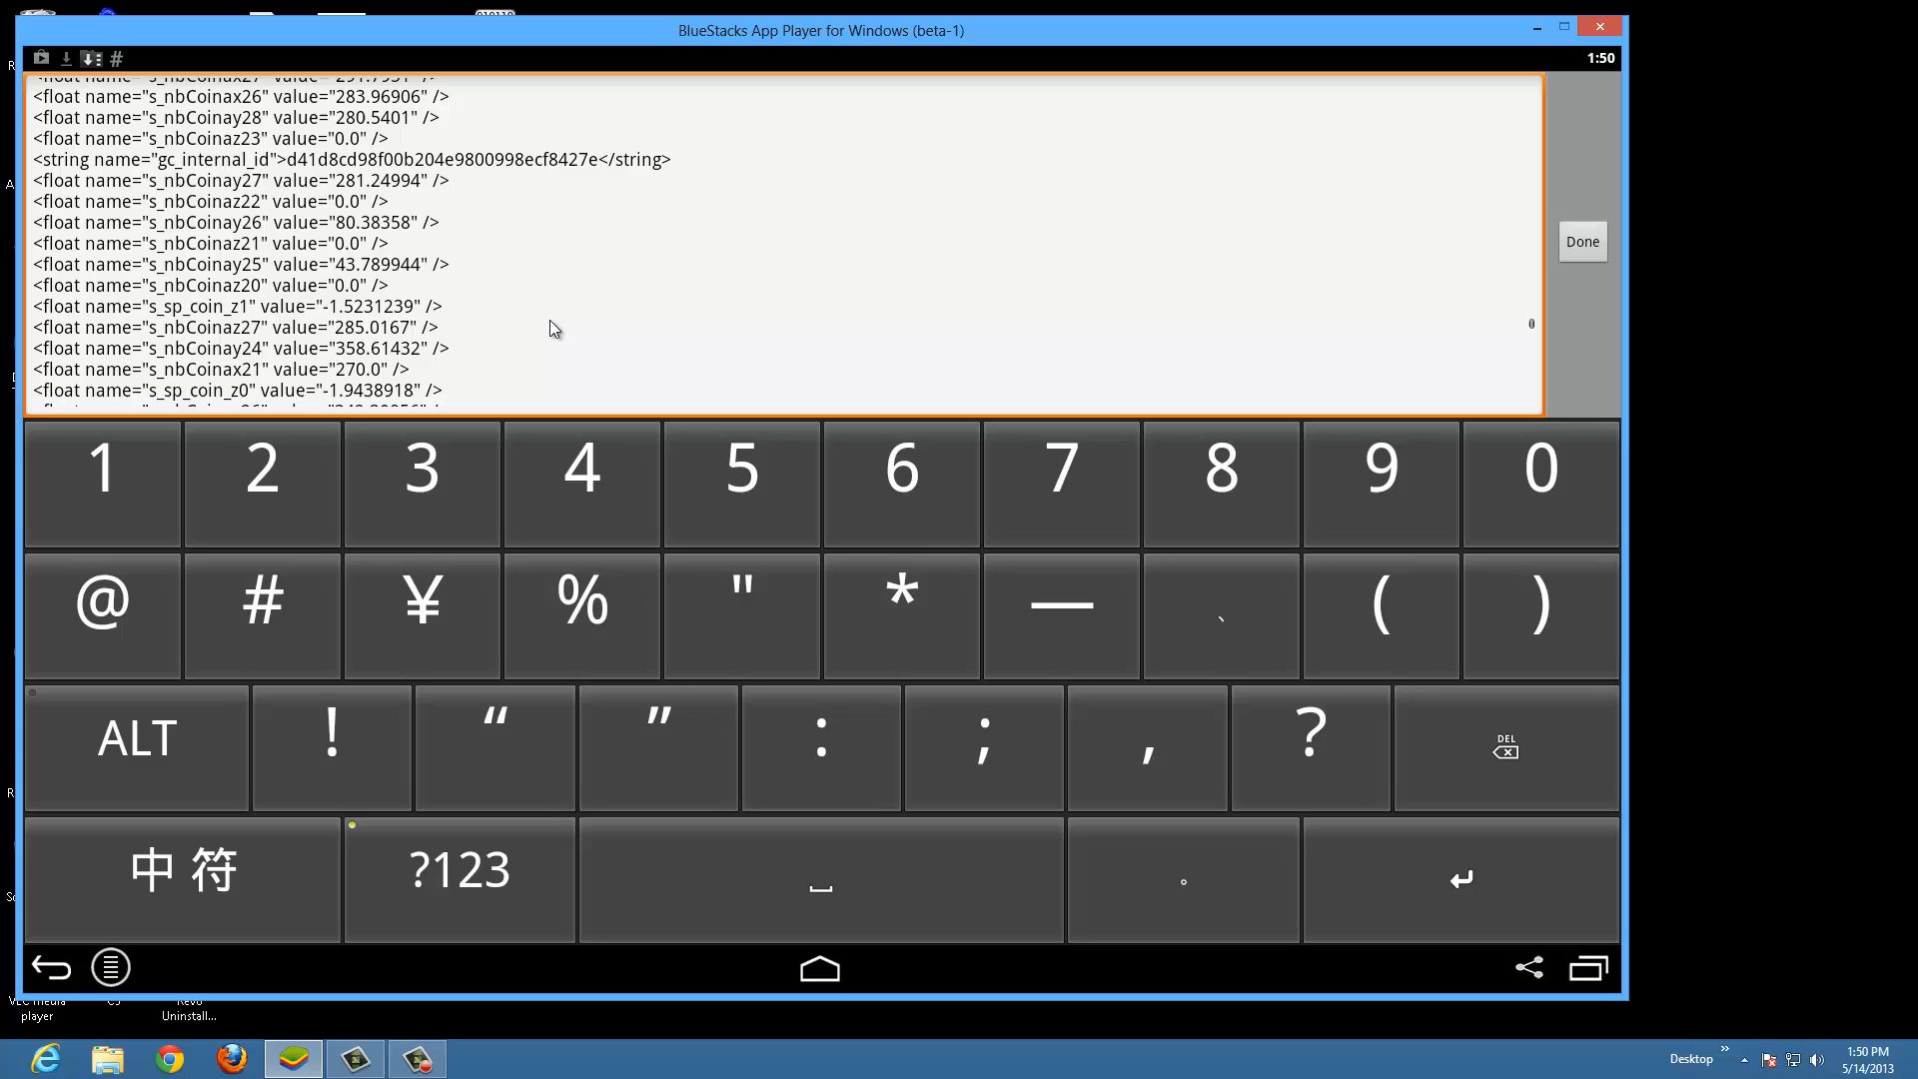
scroll(down, 3)
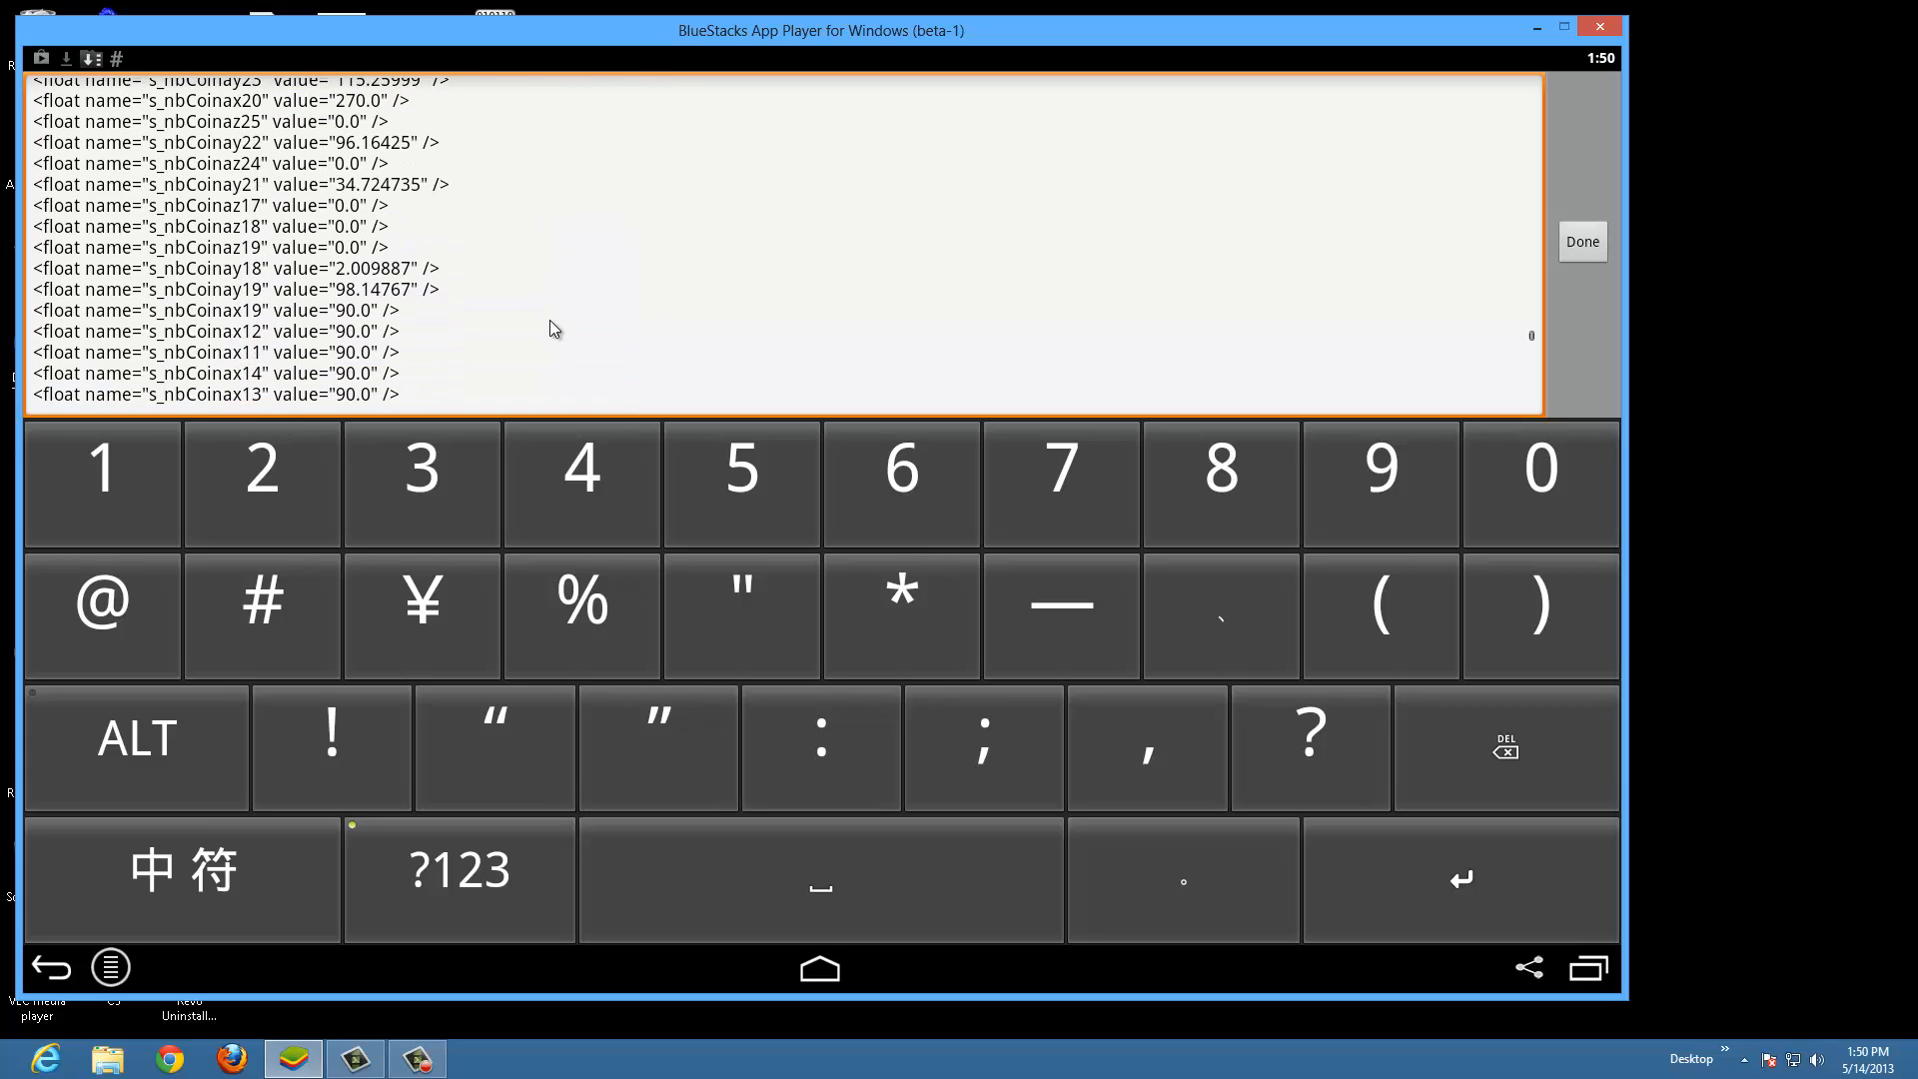
scroll(down, 3)
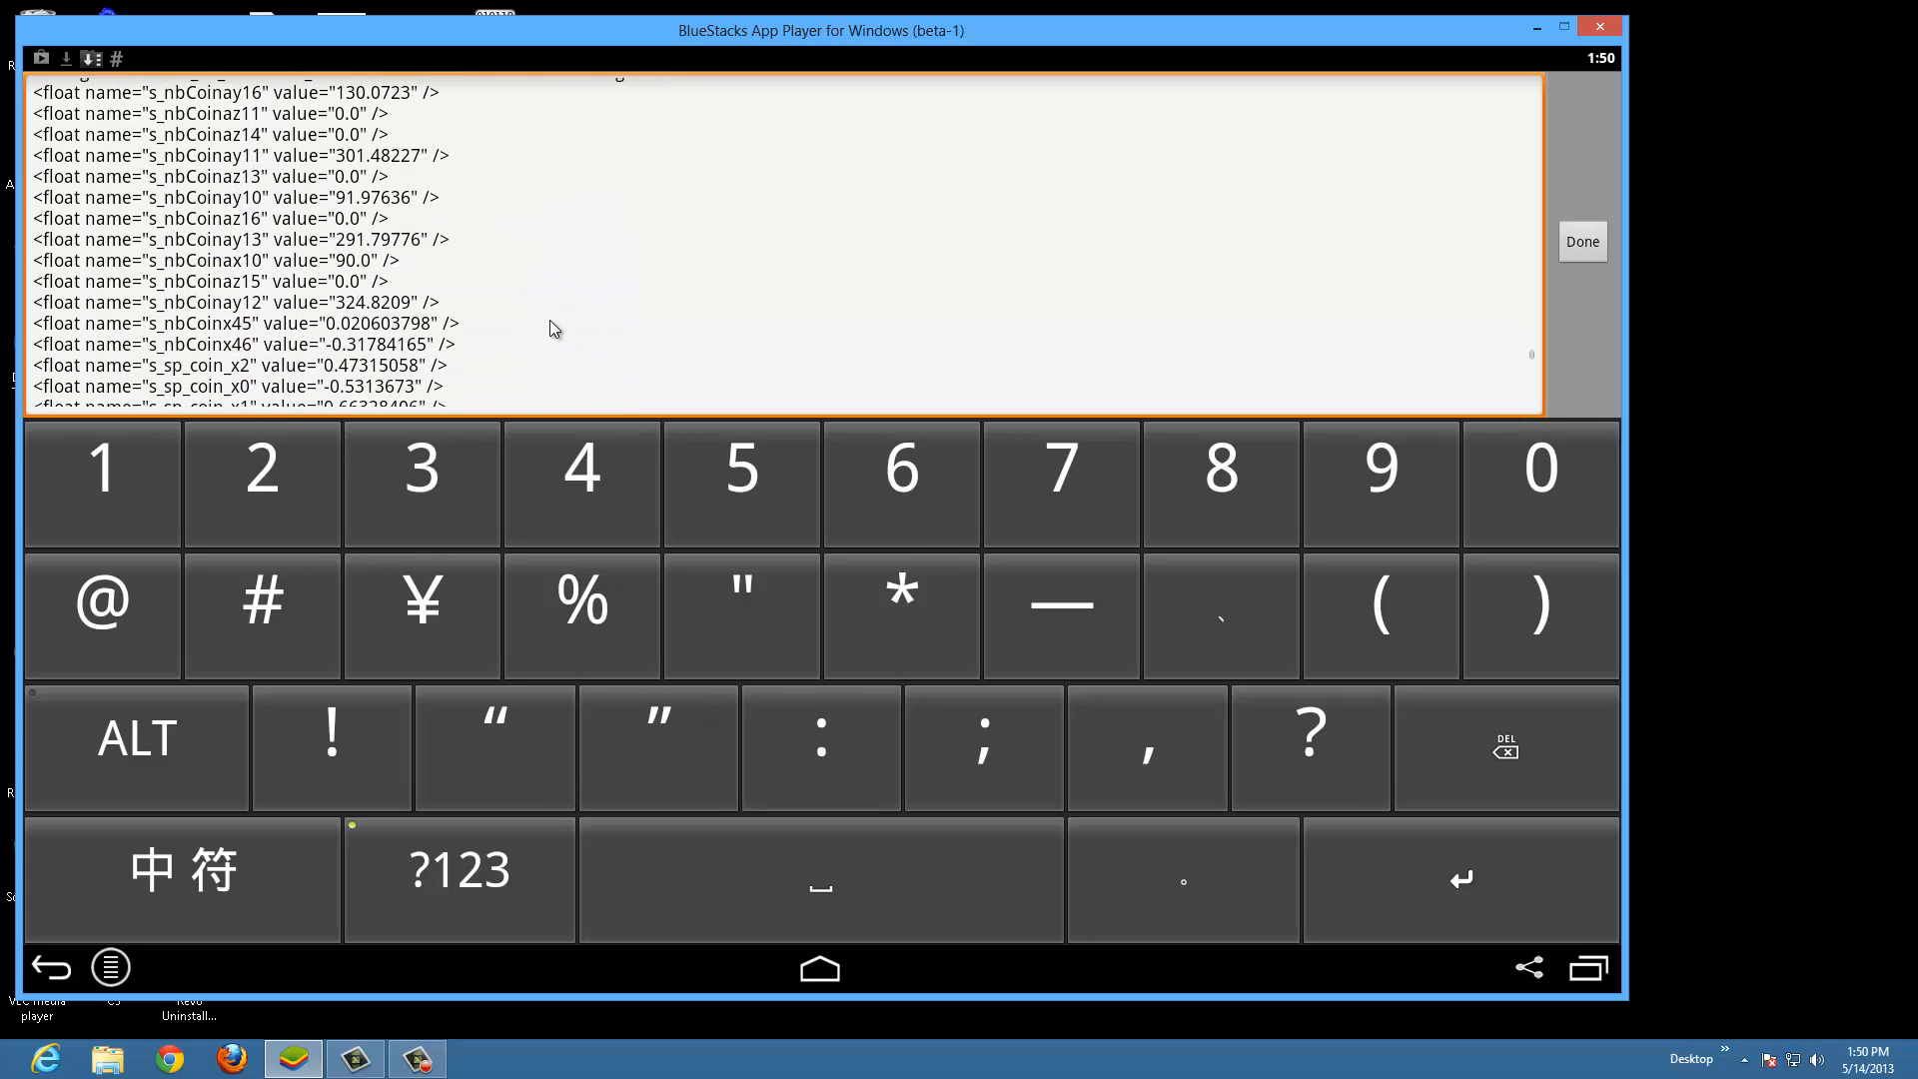
scroll(down, 3)
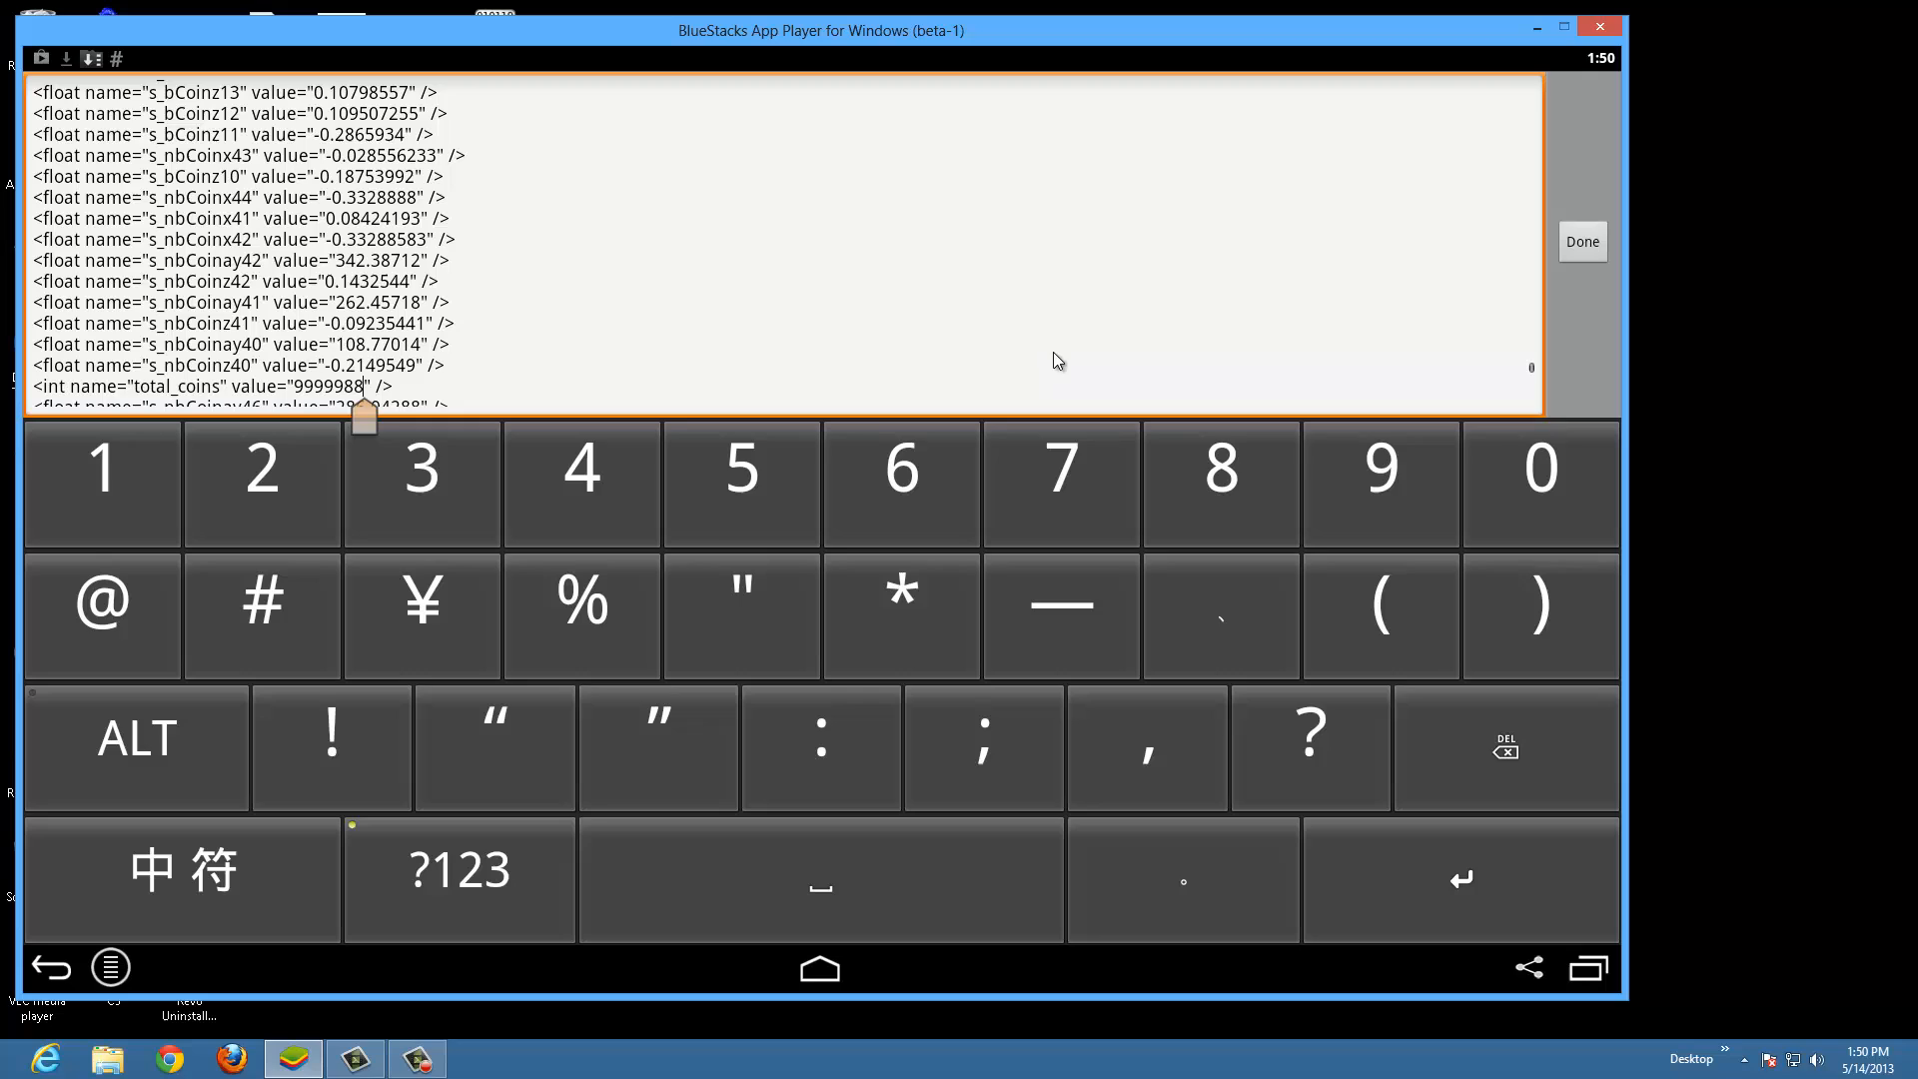
mouse_move(1551, 407)
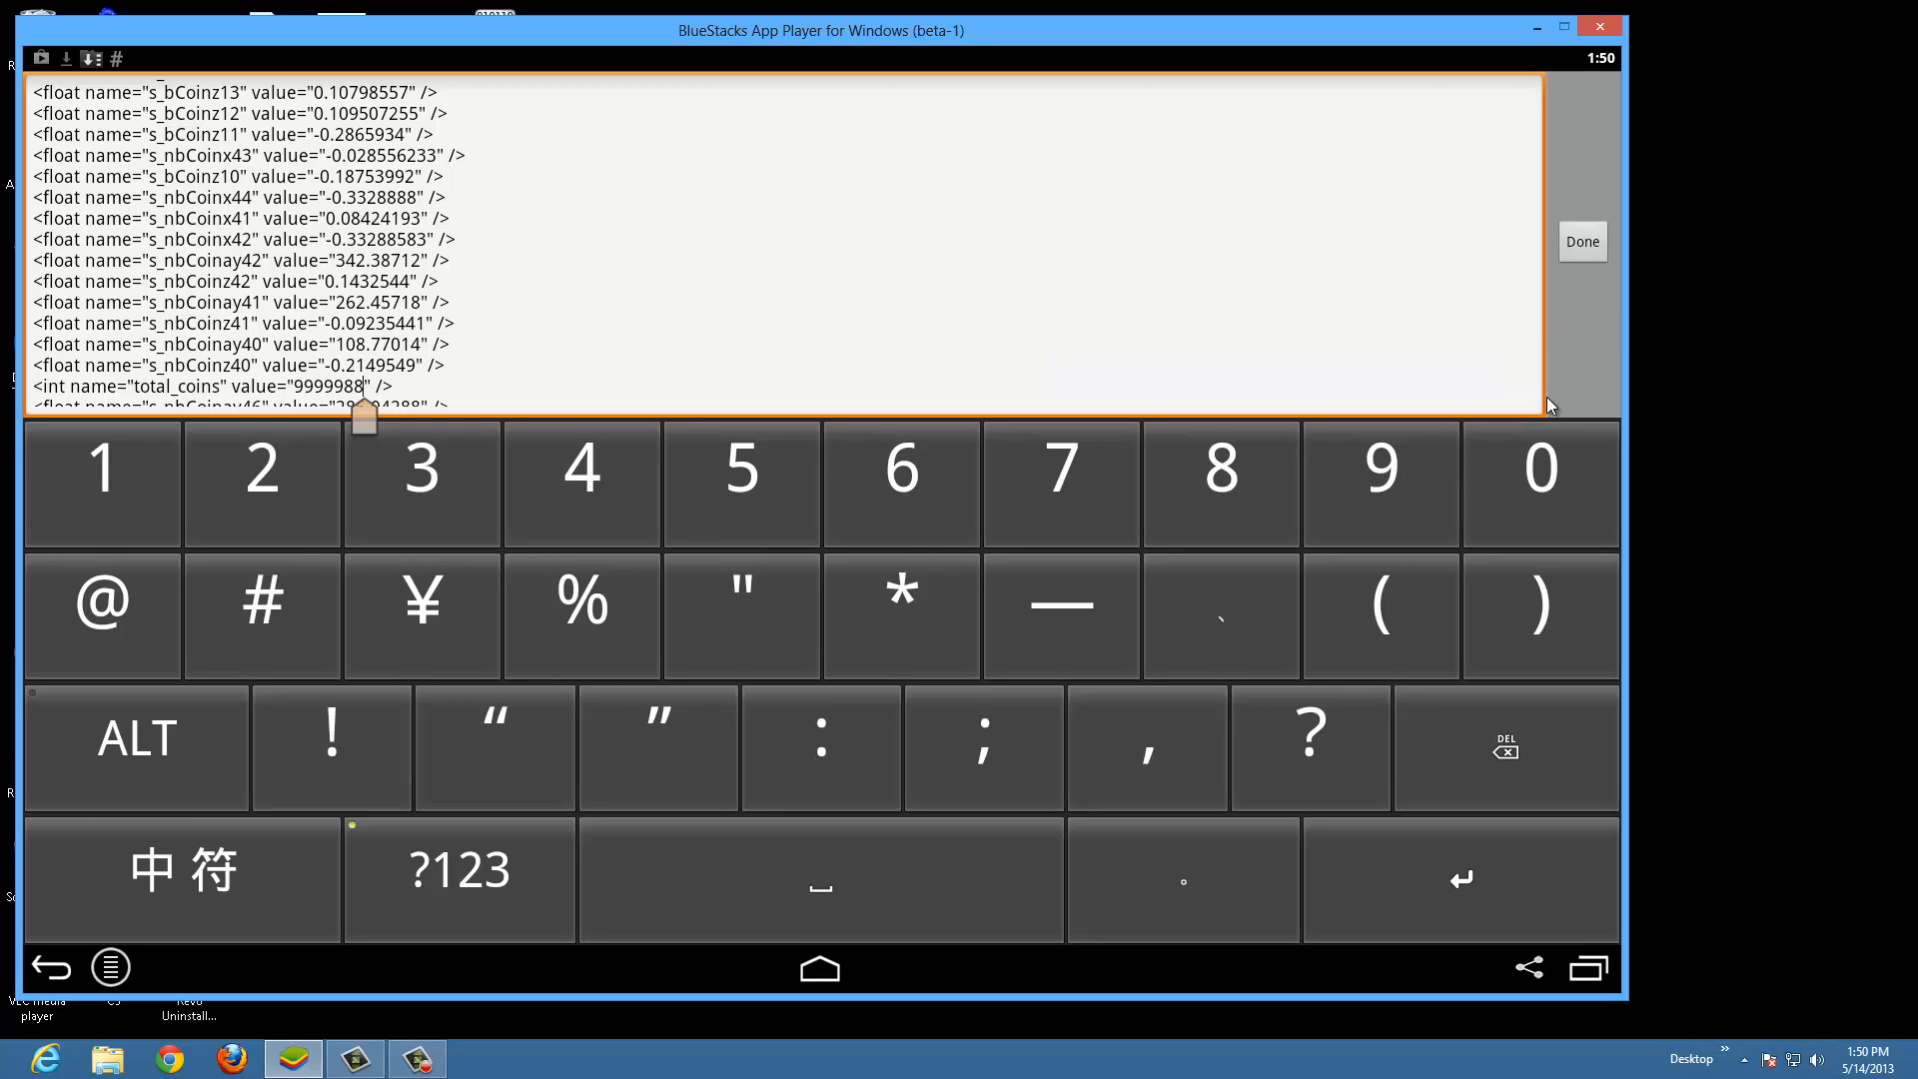
mouse_move(621, 334)
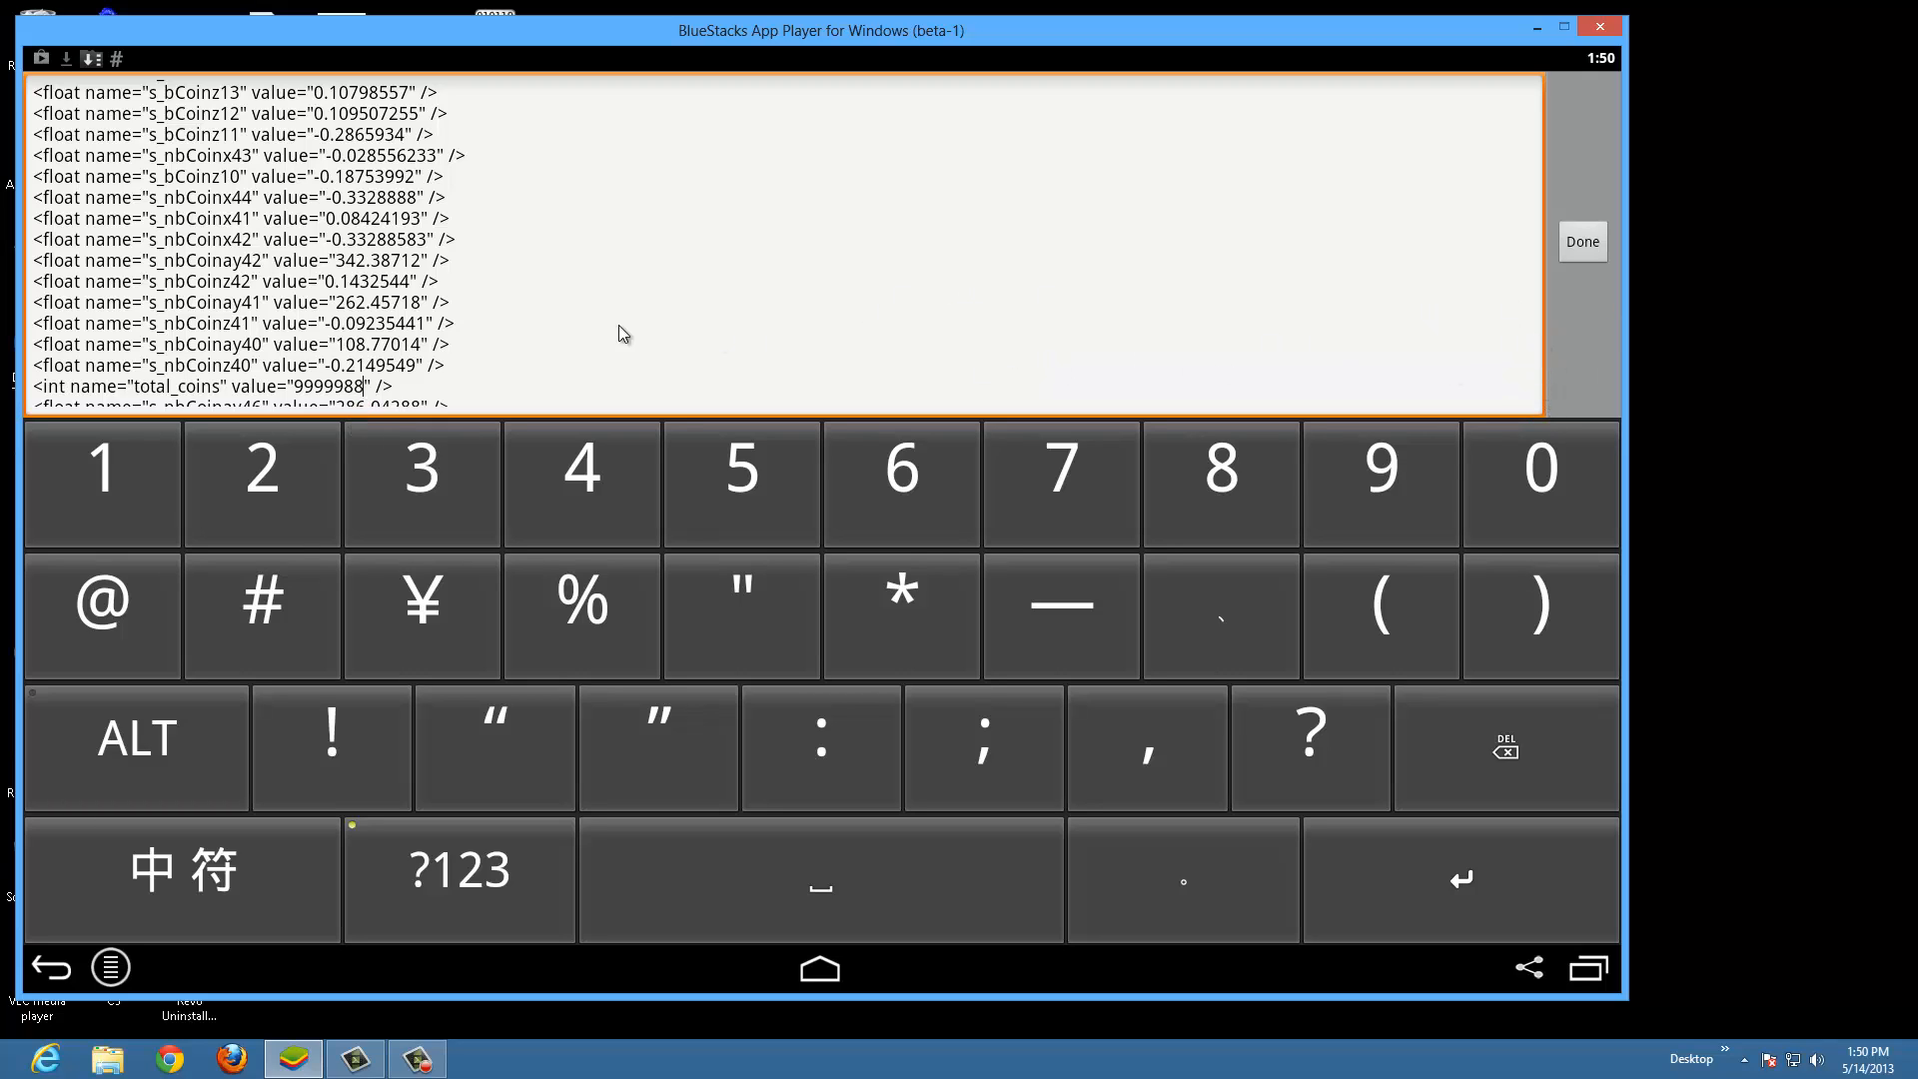
mouse_move(566, 331)
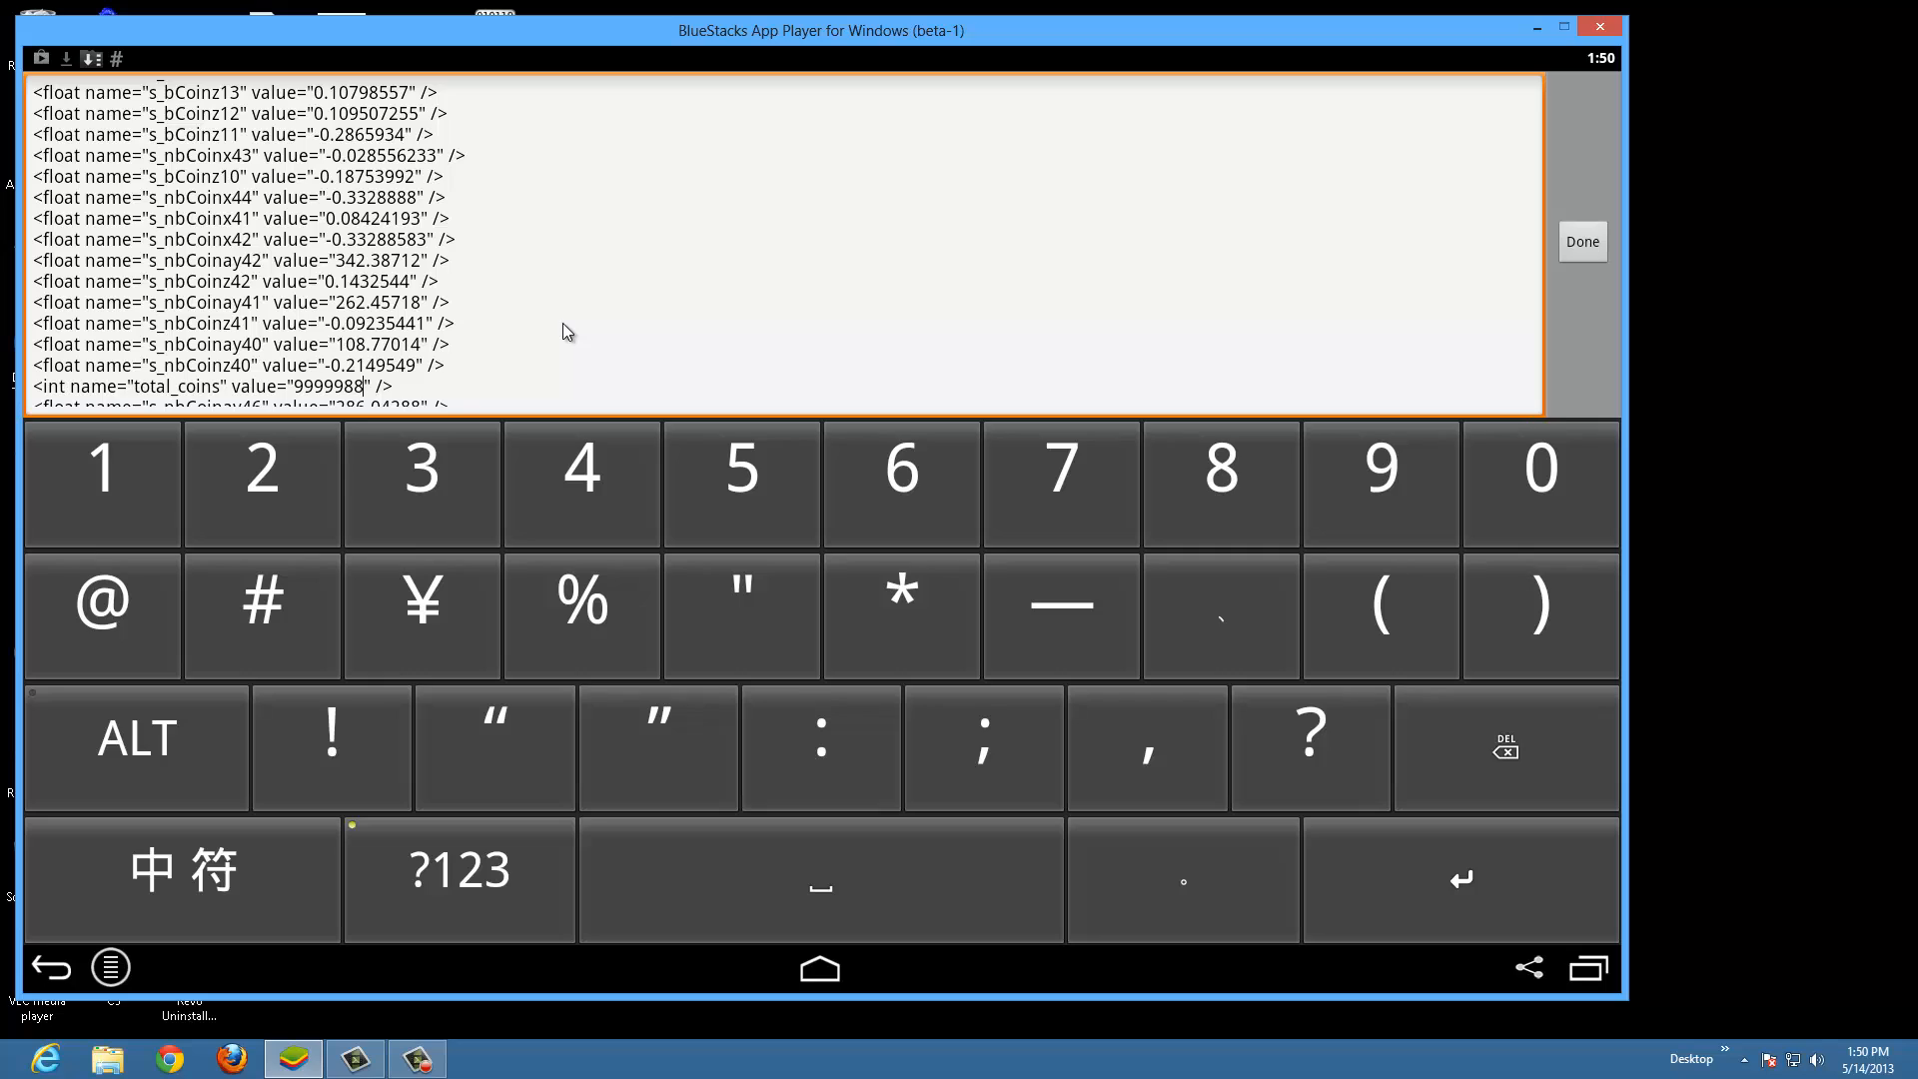
Step: Extend total_coins with extra nines to 9999999 and finish text input
click(1507, 748)
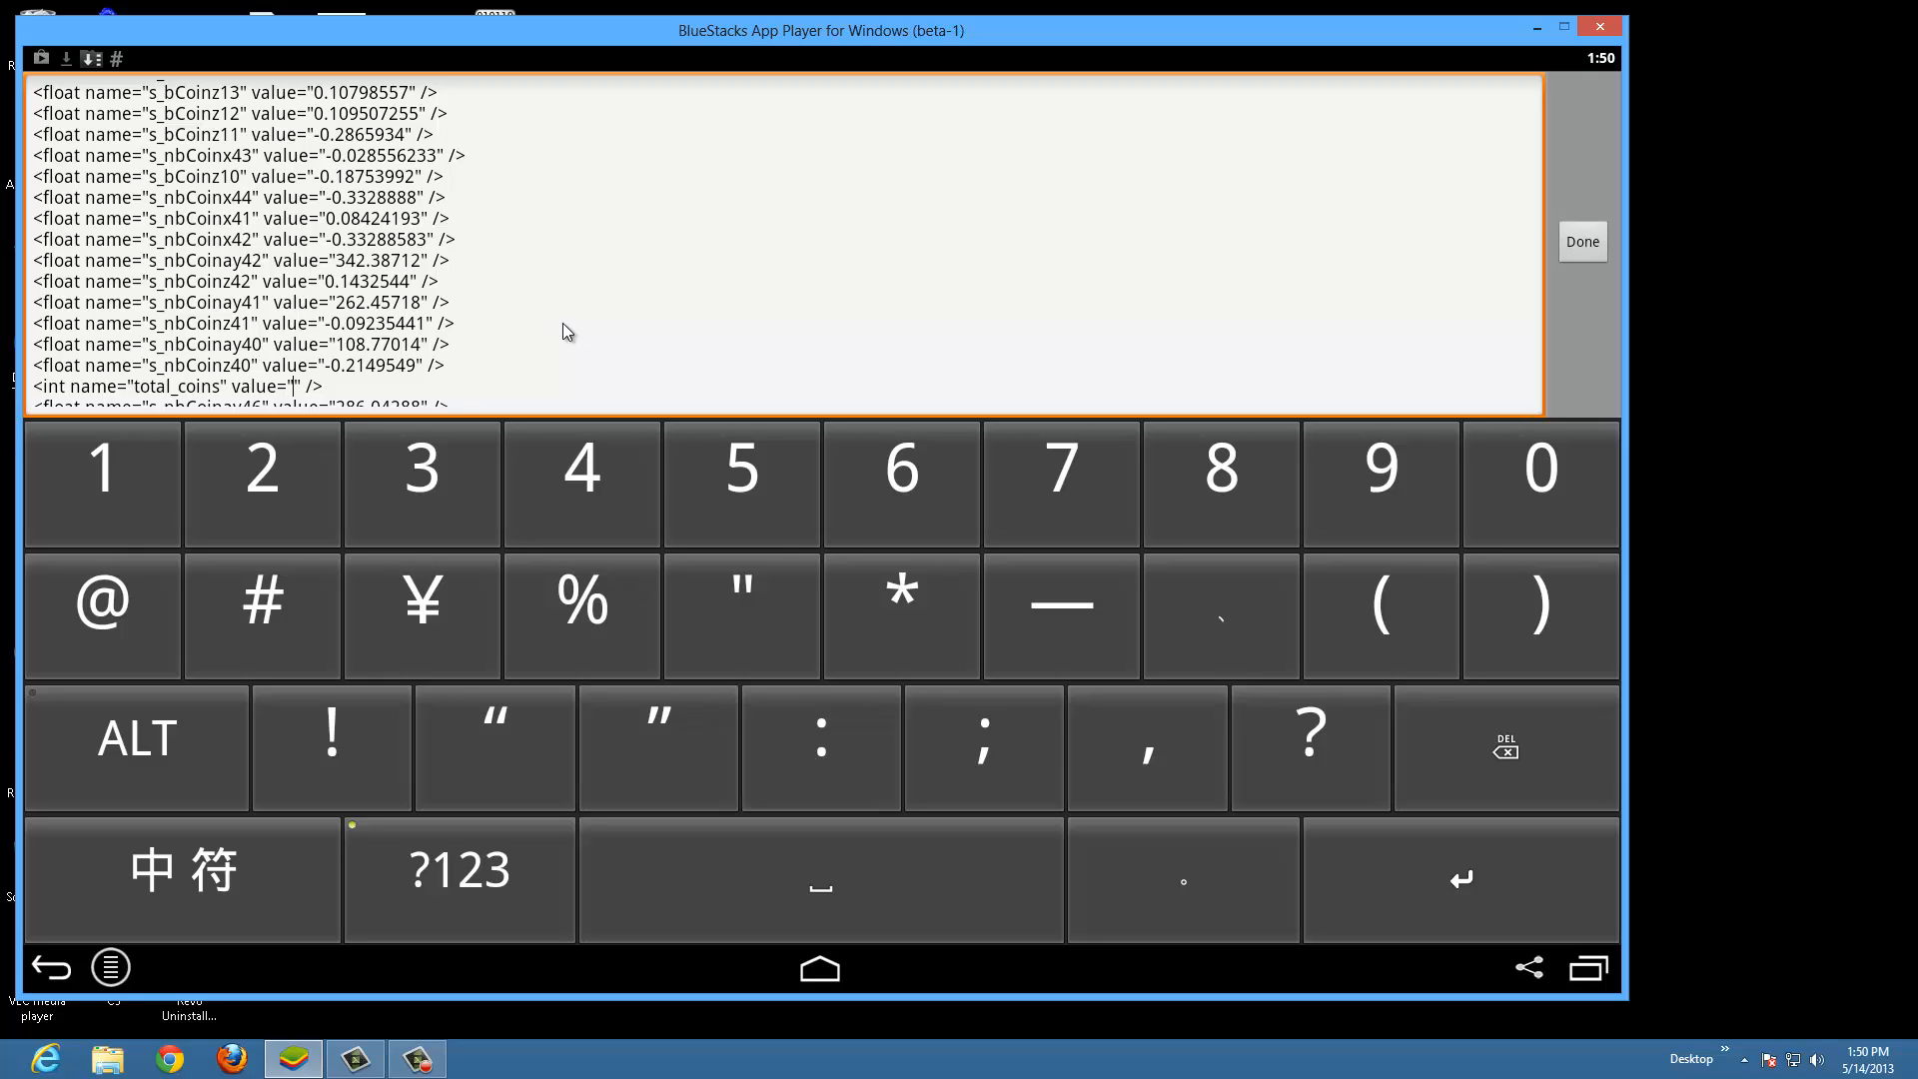
mouse_move(1524, 761)
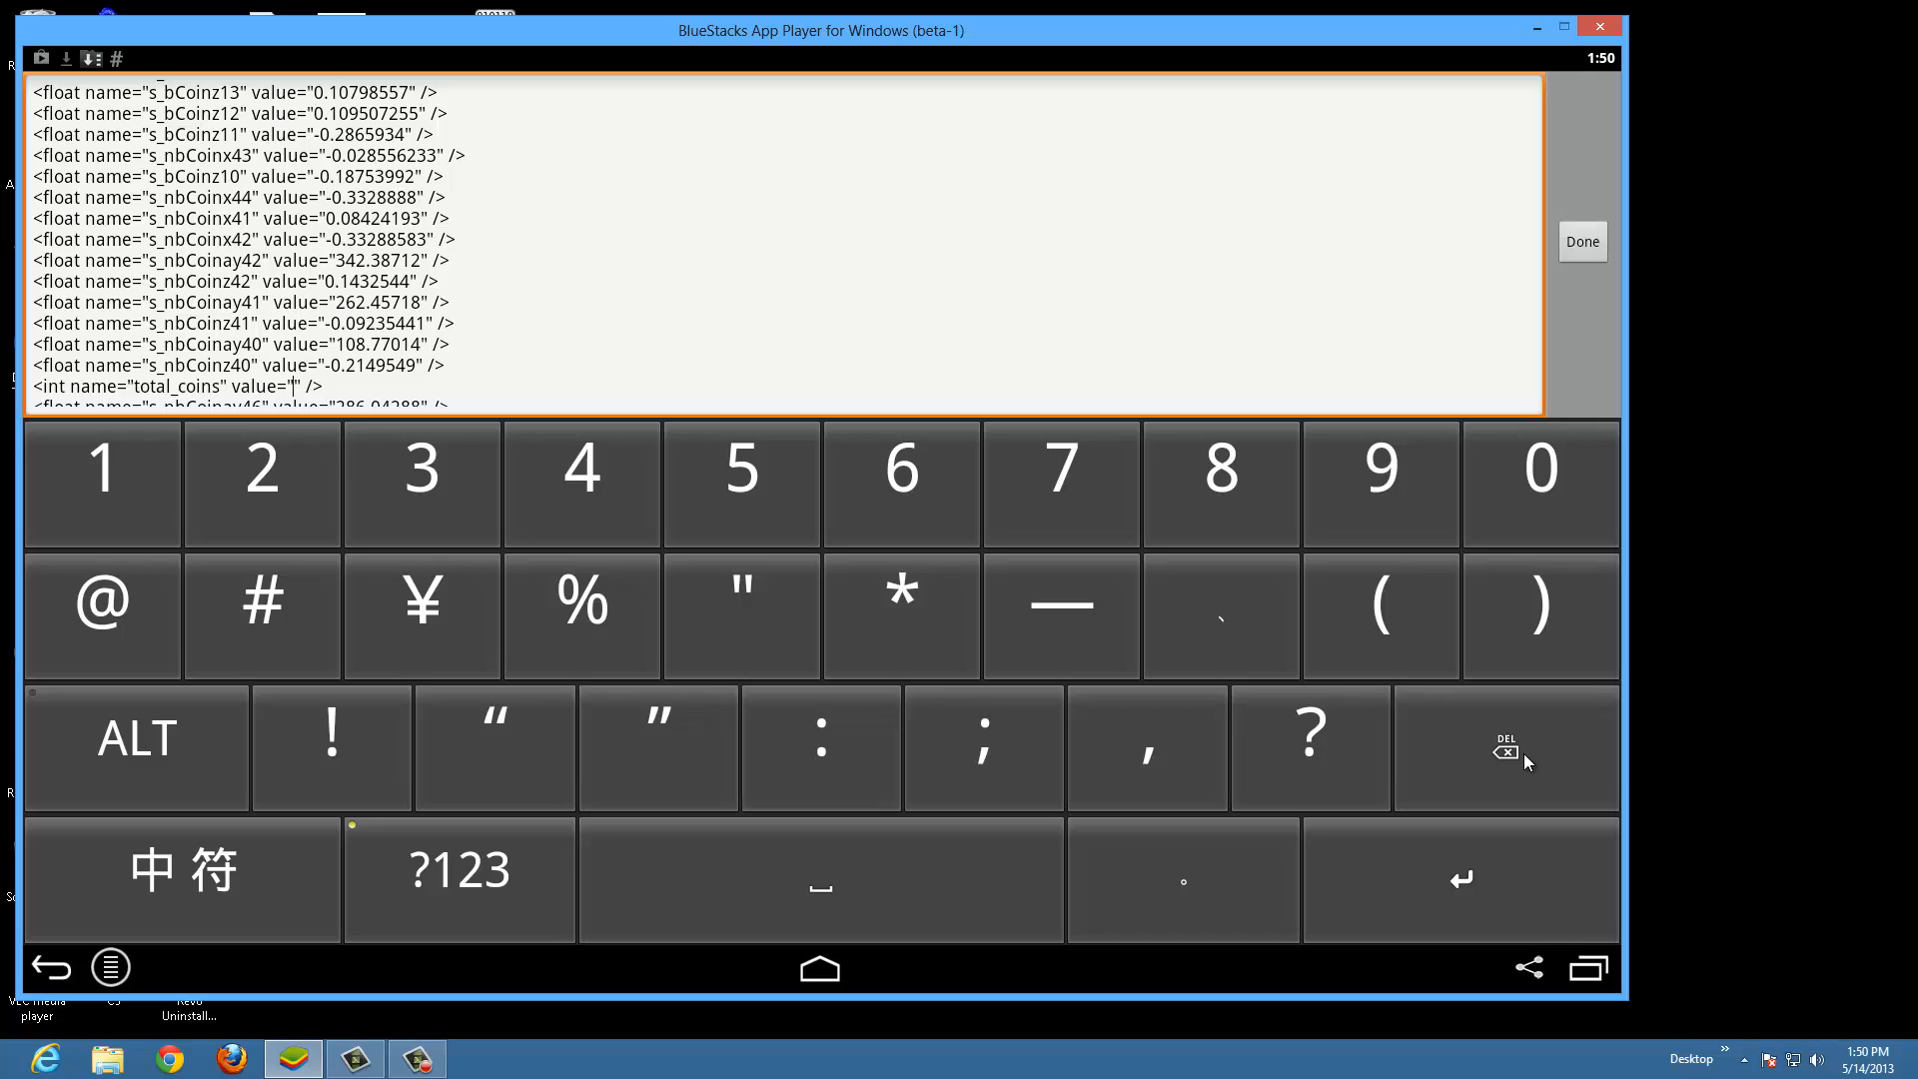
click(1380, 482)
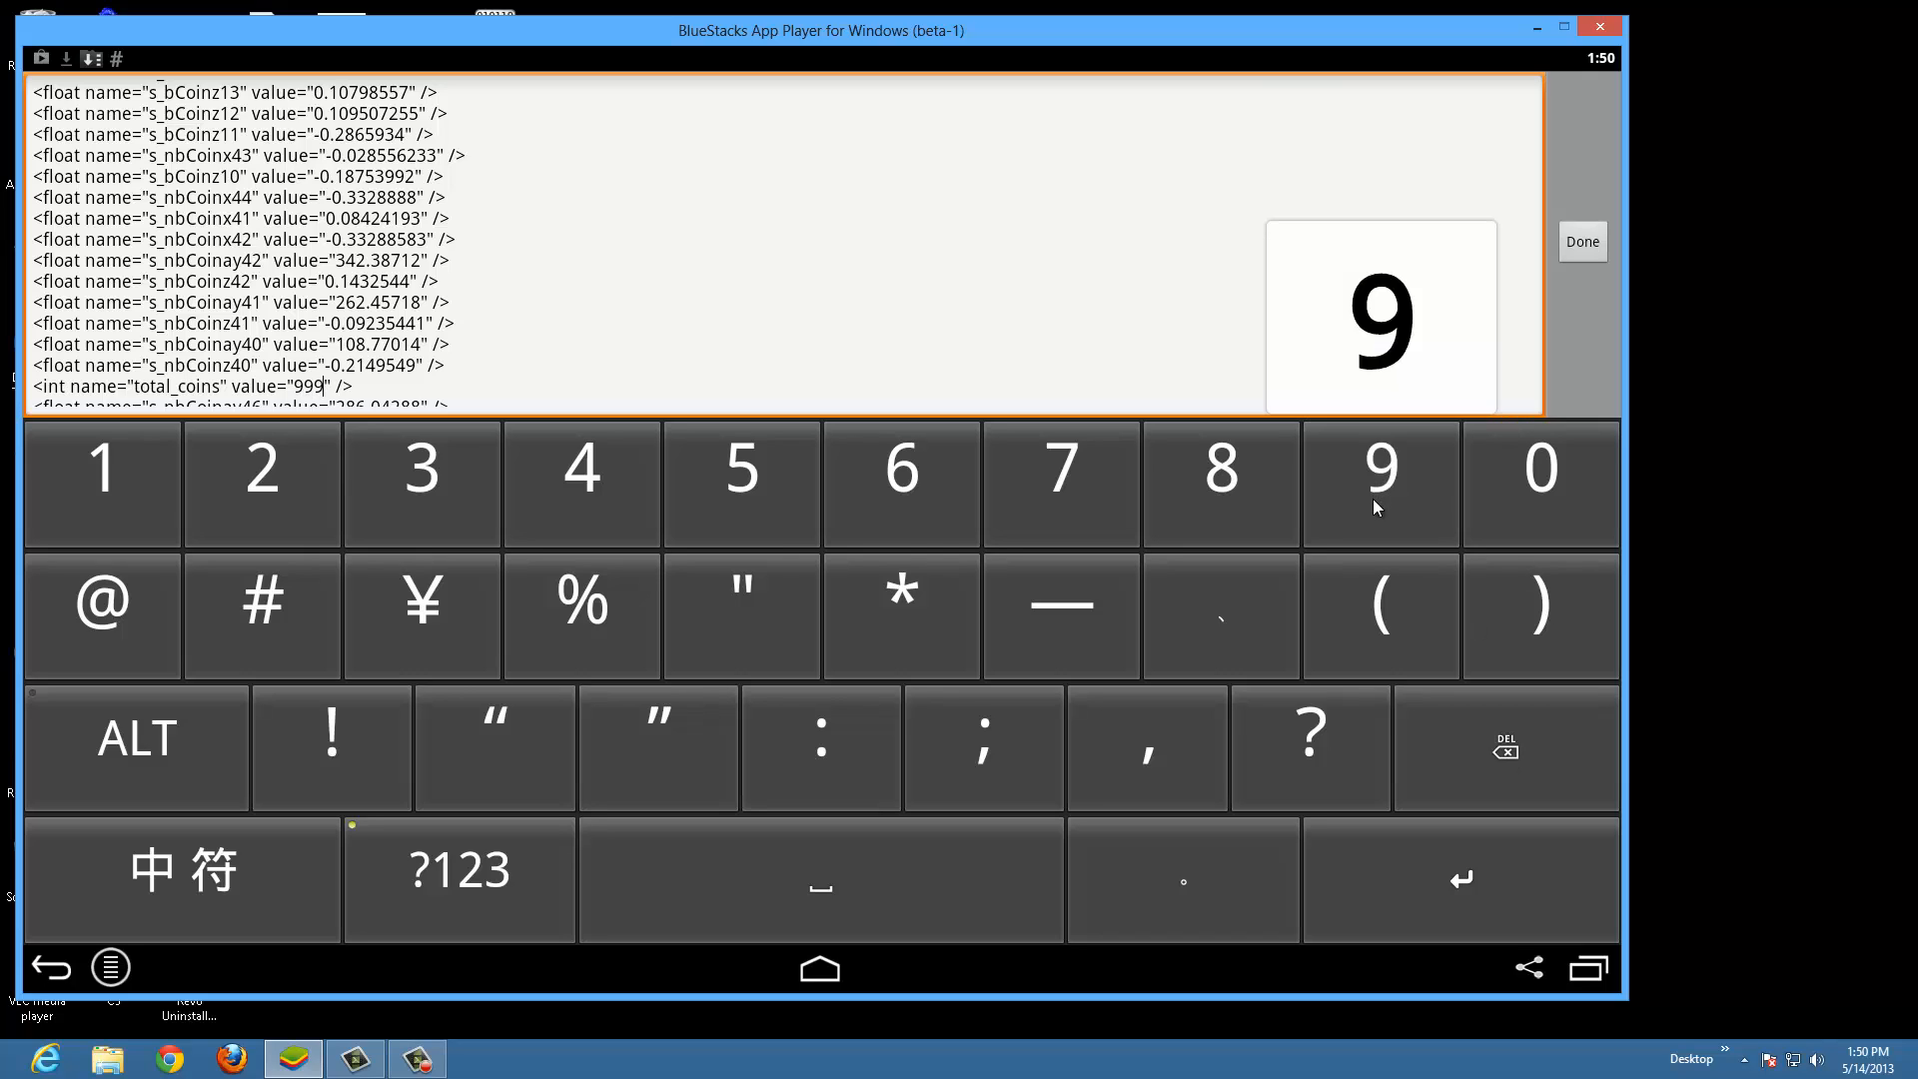
click(1381, 482)
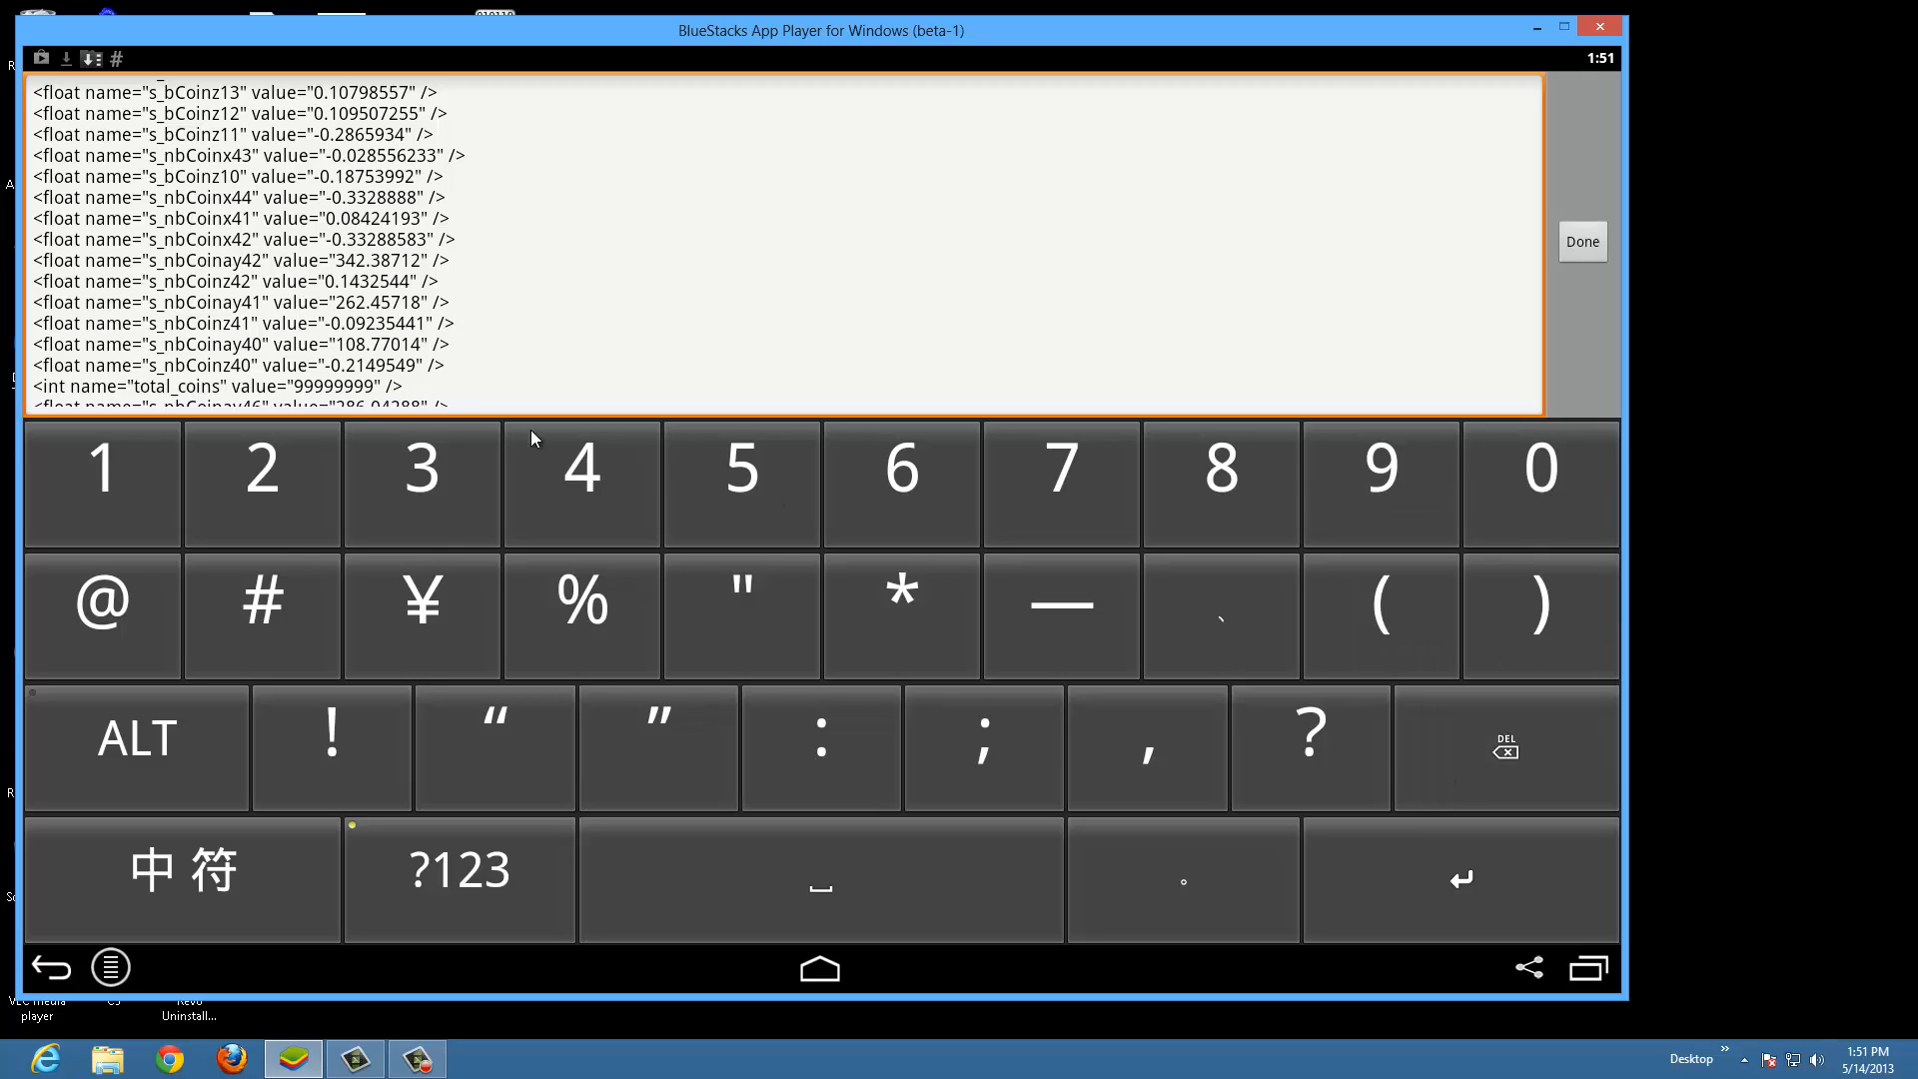
mouse_move(310, 411)
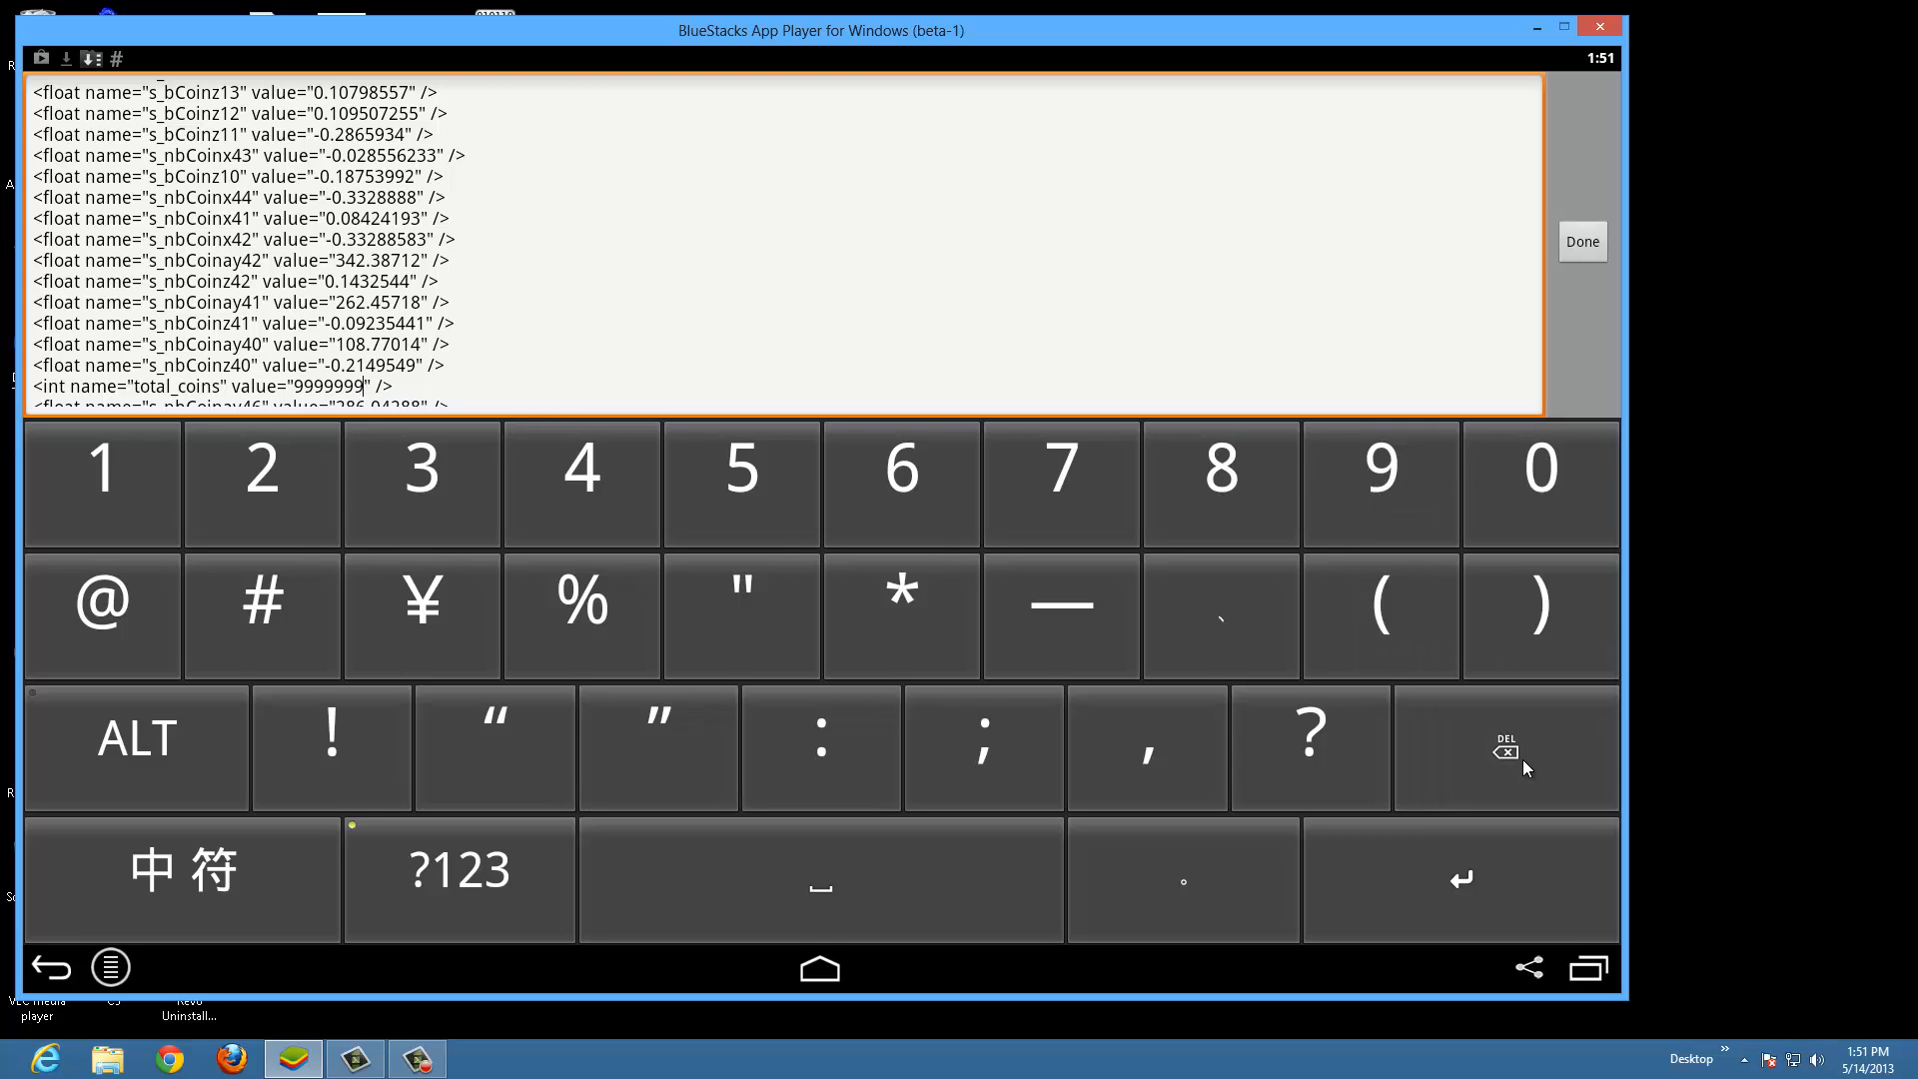
click(1583, 242)
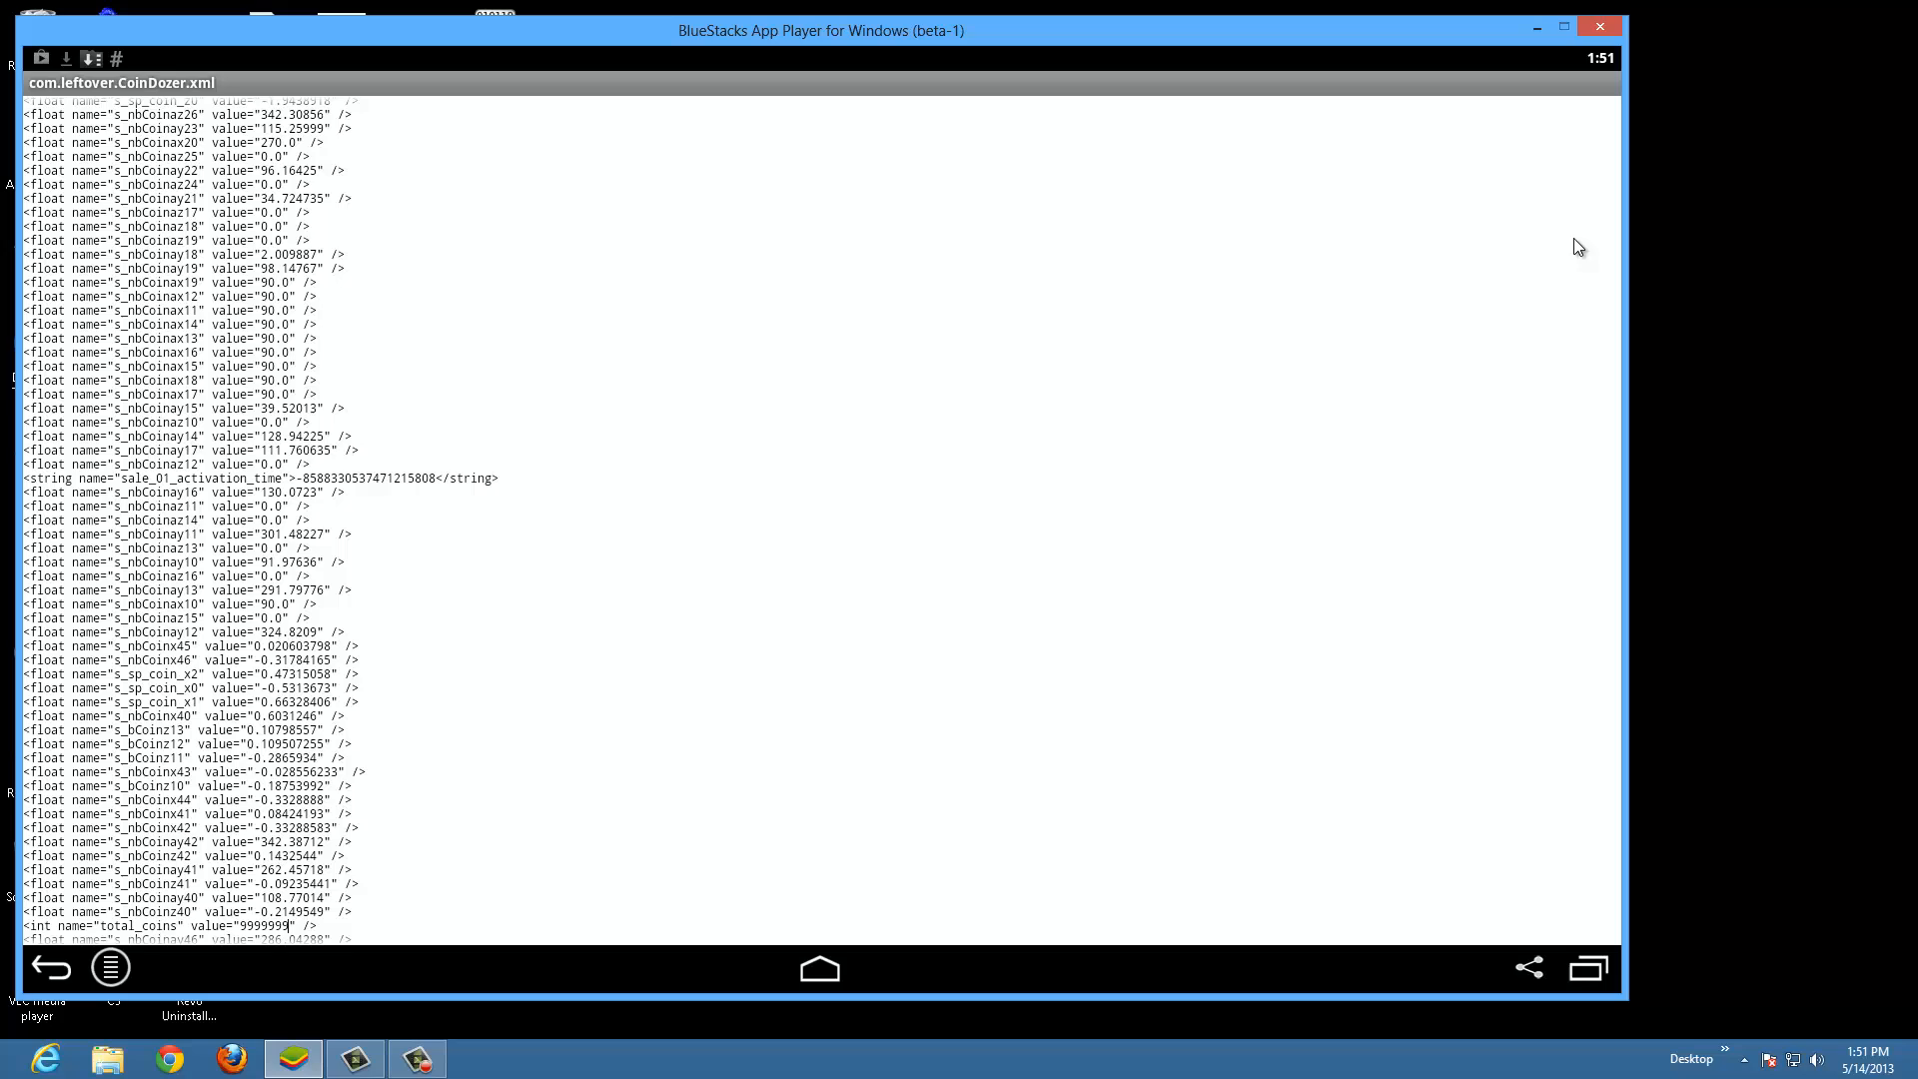
mouse_move(110, 967)
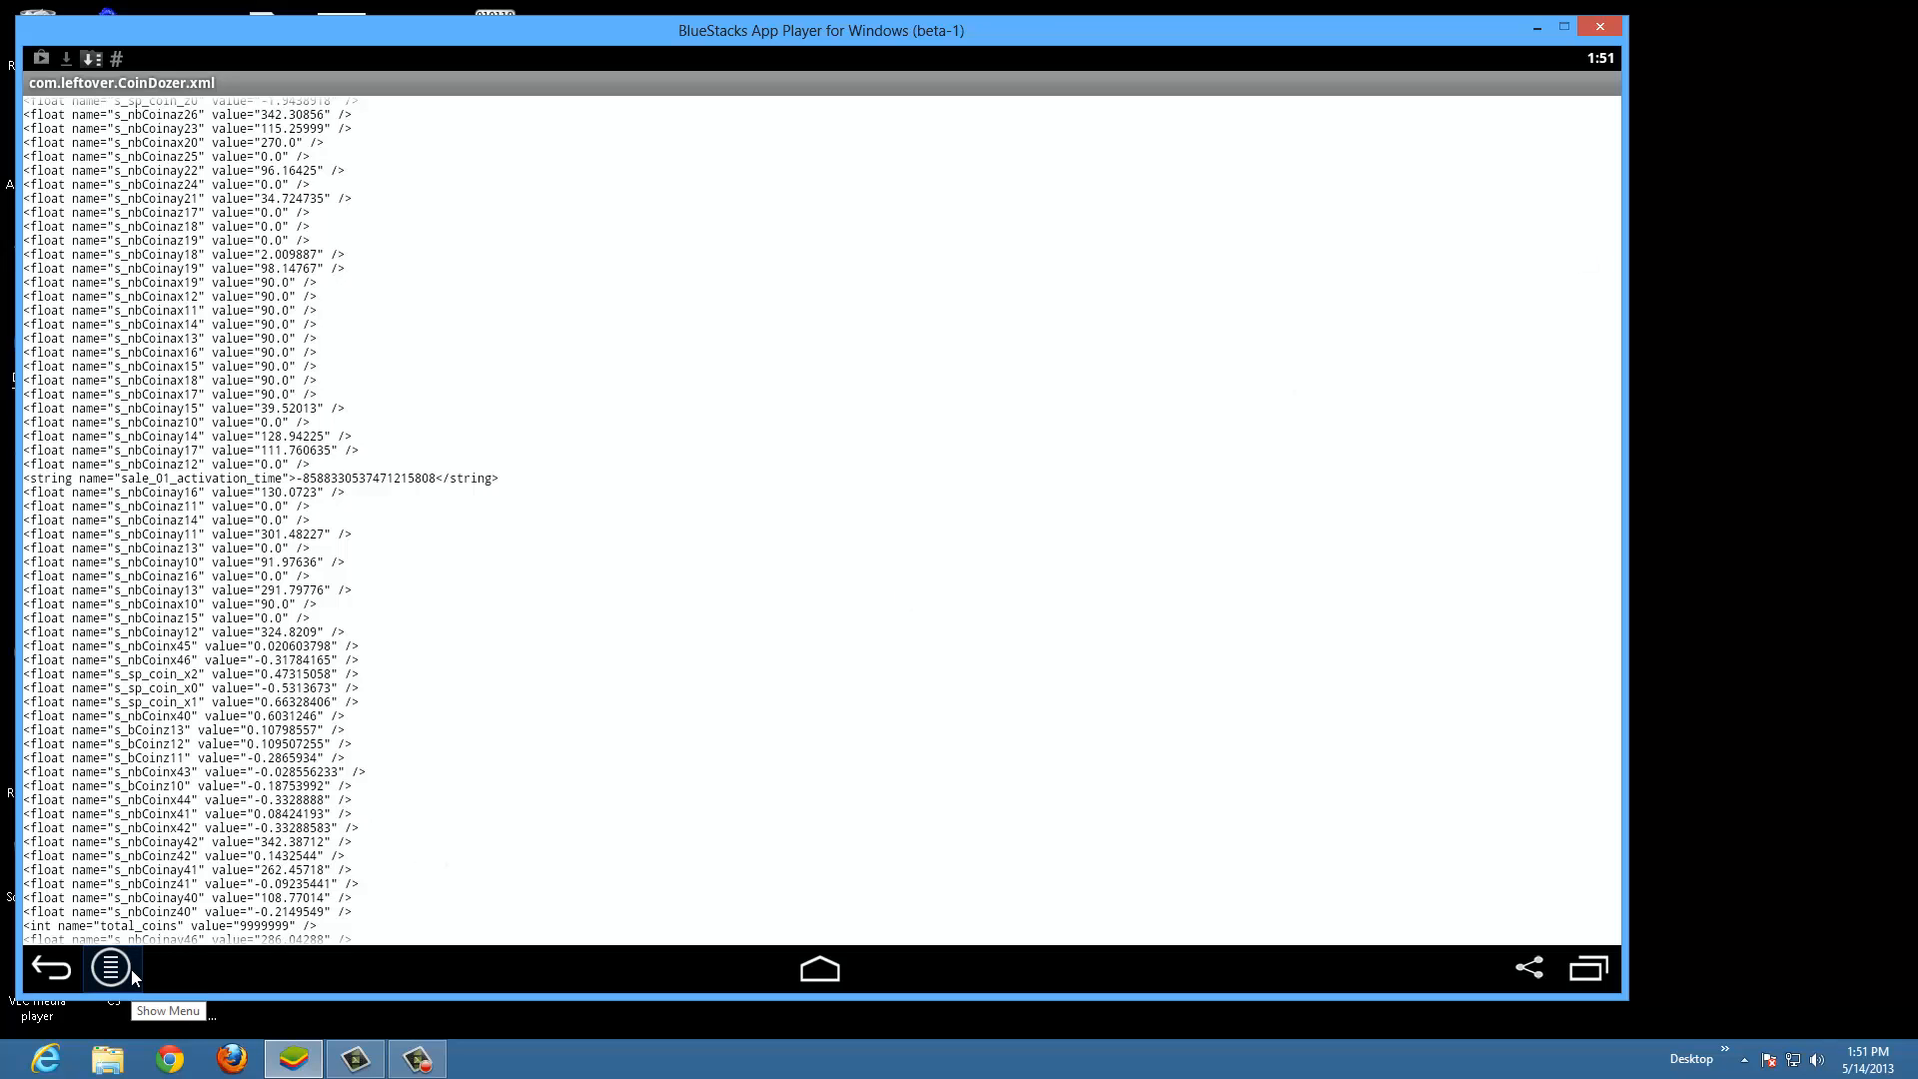
Step: Save the edited preferences file via the menu and leave the editor
click(108, 967)
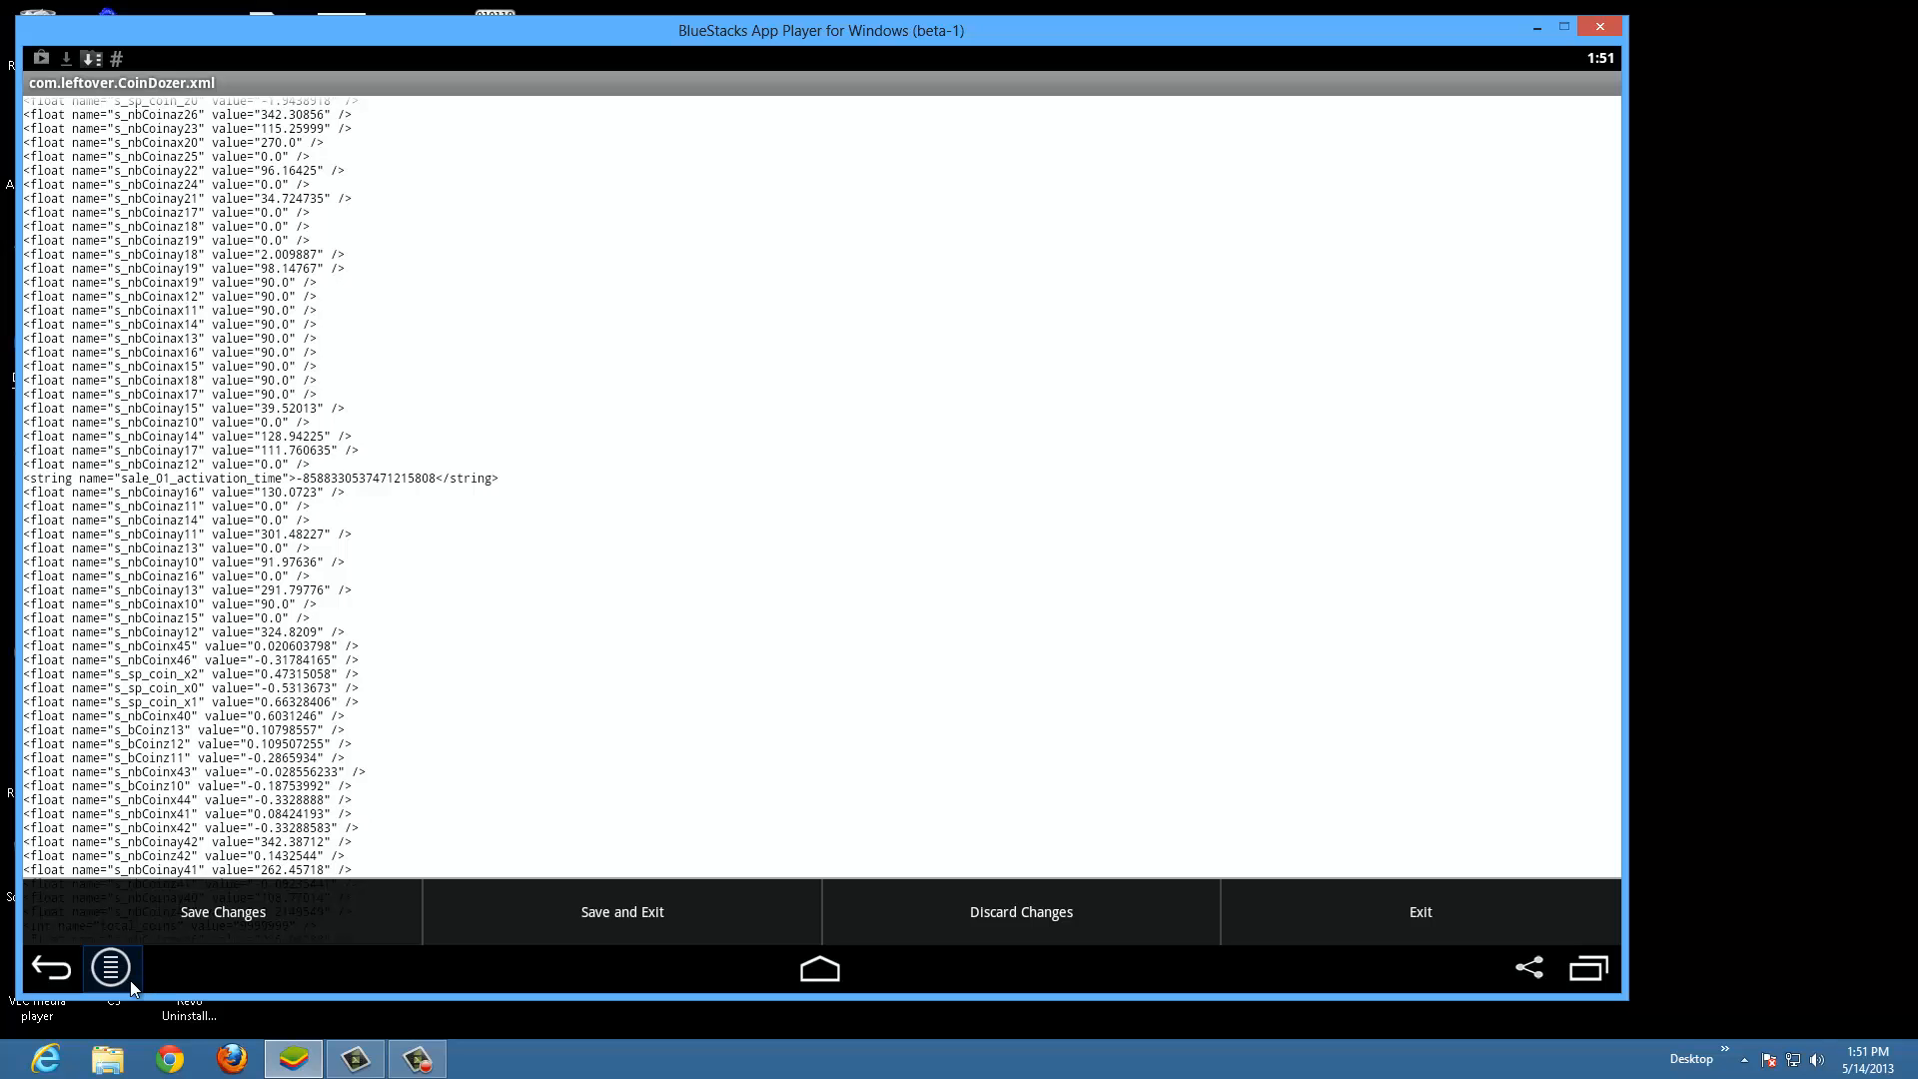
click(222, 912)
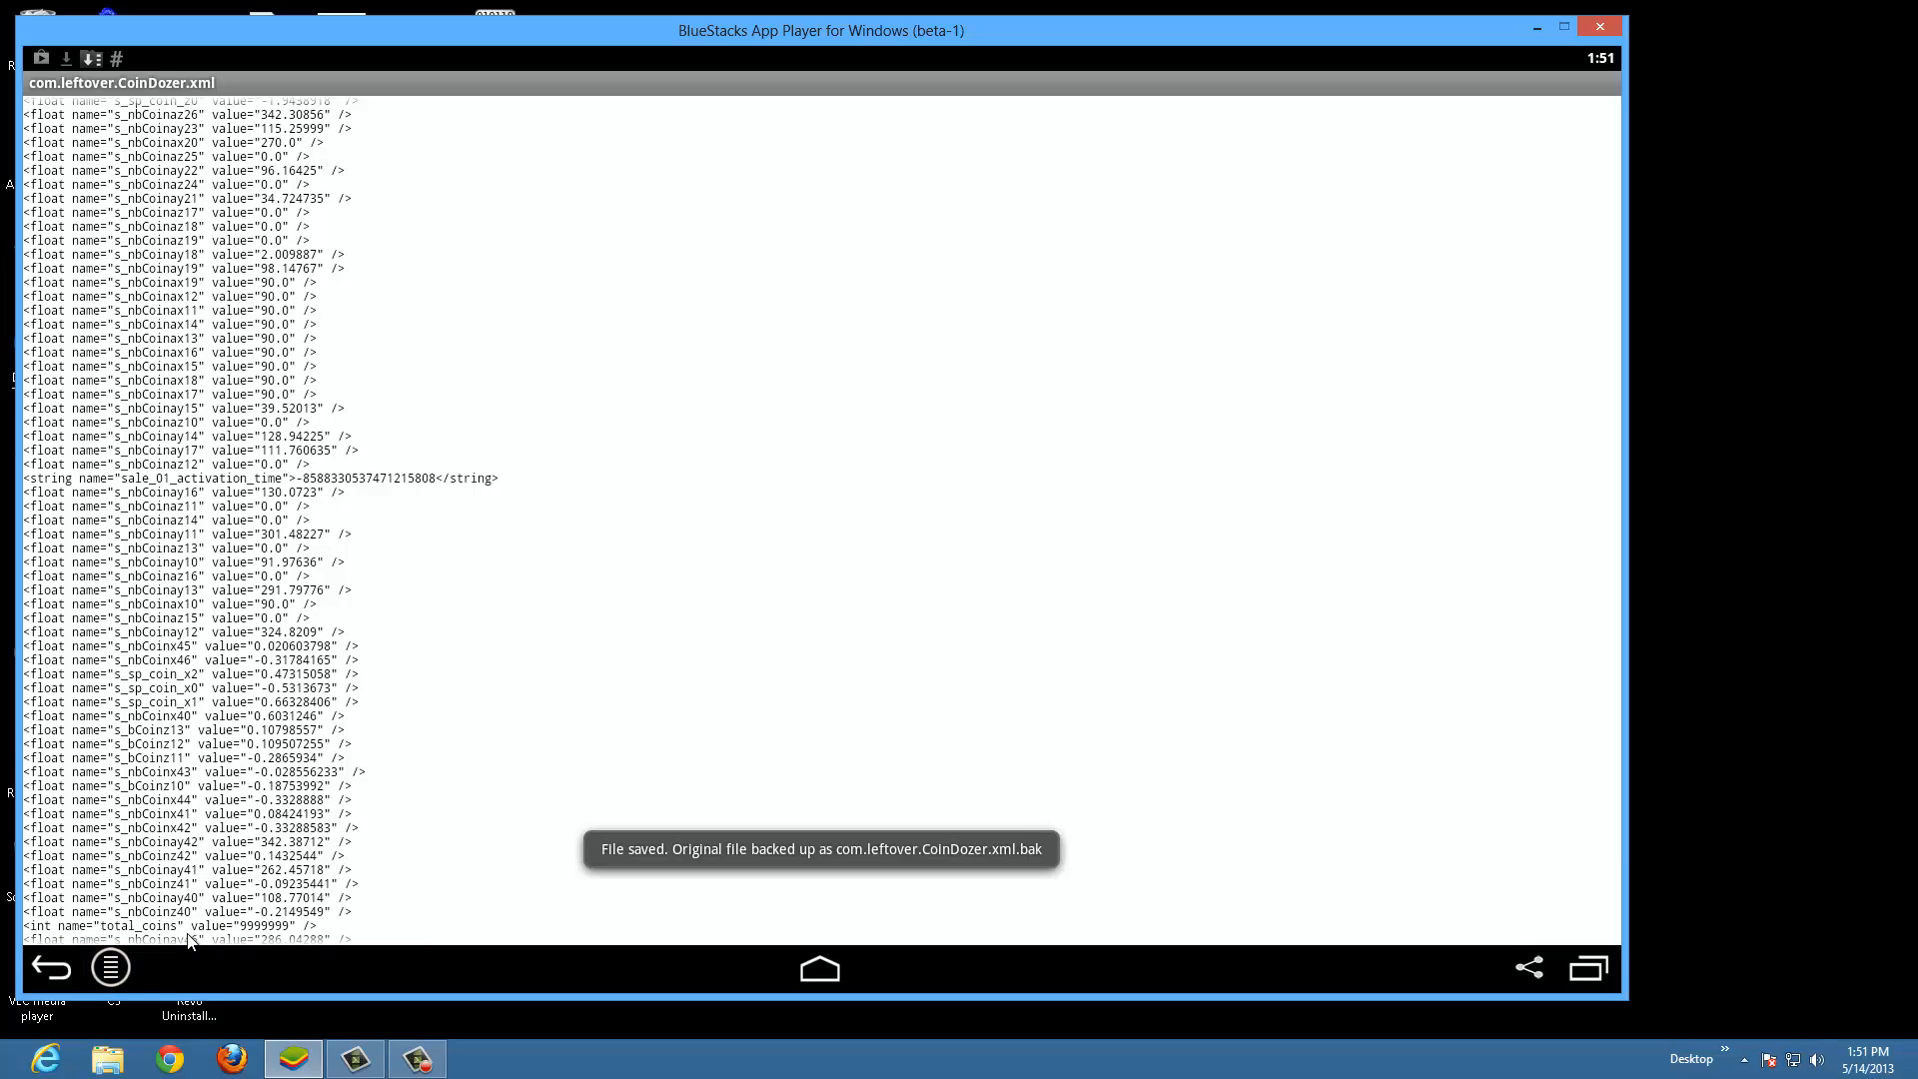
click(52, 967)
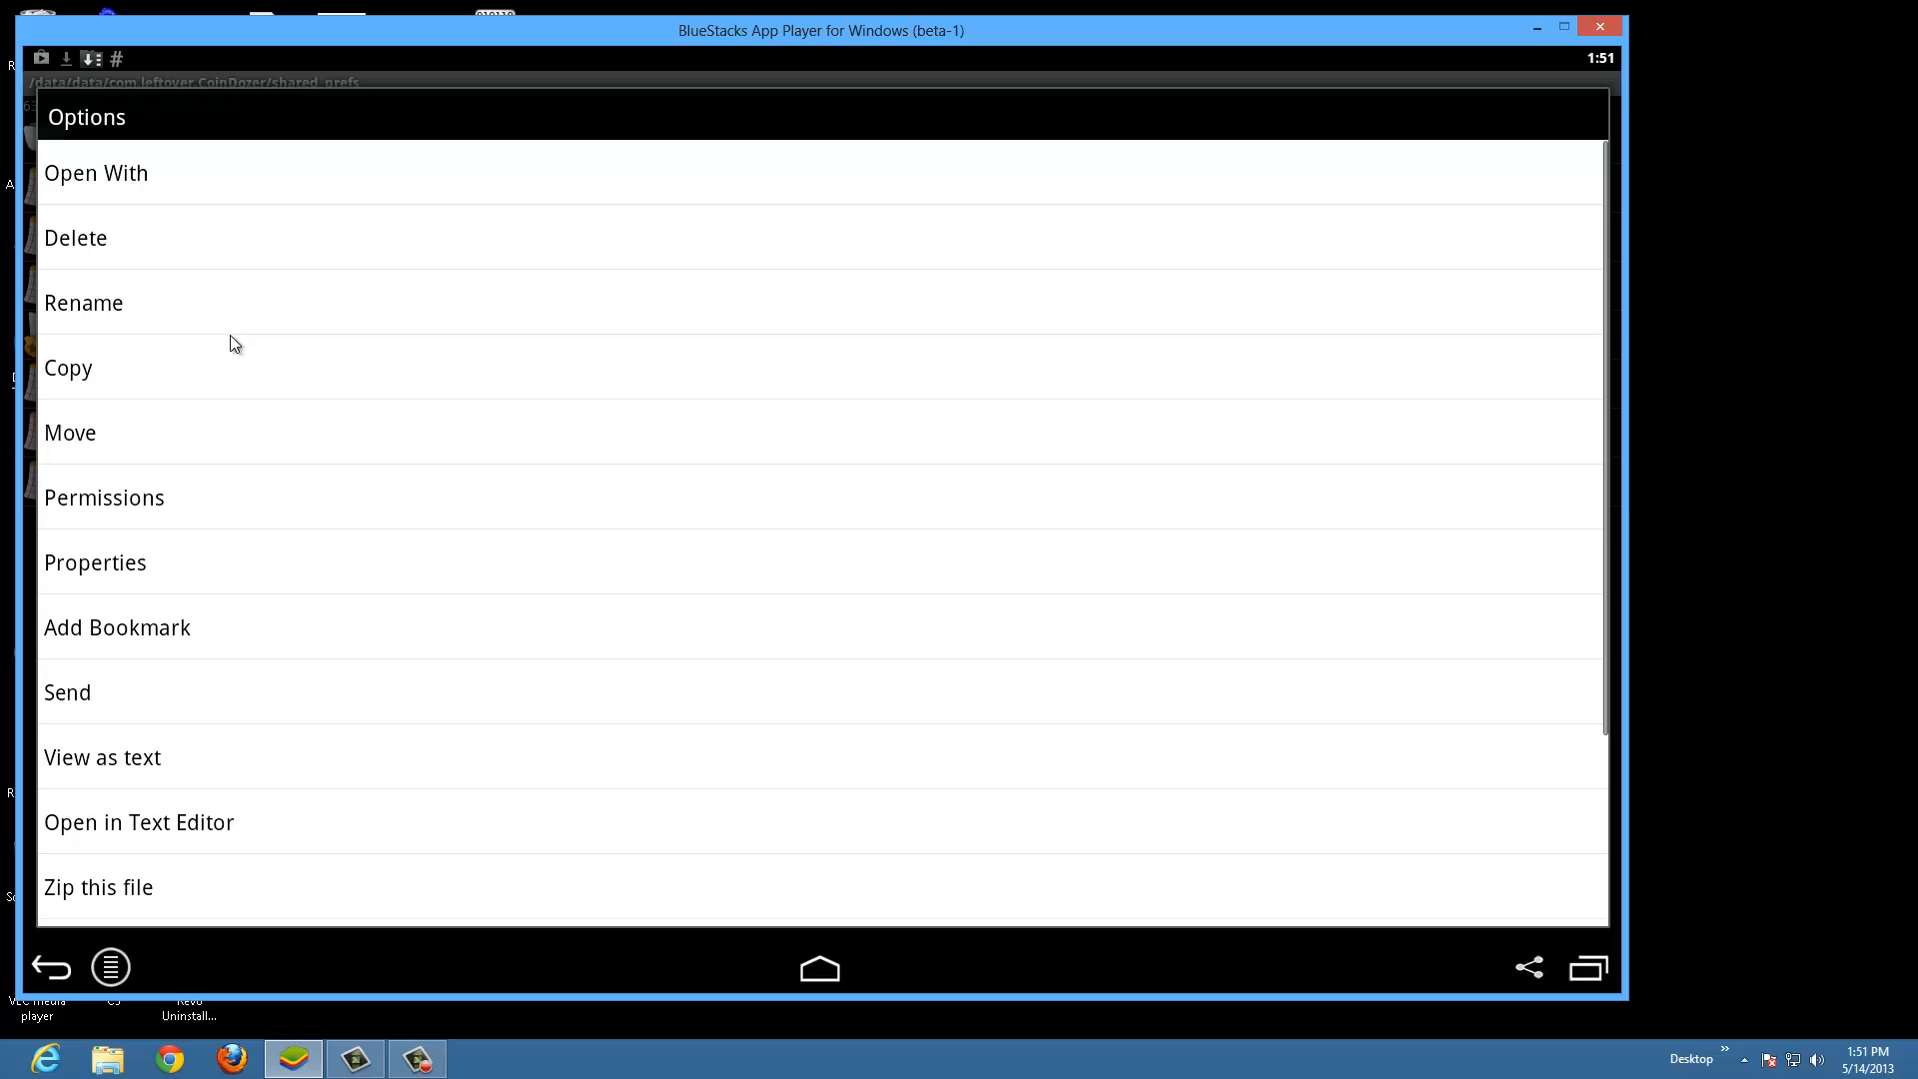
mouse_move(179, 652)
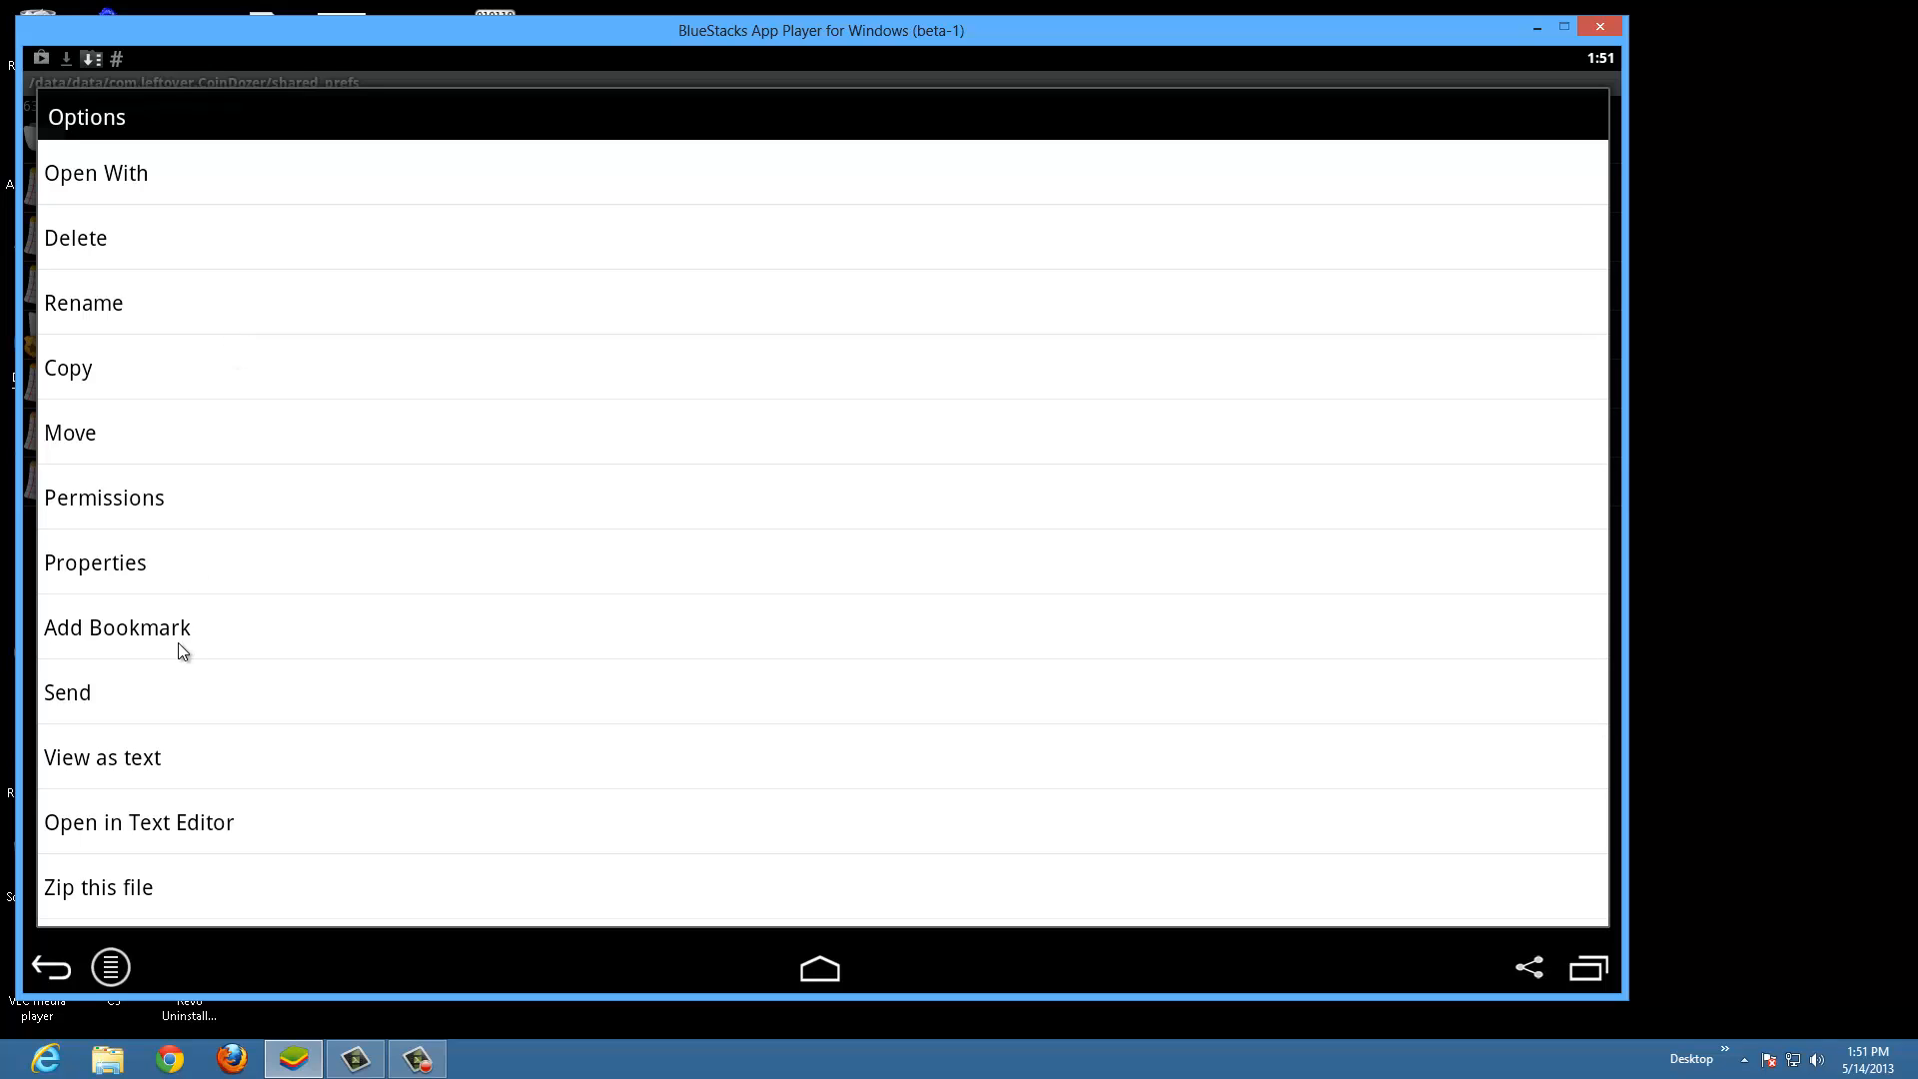
mouse_move(184, 244)
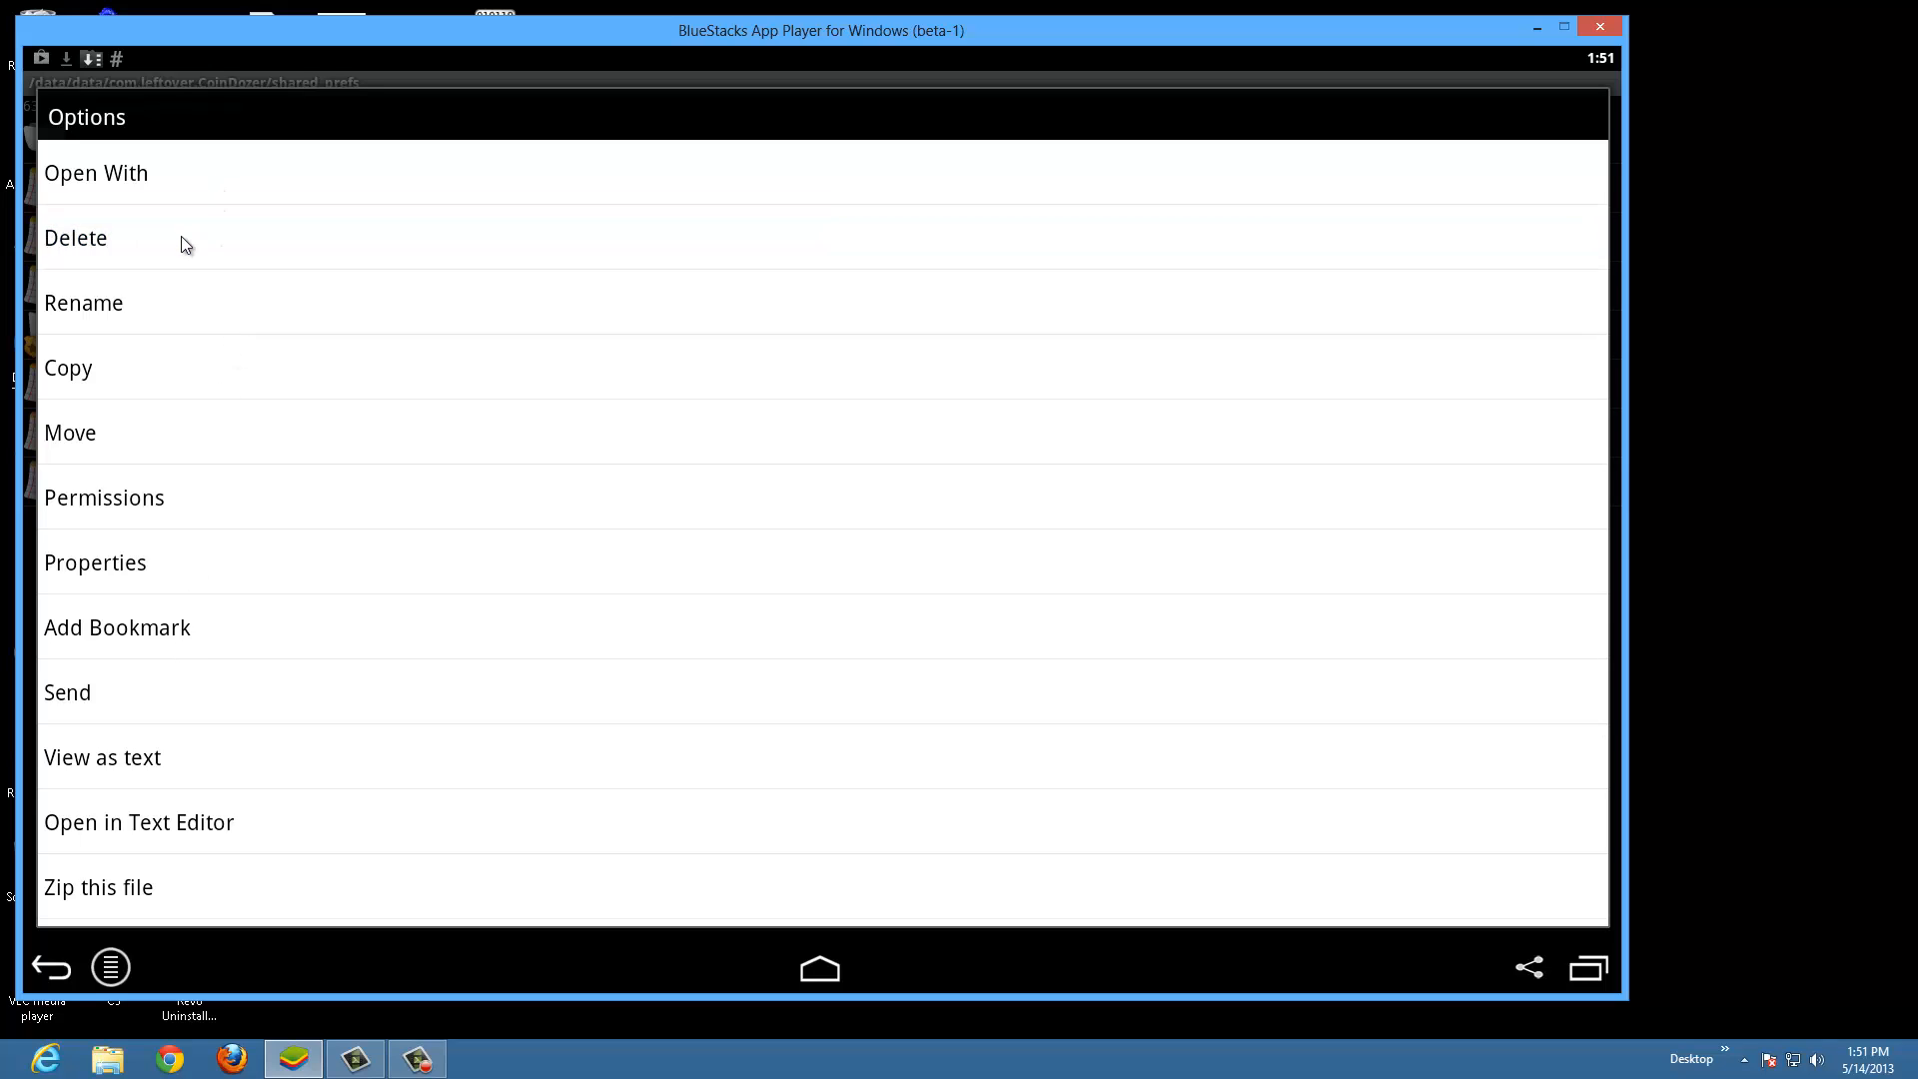
Step: Delete the com.leftover.CoinDozer.xml.bak backup and confirm
click(76, 238)
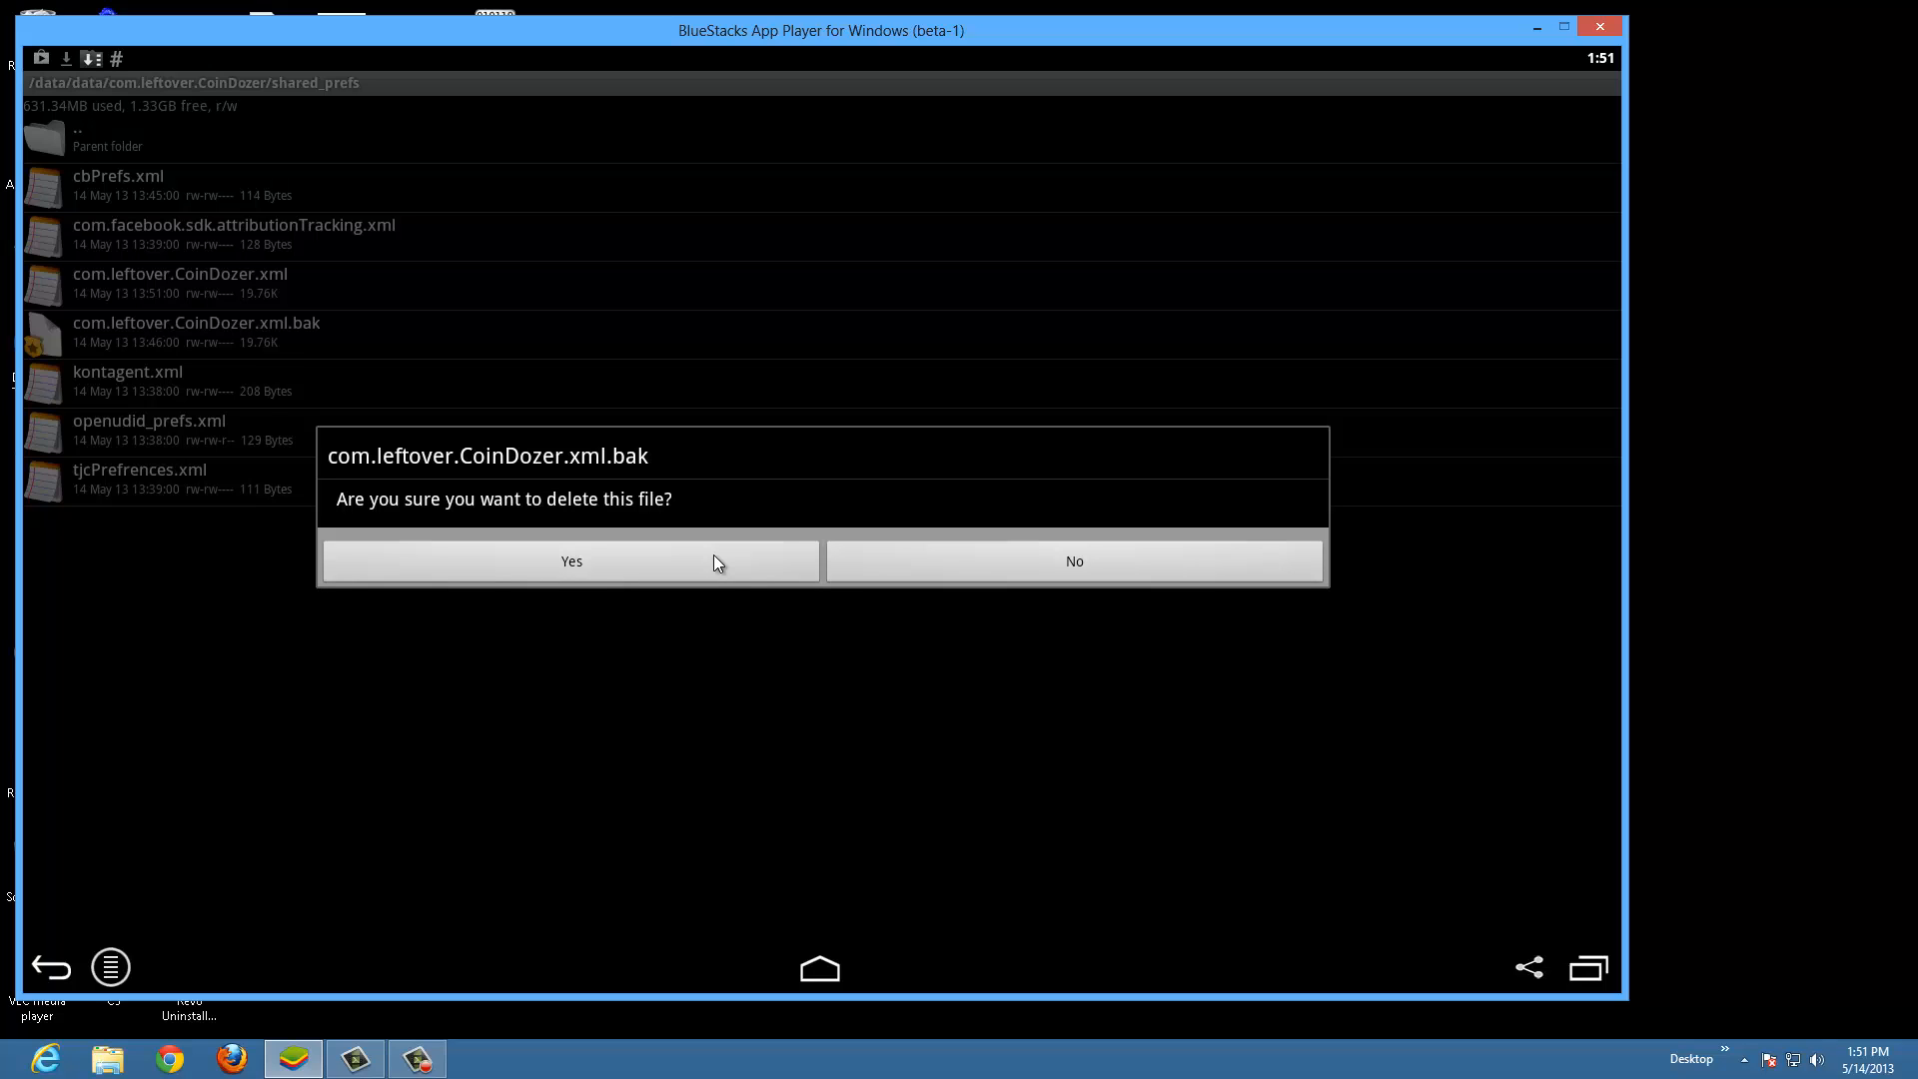
click(570, 559)
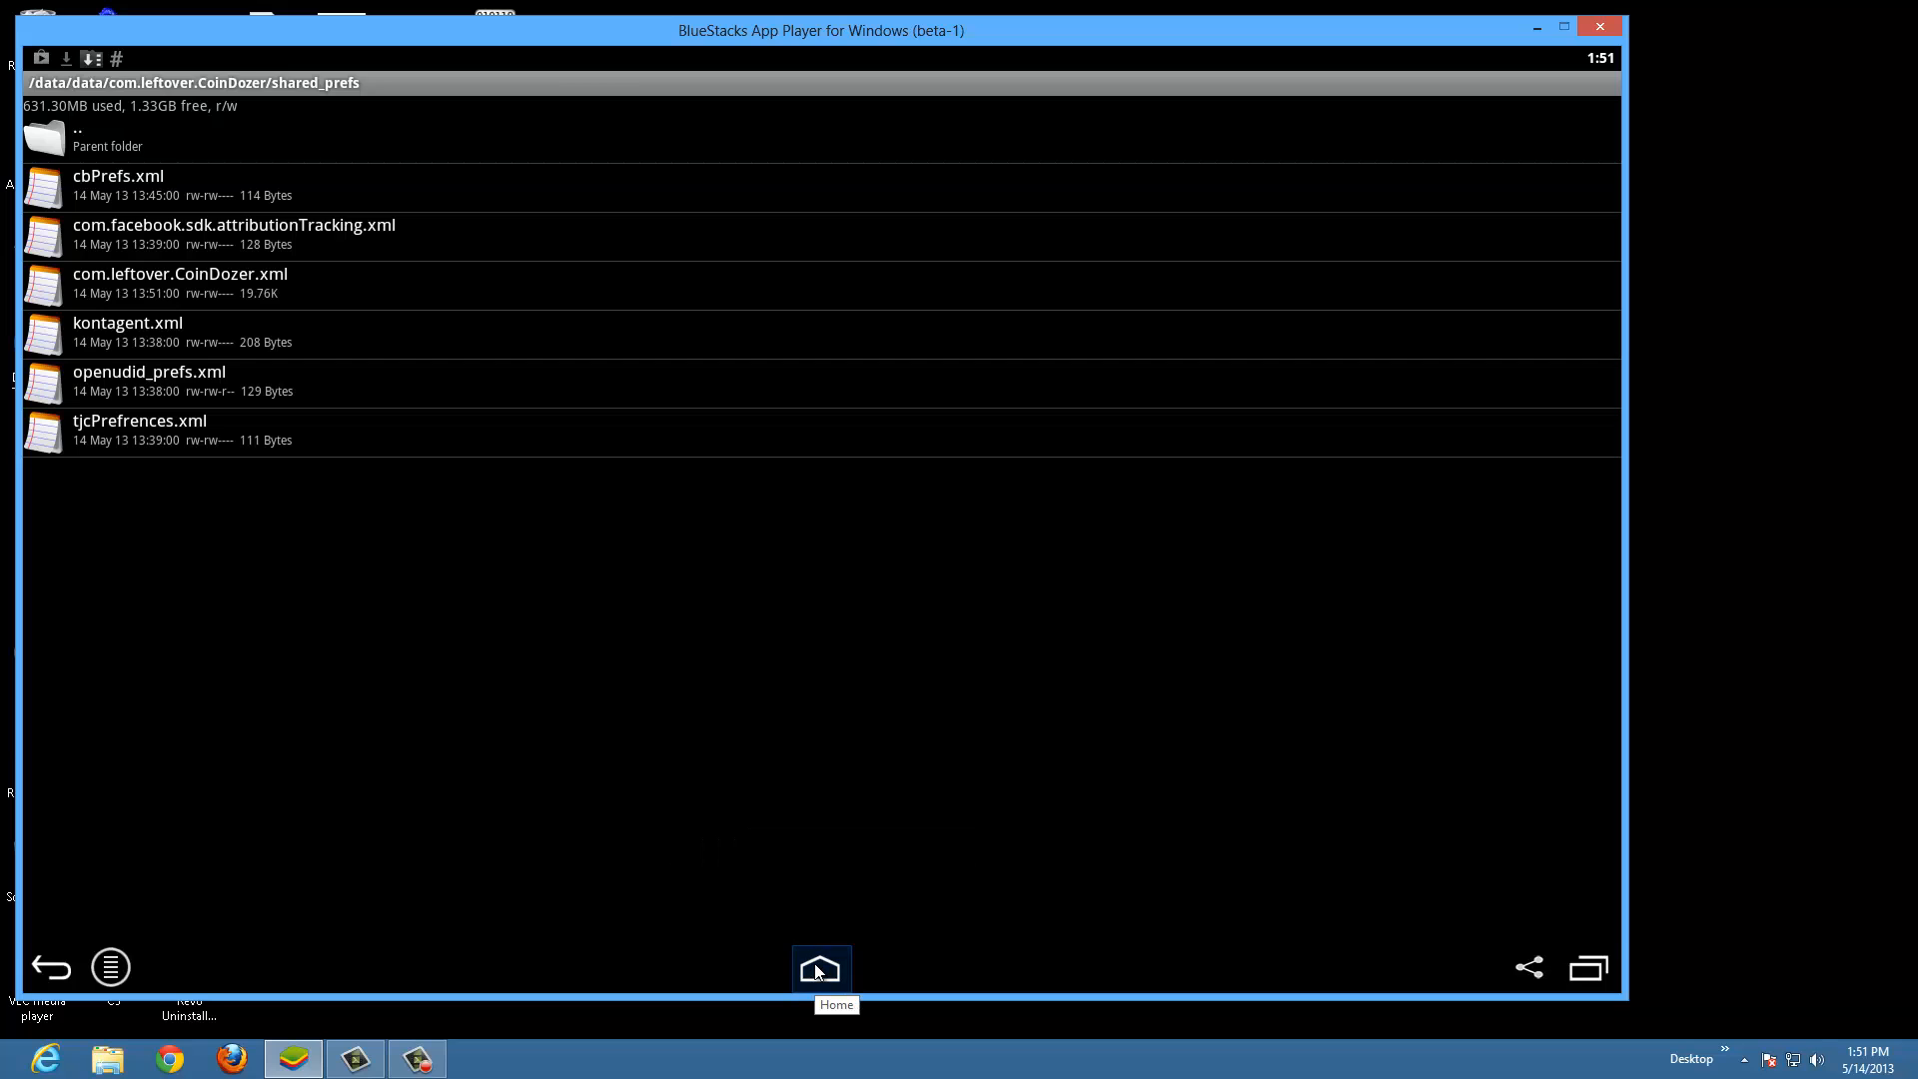
Step: Launch Coin Dozer from the home app list and dismiss the Coin Sale popup
click(820, 967)
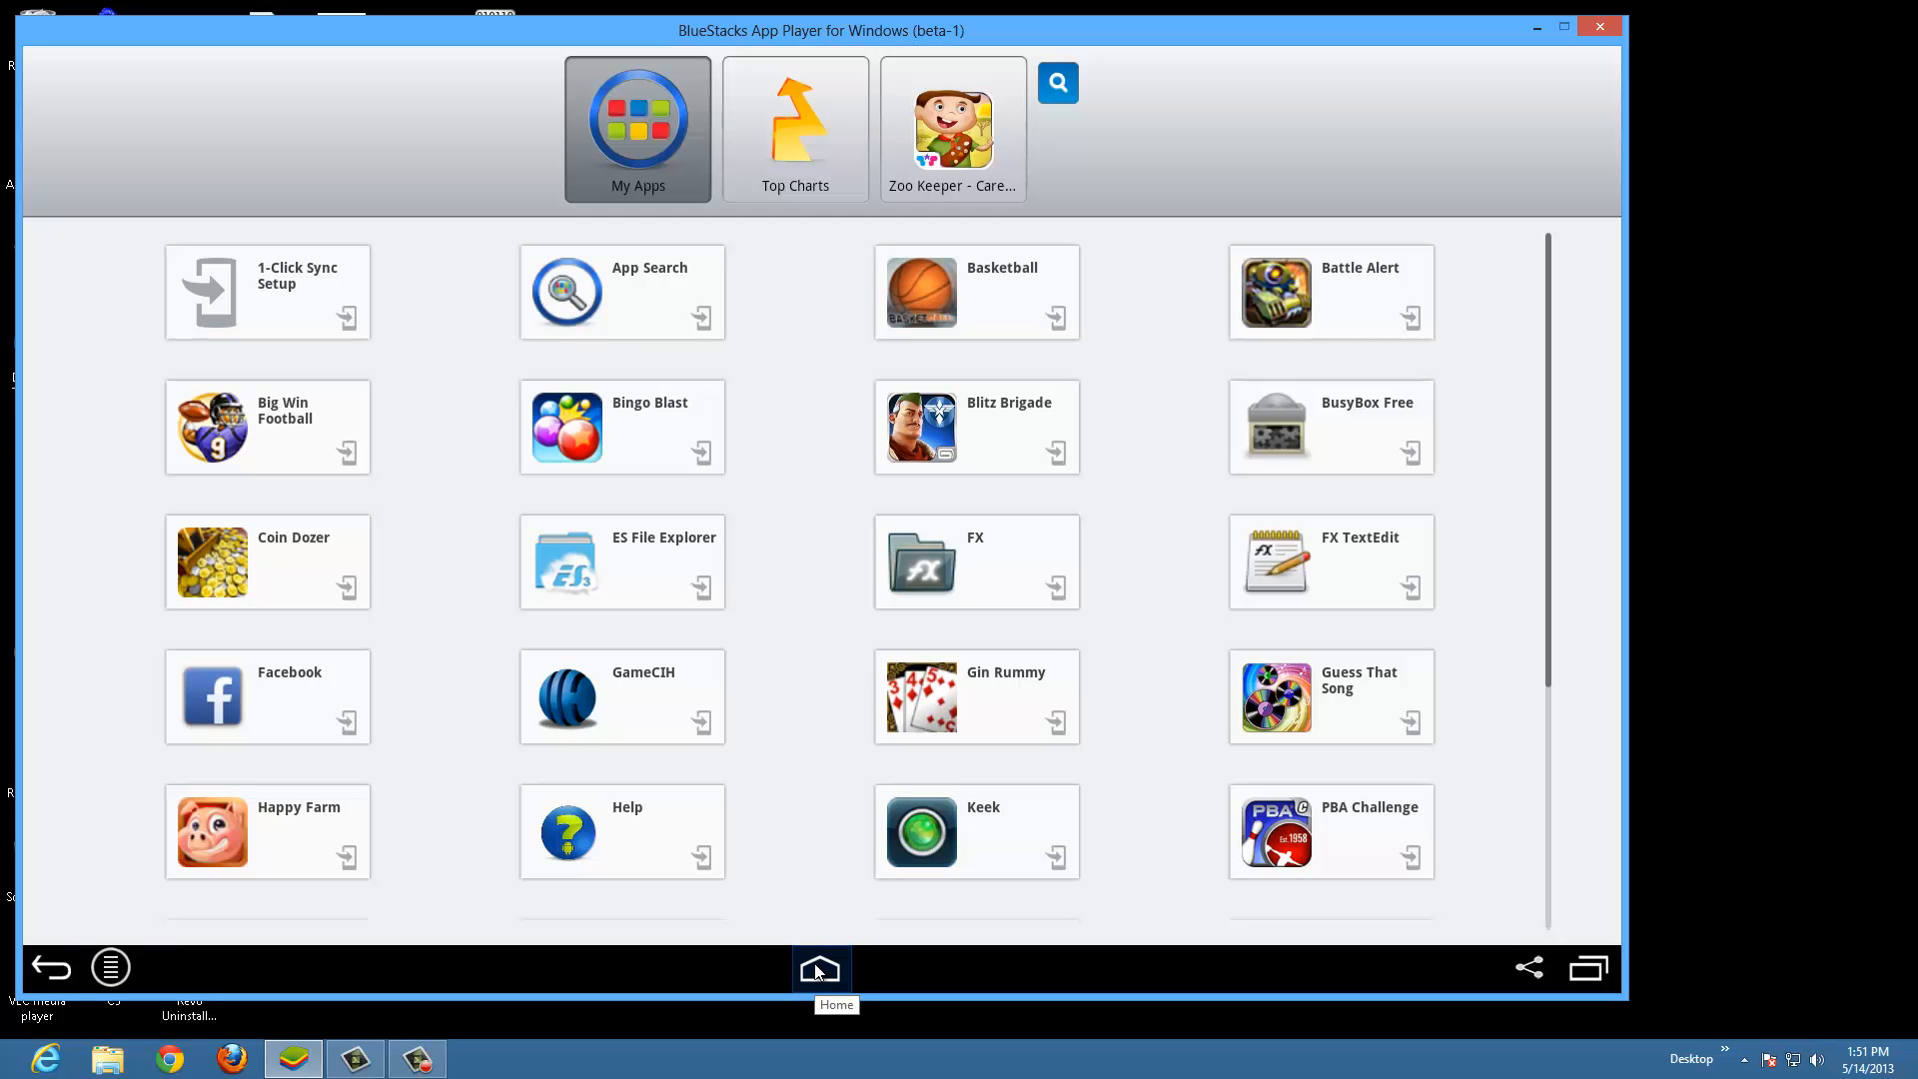
mouse_move(771, 629)
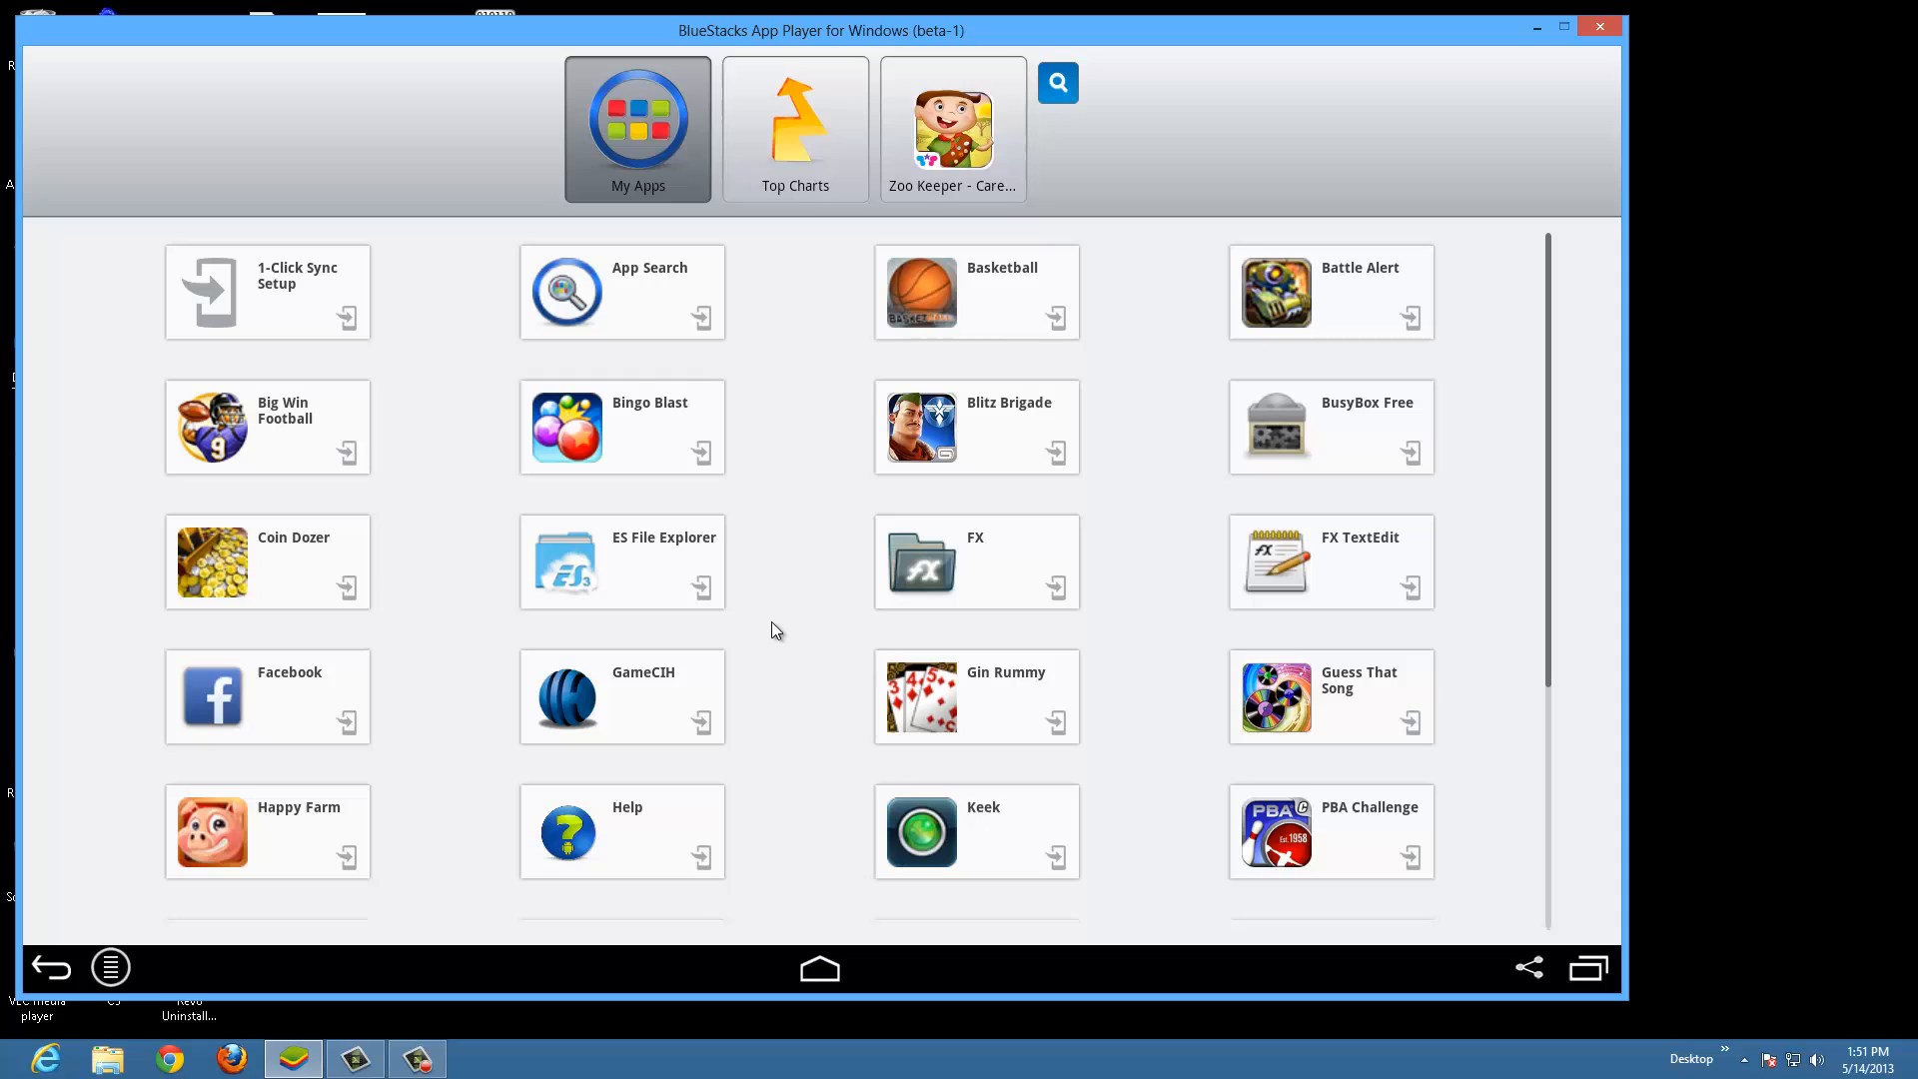
mouse_move(312, 544)
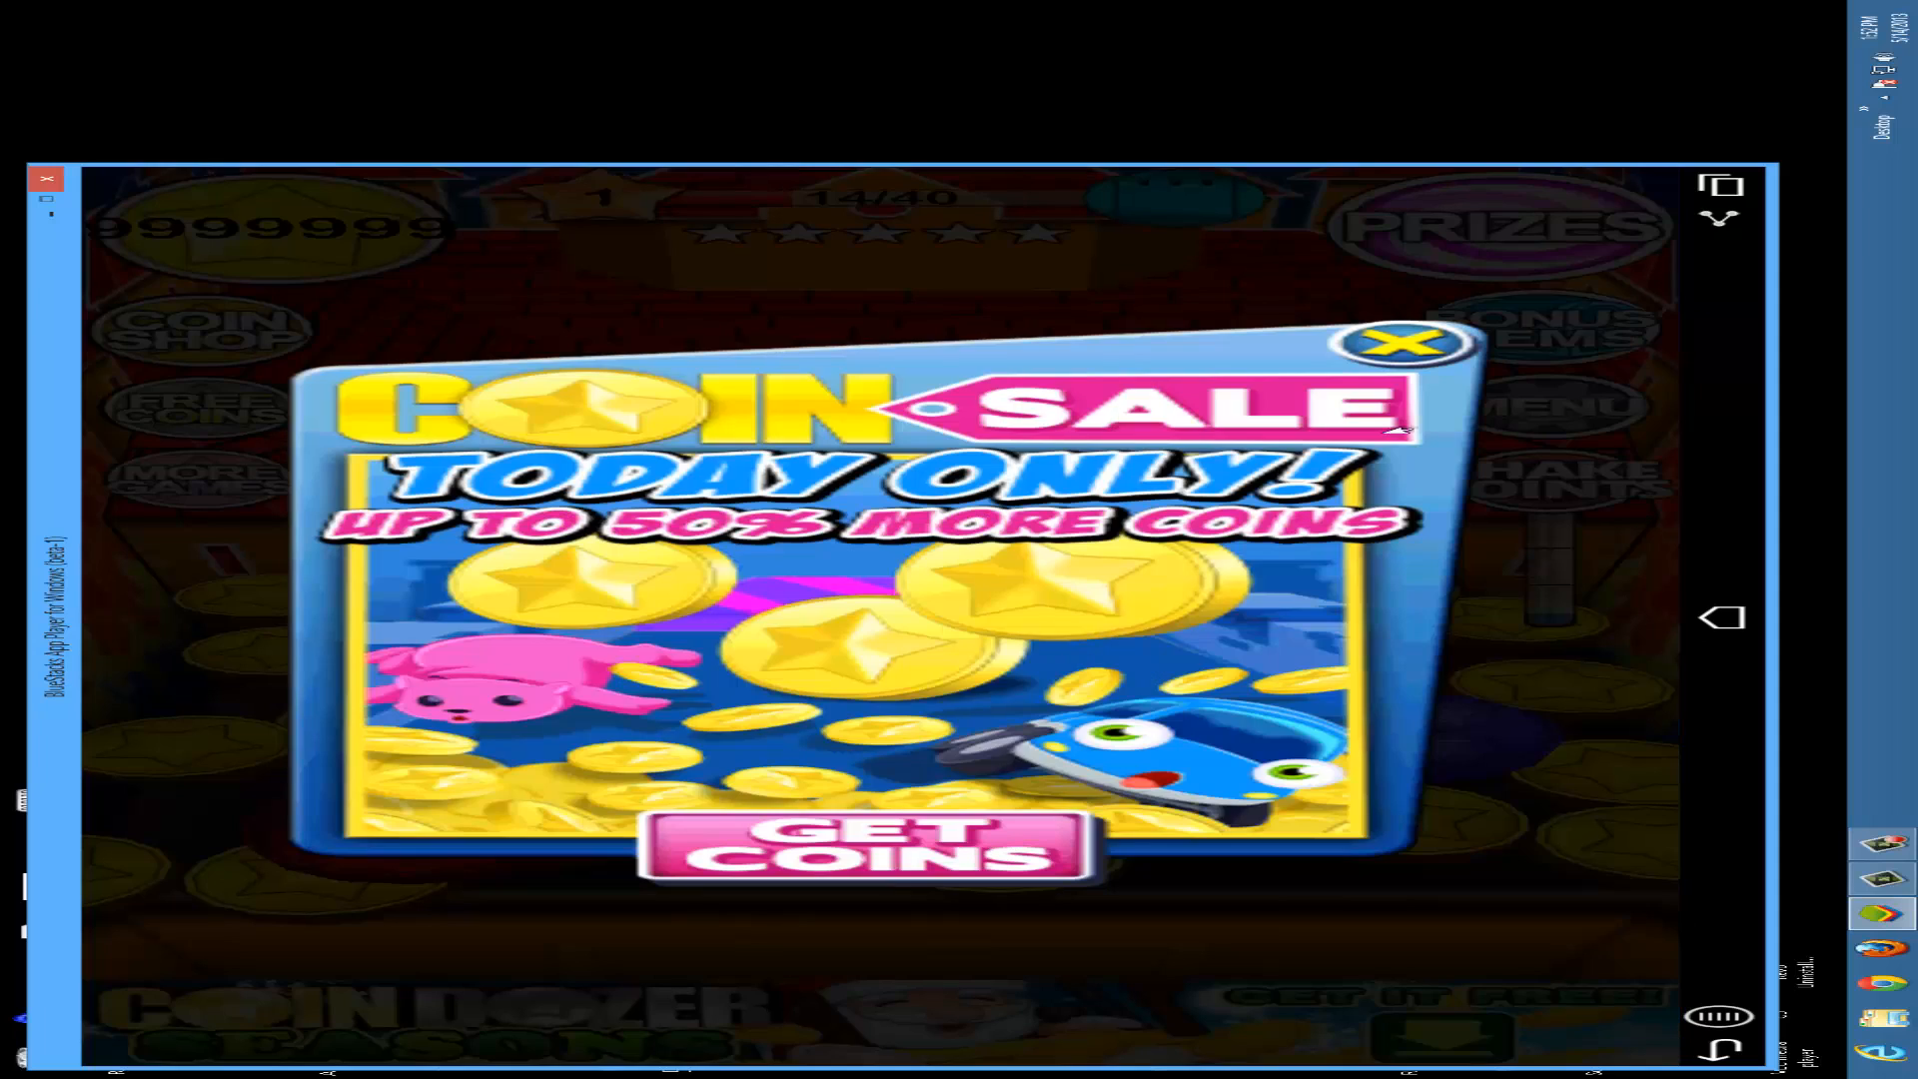
click(1403, 344)
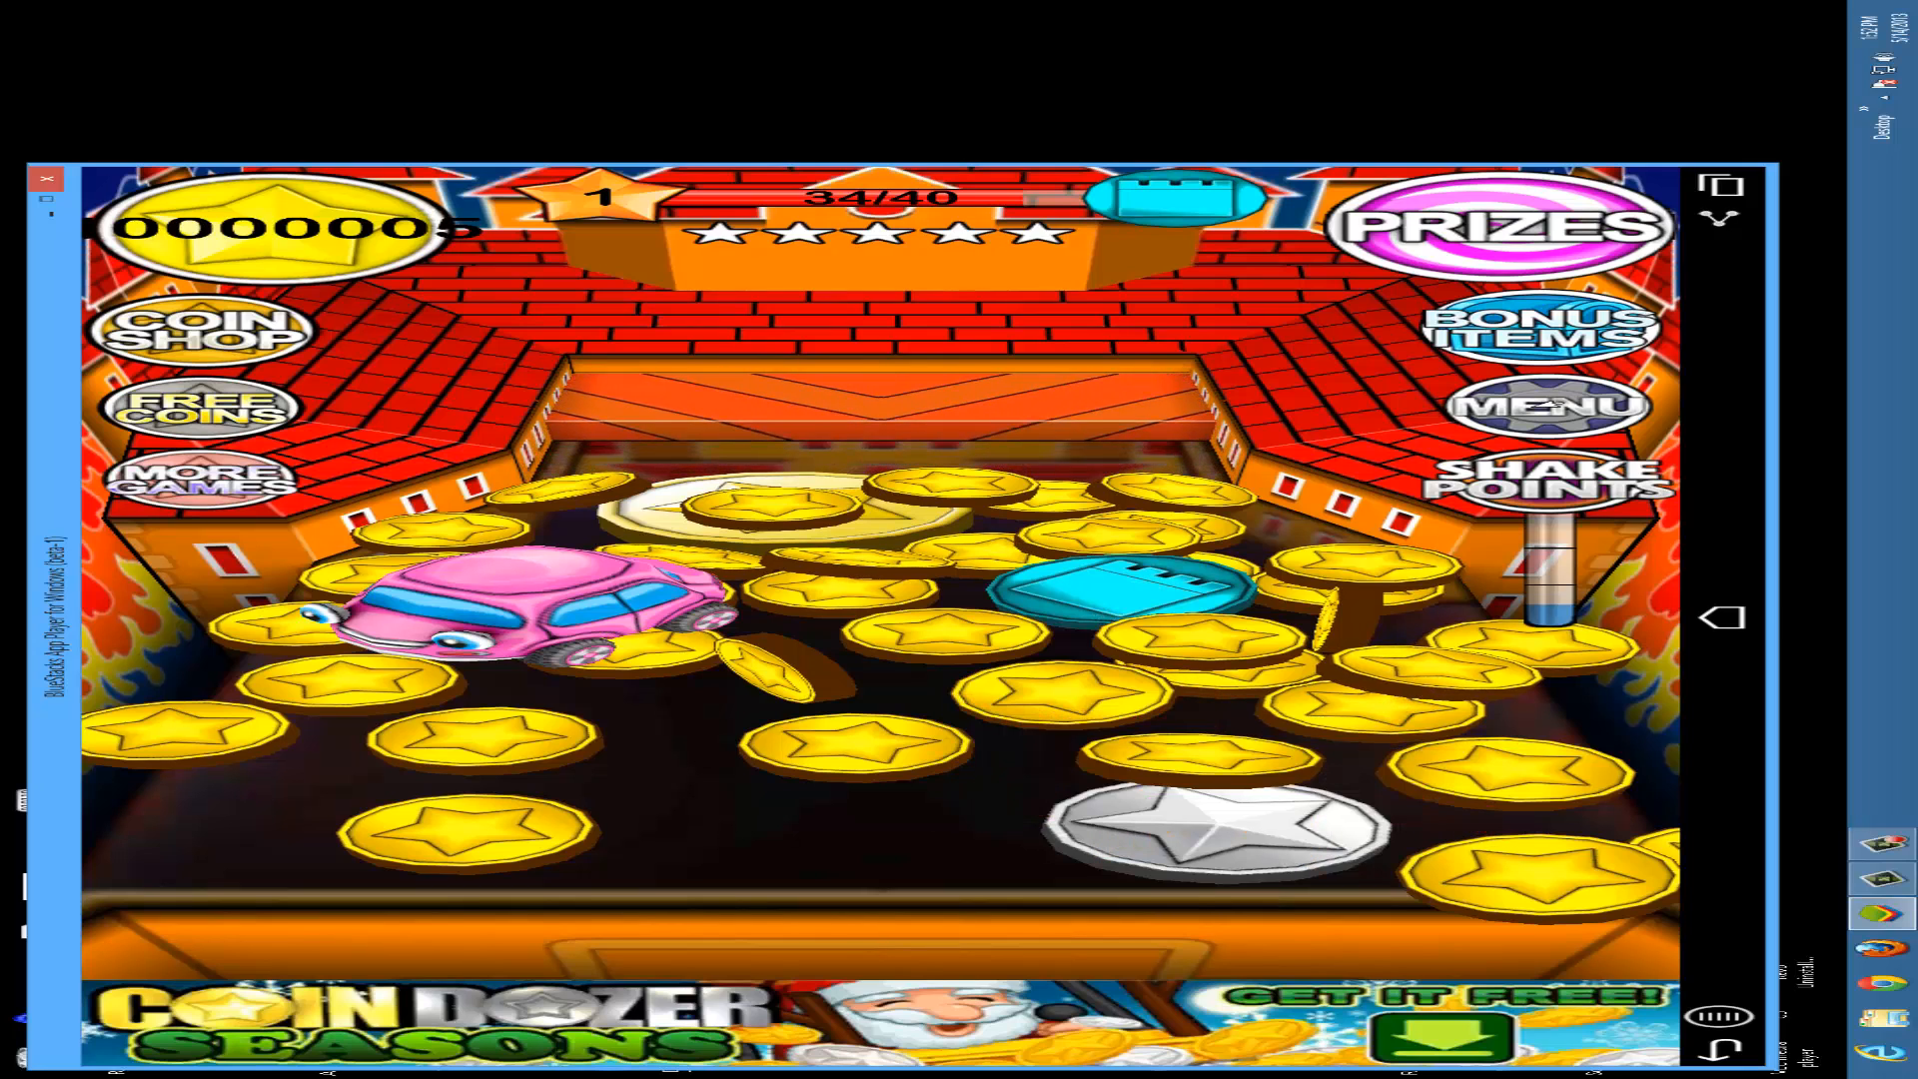
click(1553, 406)
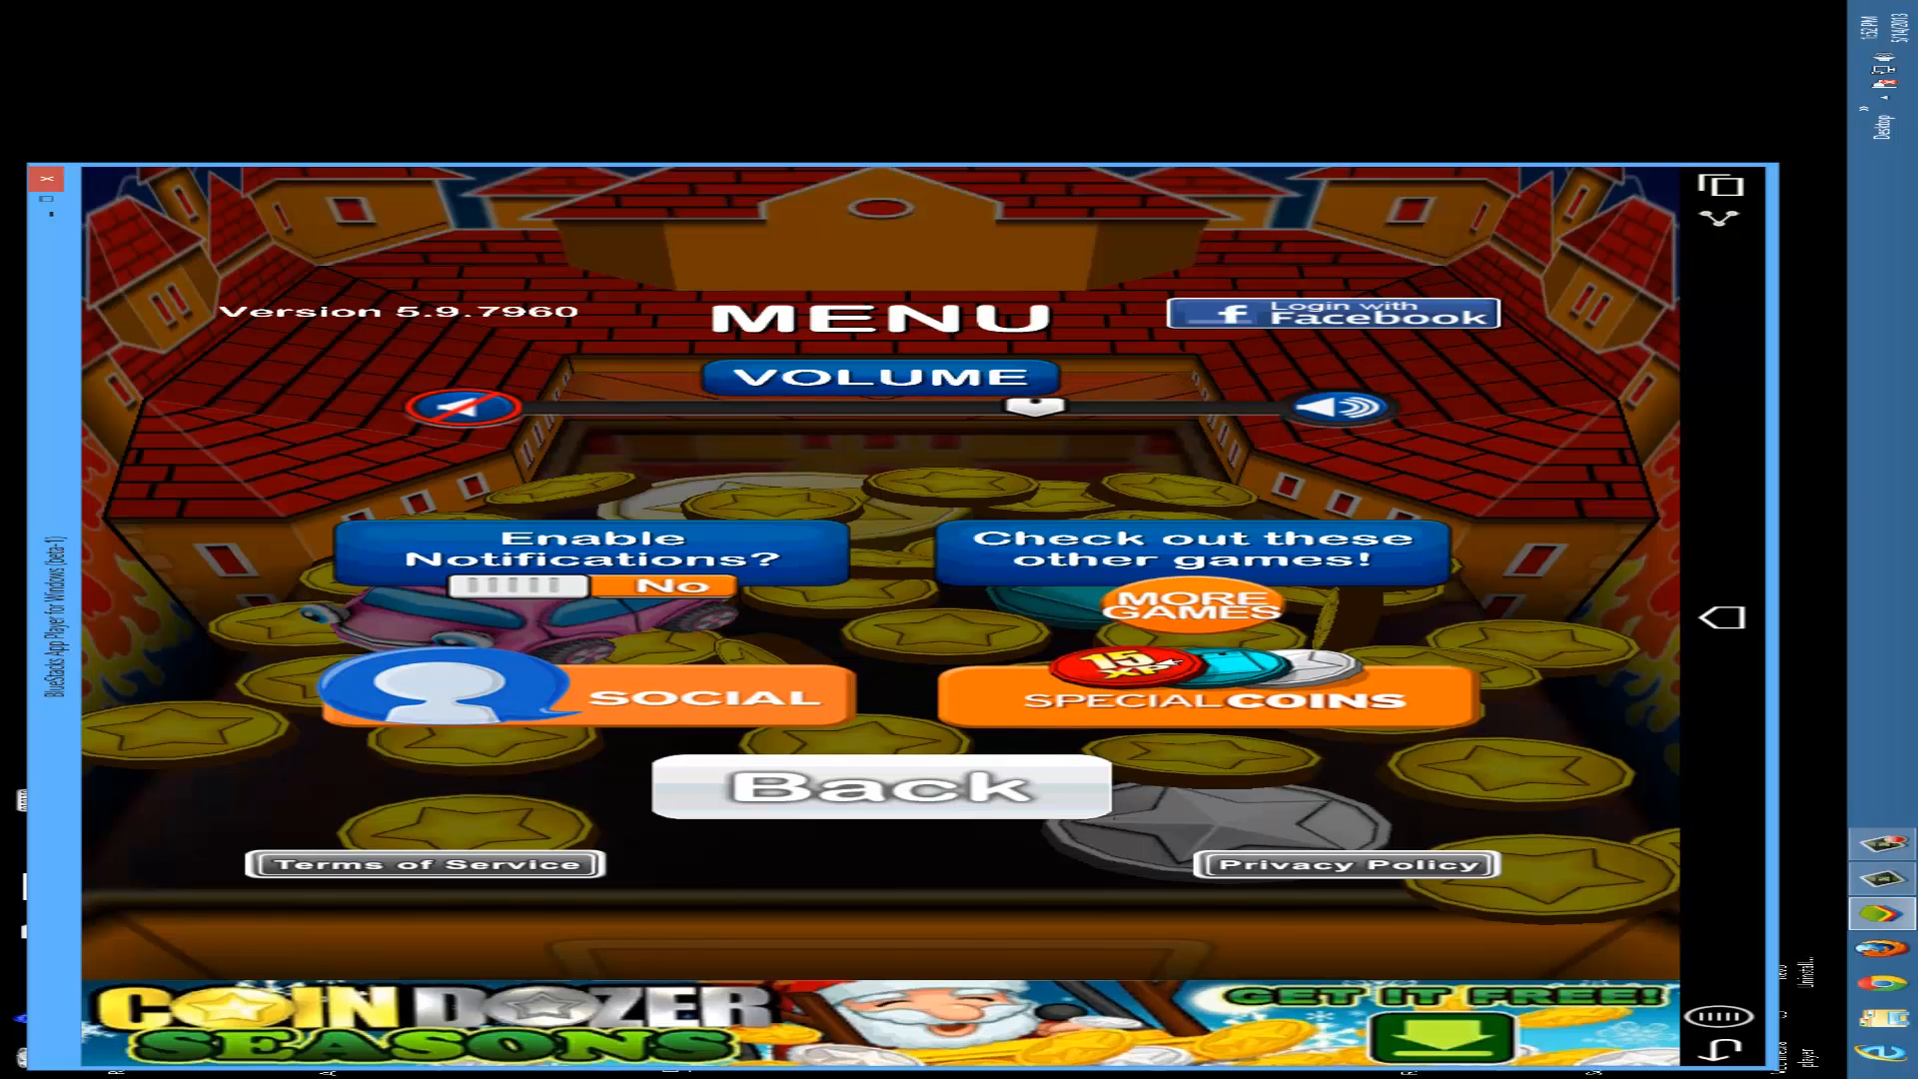
click(880, 785)
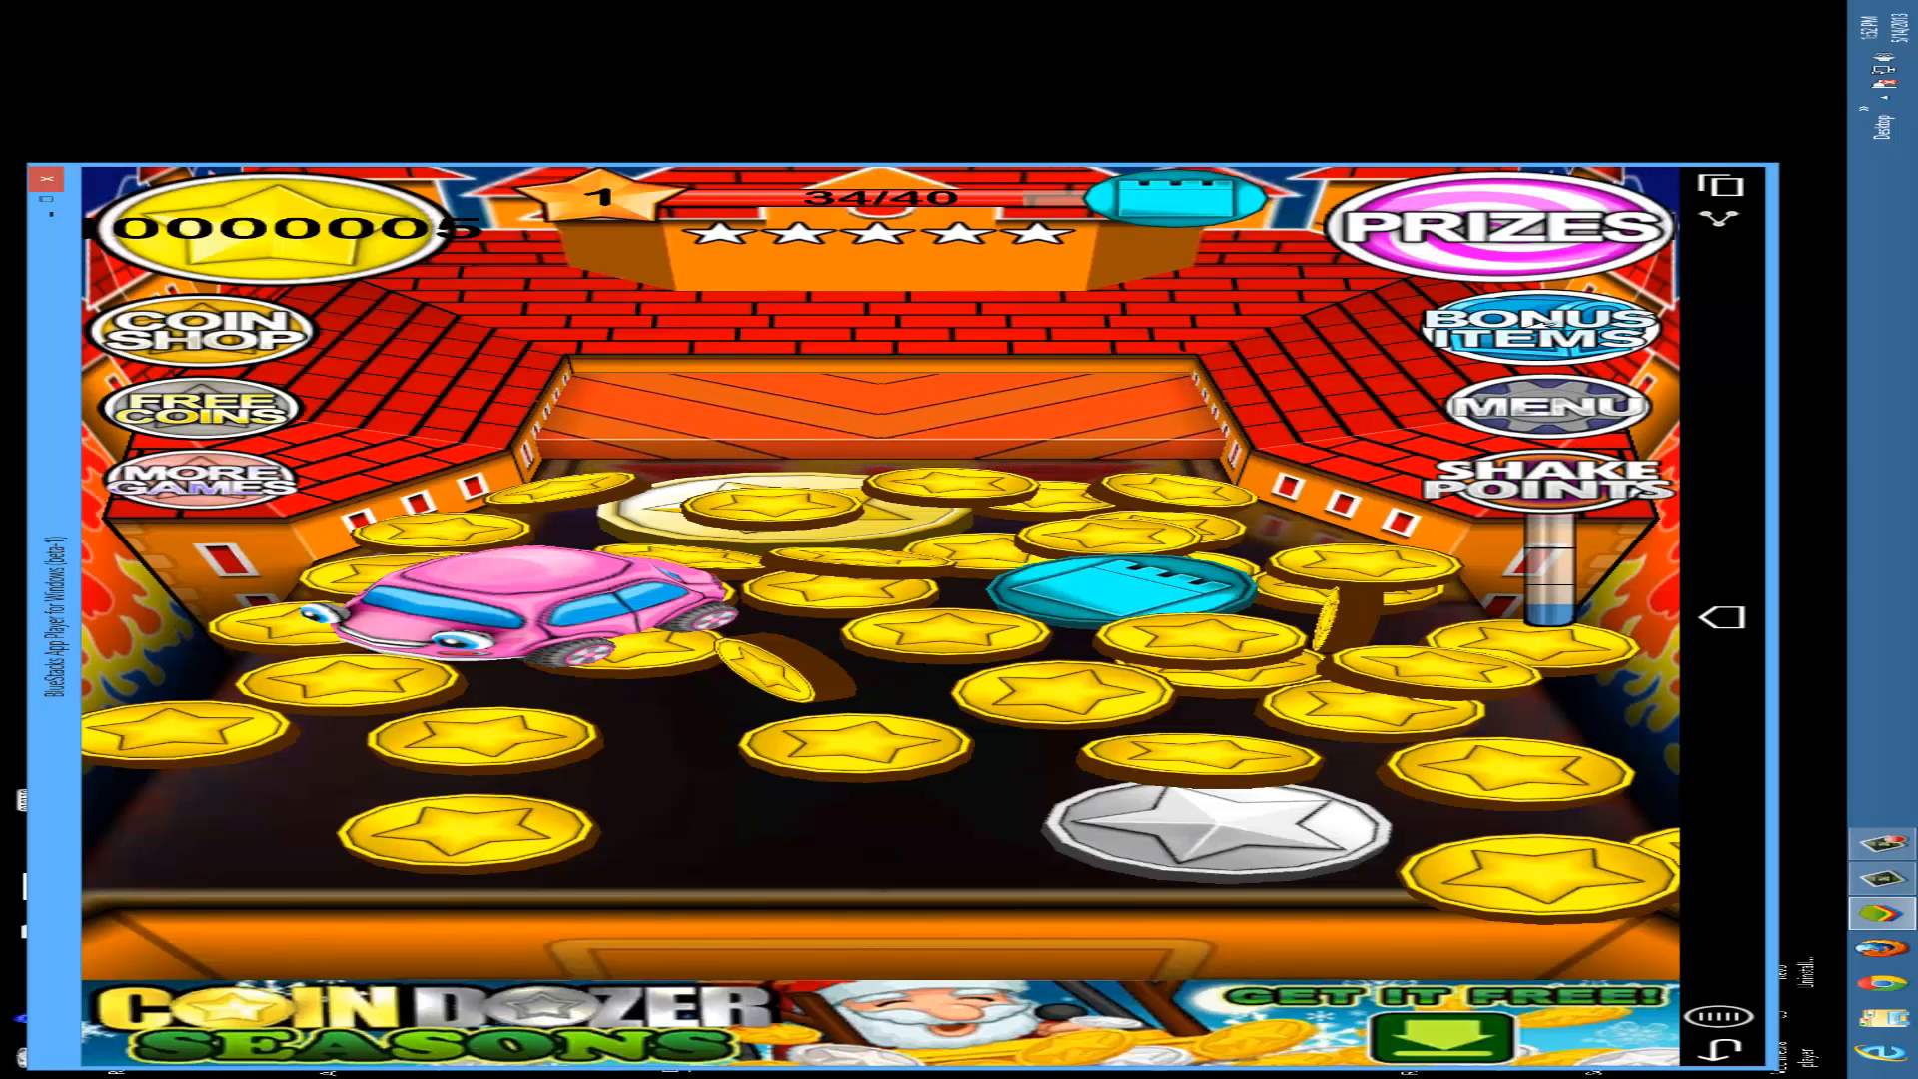
click(1547, 329)
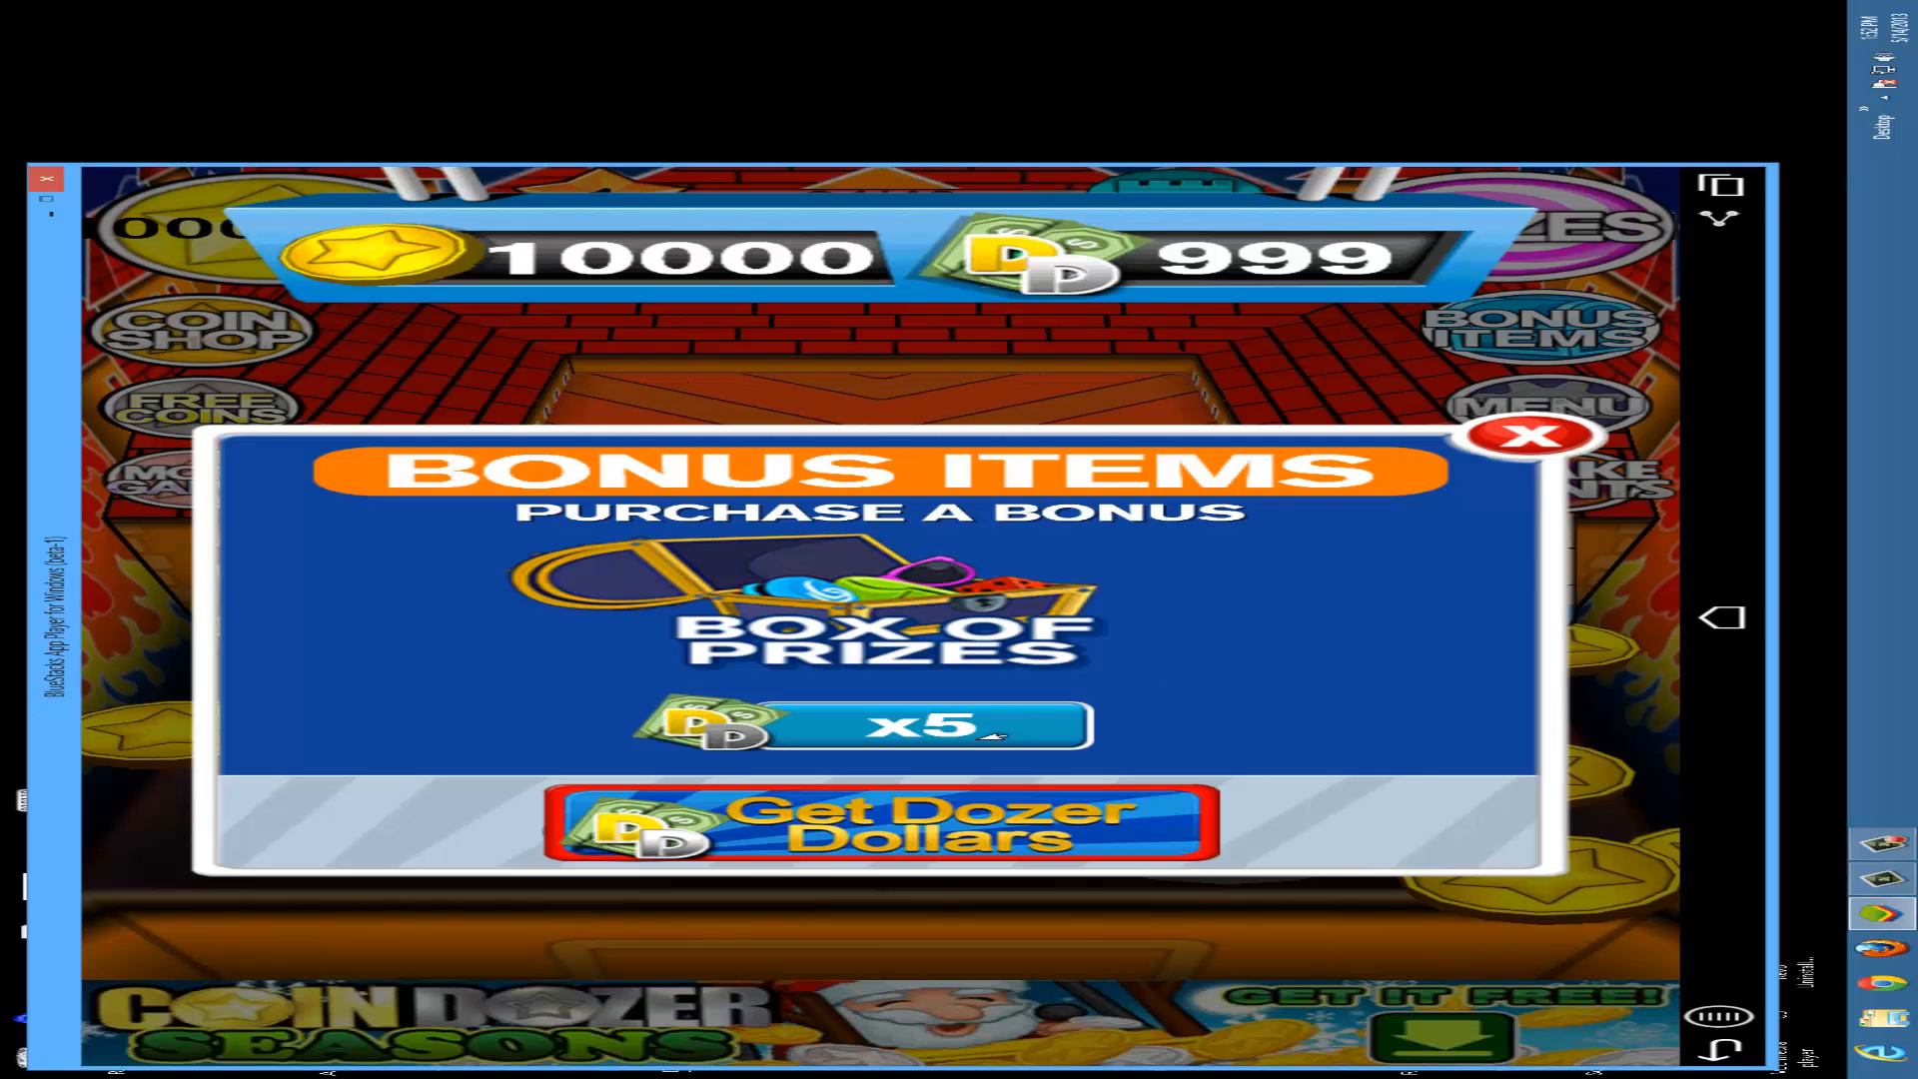
click(1534, 436)
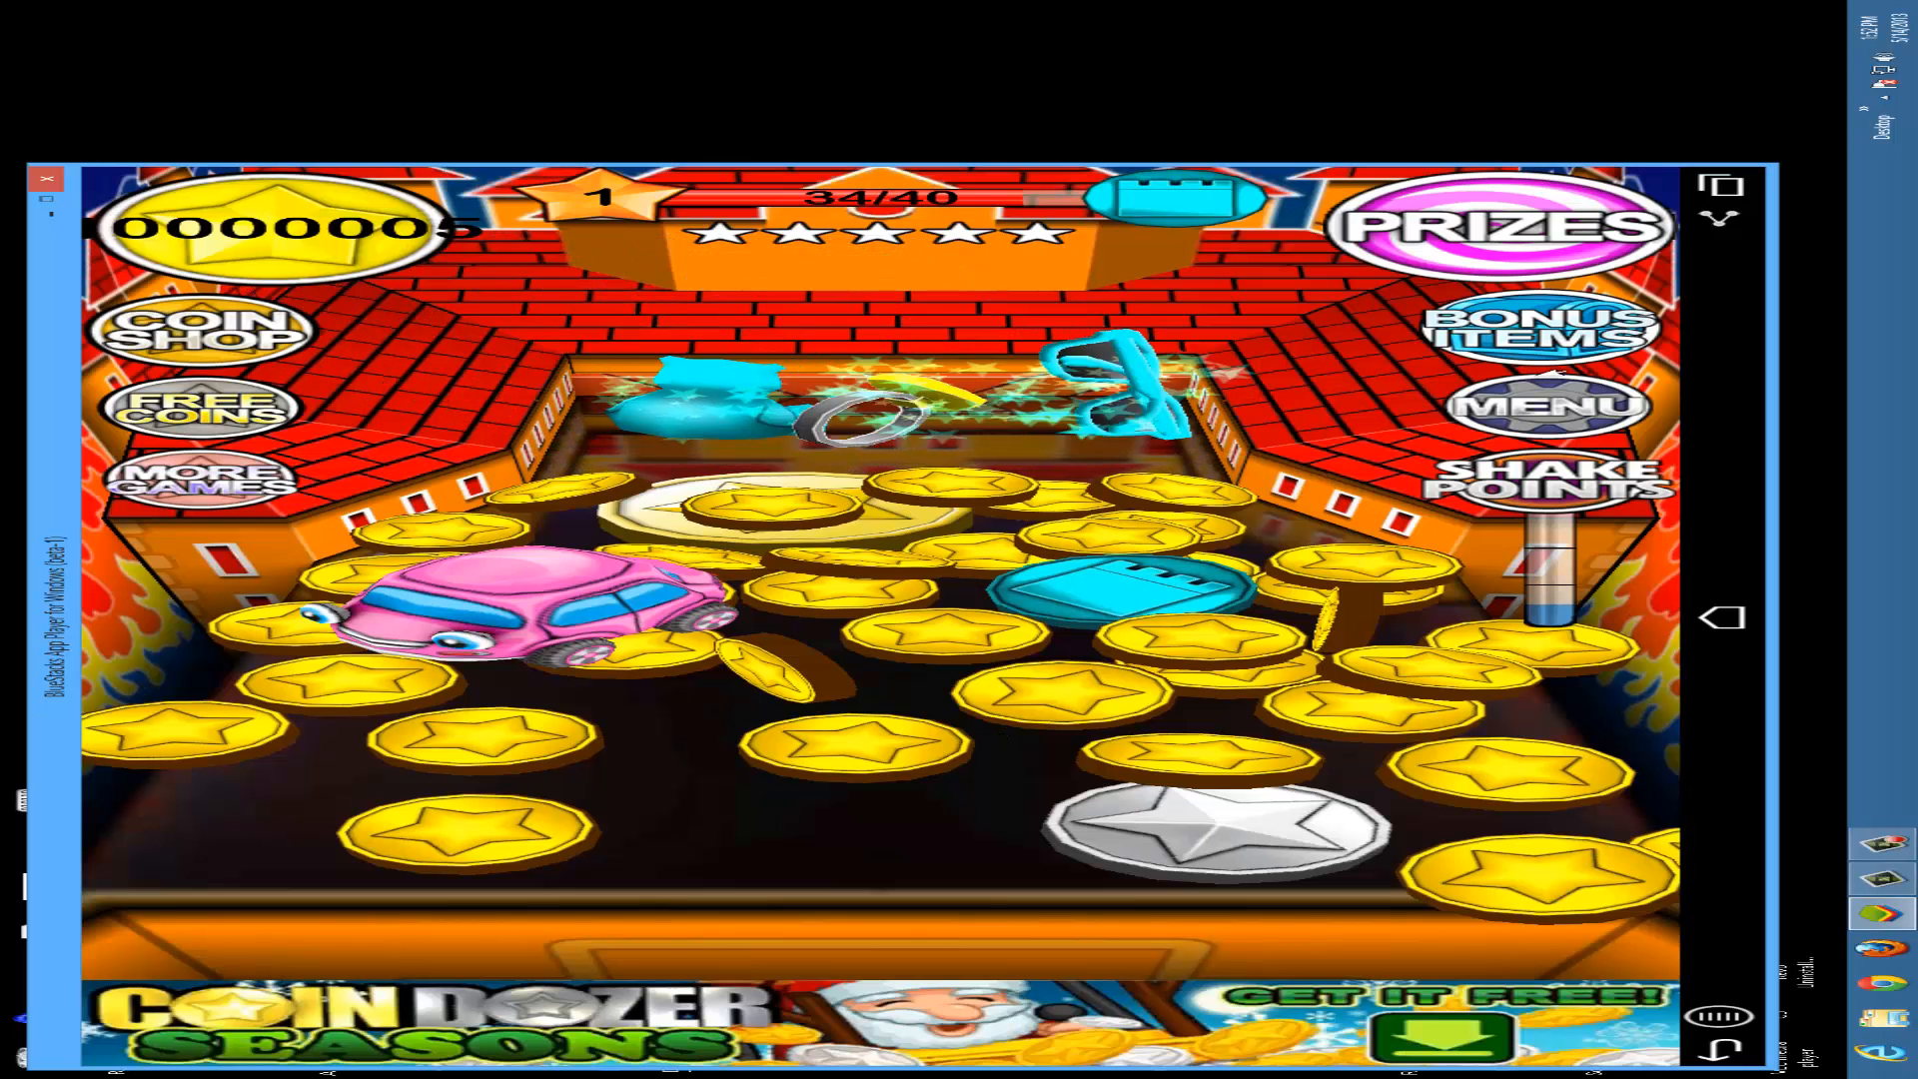
click(1548, 406)
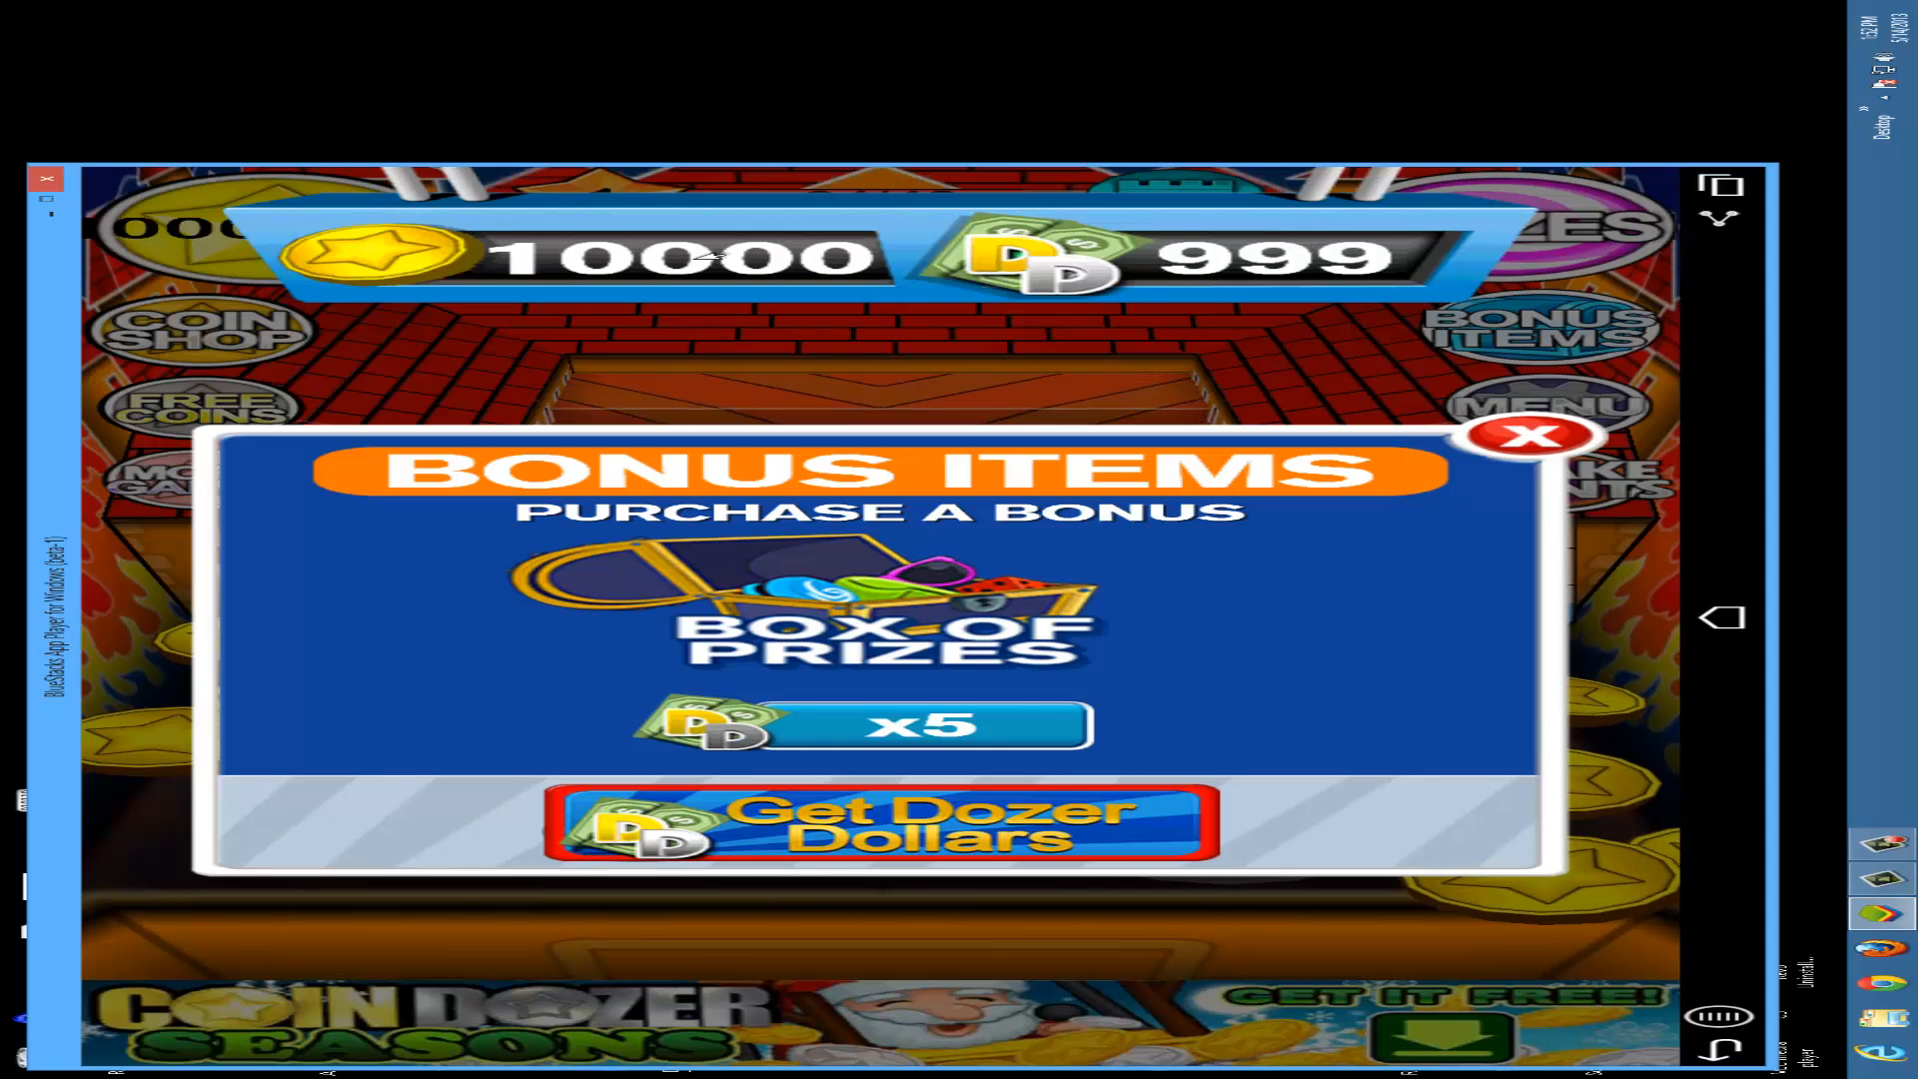
click(1525, 436)
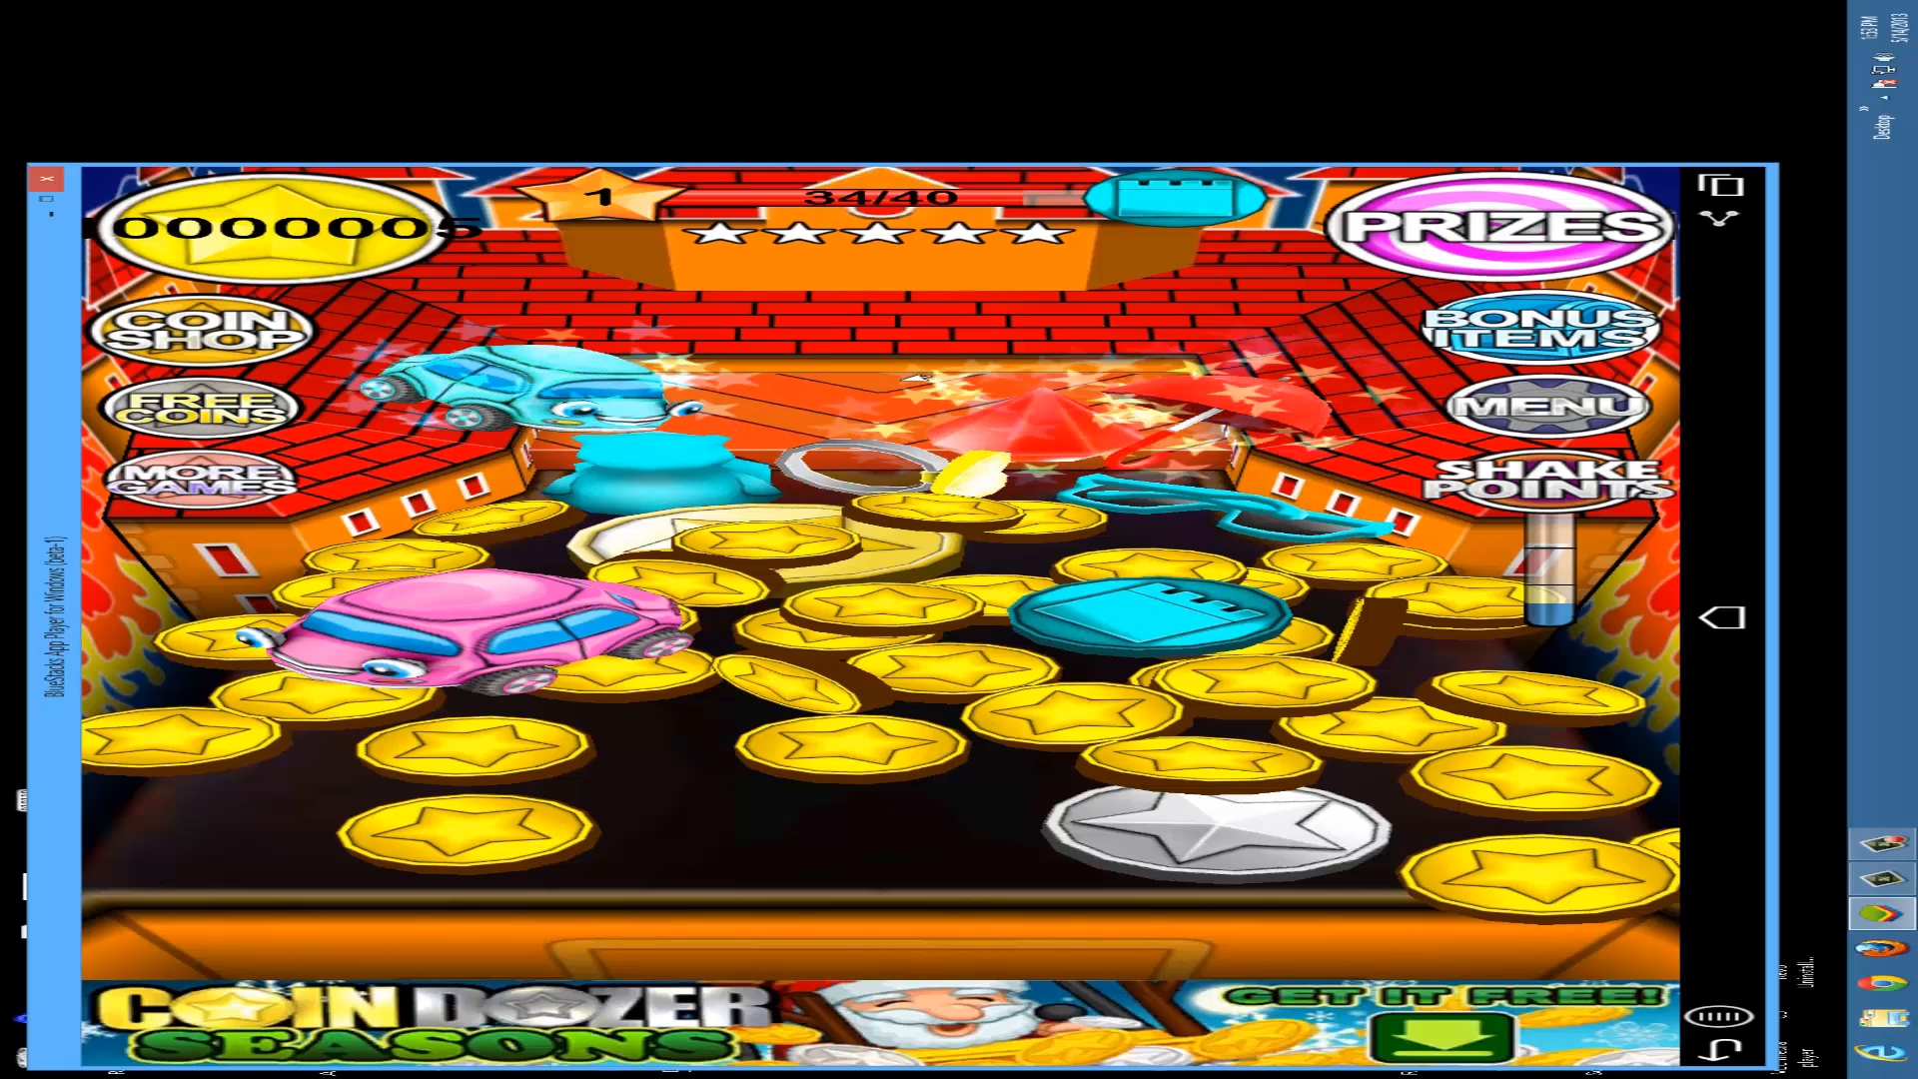
click(1497, 226)
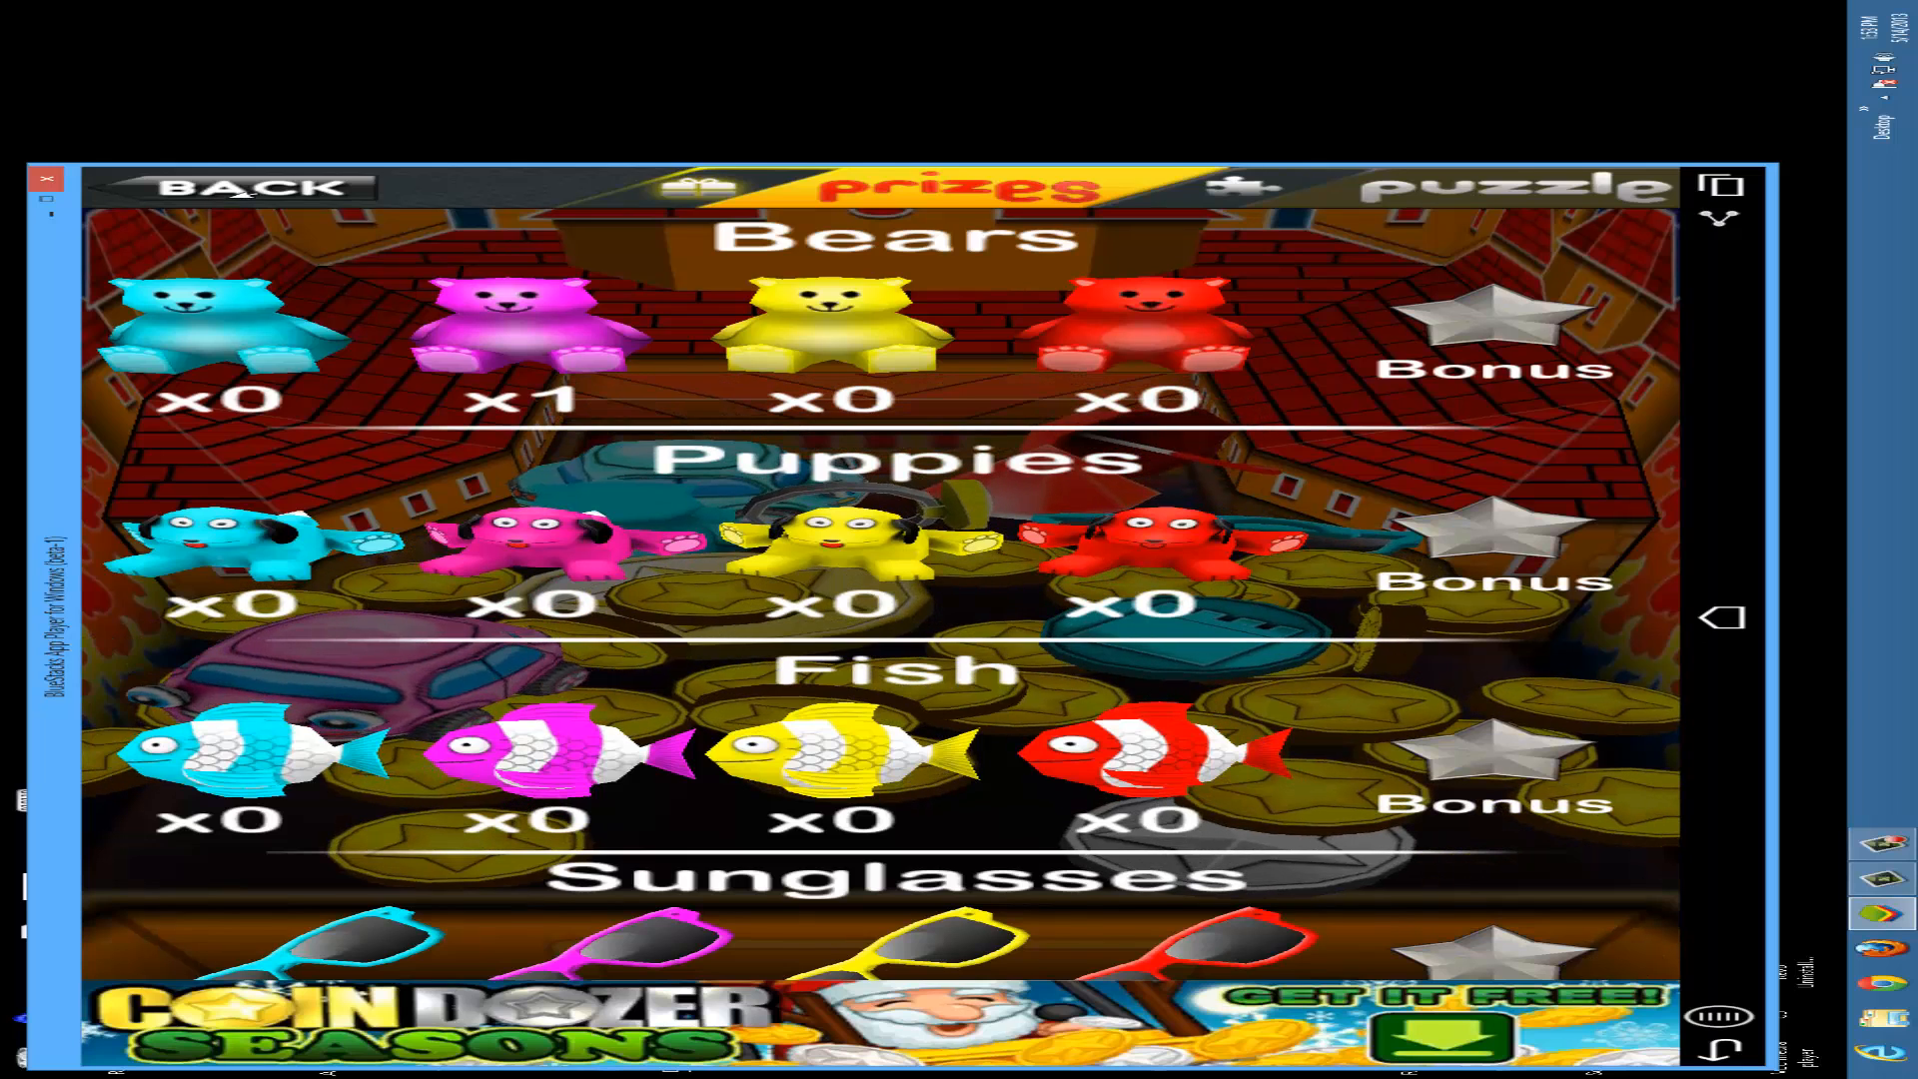
click(242, 188)
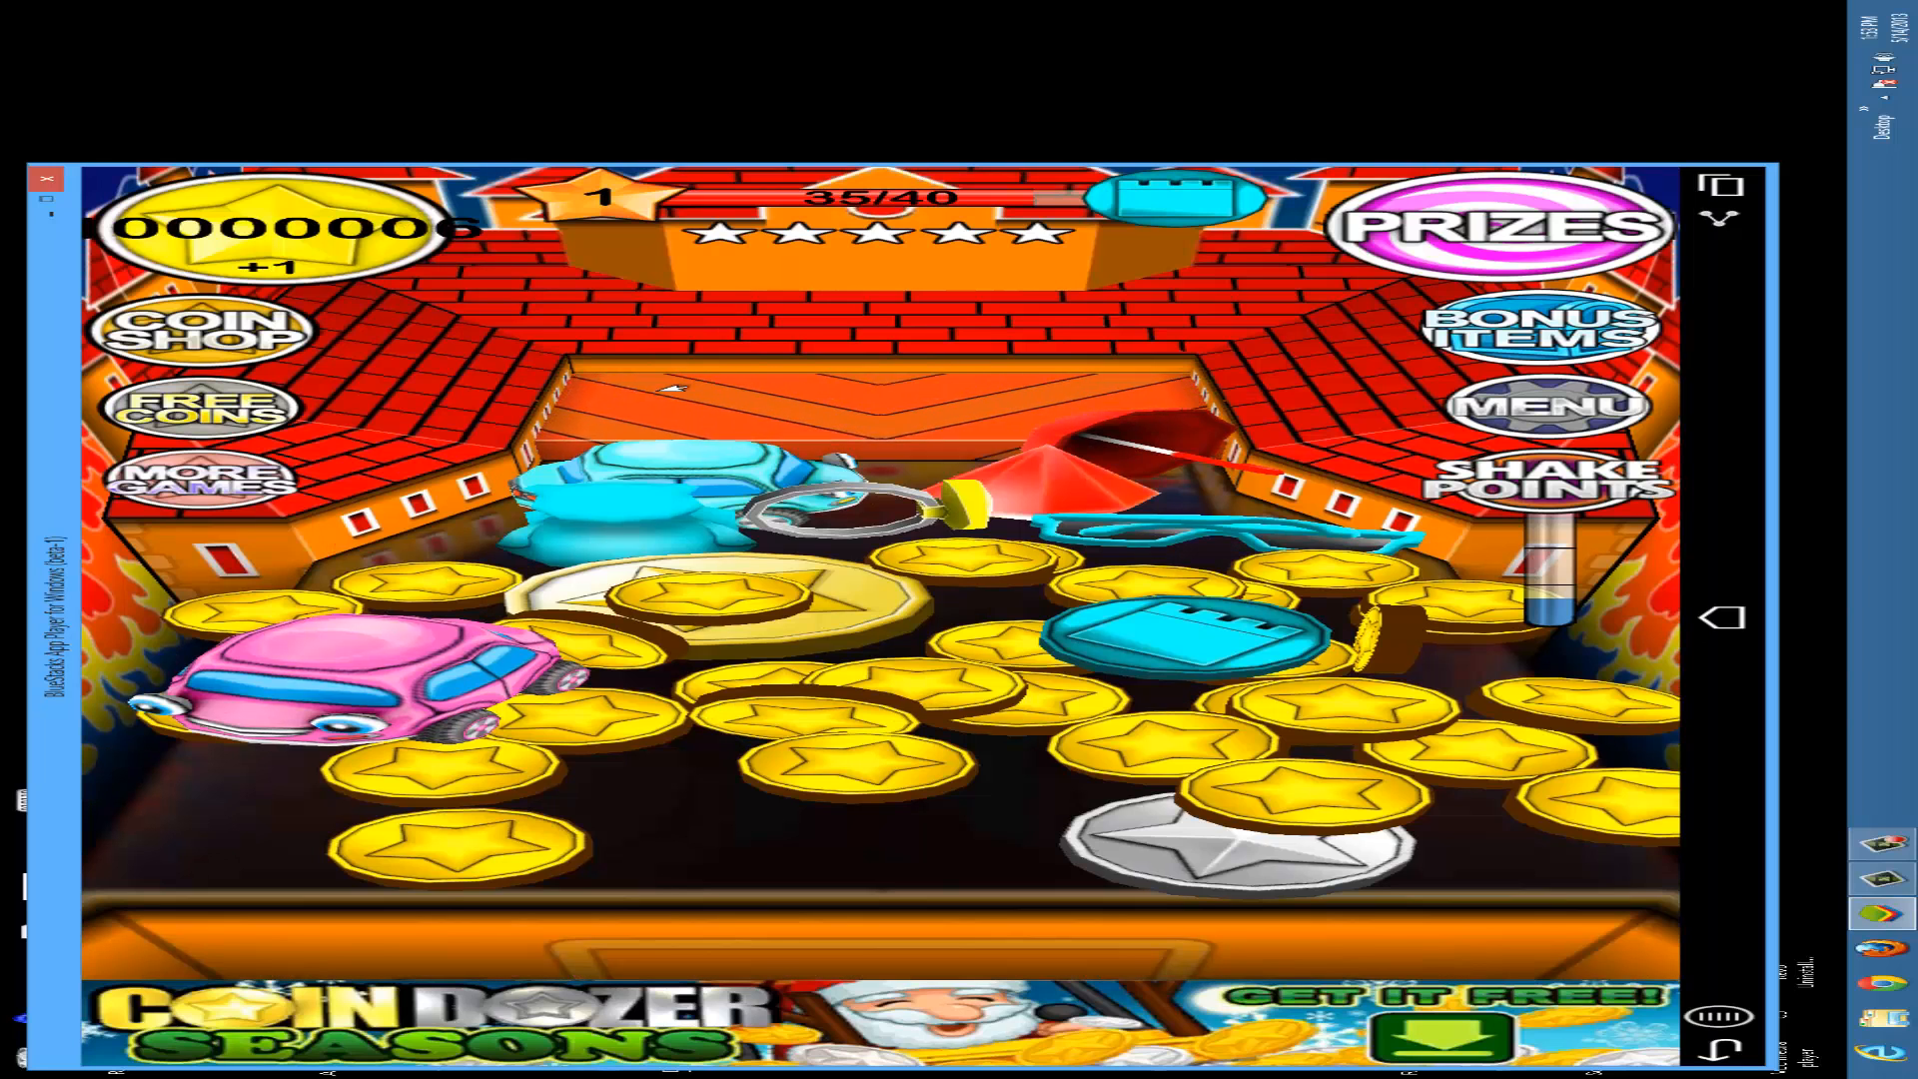